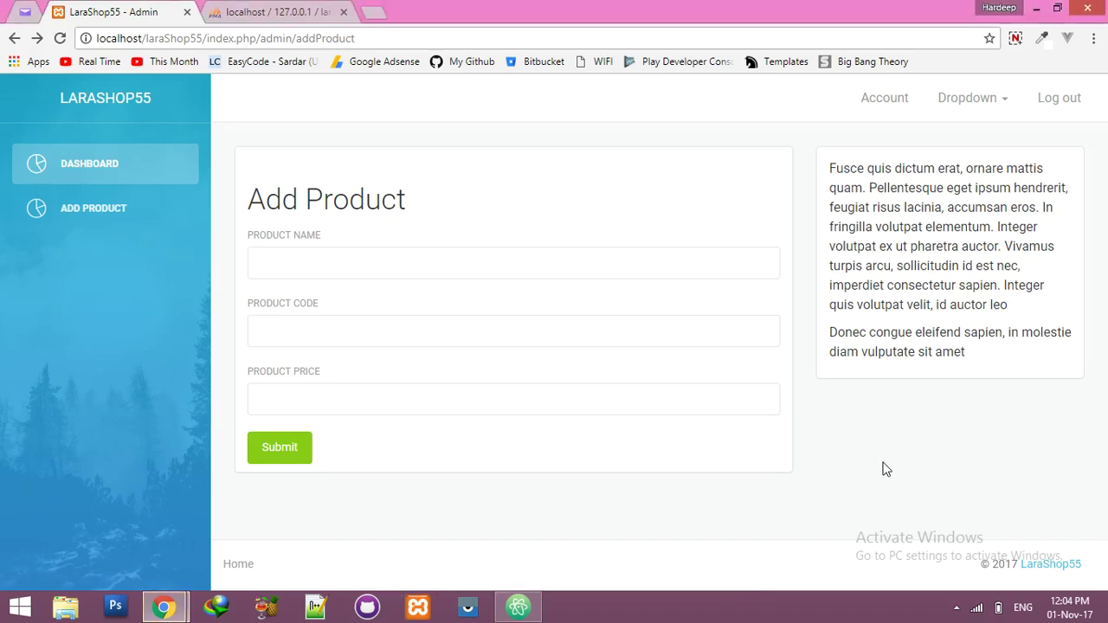
mouse_move(408, 309)
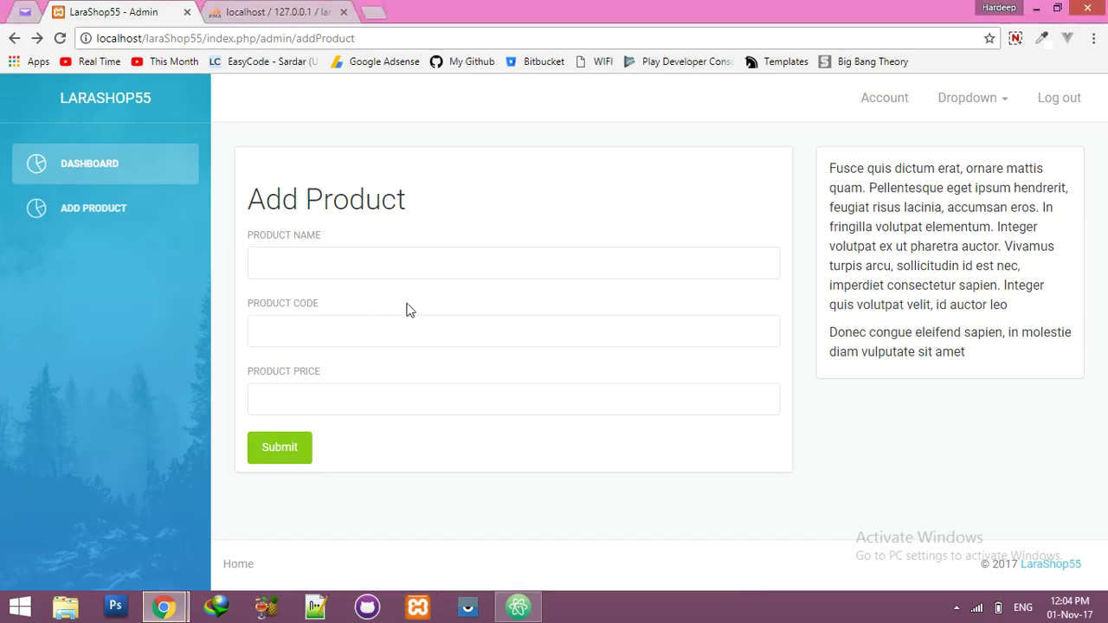
Step: Switch to Atom and open addProduct.blade.php from resources > views > admin
click(274, 11)
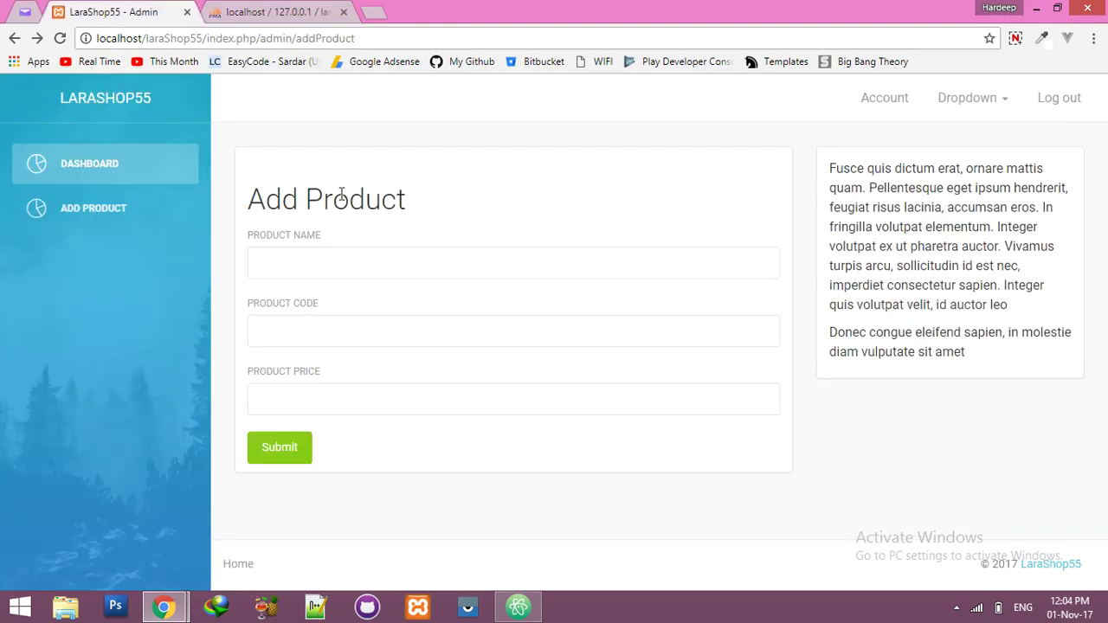
mouse_move(389, 270)
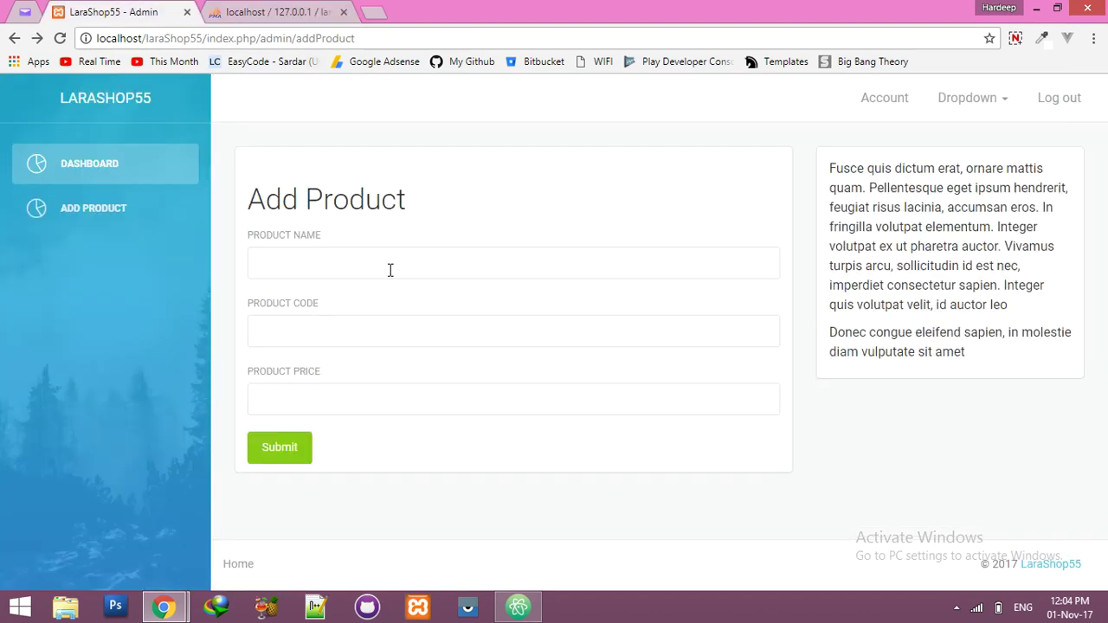
mouse_move(503, 603)
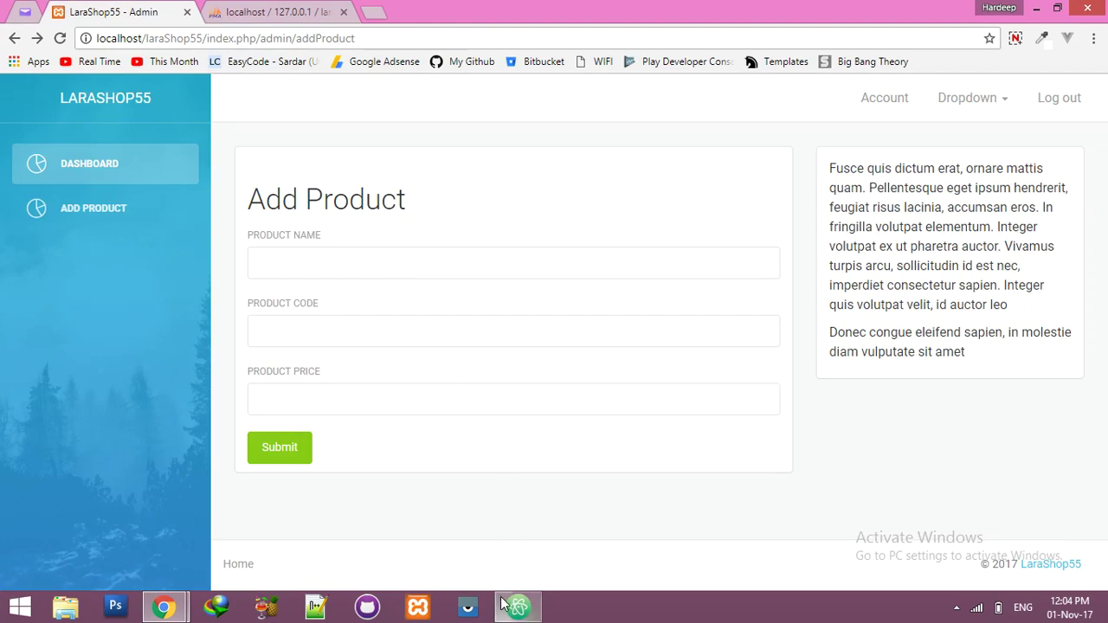
click(518, 607)
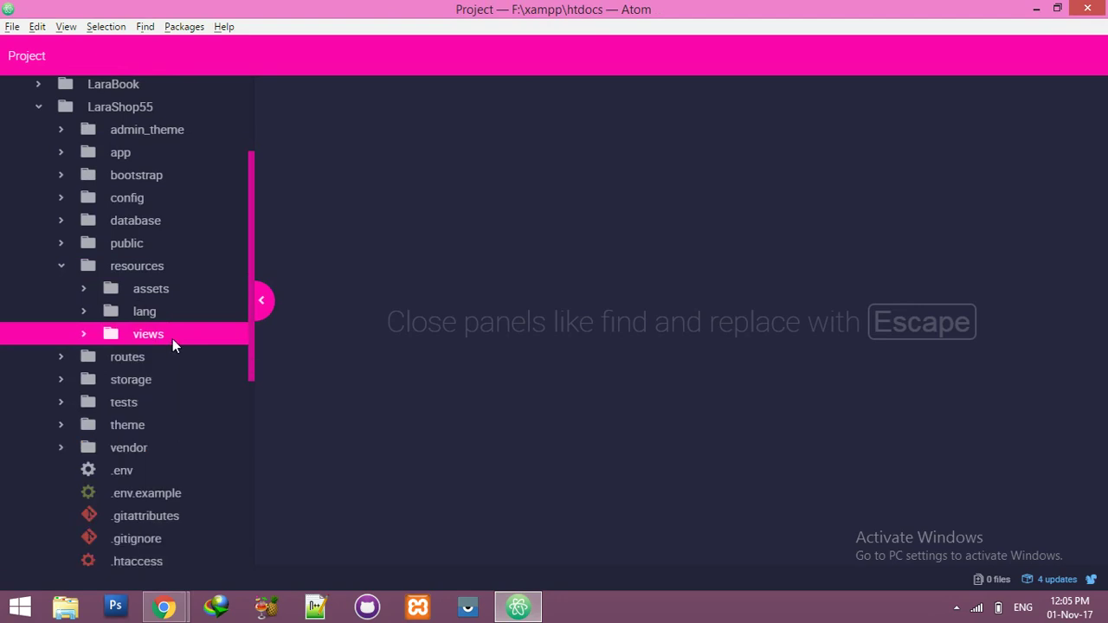
click(147, 334)
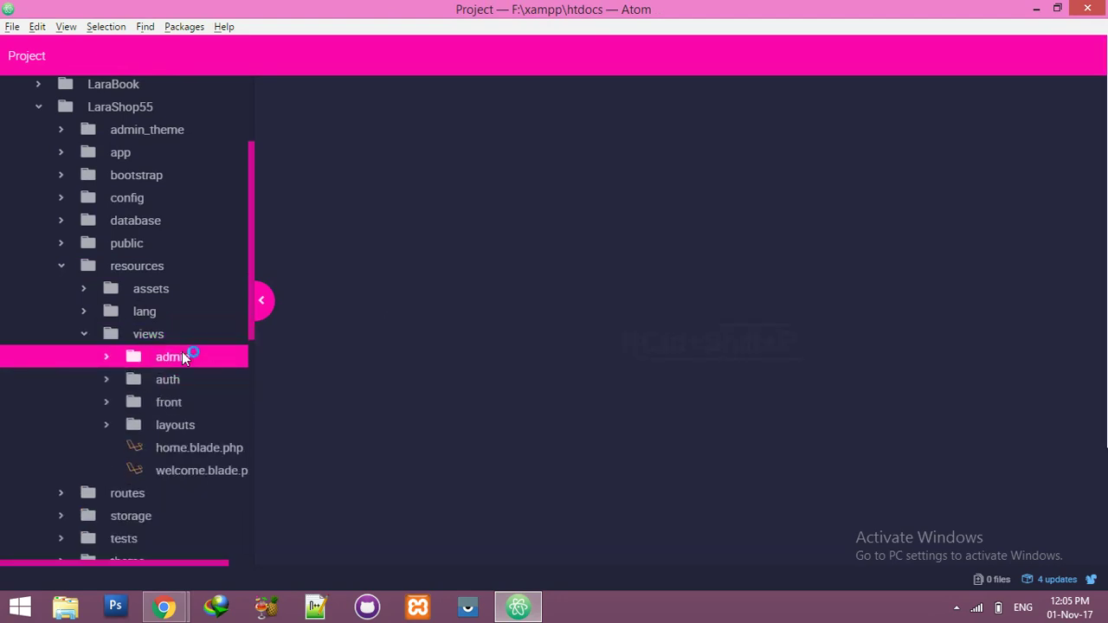
click(169, 356)
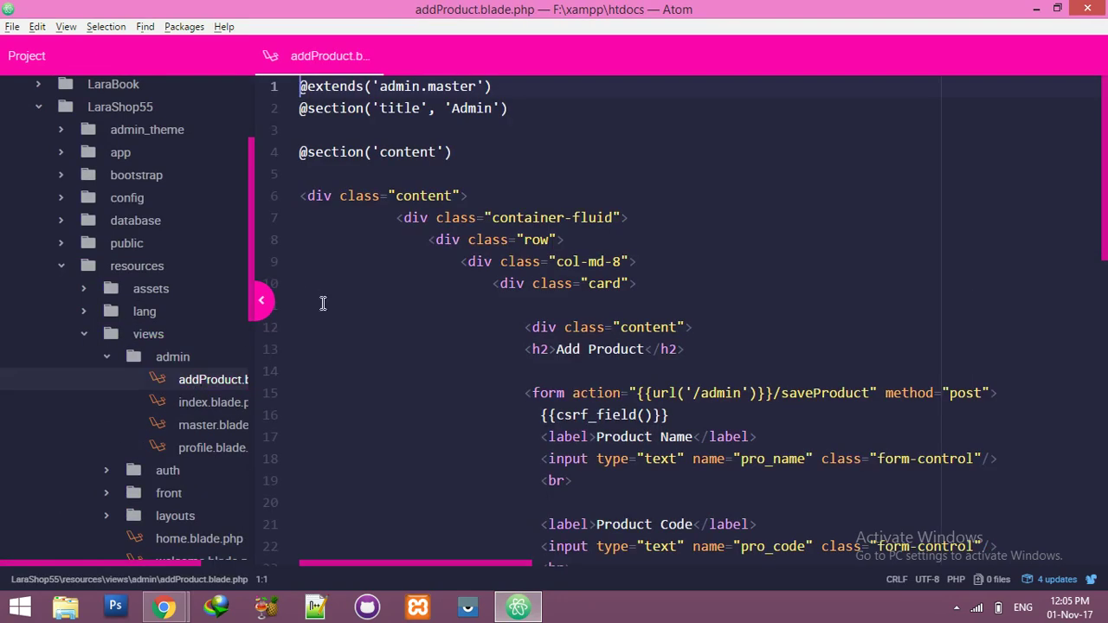
text(<)
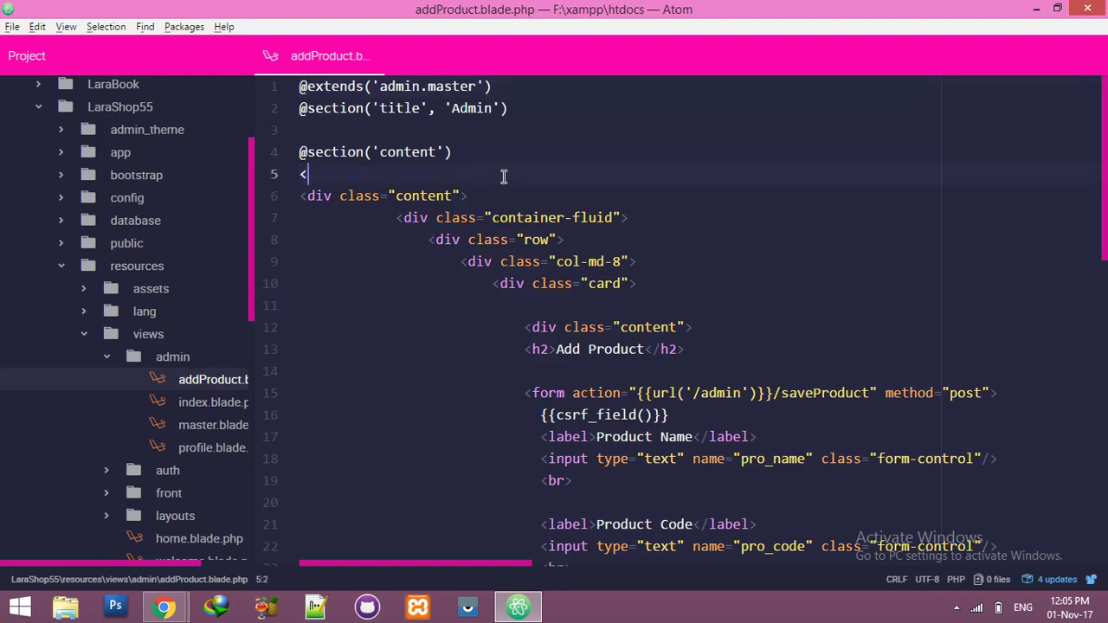
text(script)
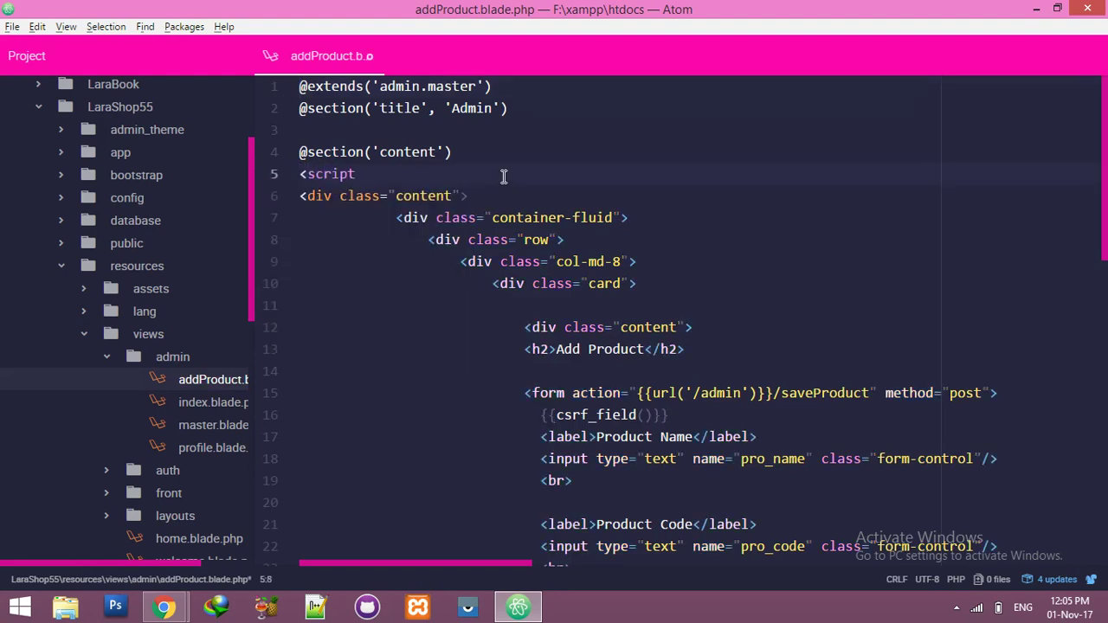
text(></svcr)
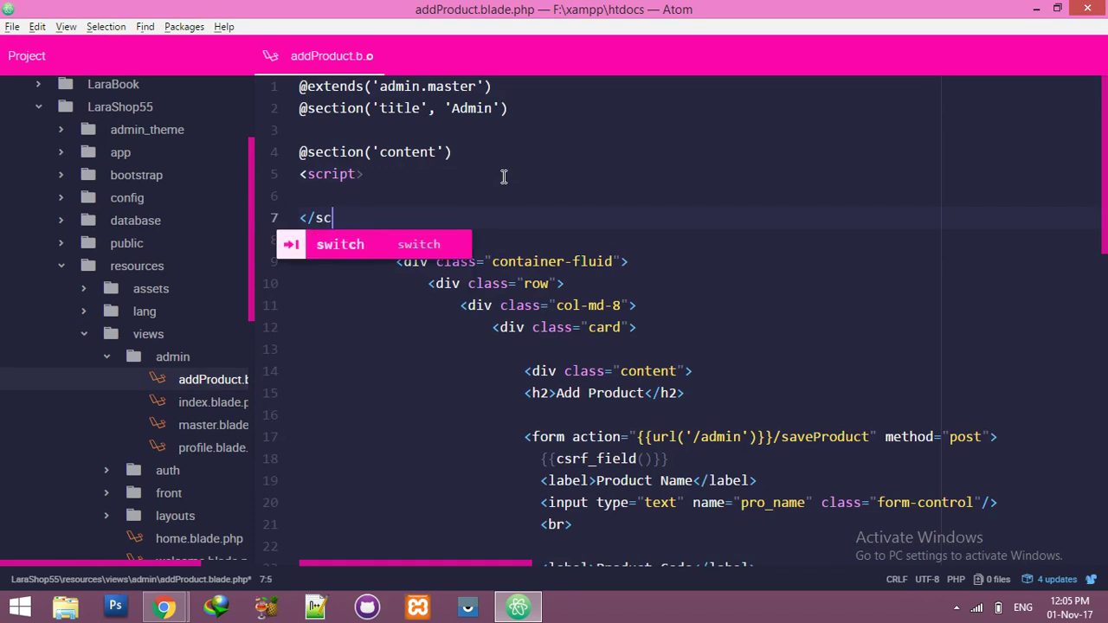
text(ript>)
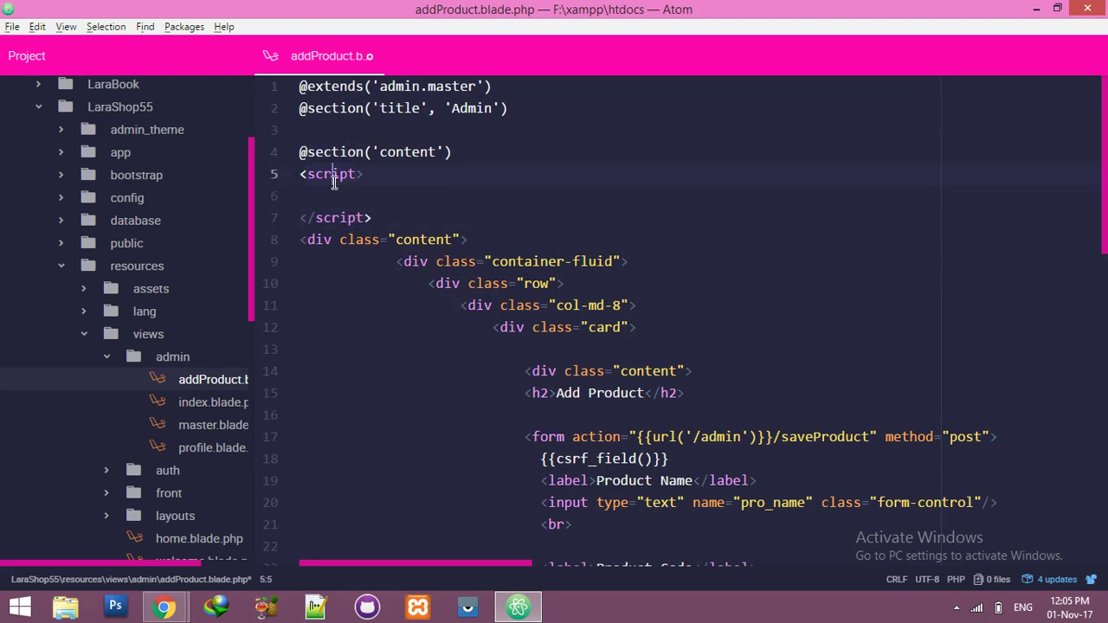
Step: Write $(document).ready(function(){ ... }) containing an alert call inside the script block
click(330, 195)
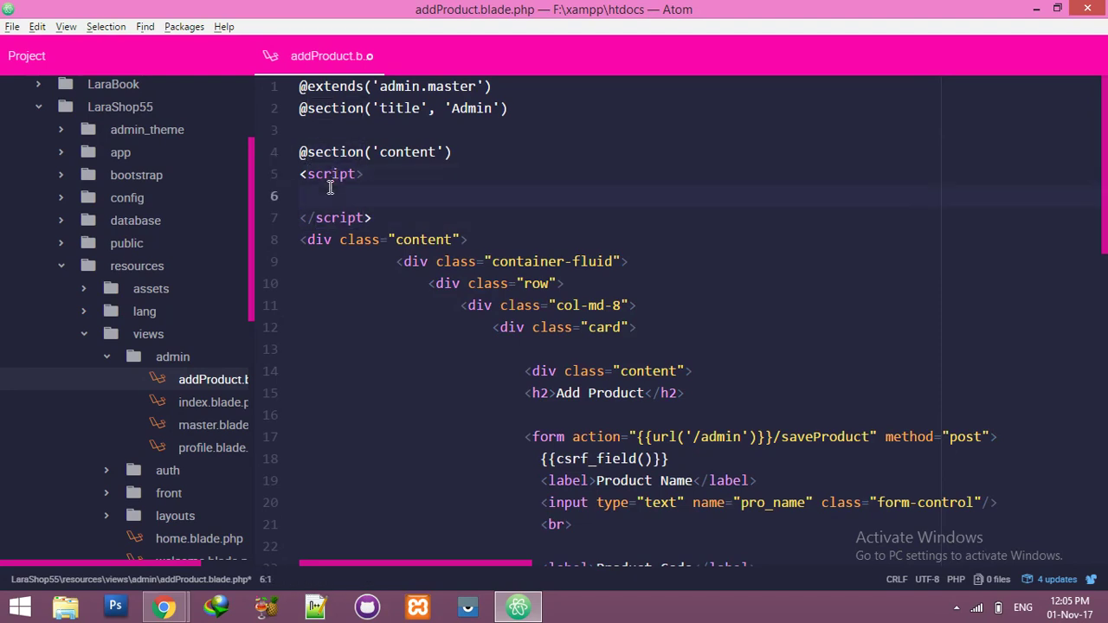
text($())
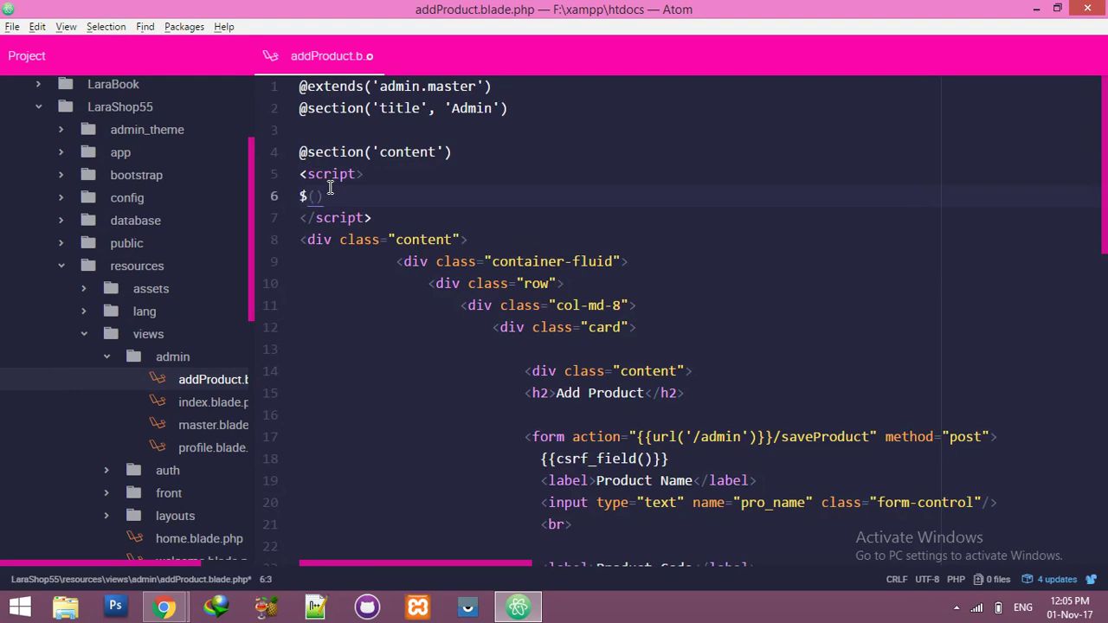
text(docu)
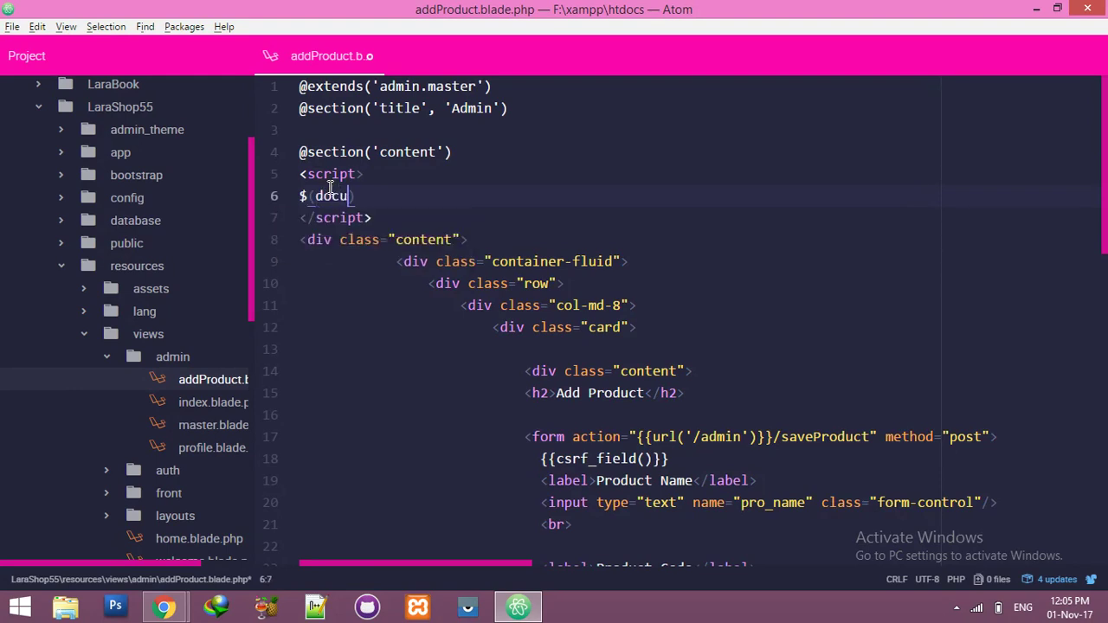
text(ment))
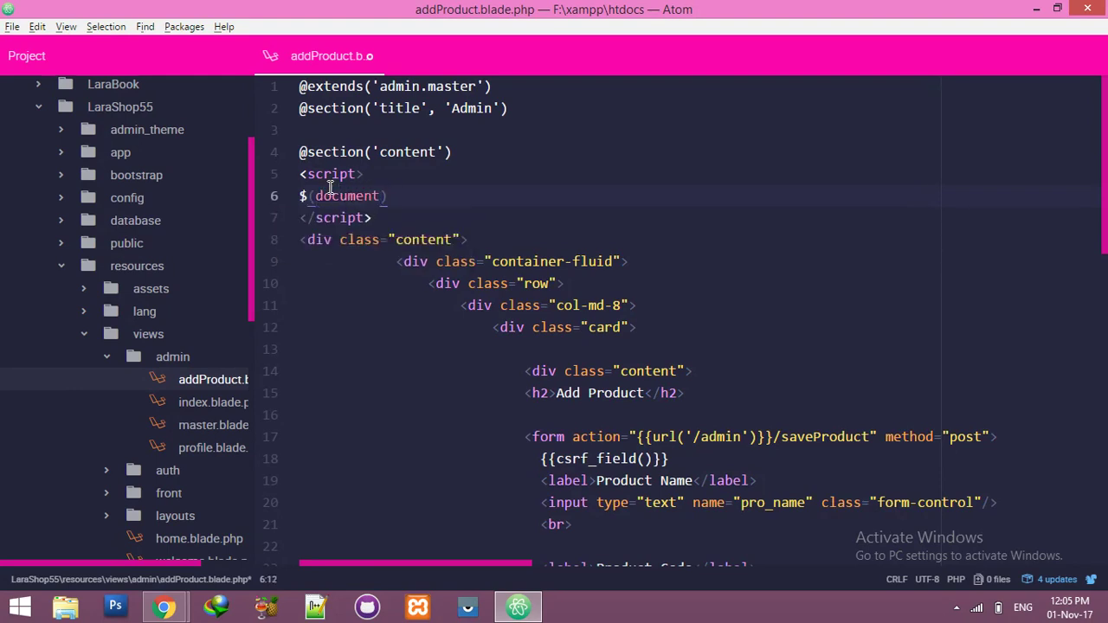
text(.ready)
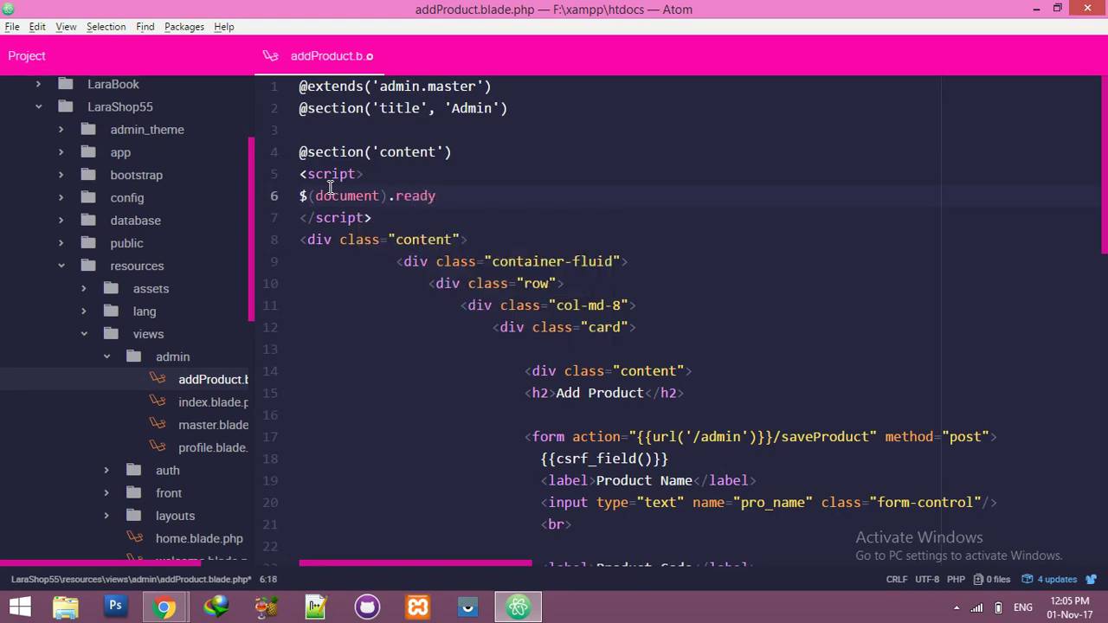
text((function))
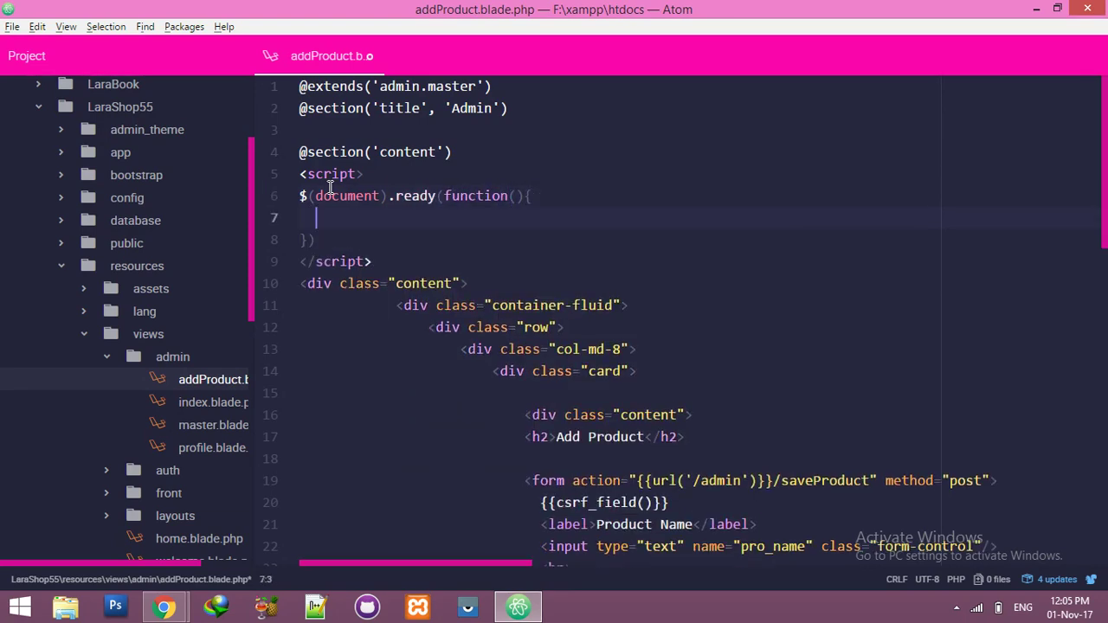
text(aler)
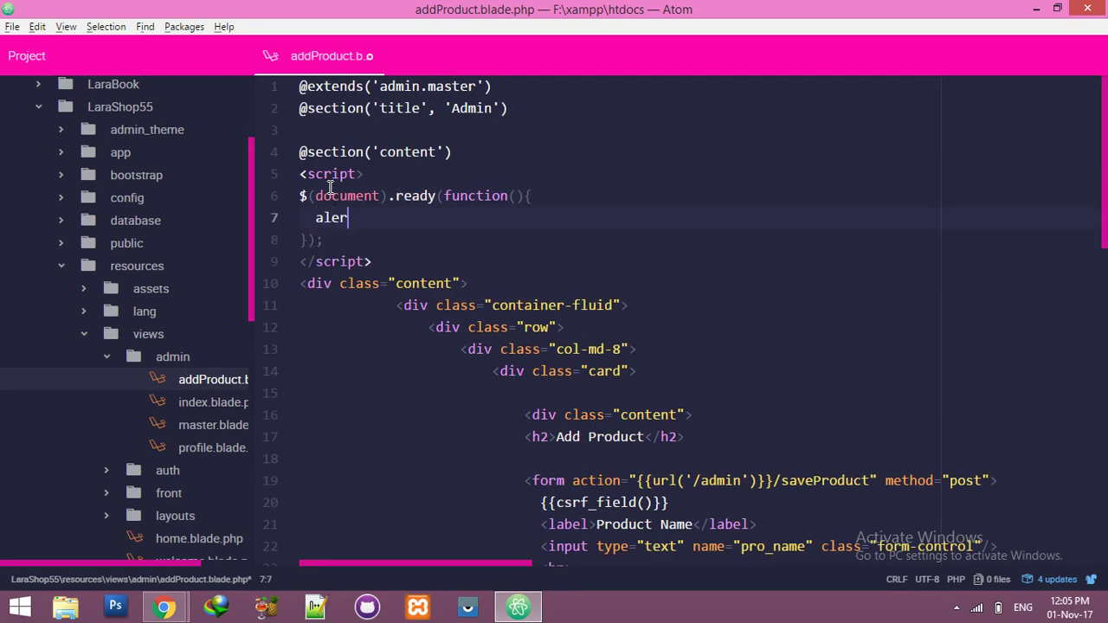
text(t)
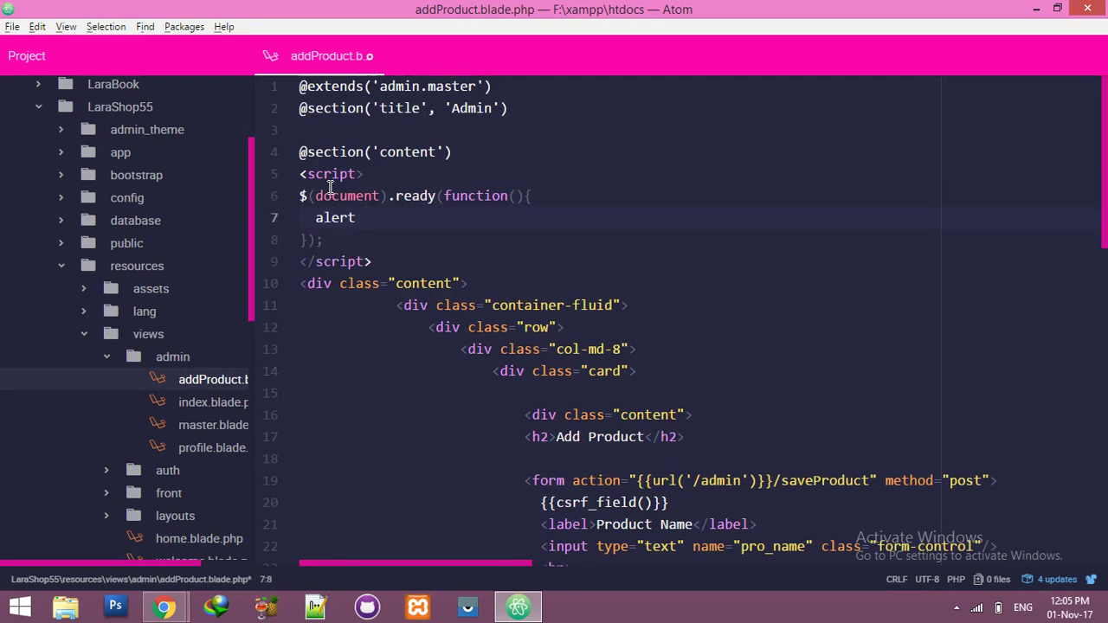
text(("wr"))
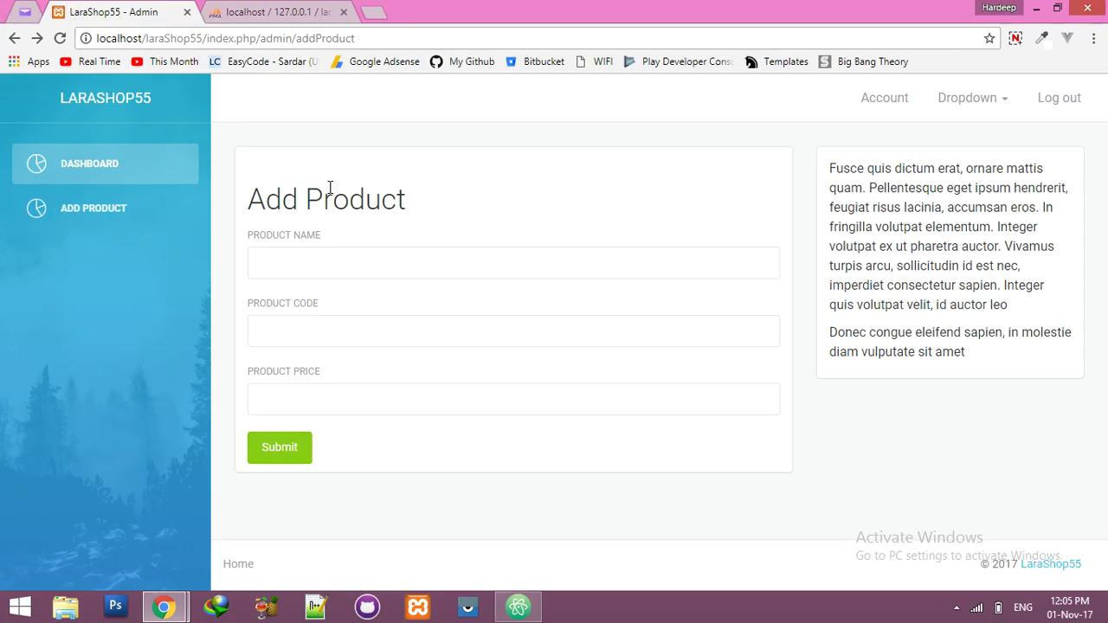
Step: Reload the Add Product page, comment out the test alert line, and return to the Product Name field
click(279, 447)
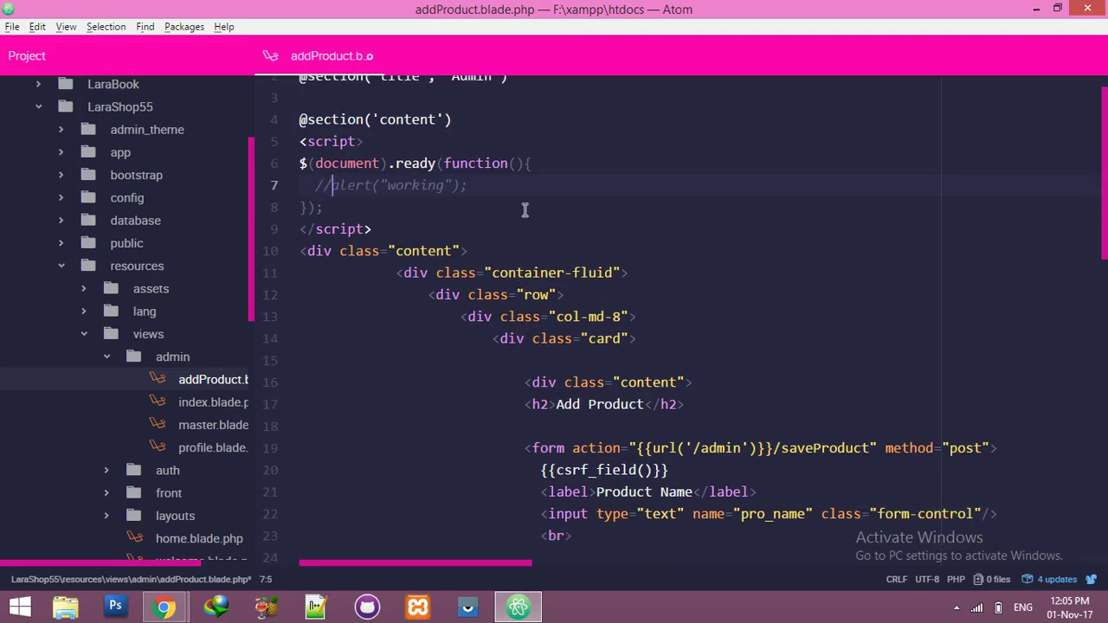
key(Enter)
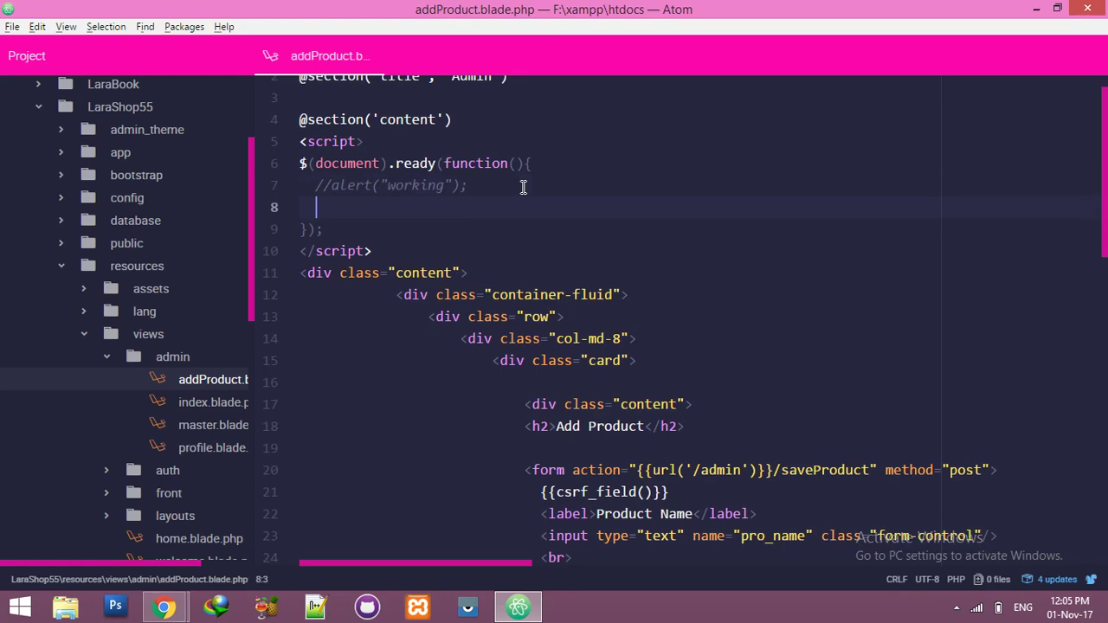
click(164, 605)
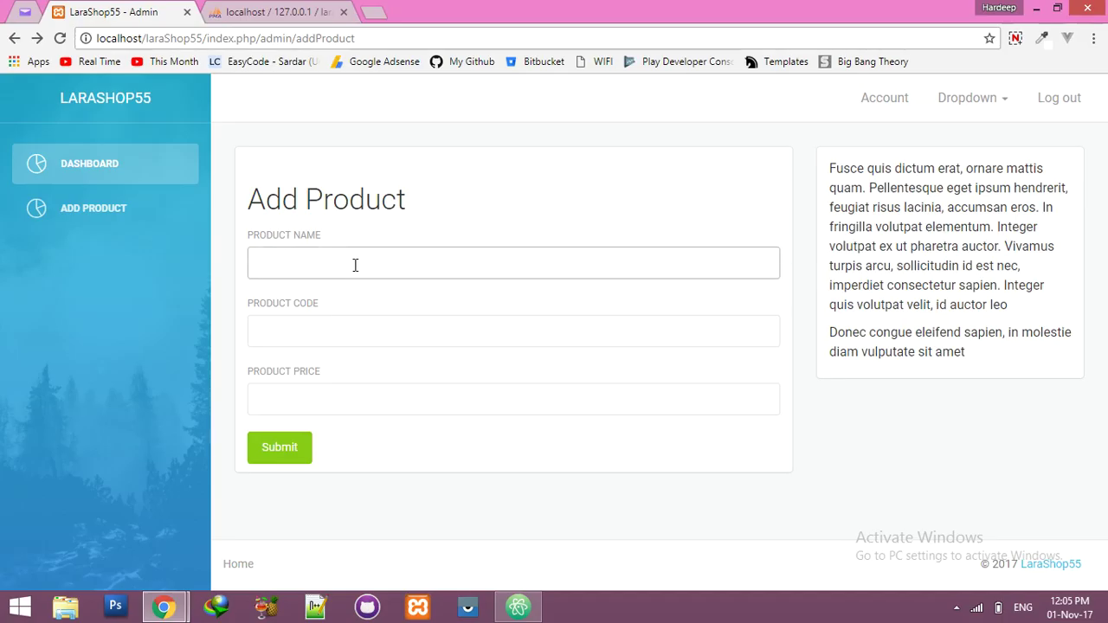
mouse_move(277, 279)
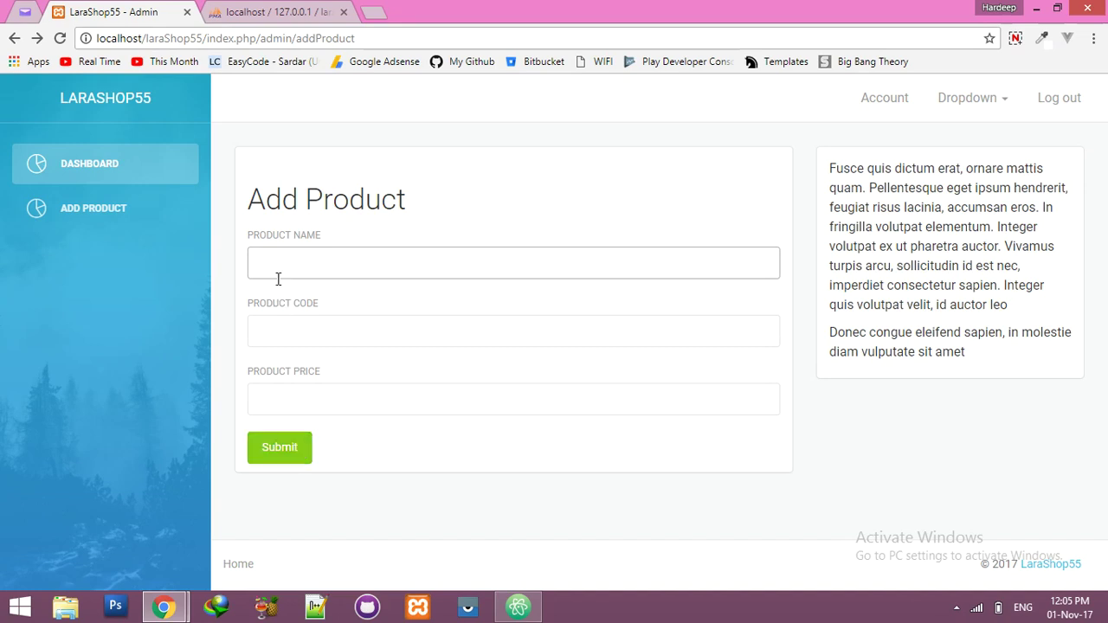
mouse_move(295, 292)
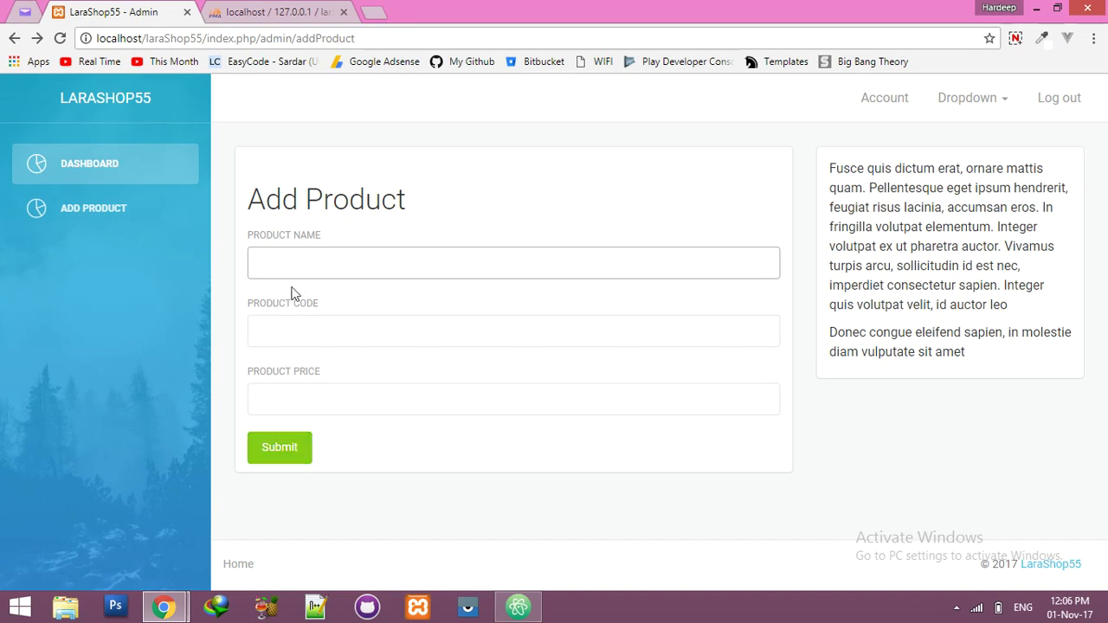
click(512, 263)
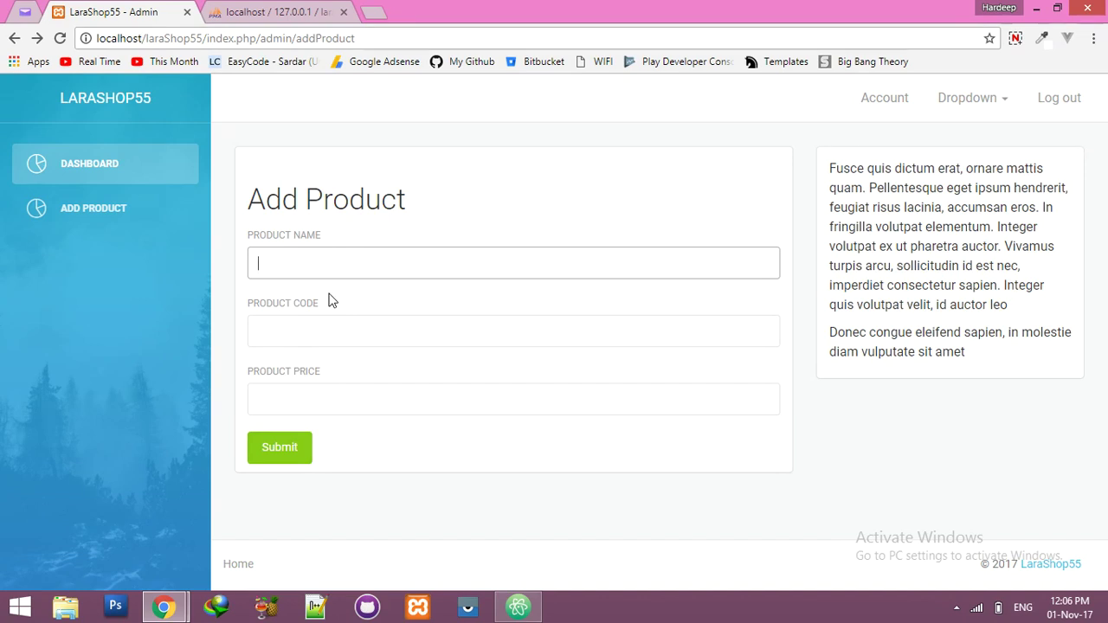
Step: Give the form inputs id attributes and add id="btn" to the submit input
click(518, 606)
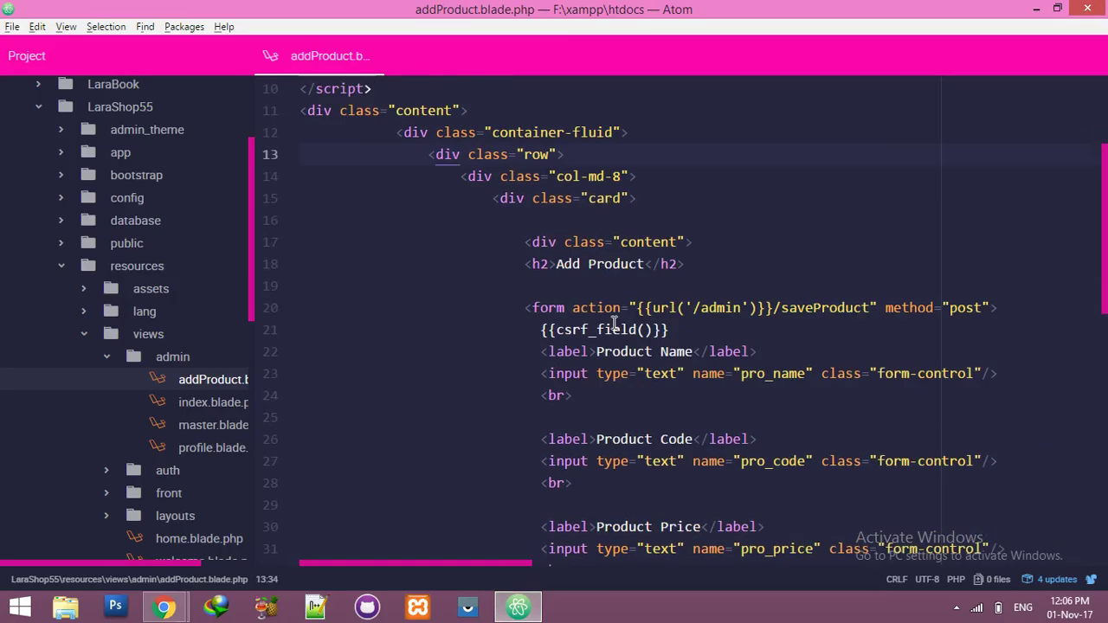
scroll(down, 3)
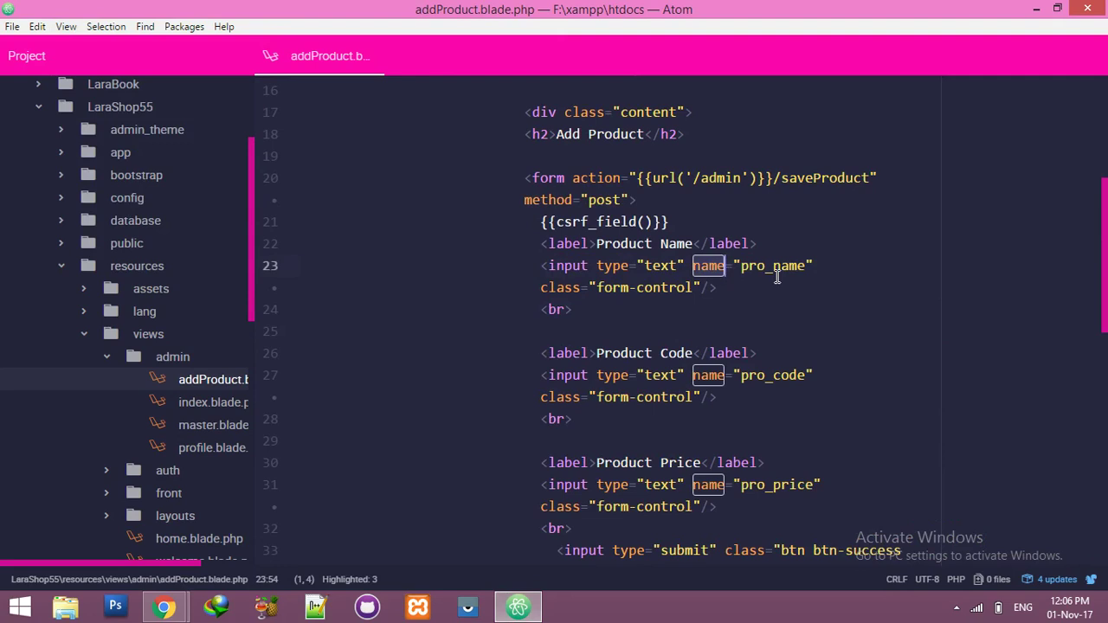
mouse_move(780, 375)
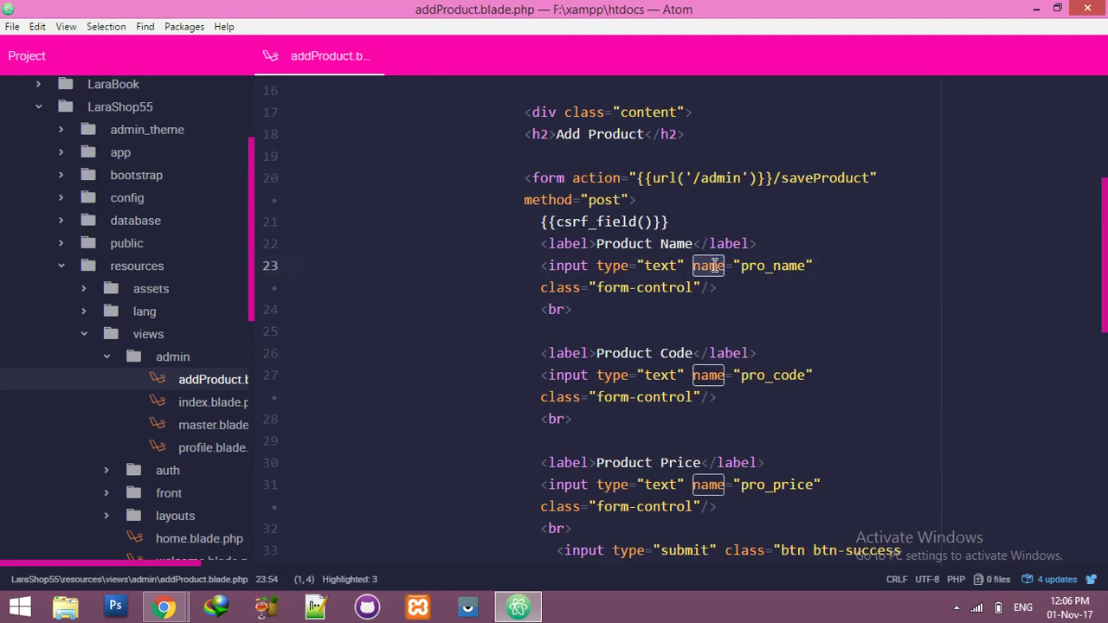
text(id)
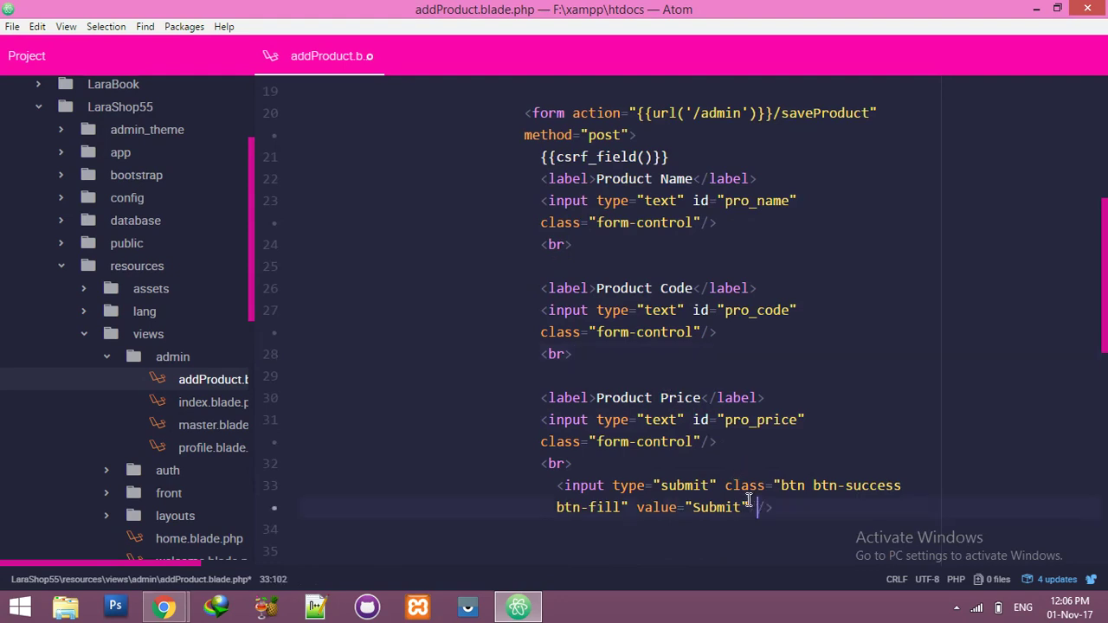
text(id="btn")
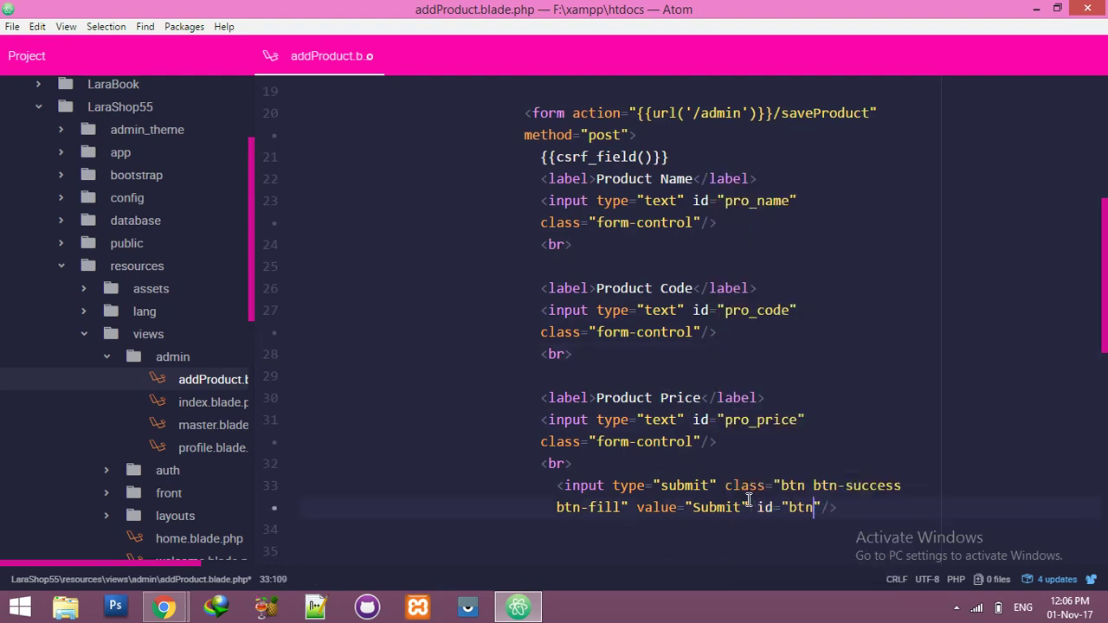
double_click(800, 507)
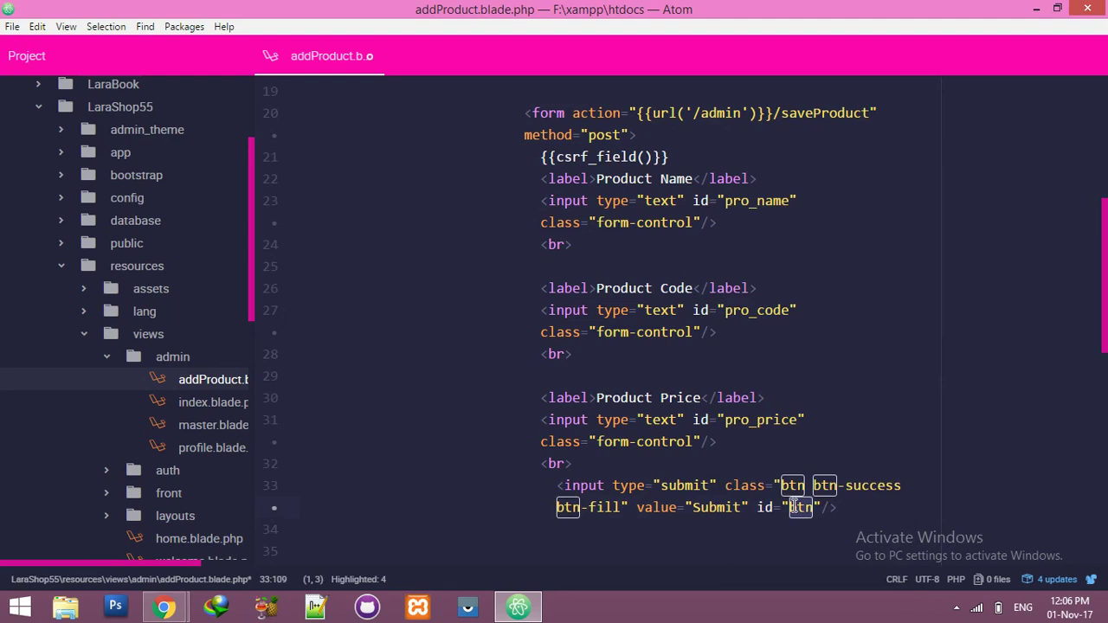
click(718, 442)
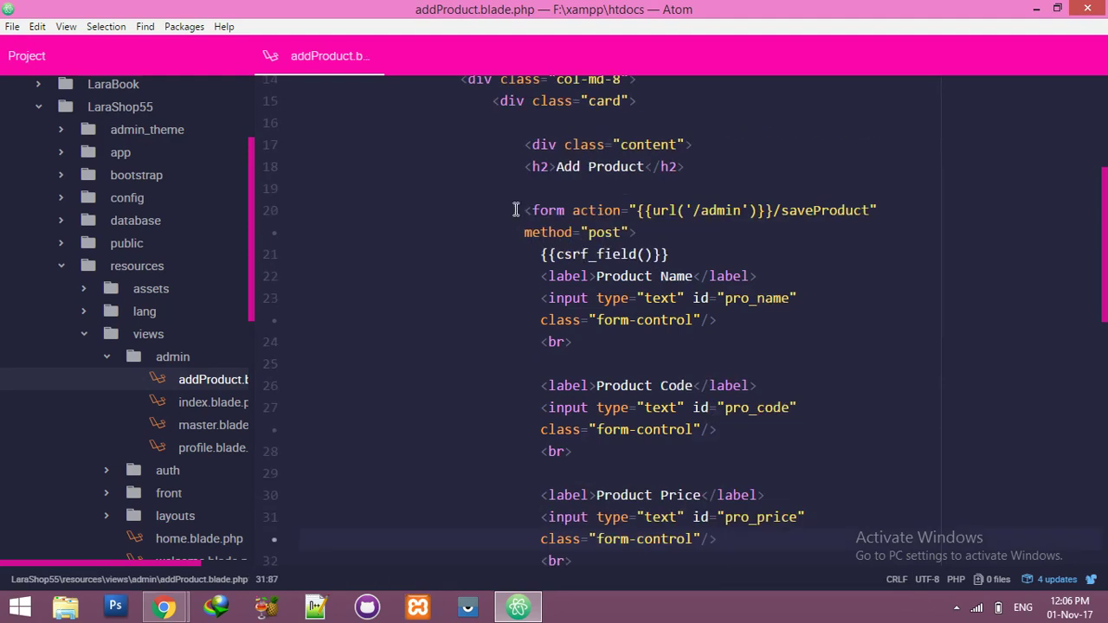
Step: Write <input type="hidden" value="{{csrf_token()}}" id="token"/> in place of the csrf_field line
scroll(down, 3)
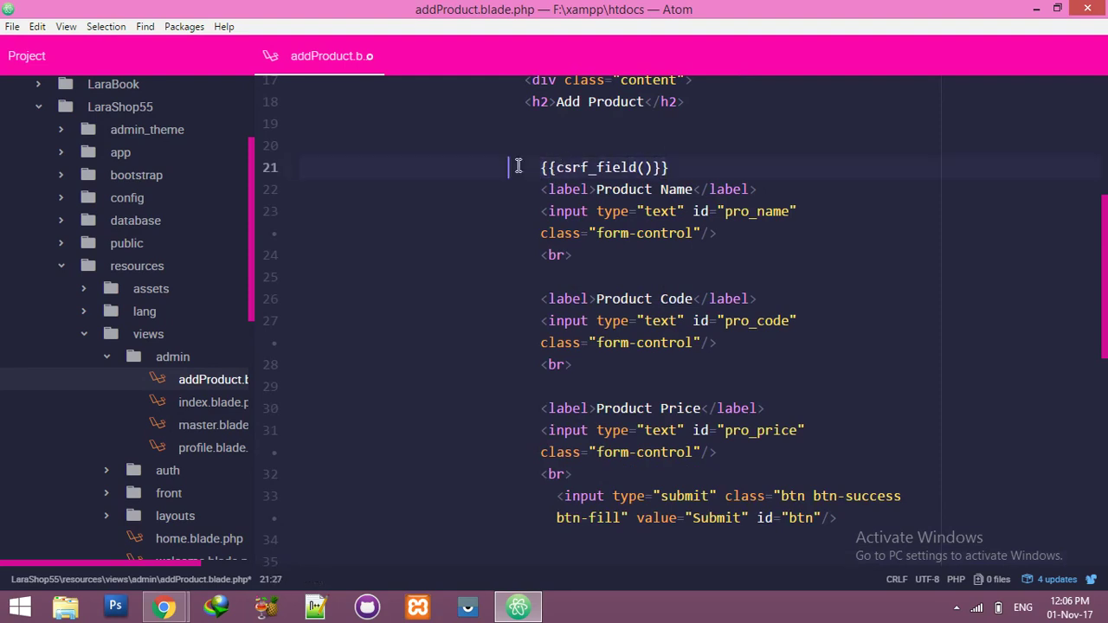
text(input type=")
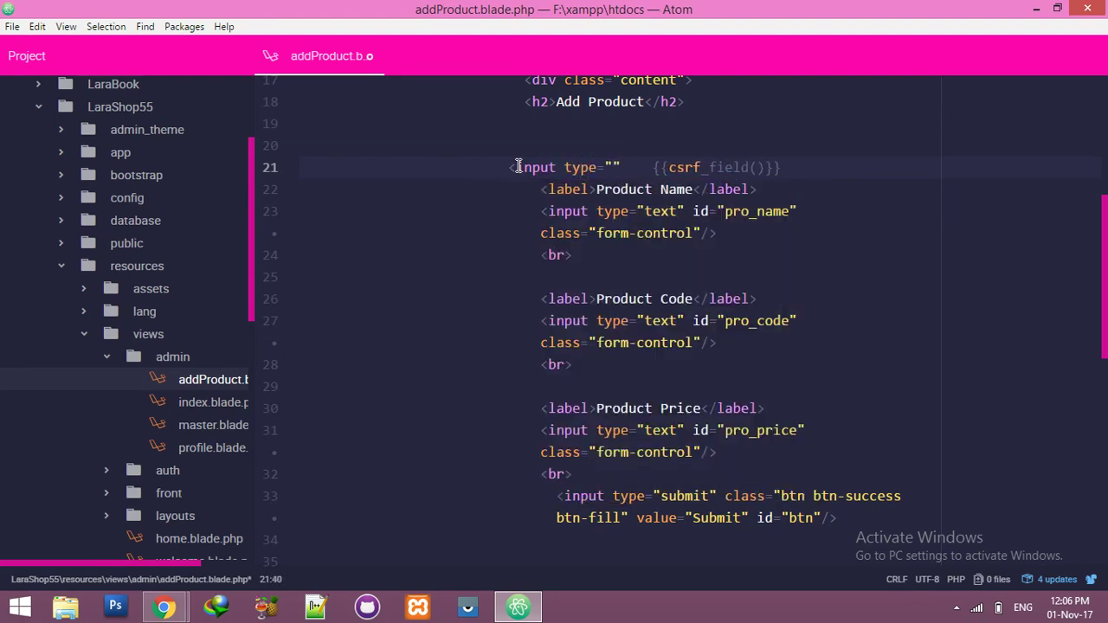
click(612, 167)
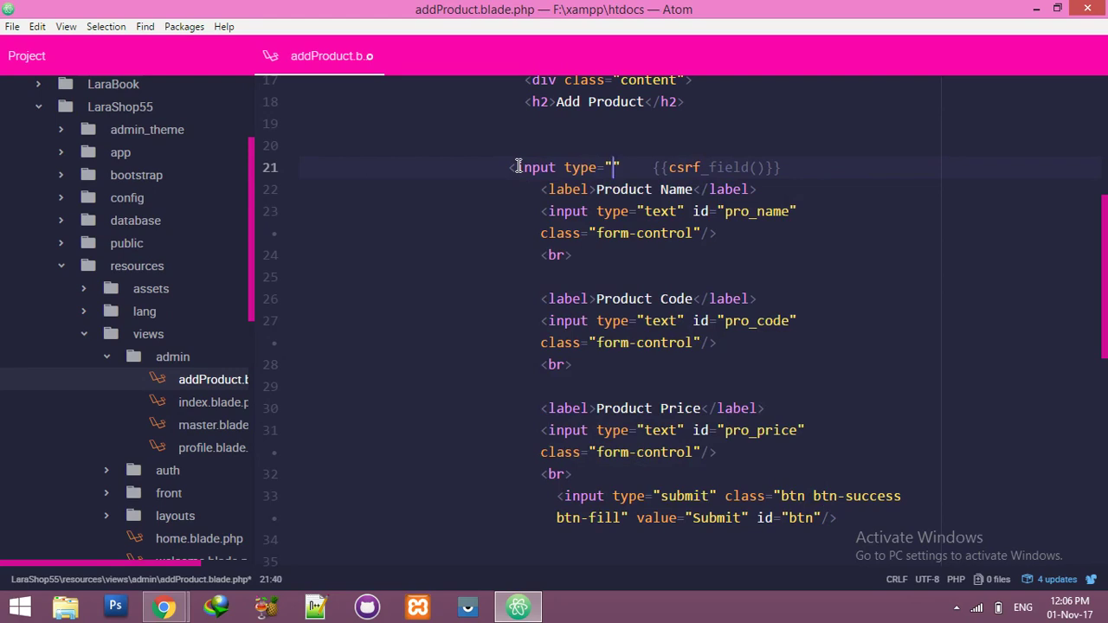
text(hidden)
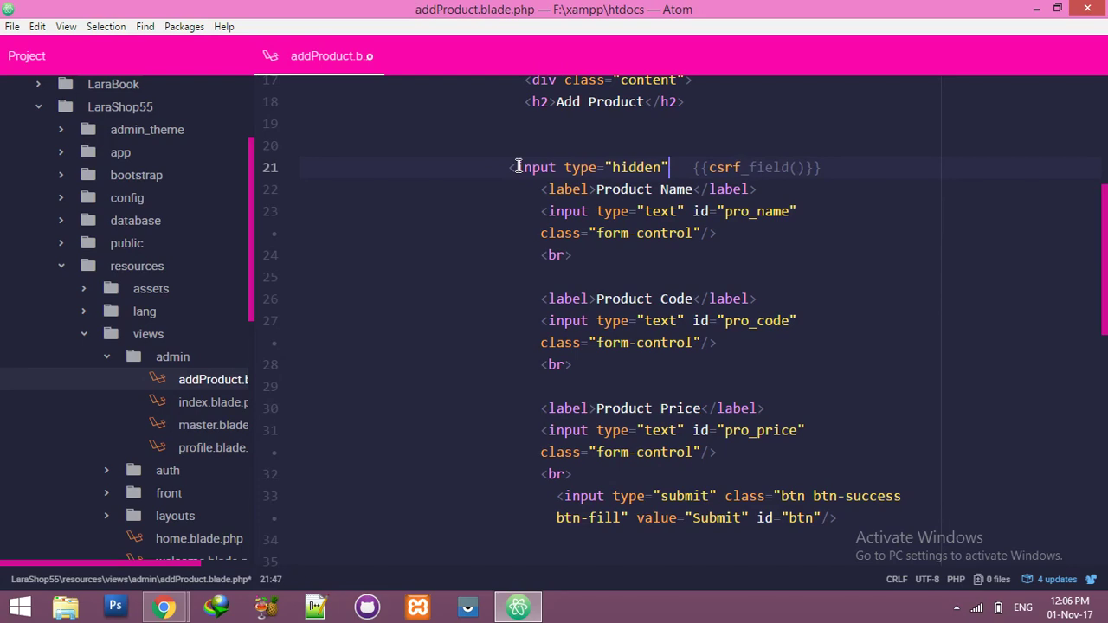
text(valu)
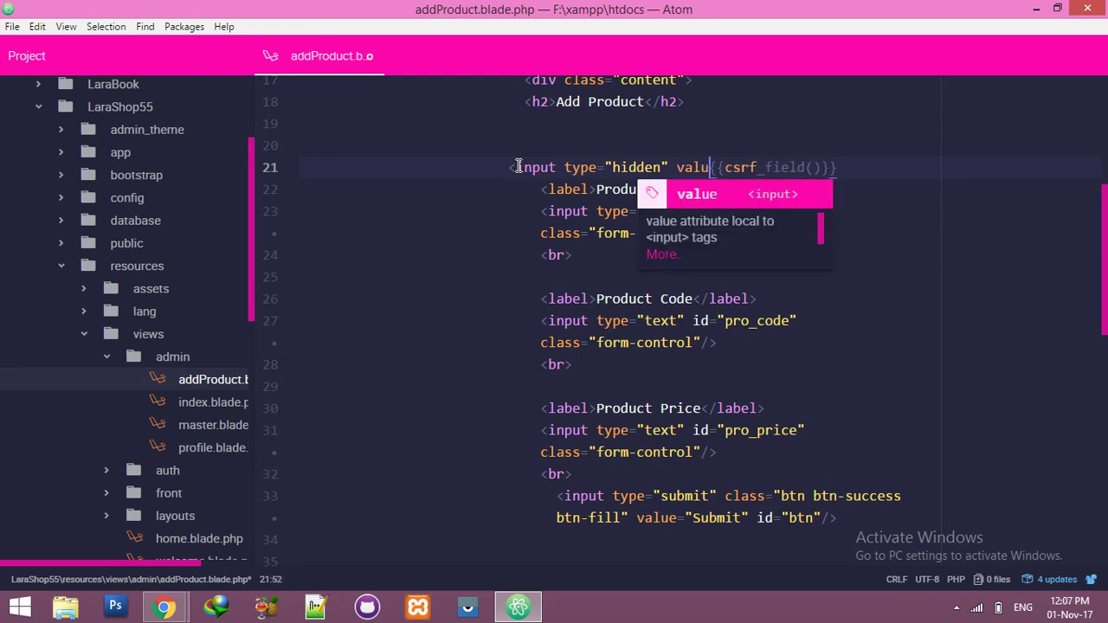
text(="")
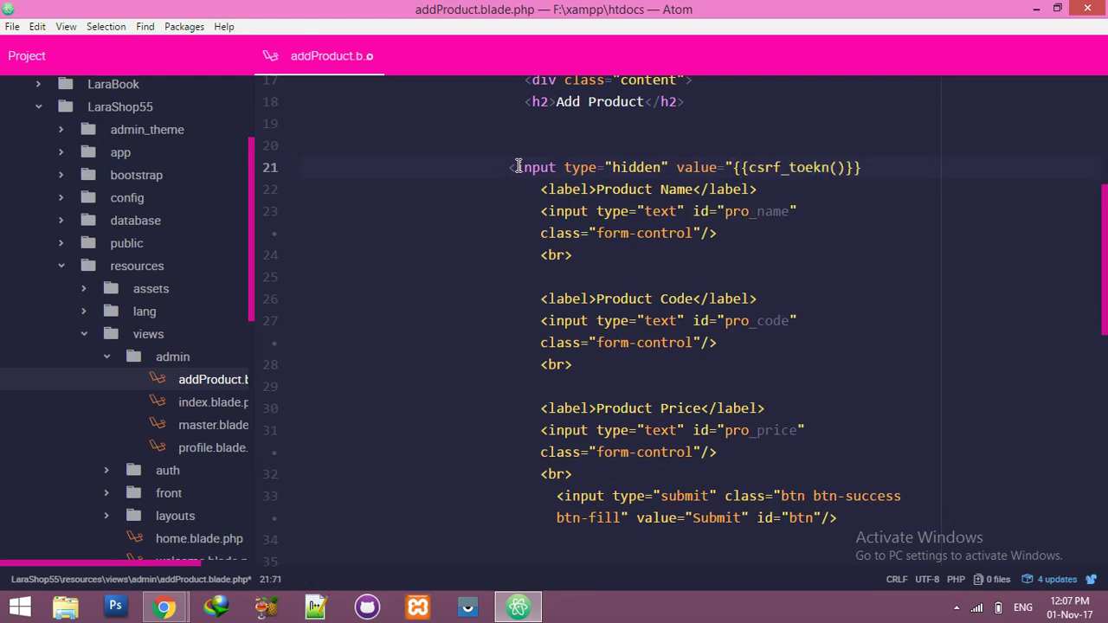
text(id=")
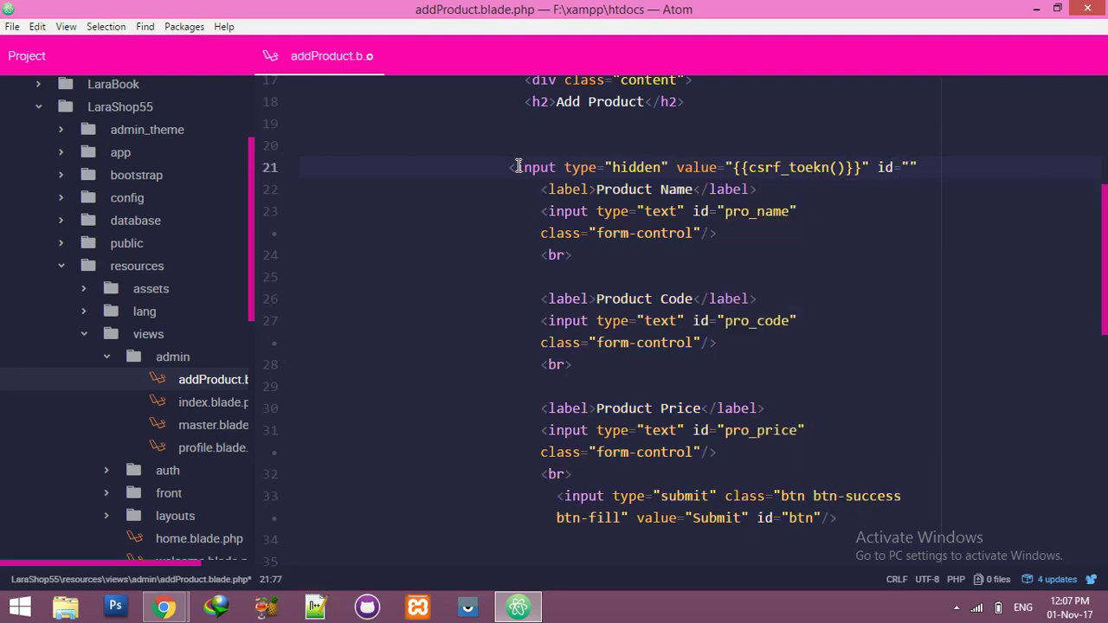
text(toke)
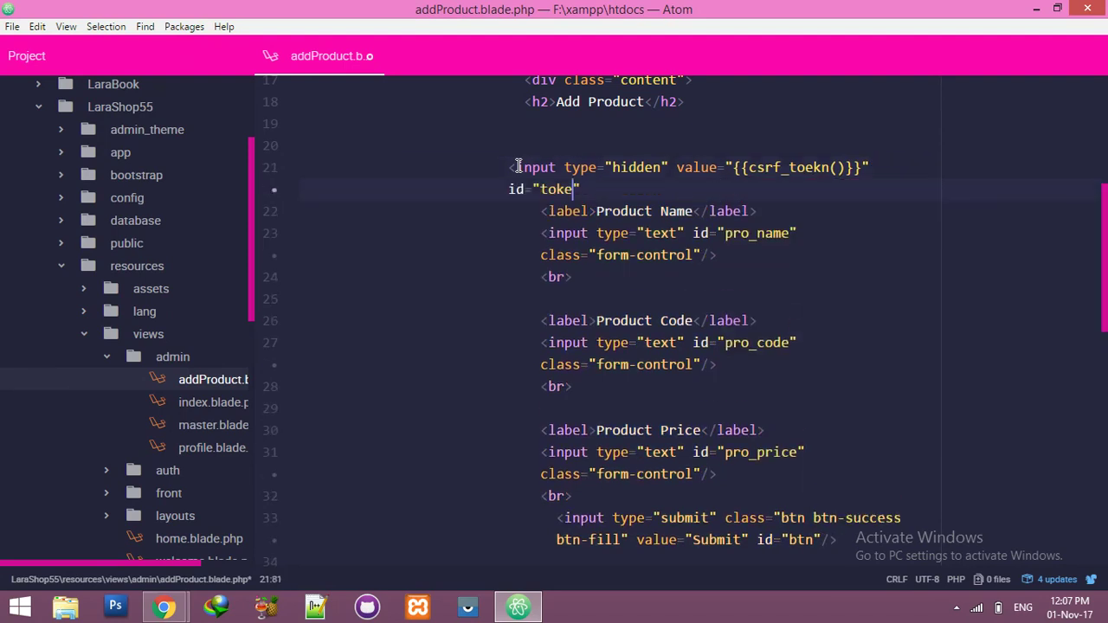
text(n"/>)
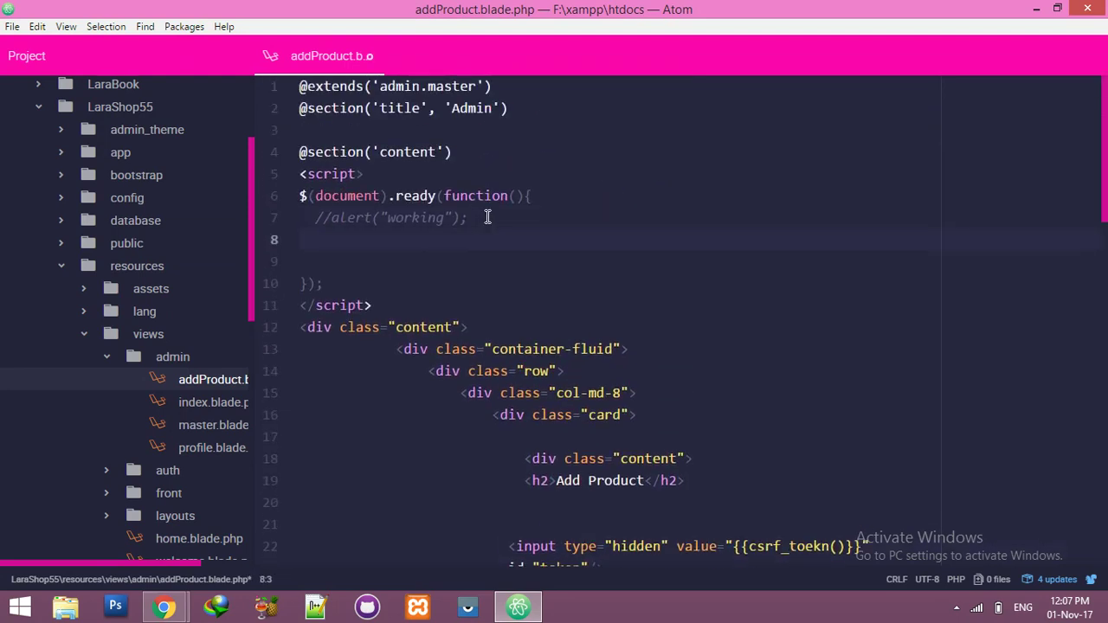
Step: Start a $("btn").click(function(){ handler inside document-ready
text($("btn")
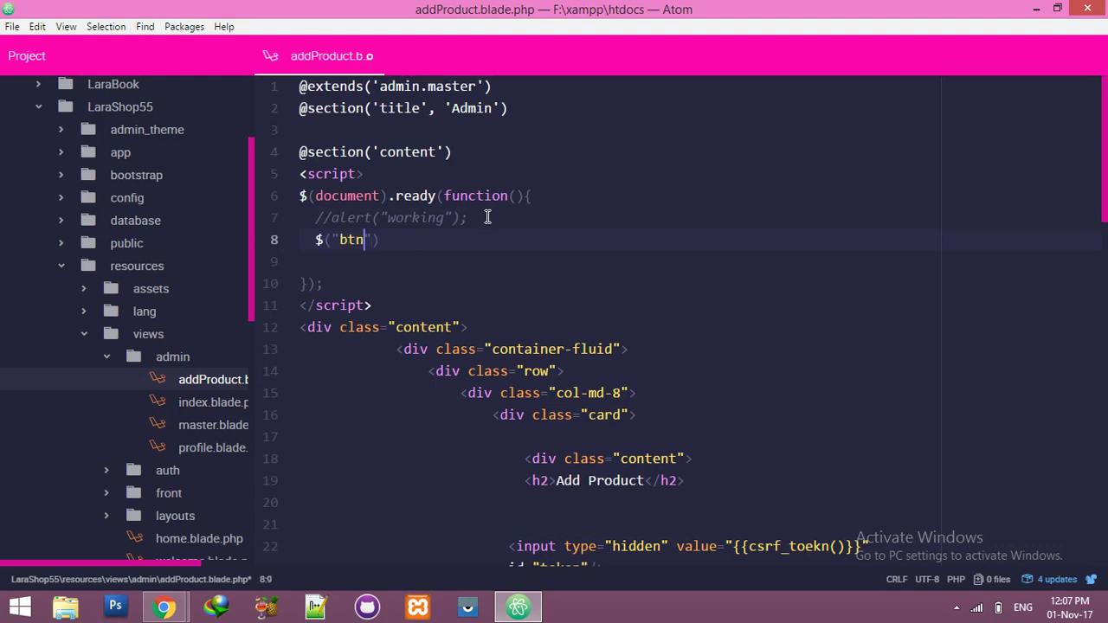
text(.c)
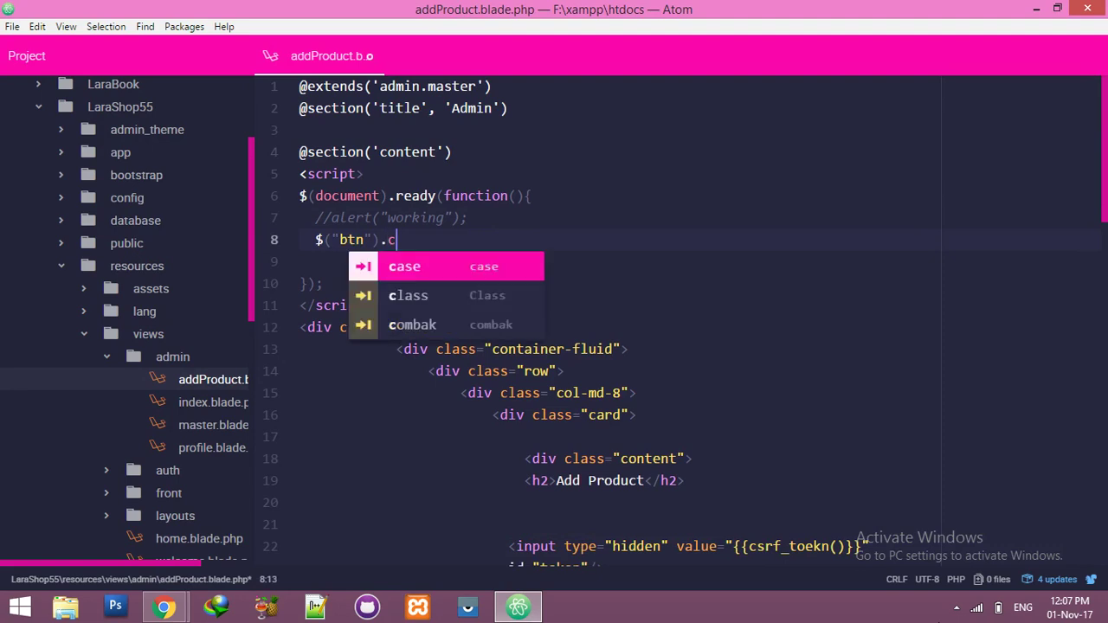
text(lick())
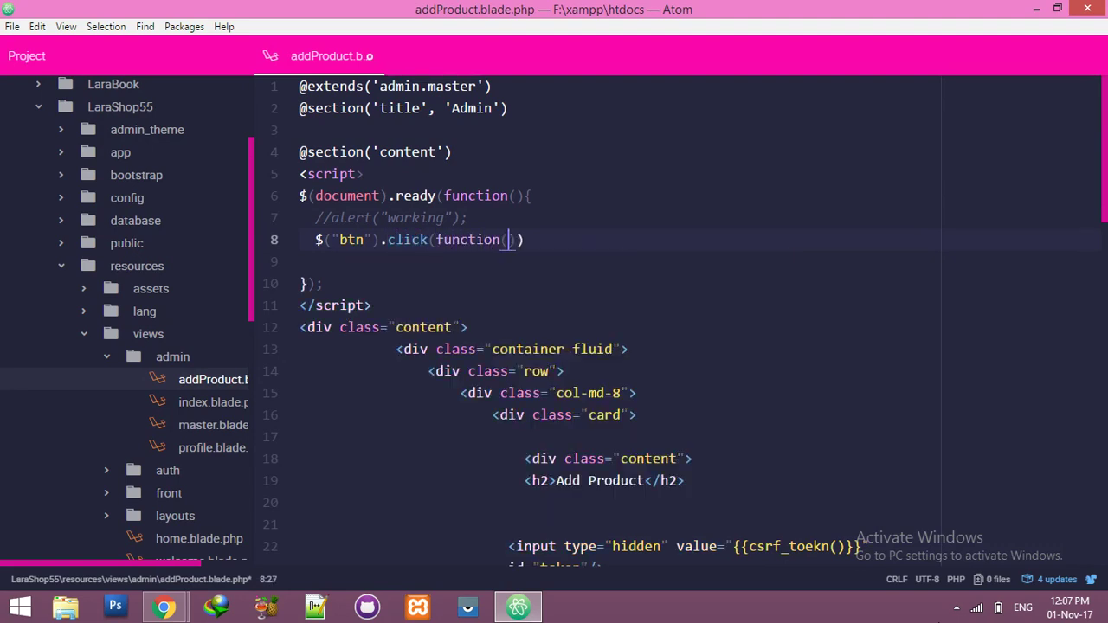
text({)
text(});)
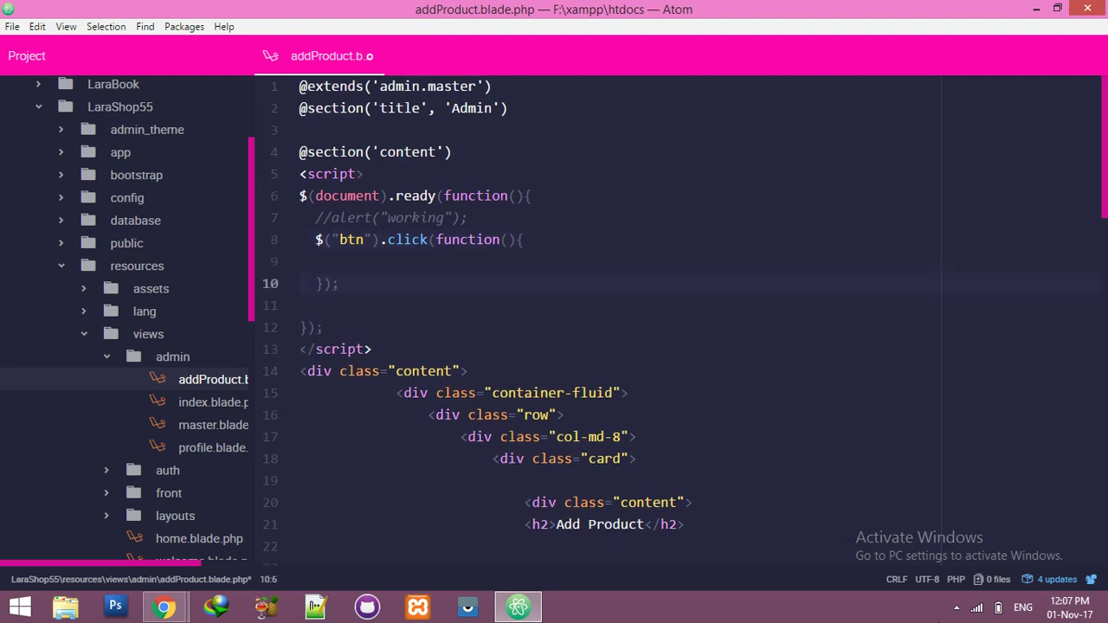
Step: Declare var pro_name = $("pro_name").val(); in the click handler
text(var)
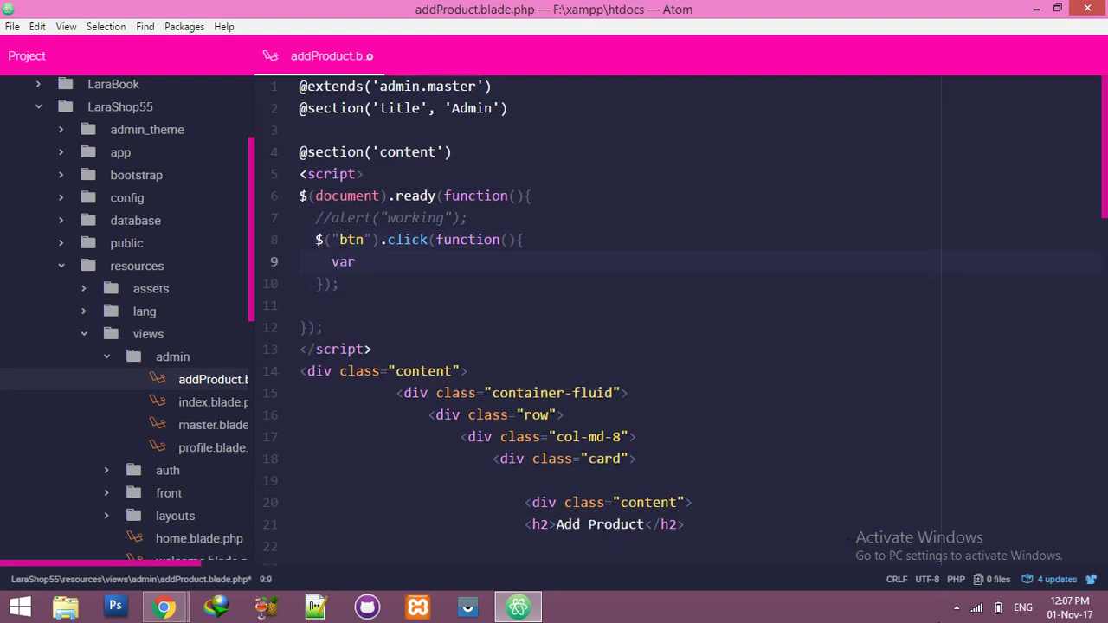
text(pro_name)
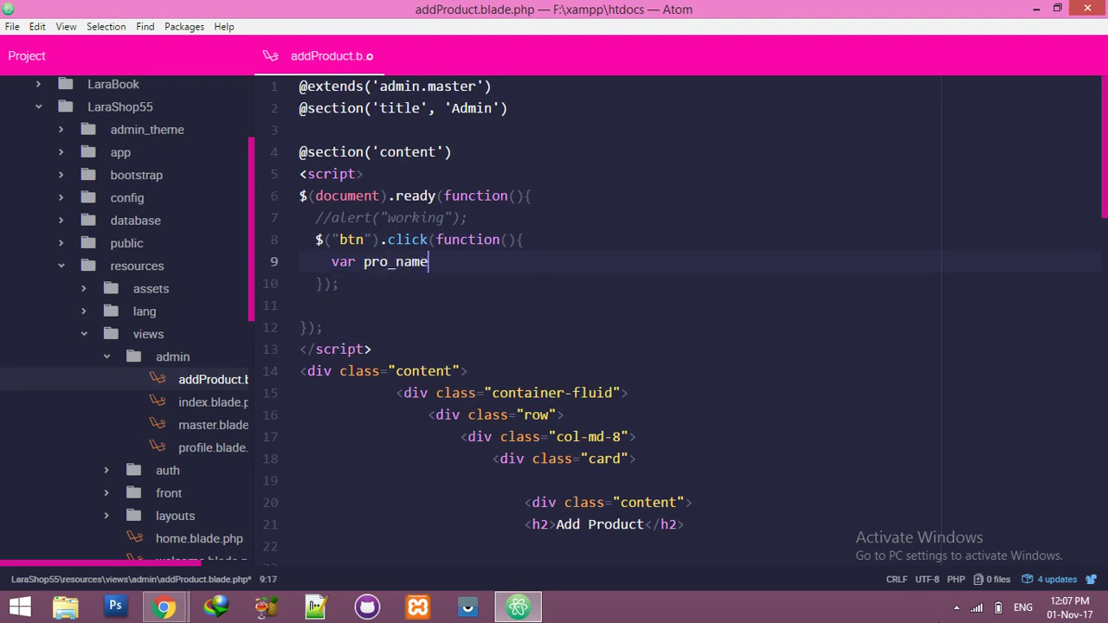
text(= $)
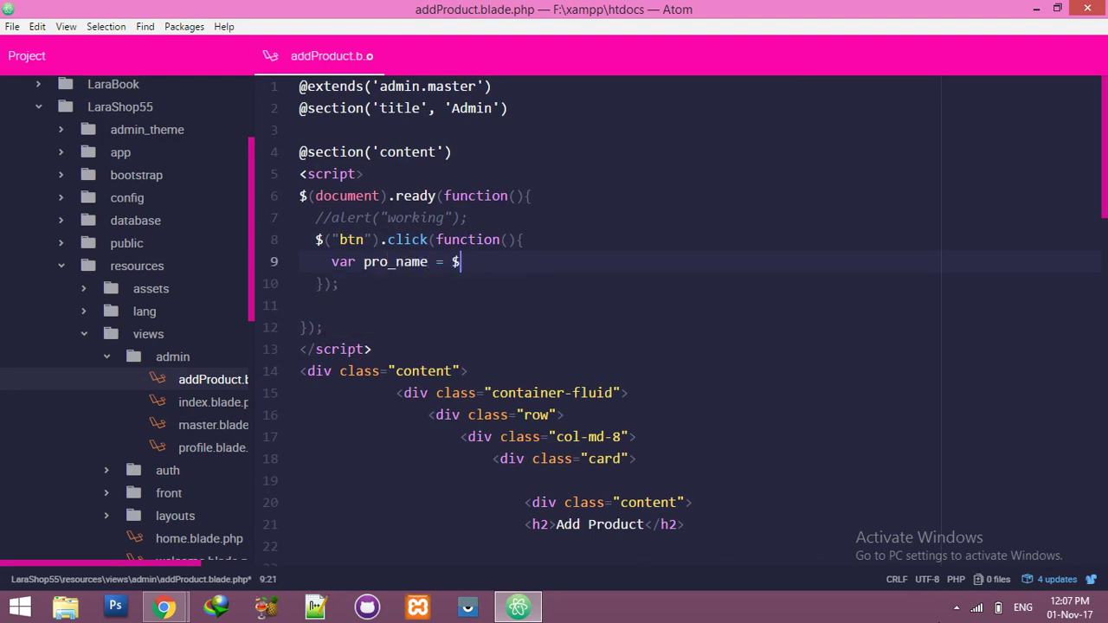
text(())
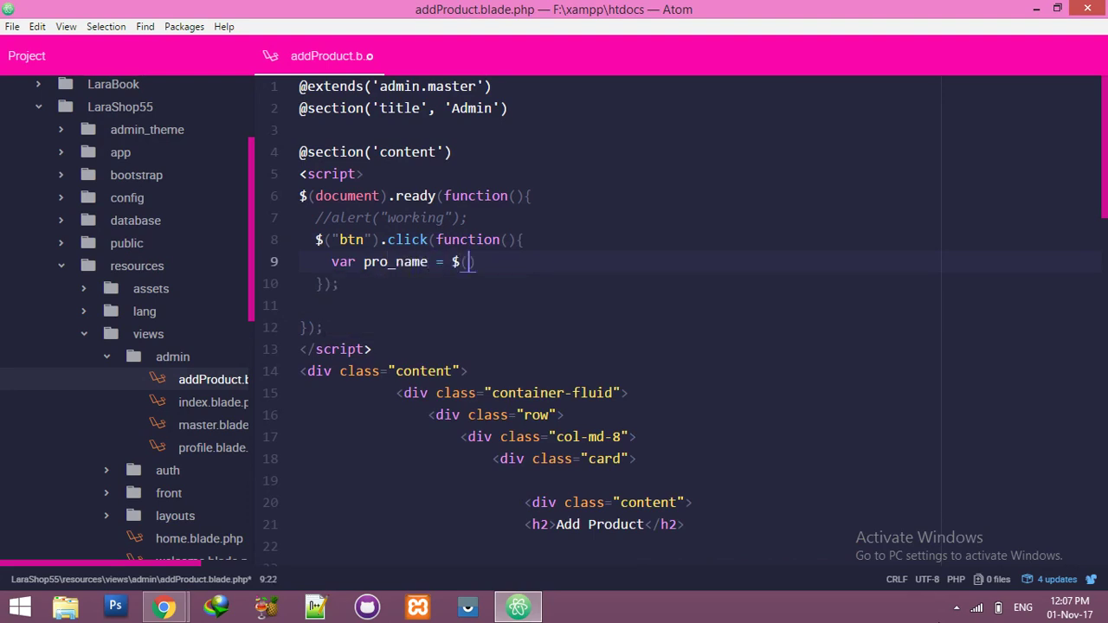
text("$pr")
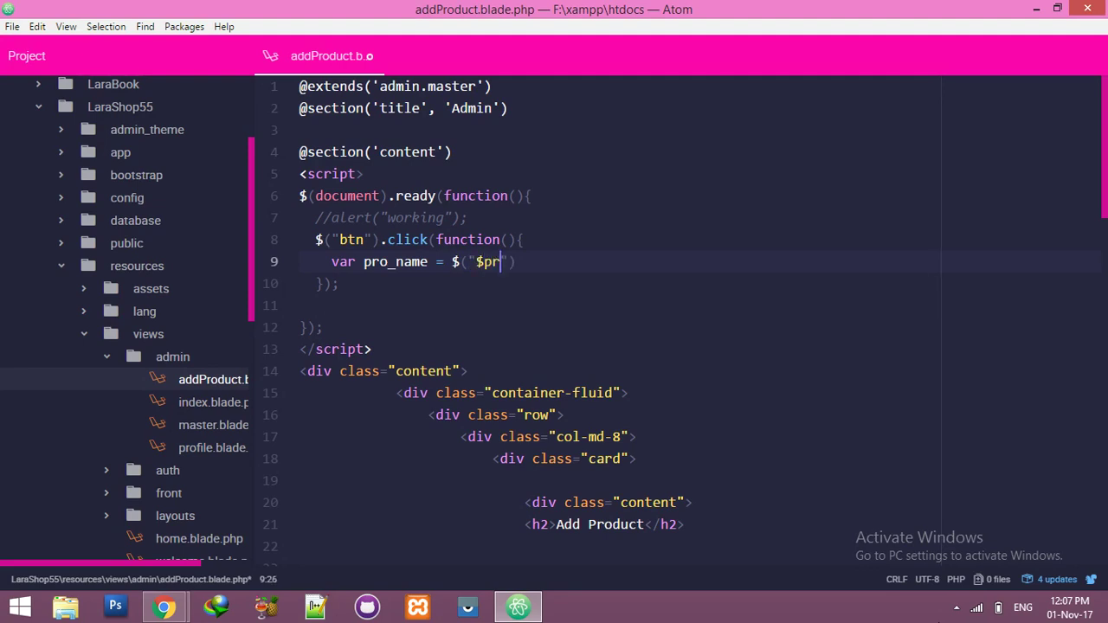
text(o_)
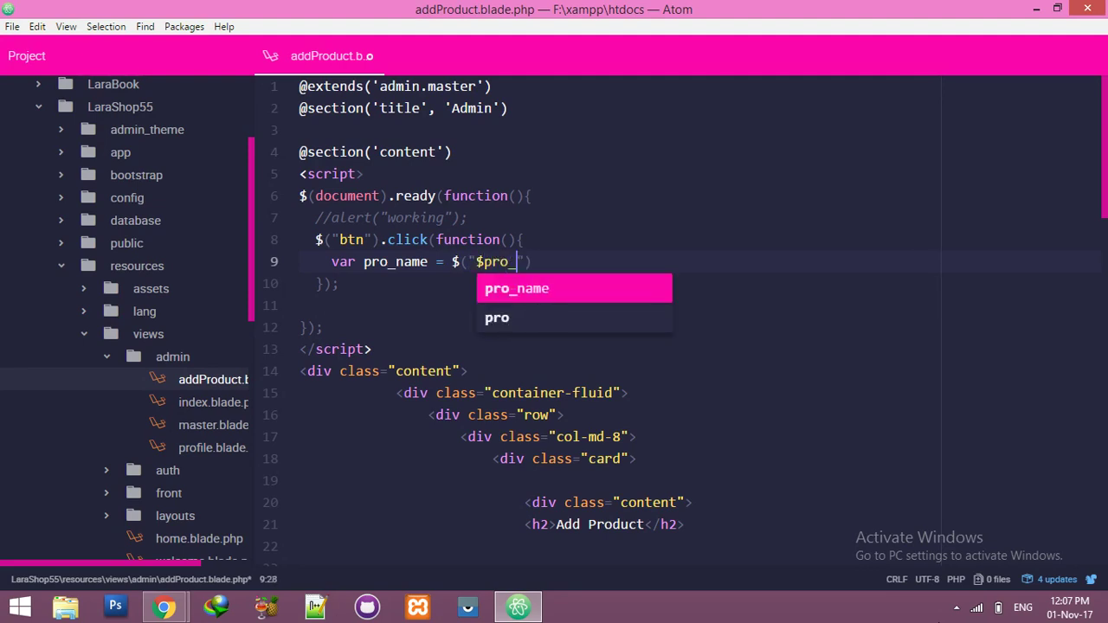
text(name").)
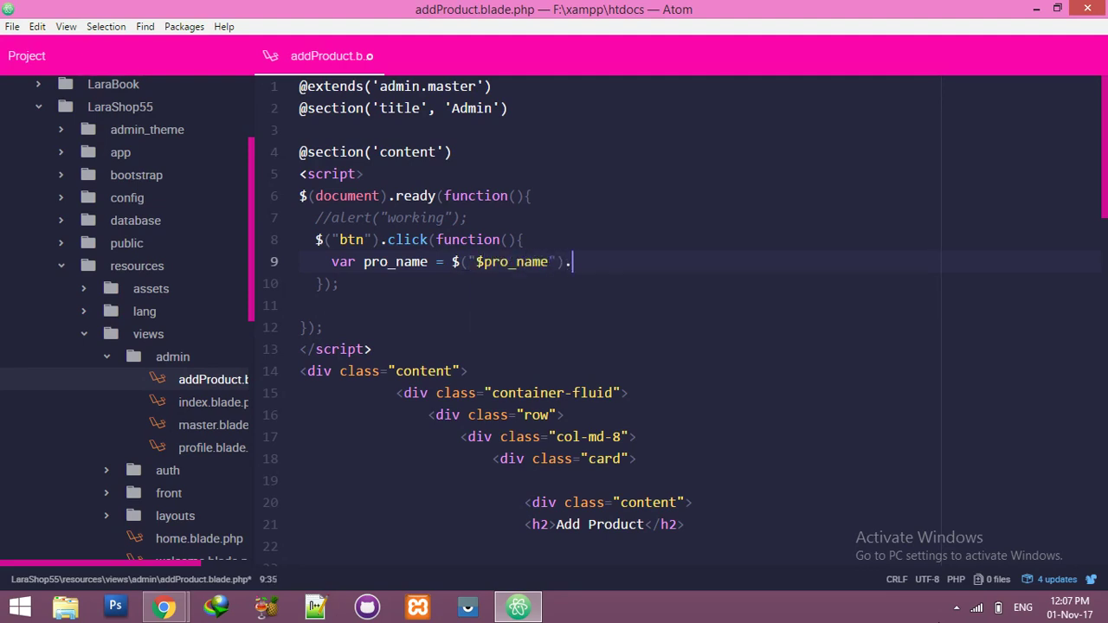
text(val();)
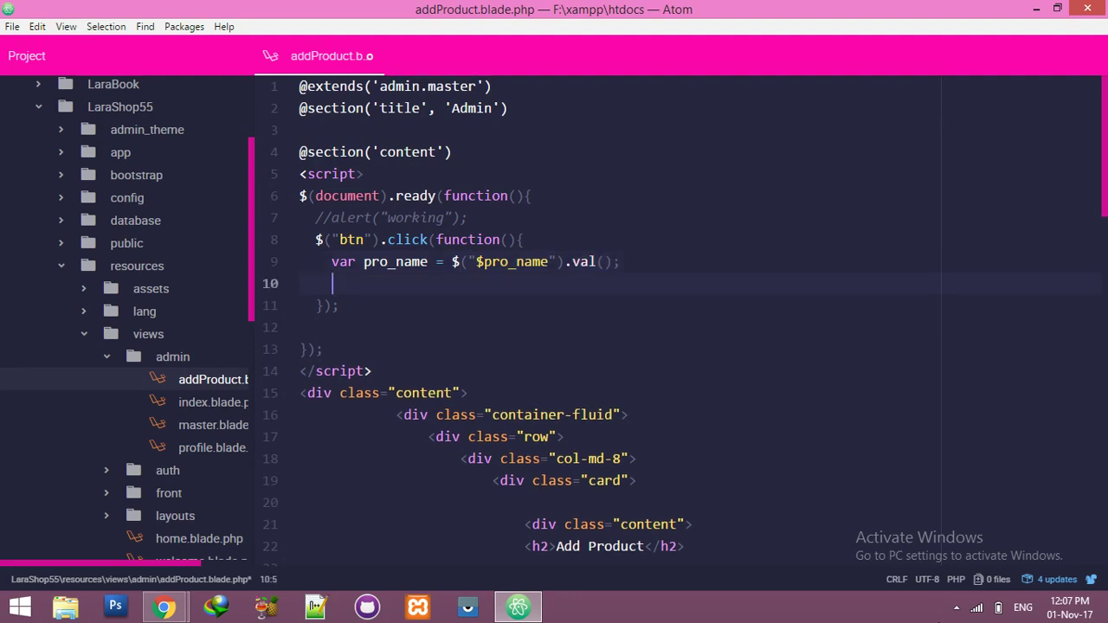
Step: Declare pro_code and pro_price variables from $("pro_code").val() and $("pro_price").val()
text(var pro)
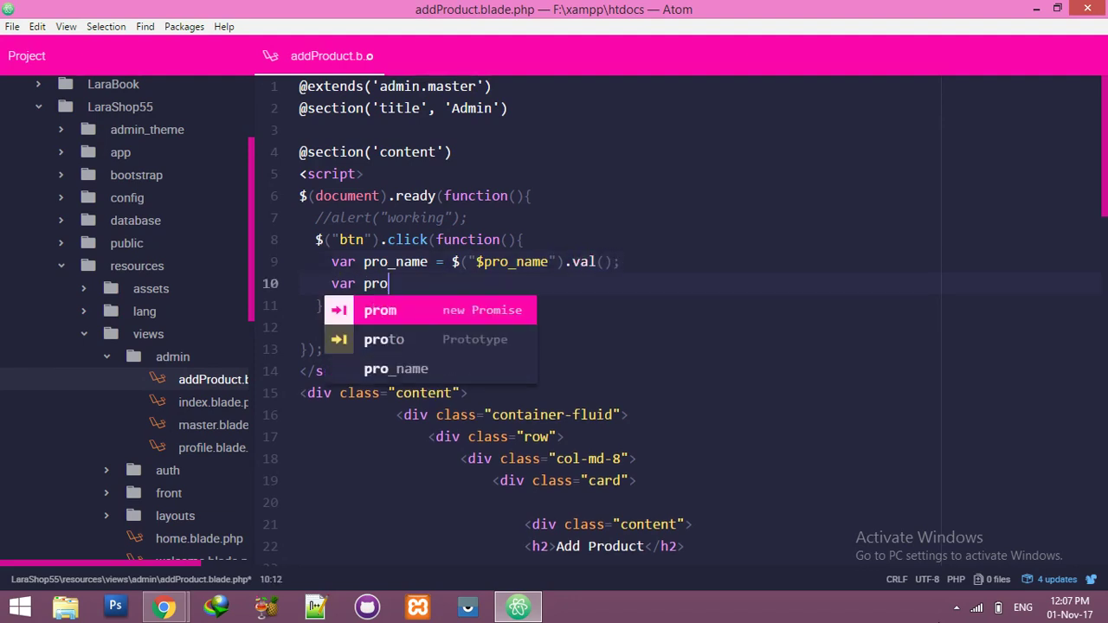
text(_code = $)
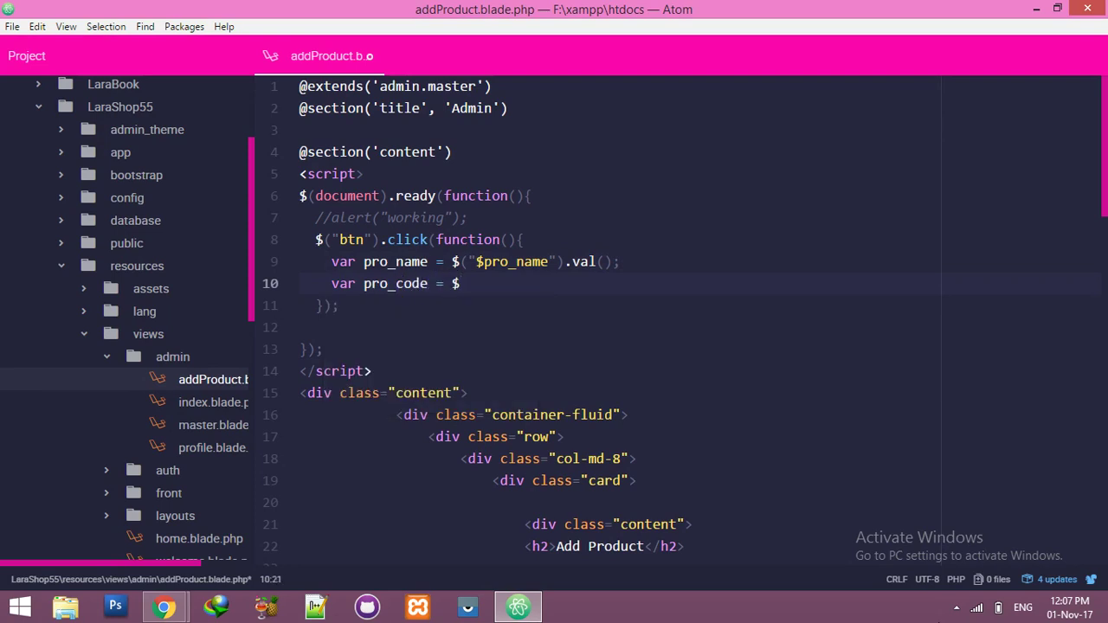
text(("$"))
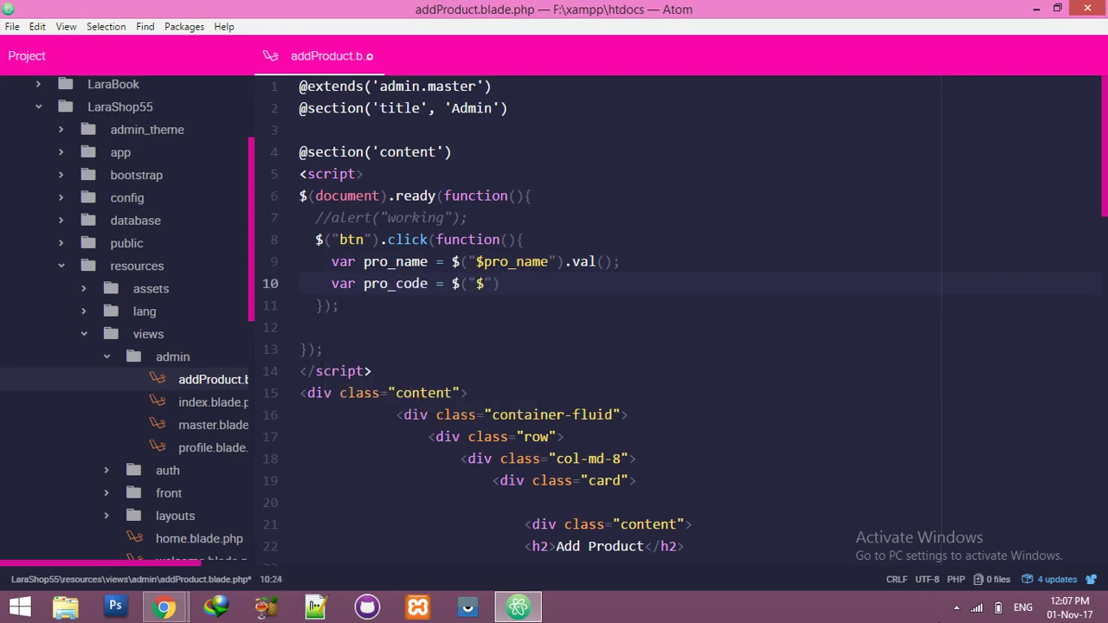
text(pro+)
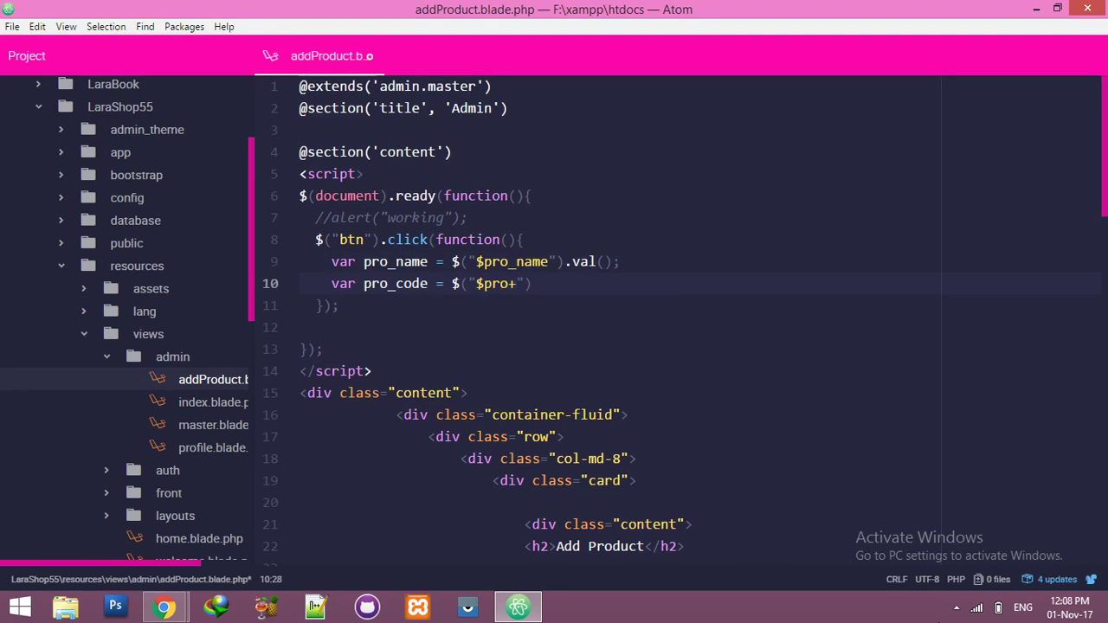
text(code)
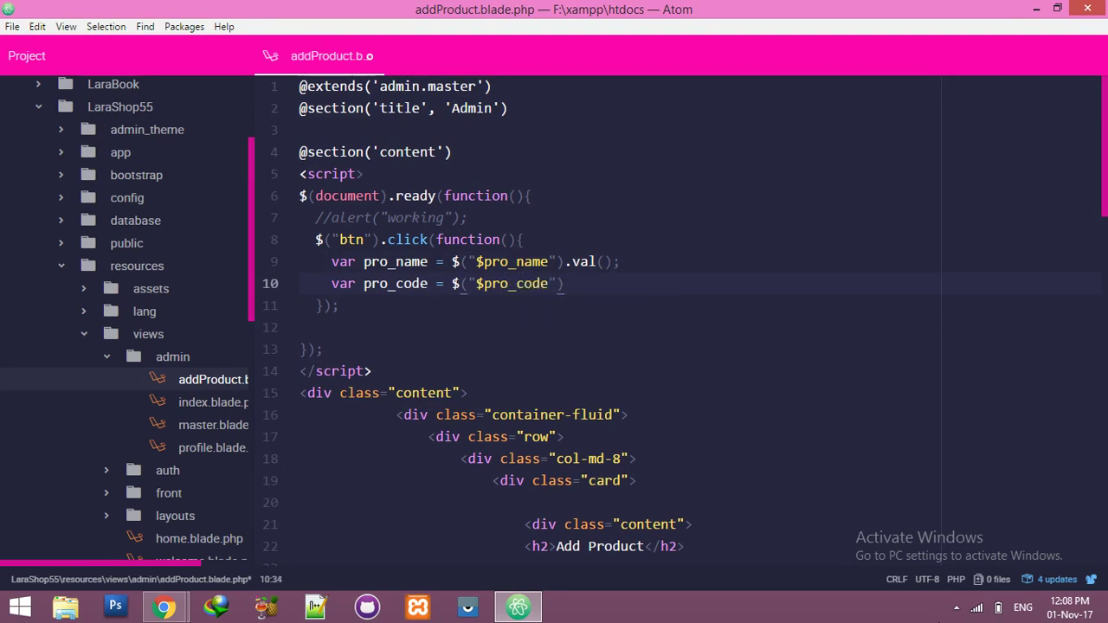
text(.val();)
text(var)
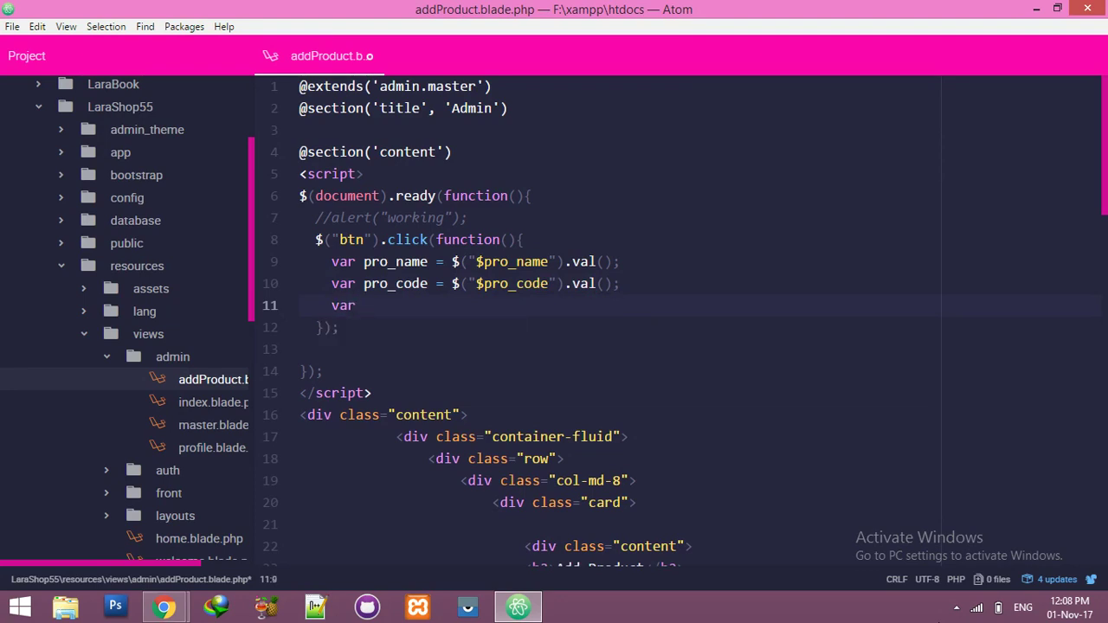
text(pro_)
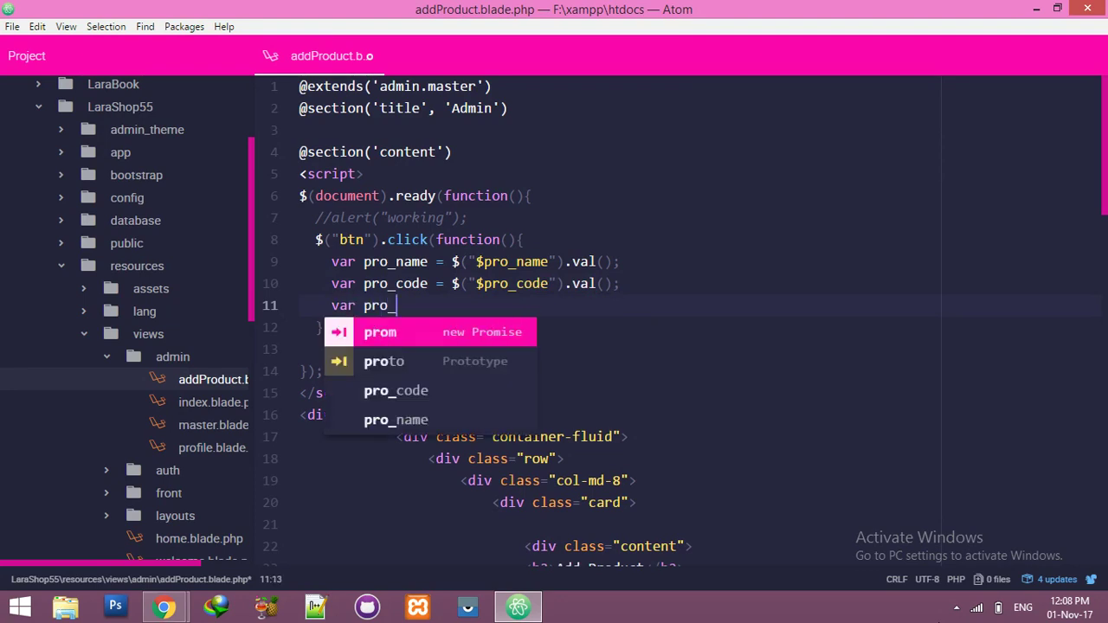
text(price = $("pr")
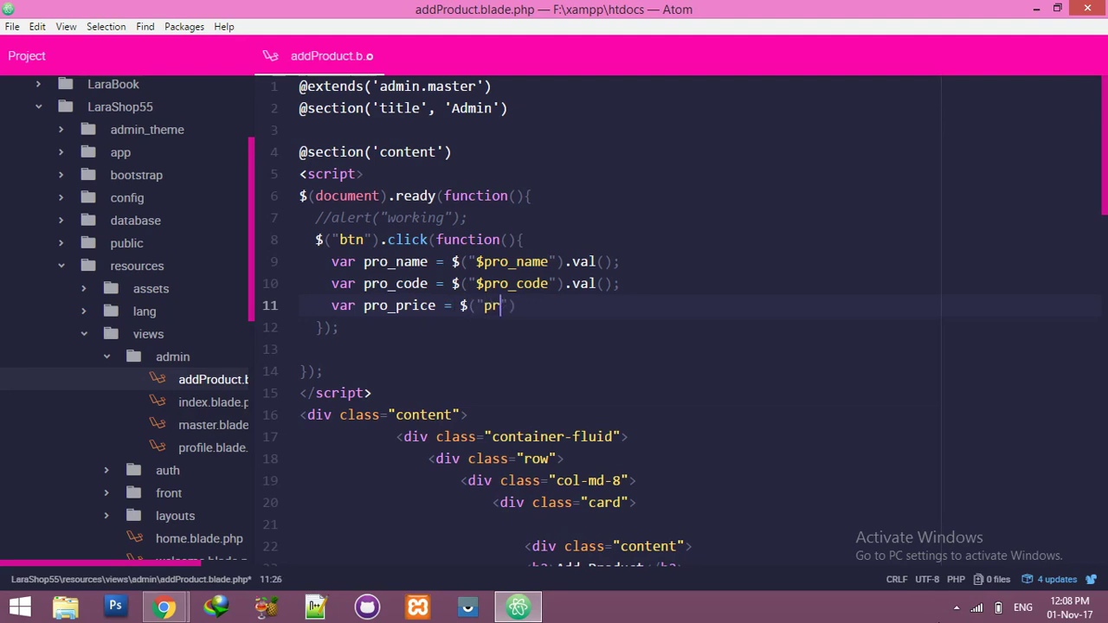
text(o_price").)
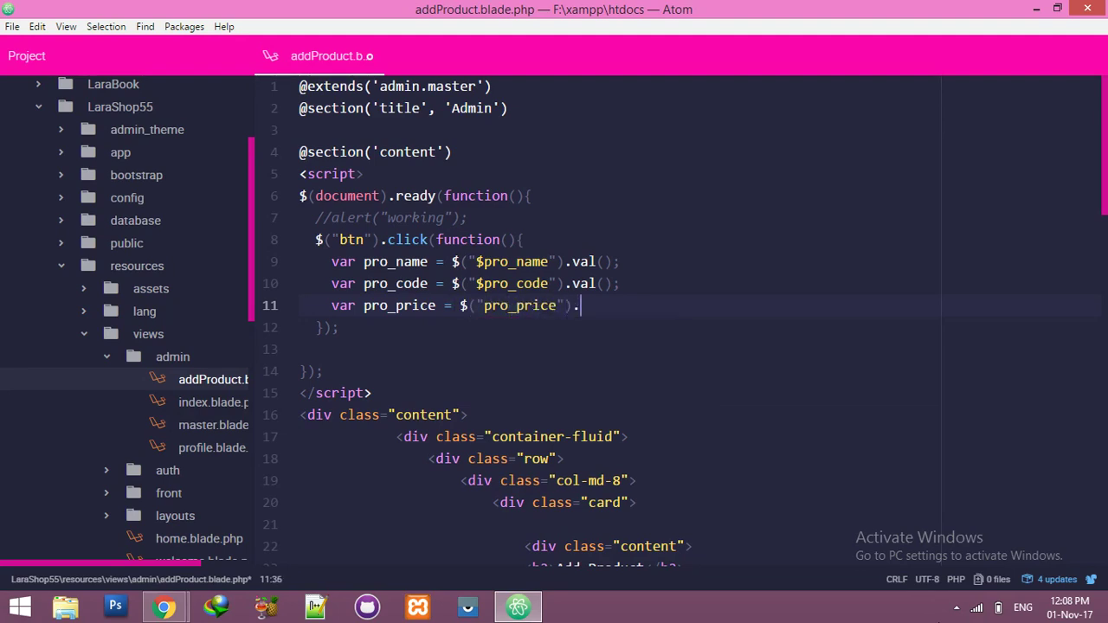
text(val()'')
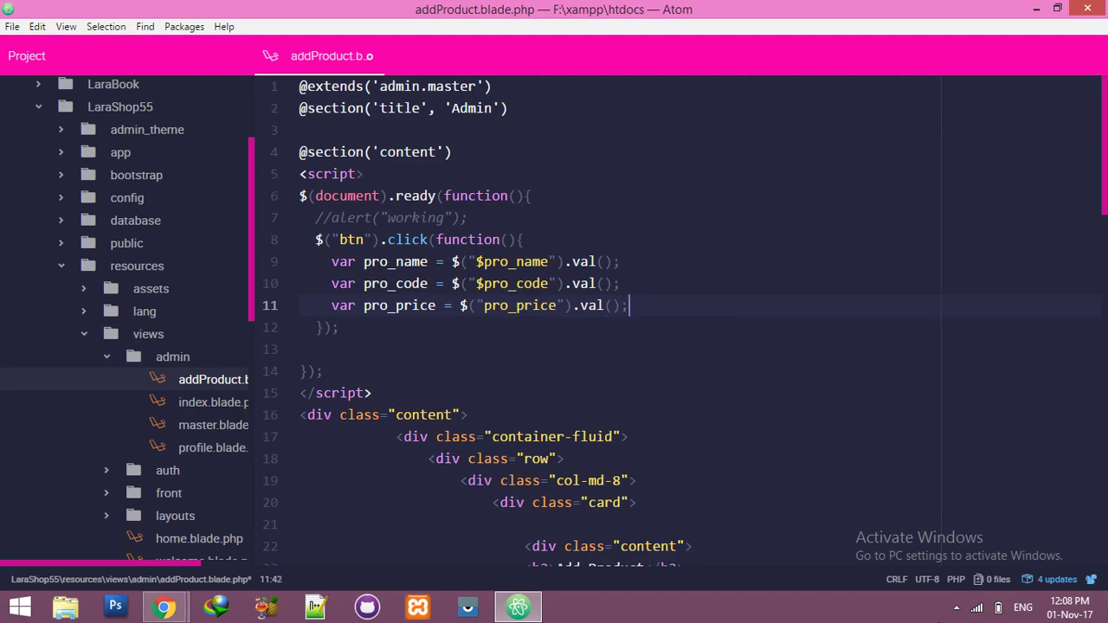
text(var token)
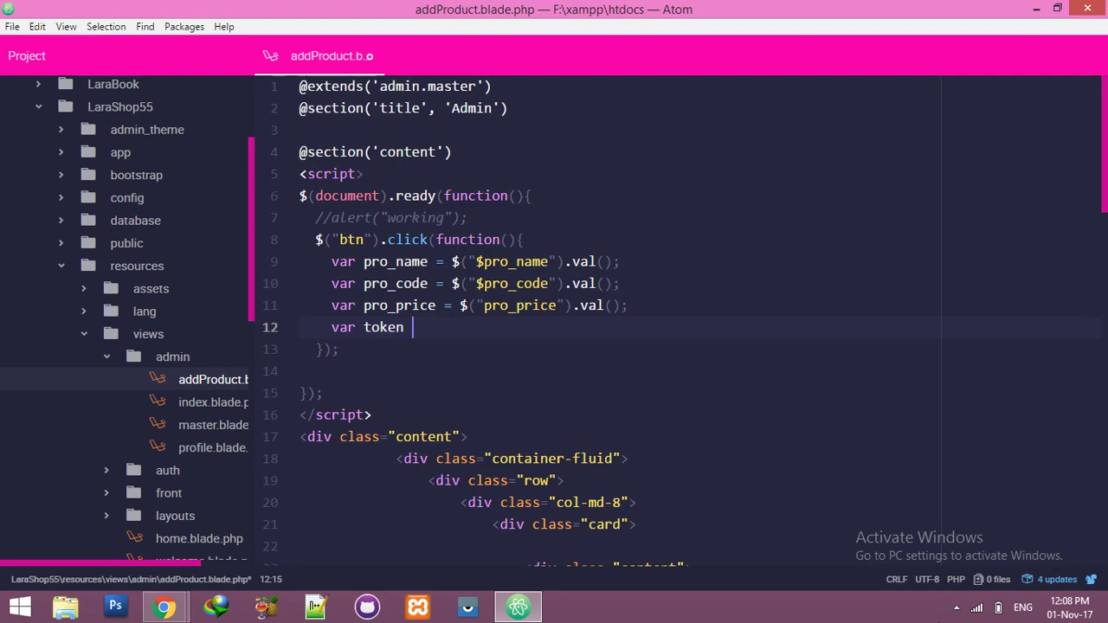
Step: Declare var token = $("token").val(); as the fourth captured value
text(= $())
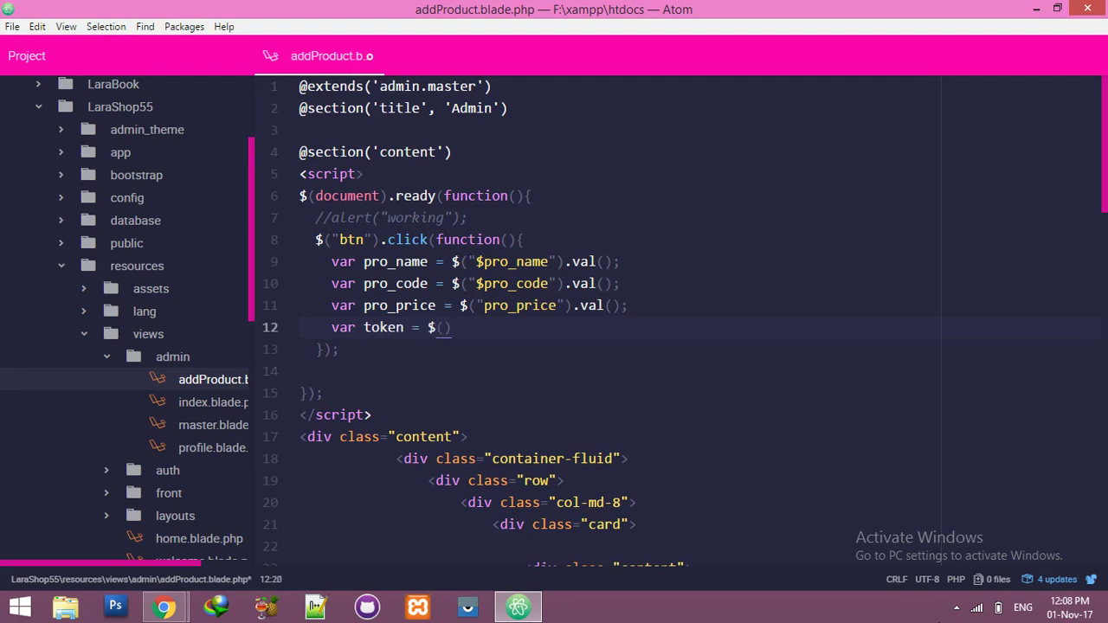
text(pro+_)
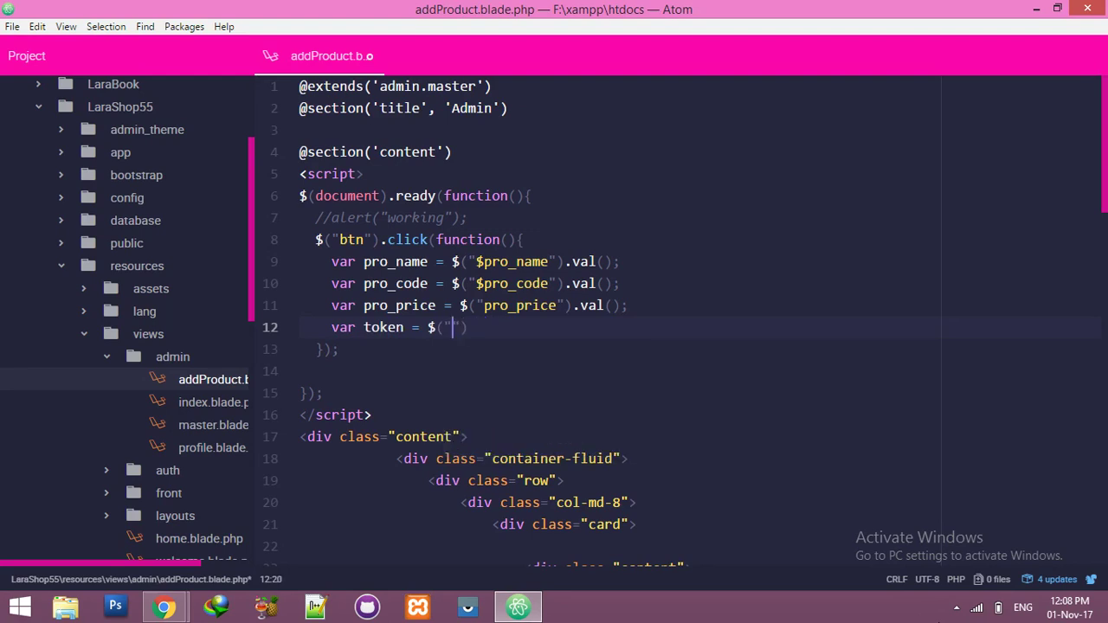
text(to)
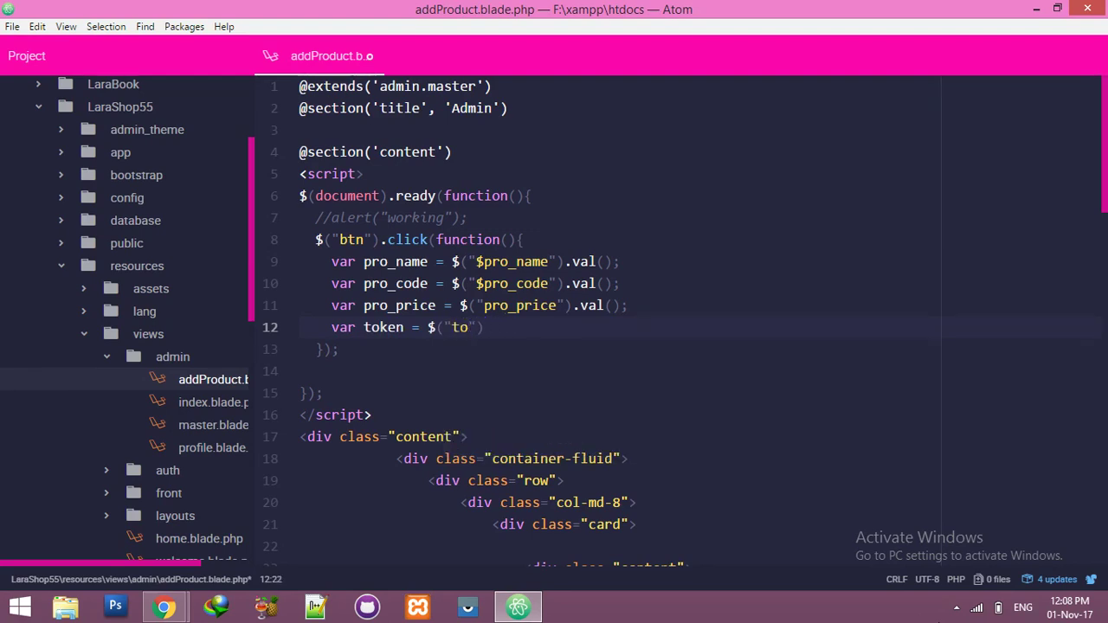
text(ken)
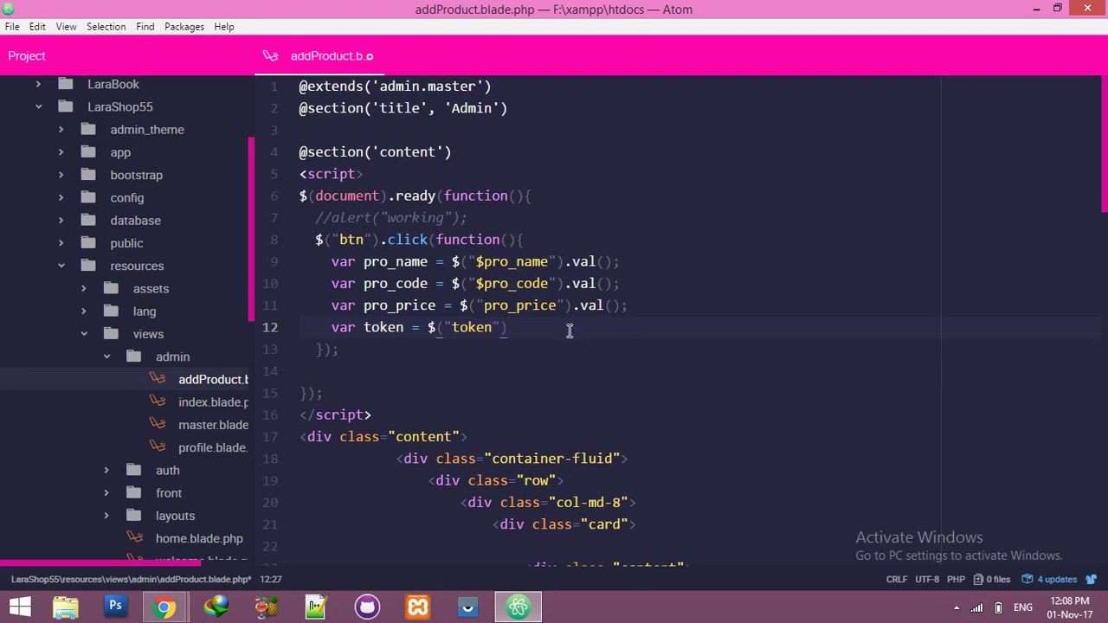
text(.val())
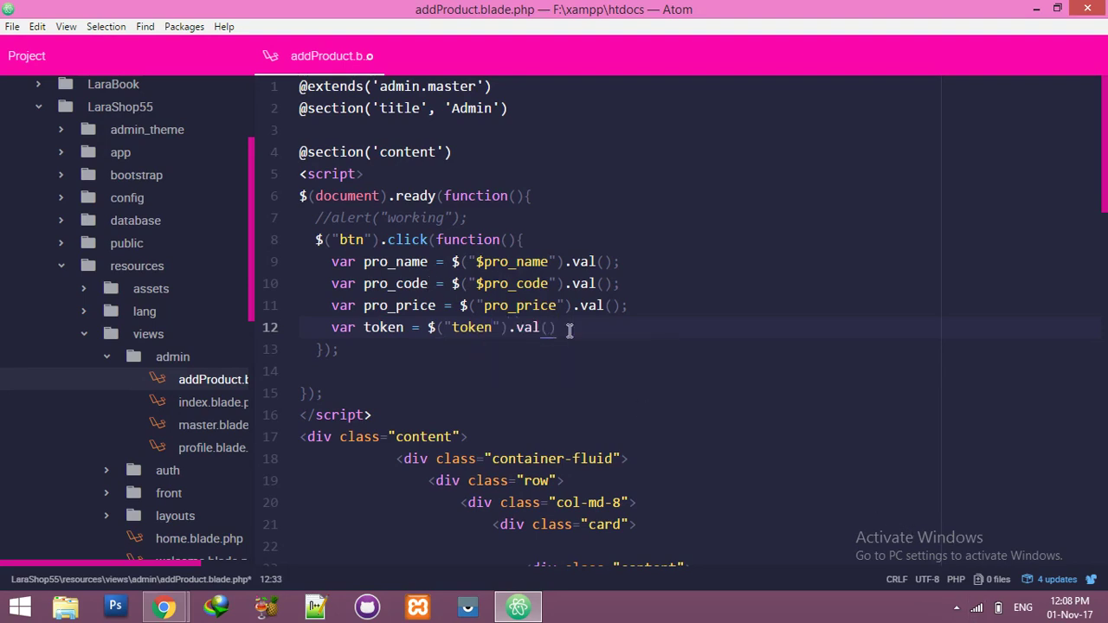
scroll(down, 3)
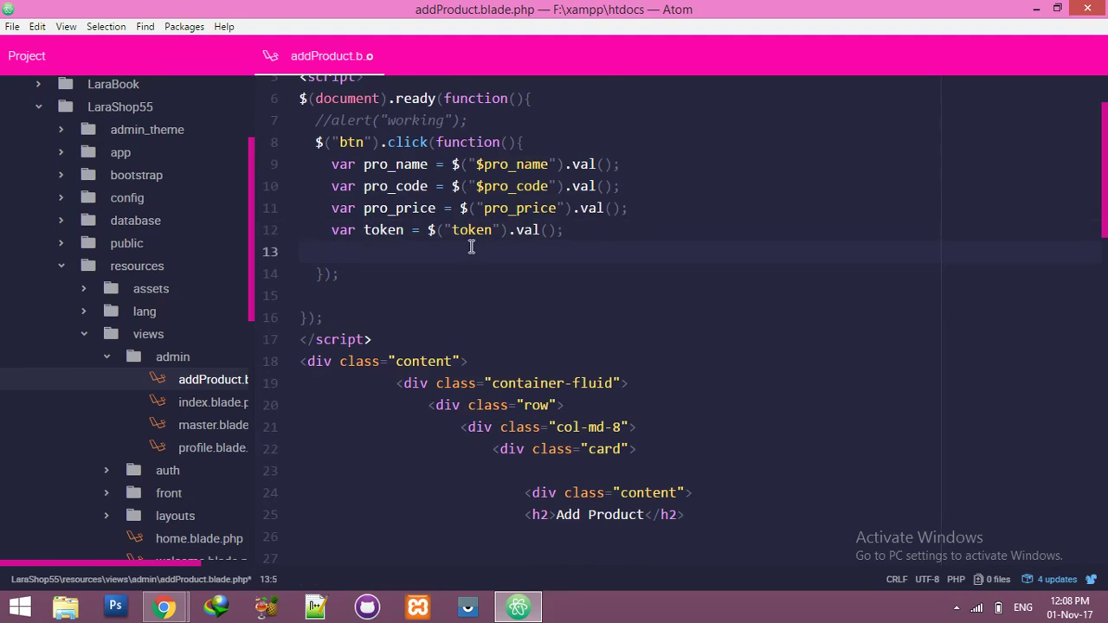
Step: Begin a $.ajax({ call with type: "post" below the token variable
key(Enter)
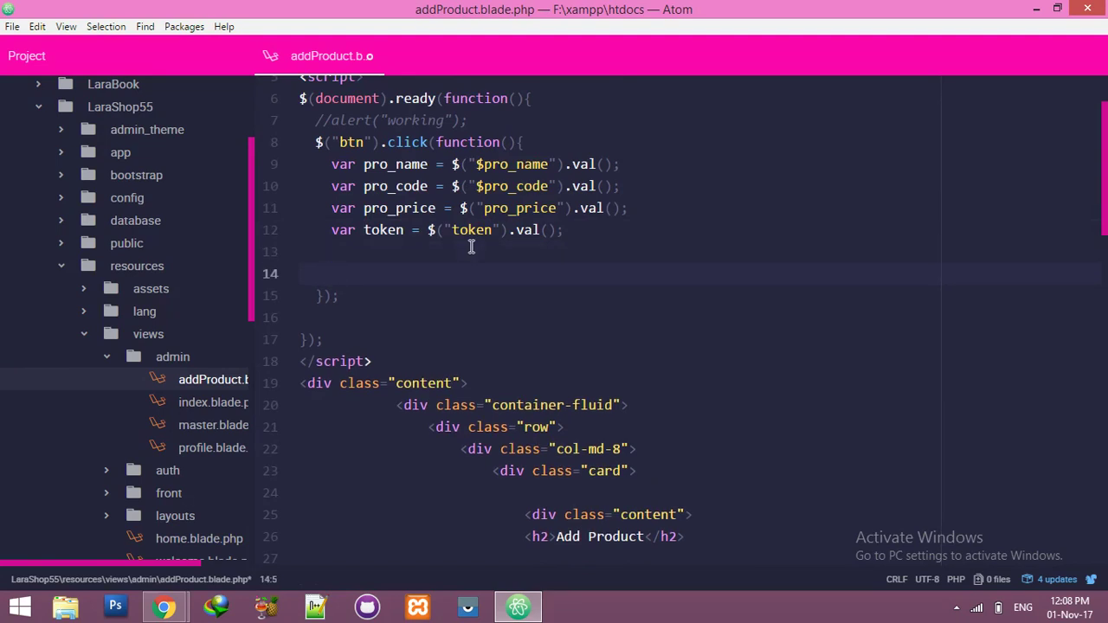
text($.ajaxc)
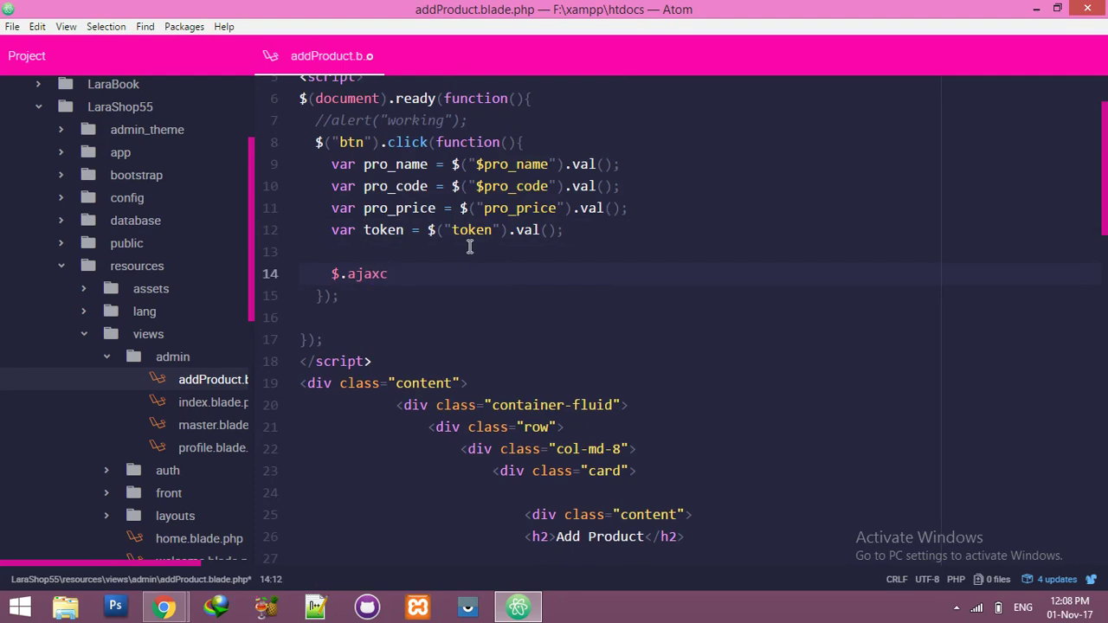
text(({)
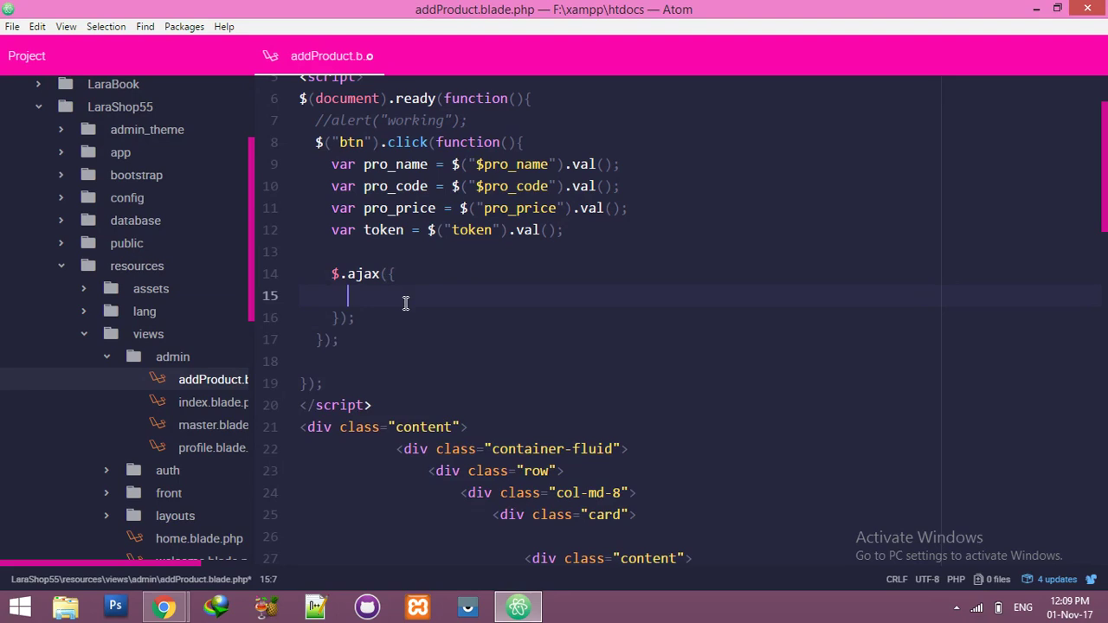
text(type)
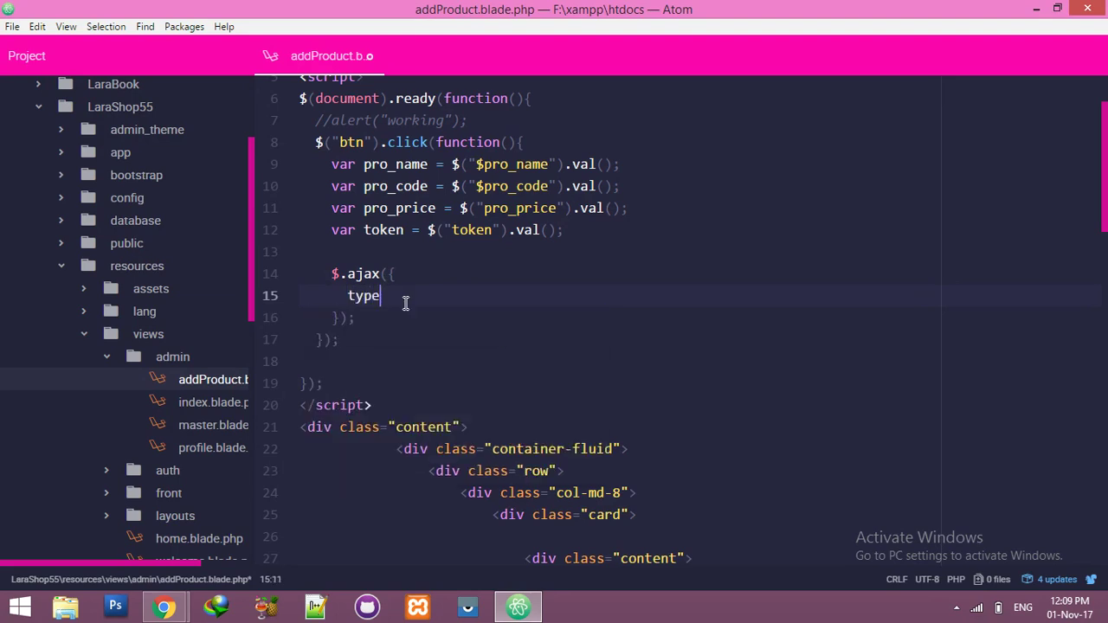
text(:)
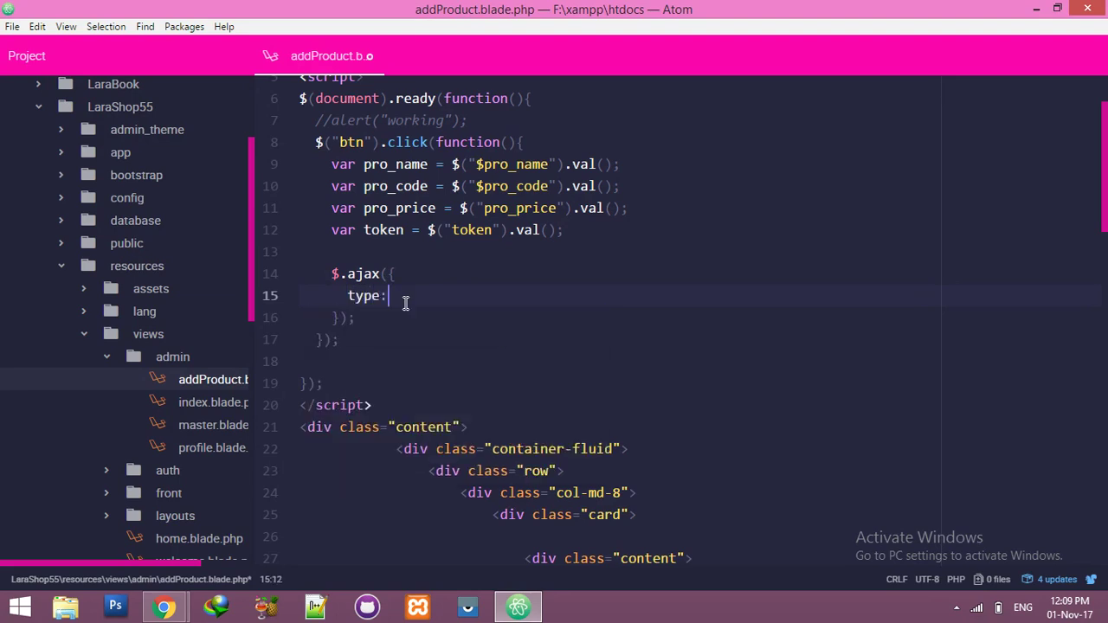
text("post",)
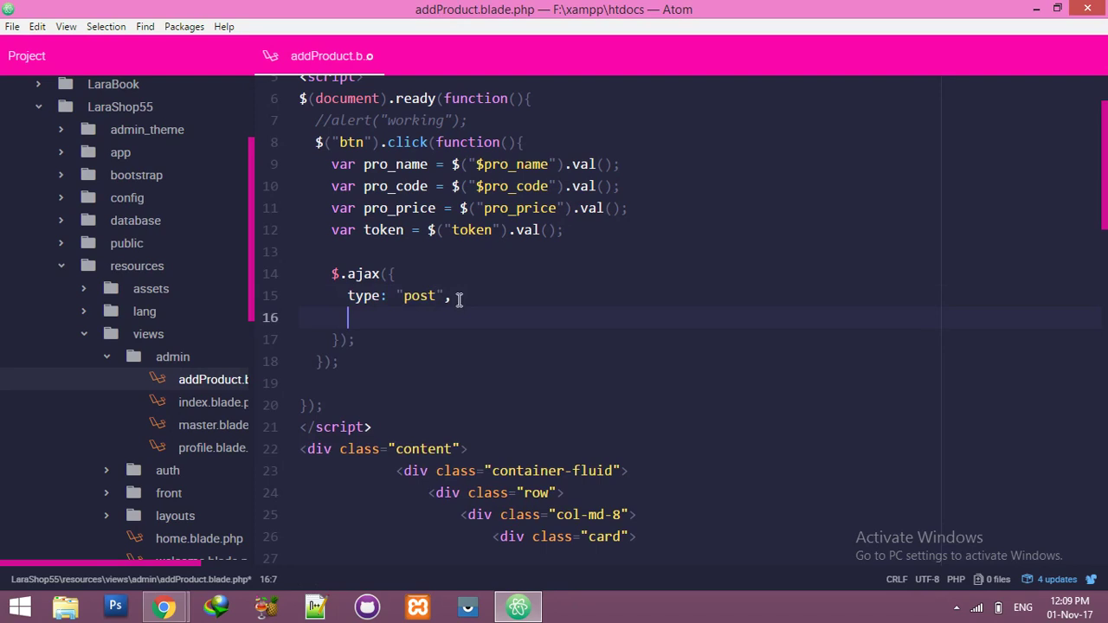
Step: Start the data string with "pro_name=" + pro_name + "&pro_code="
text(data)
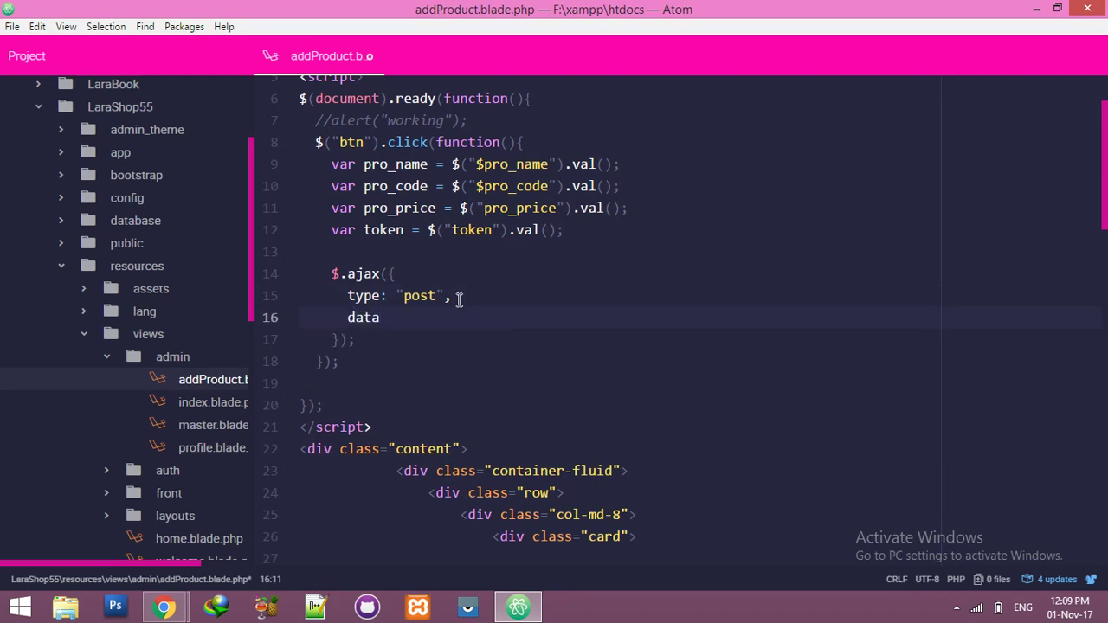
text(: "pro_name)
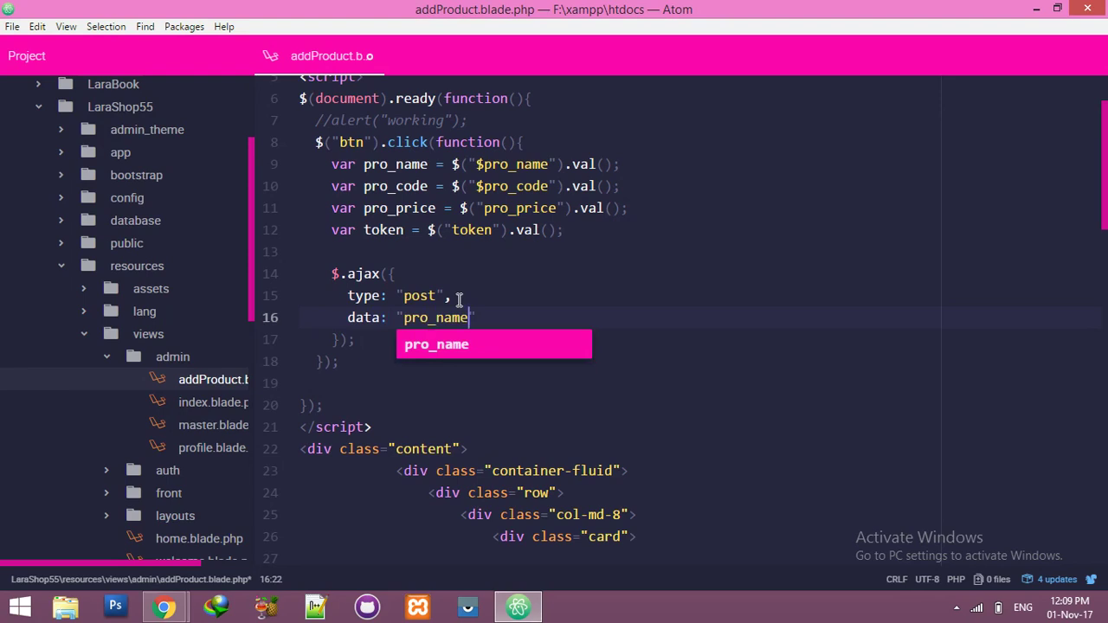
text(="+ pr)
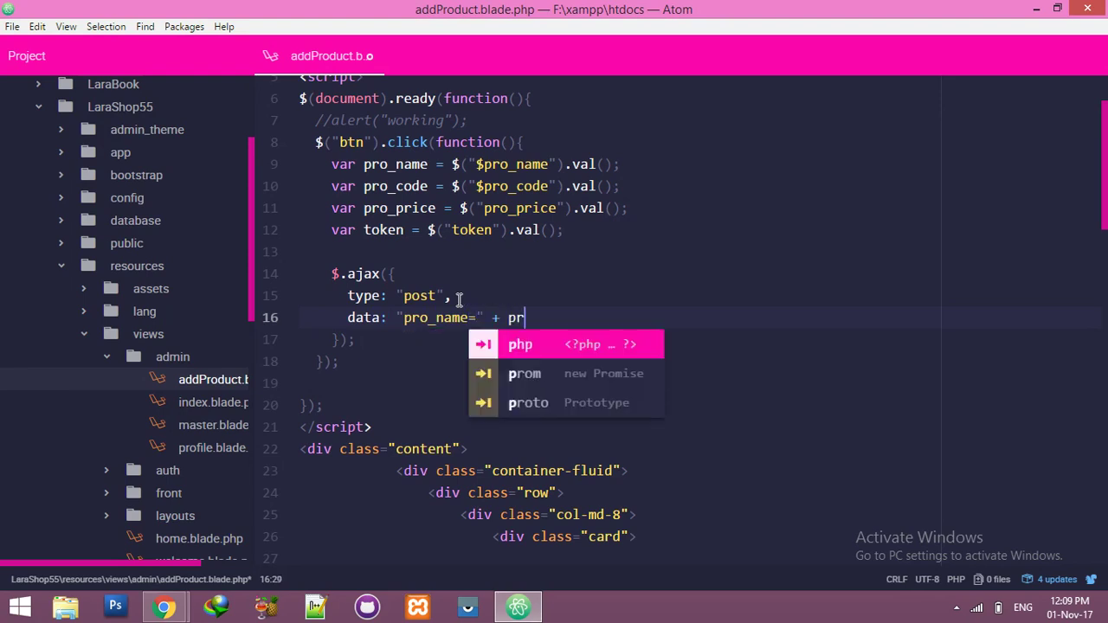
text(o_name)
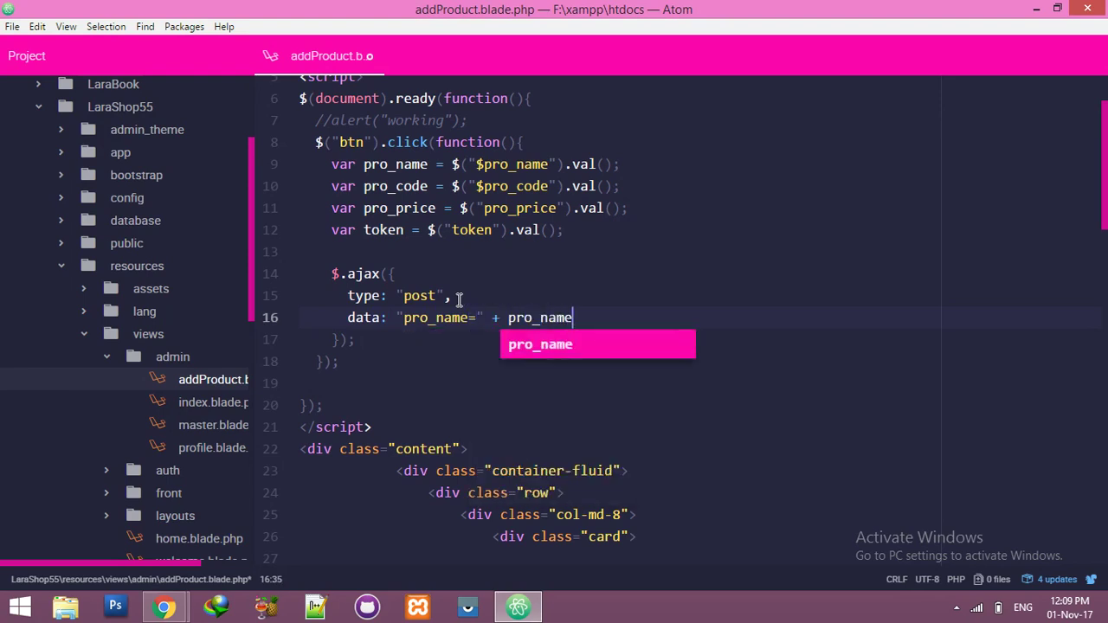
text(+ "")
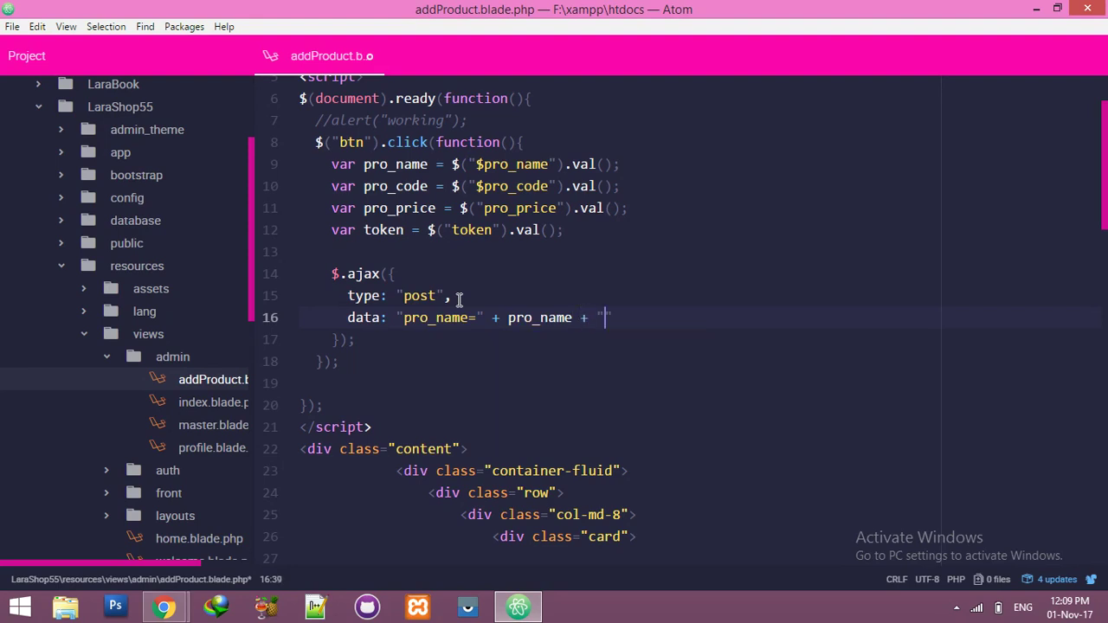
text(pro-)
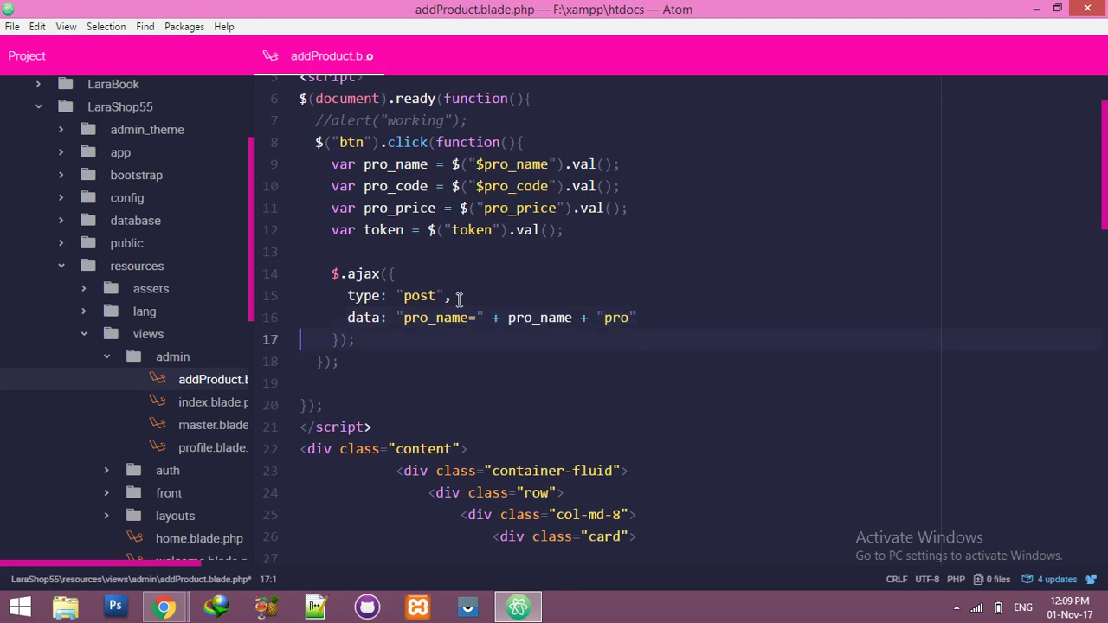
click(630, 317)
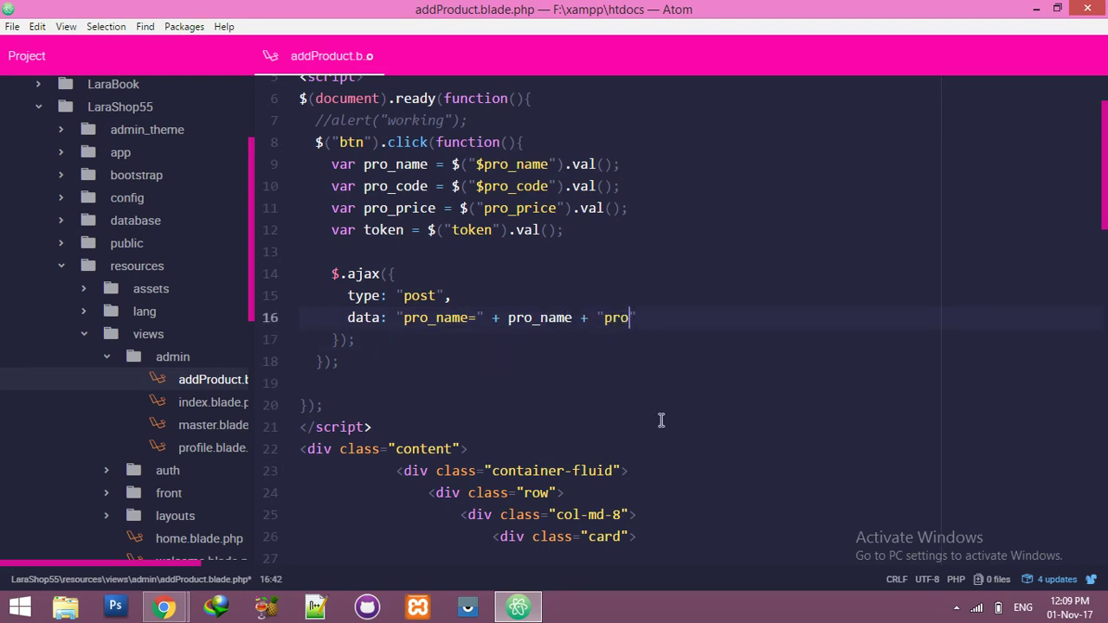
text(_code)
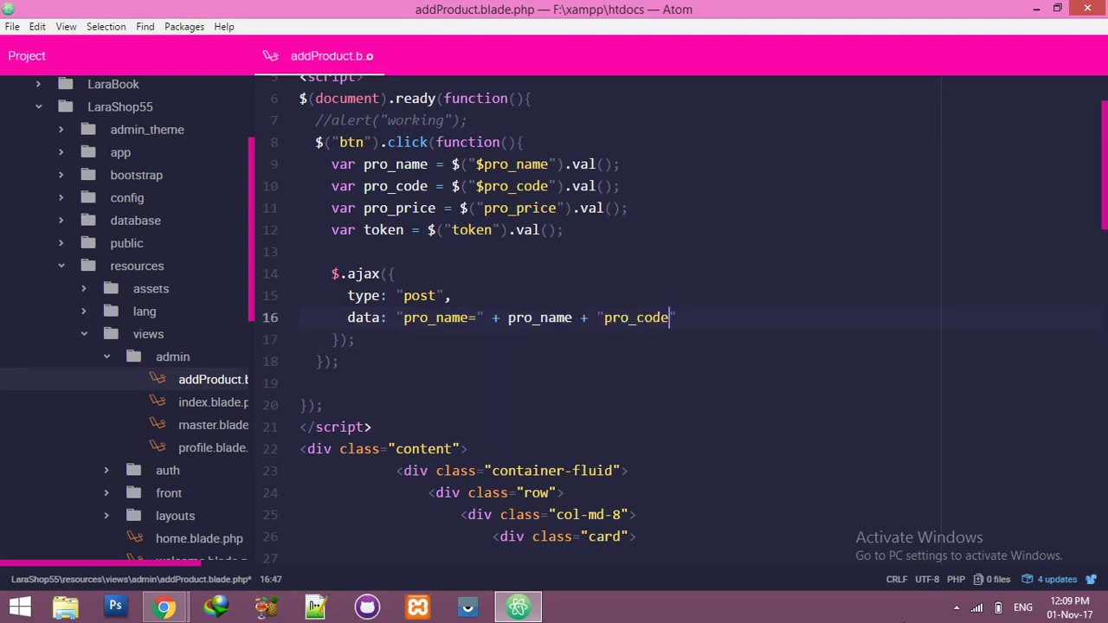
text(=")
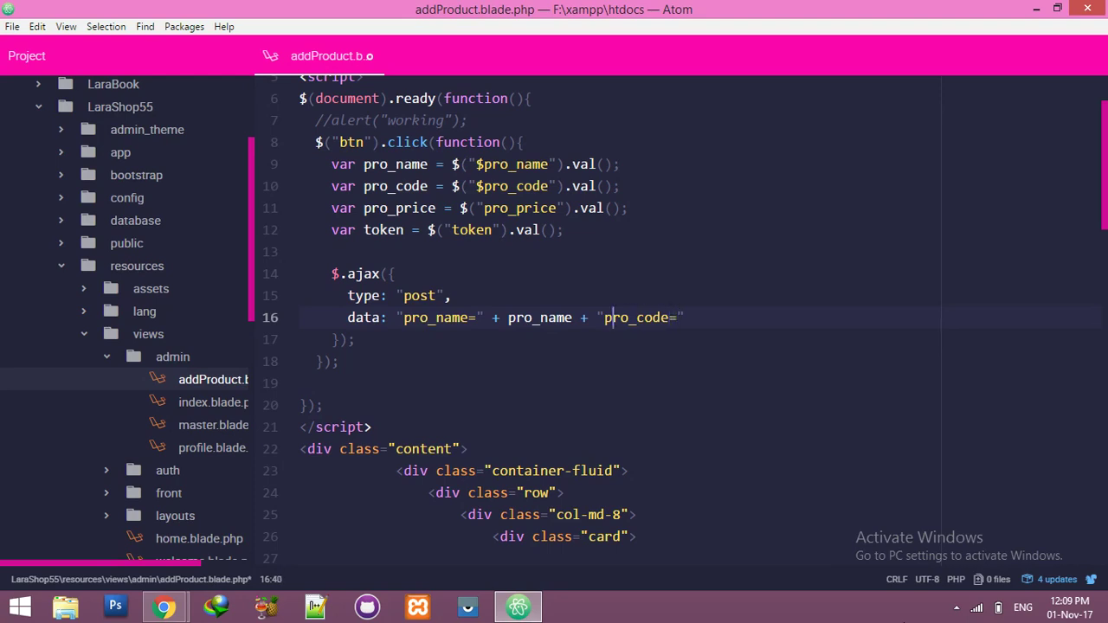
text(&)
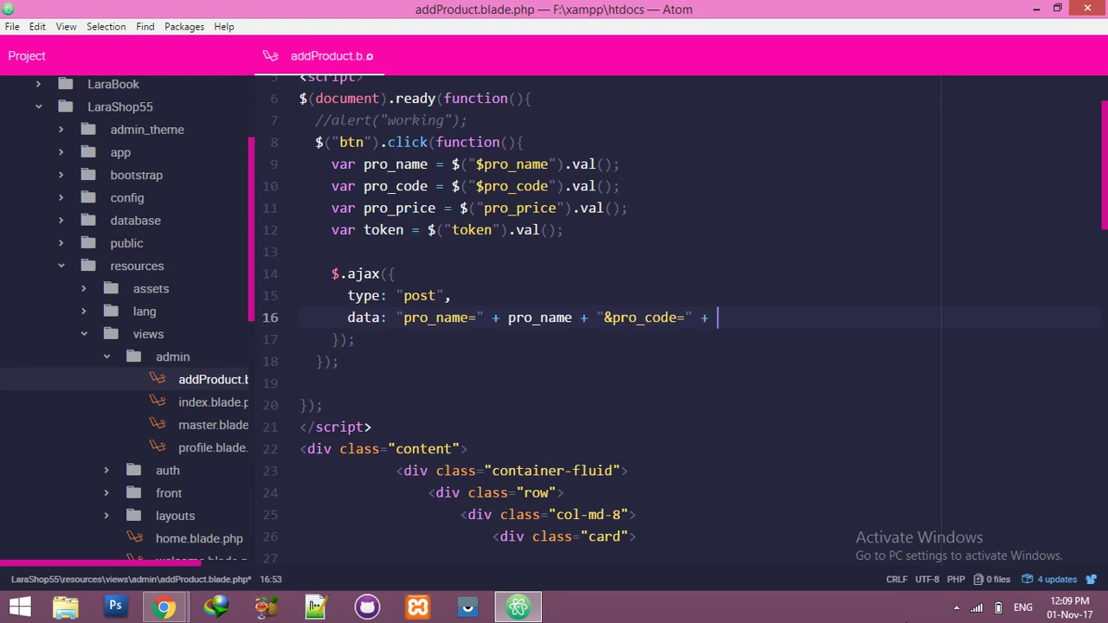
Step: Extend the data string with pro_code and "&pro_price=" + pro_price
text(pro_code +)
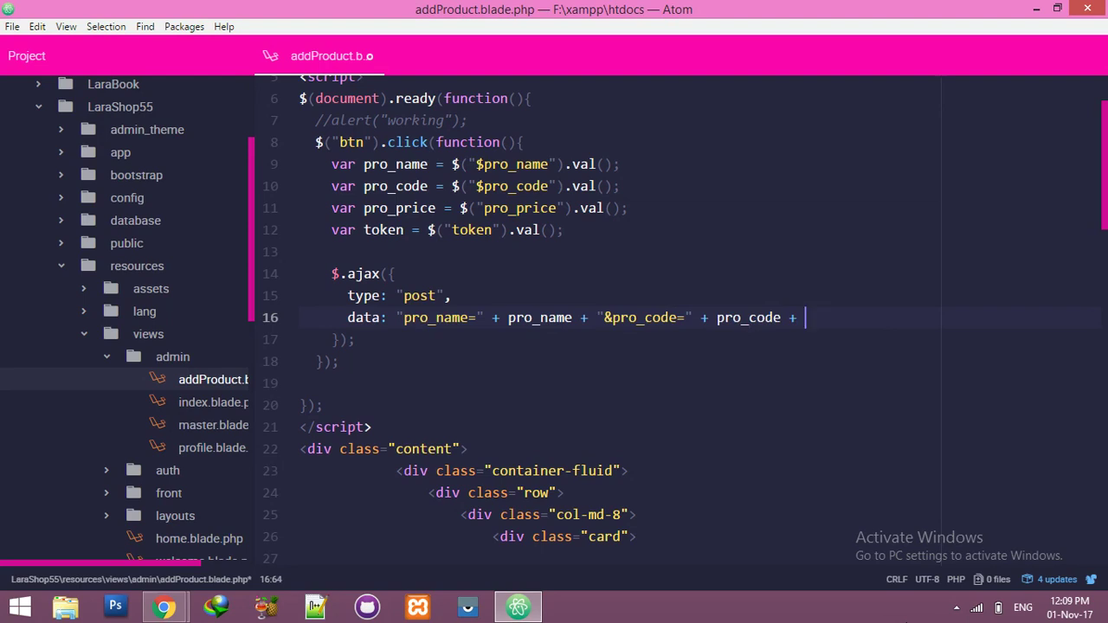
text("")
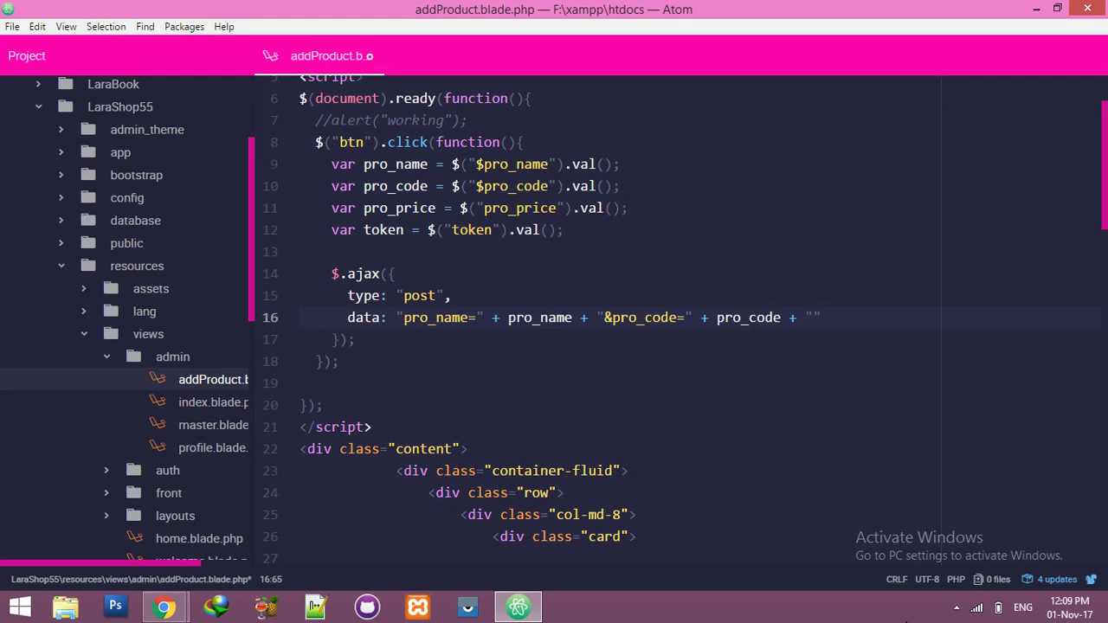
text(&)
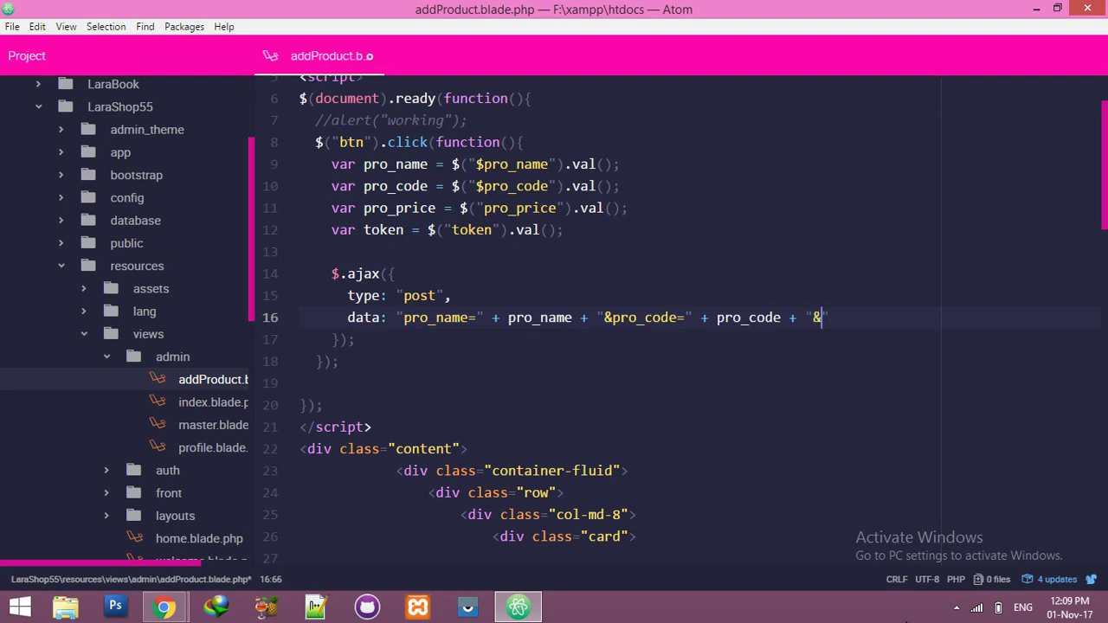
text(pro_price=)
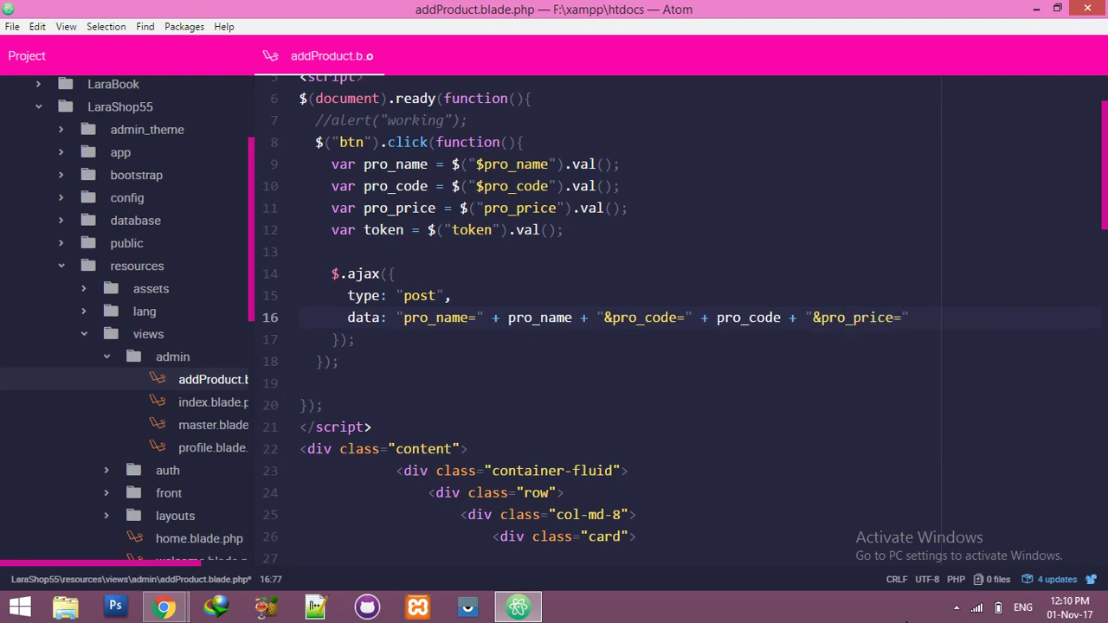
text(+)
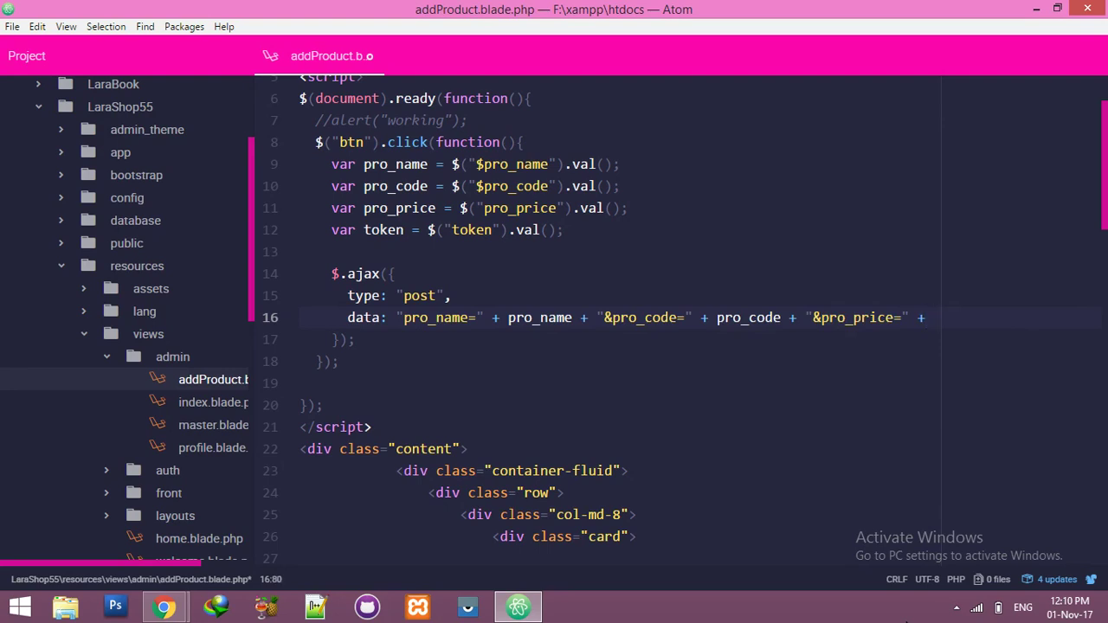
text(pro_pr)
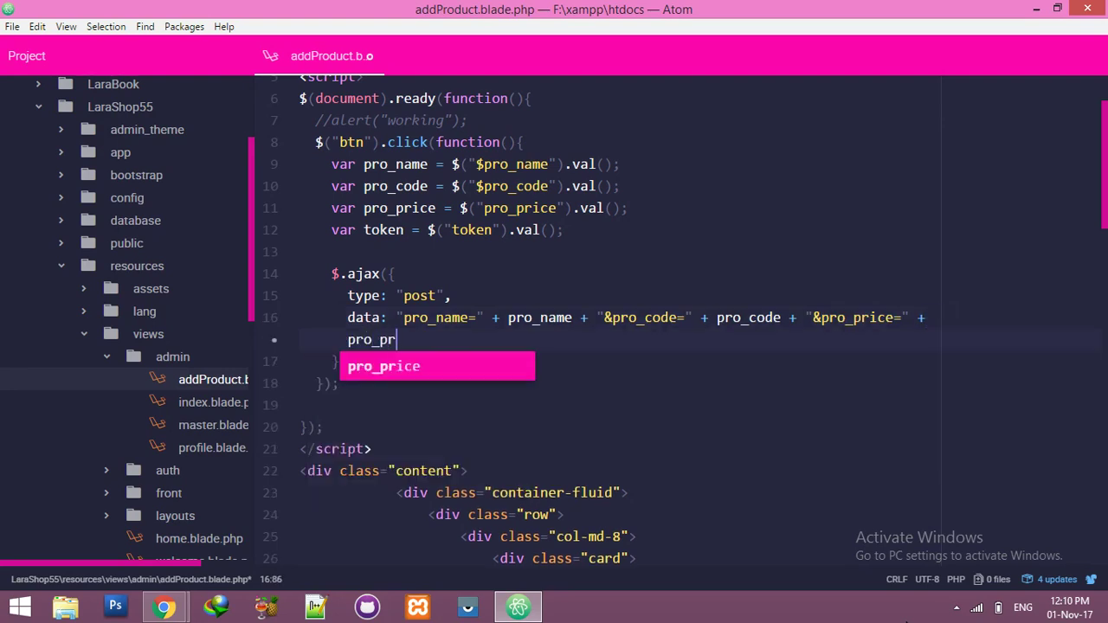
key(Tab)
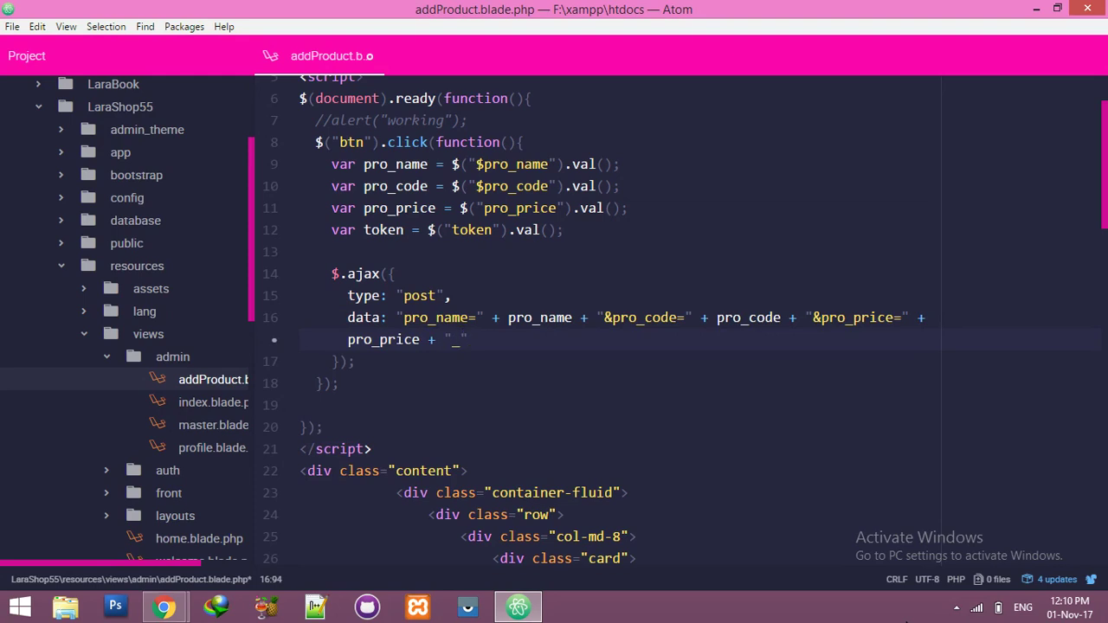
text(&)
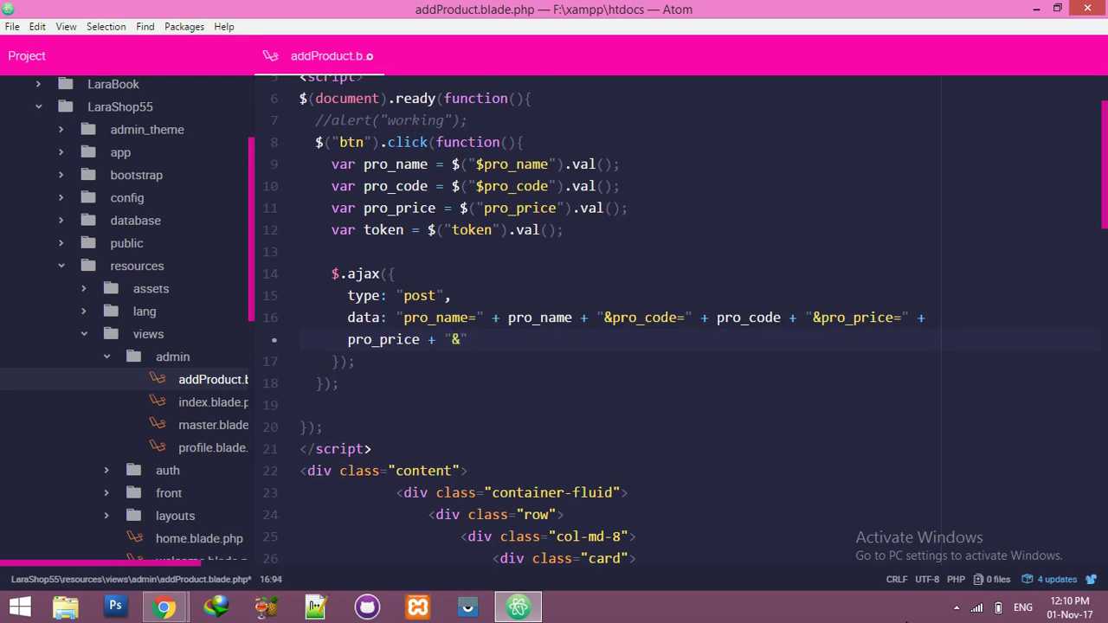
Step: Append "&_token=" + token to the data string and end it with a comma
click(460, 339)
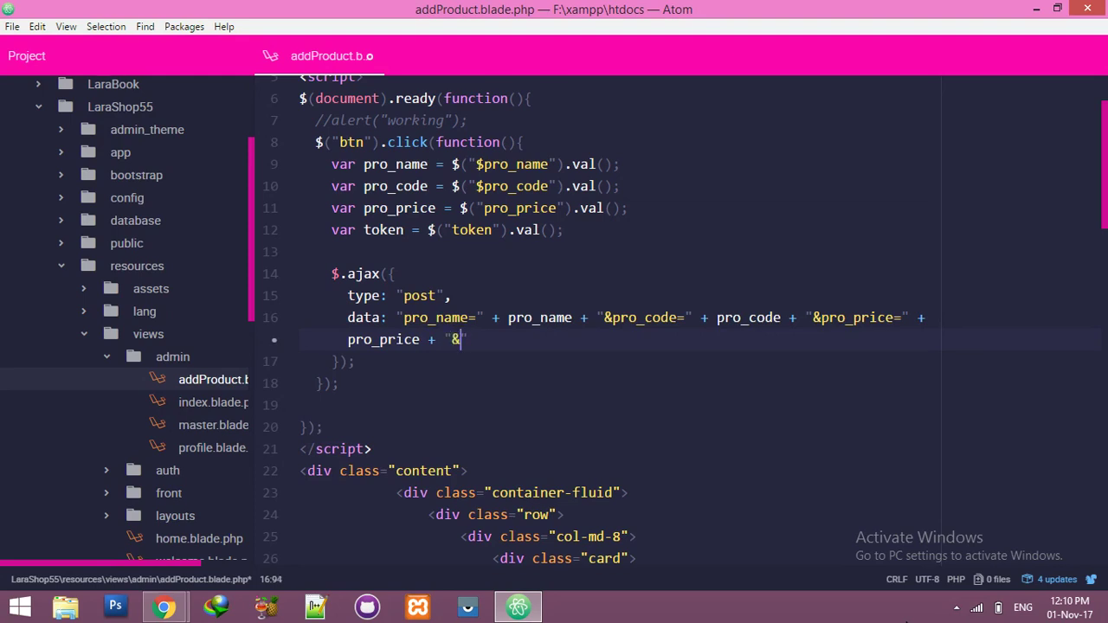
text(_tok)
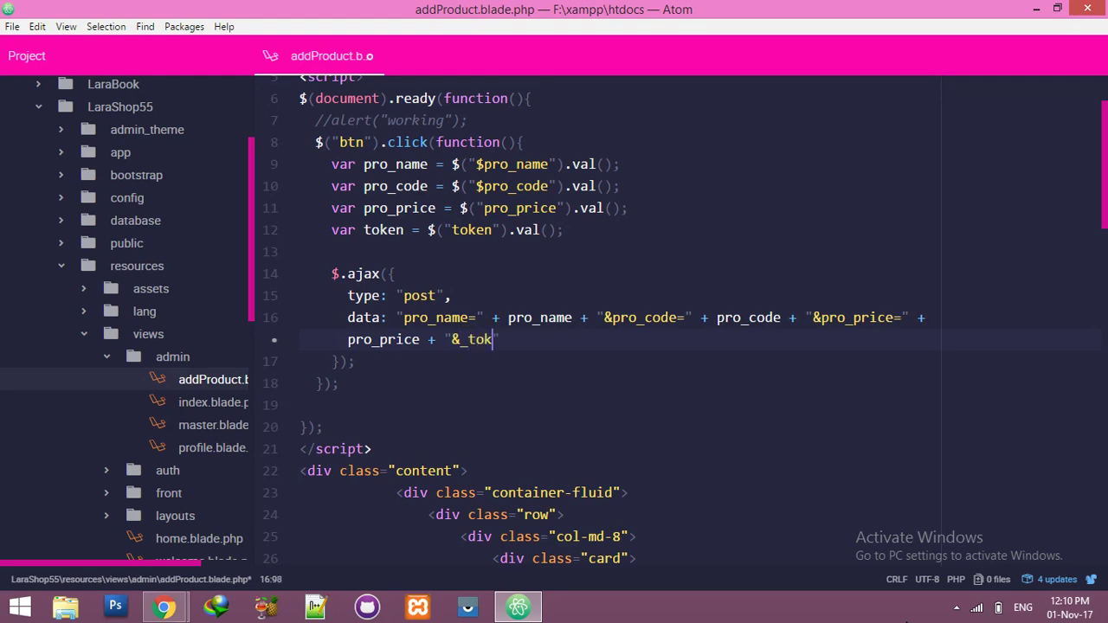
text(en)
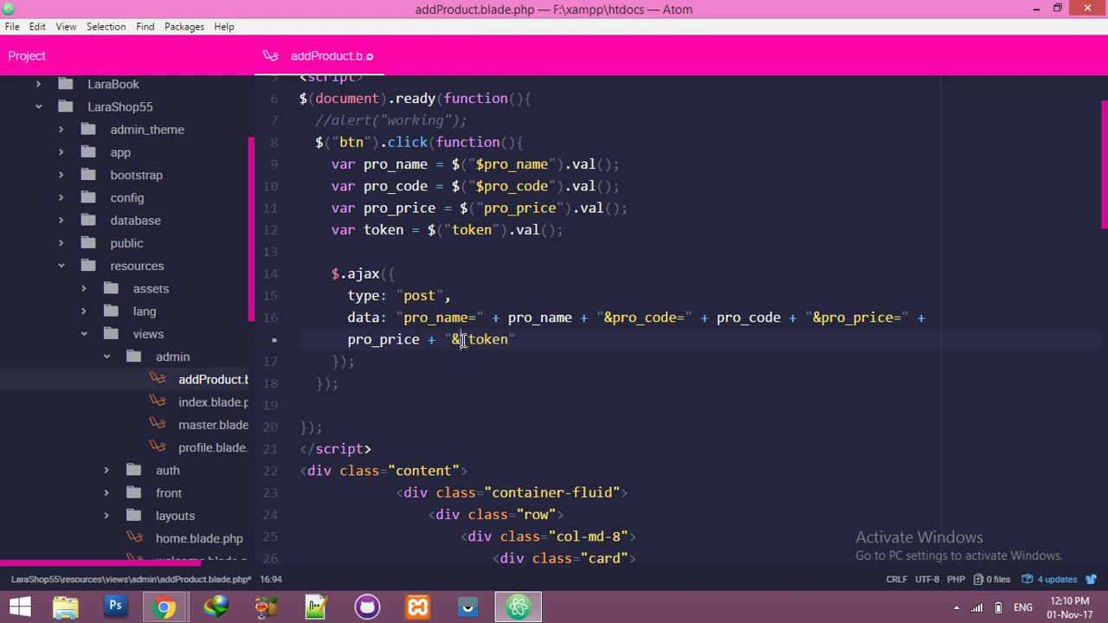
text(_)
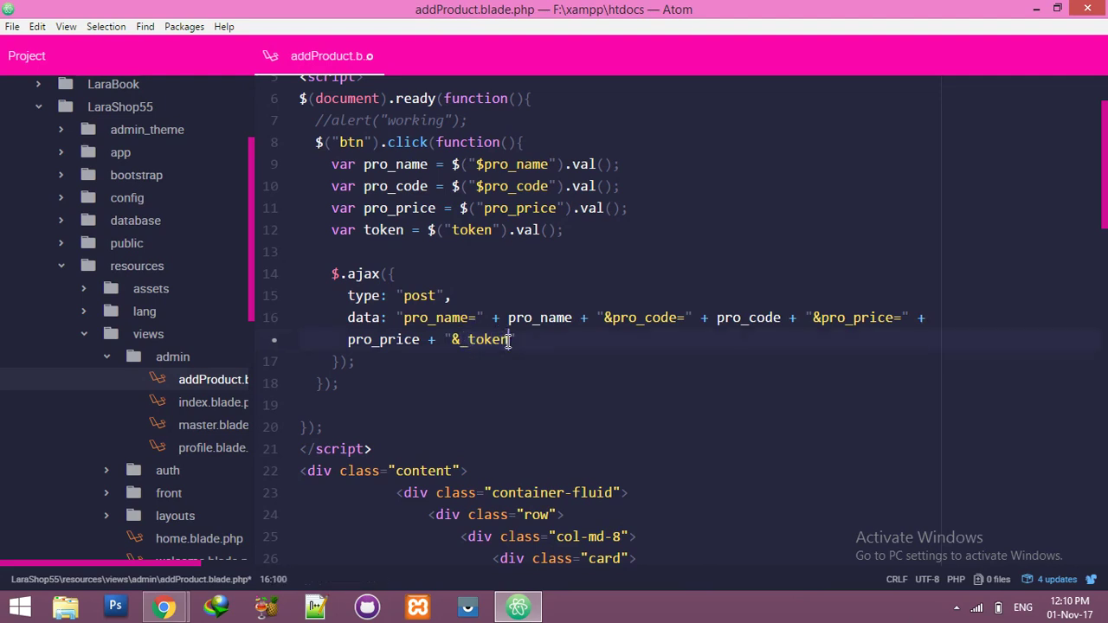
text(=")
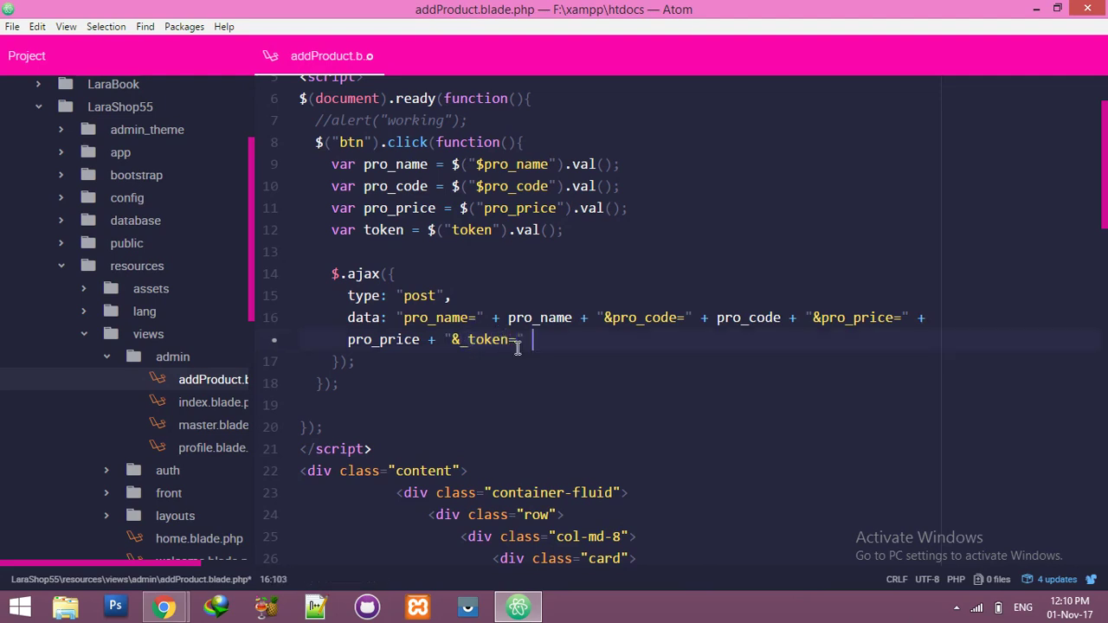
text(+ toek)
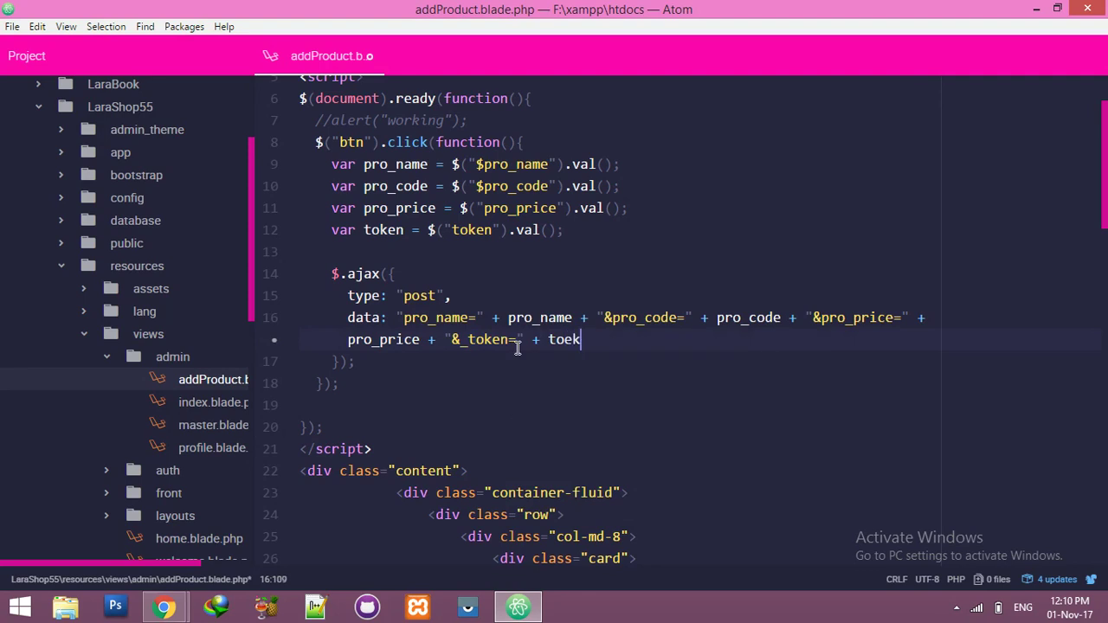
text(n)
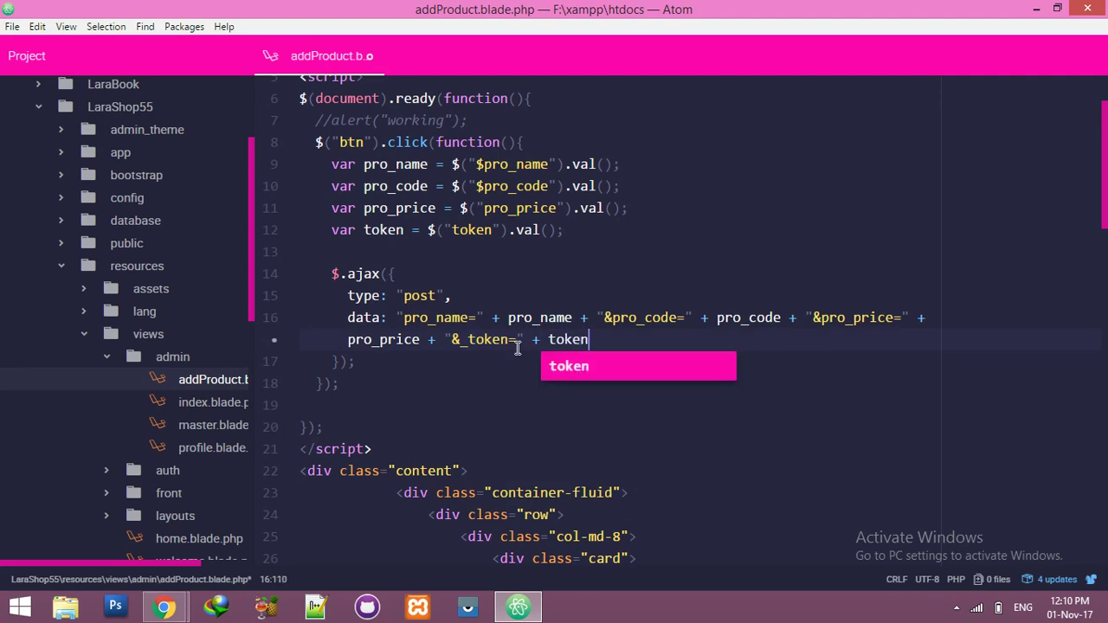
text(,)
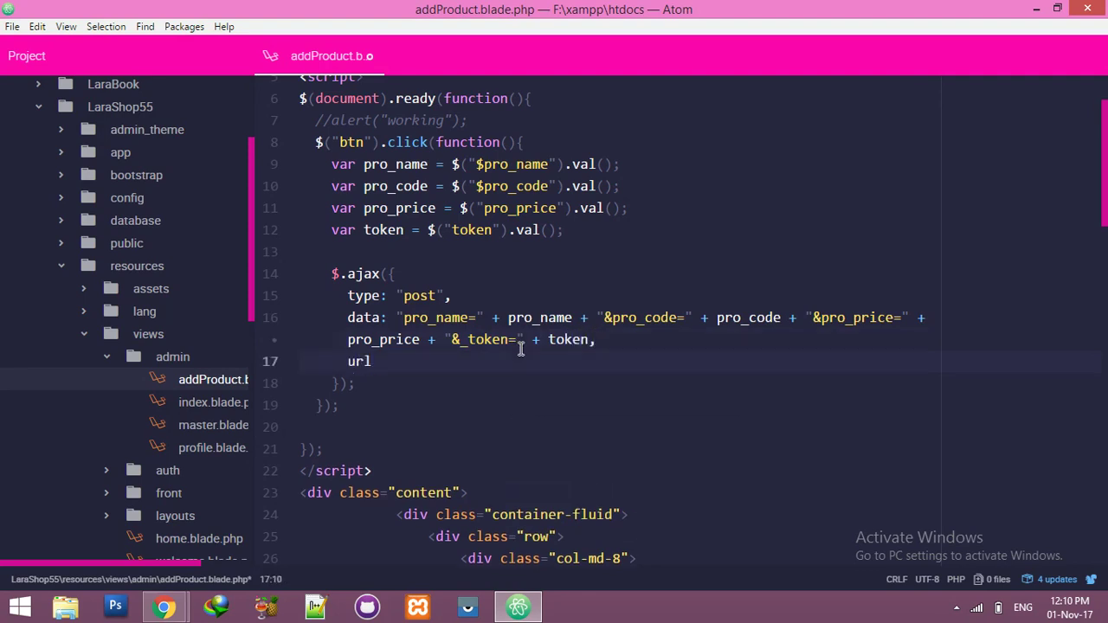
Step: Set url: to <?php echo url('/admin/saveProduct') ?> in the ajax options
text(: "<?php ?>")
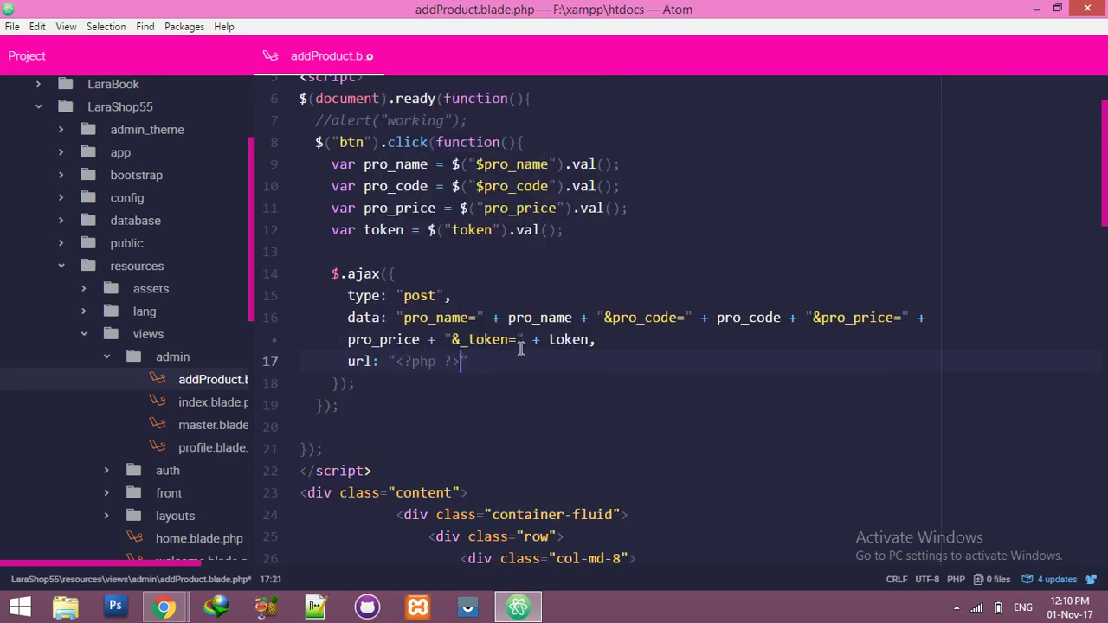
text(echo url()
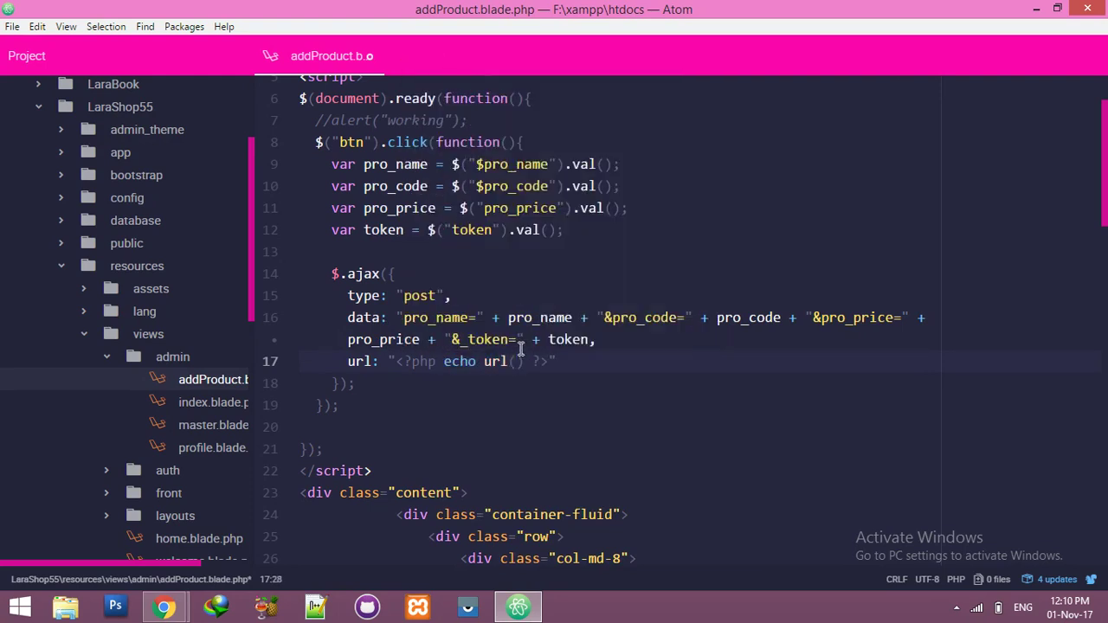
text('/')
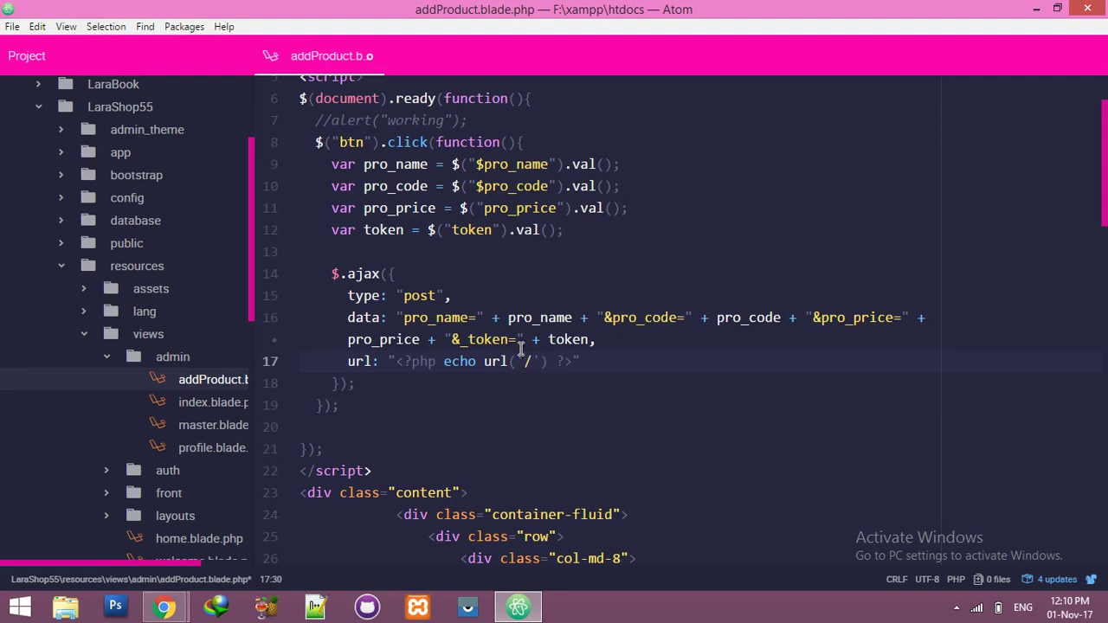
text(admin/)
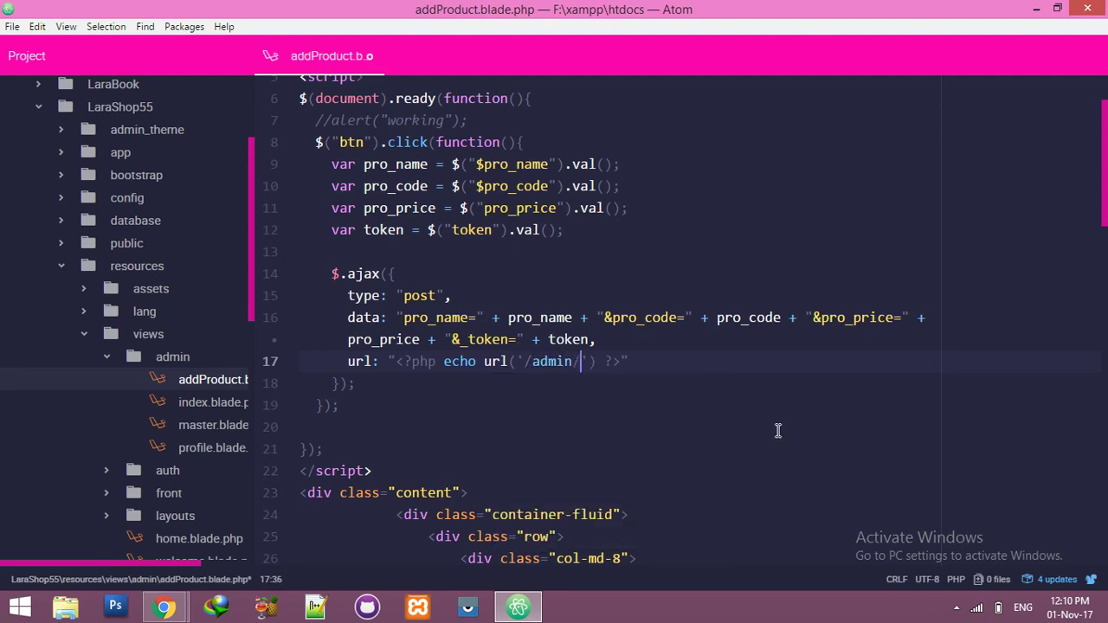
text(savePro)
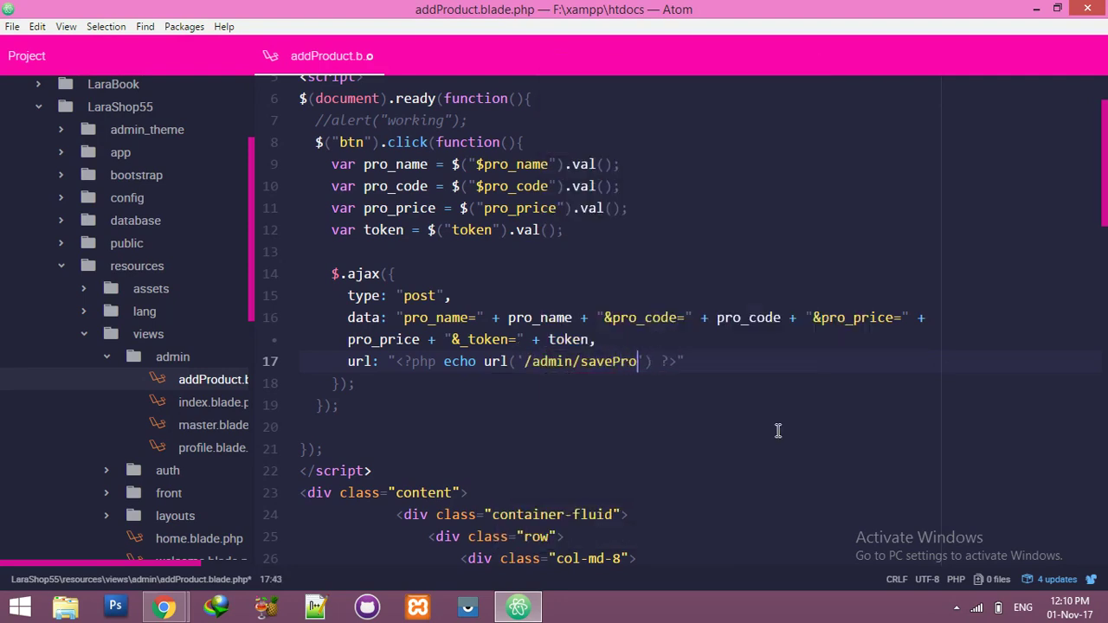
text(dcut)
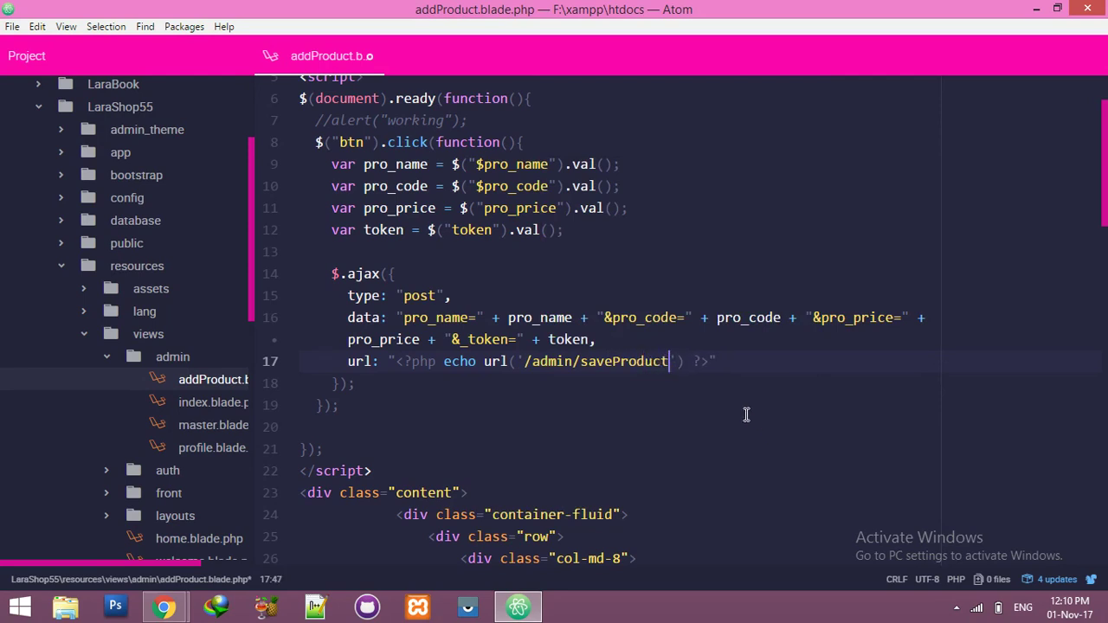
double_click(621, 361)
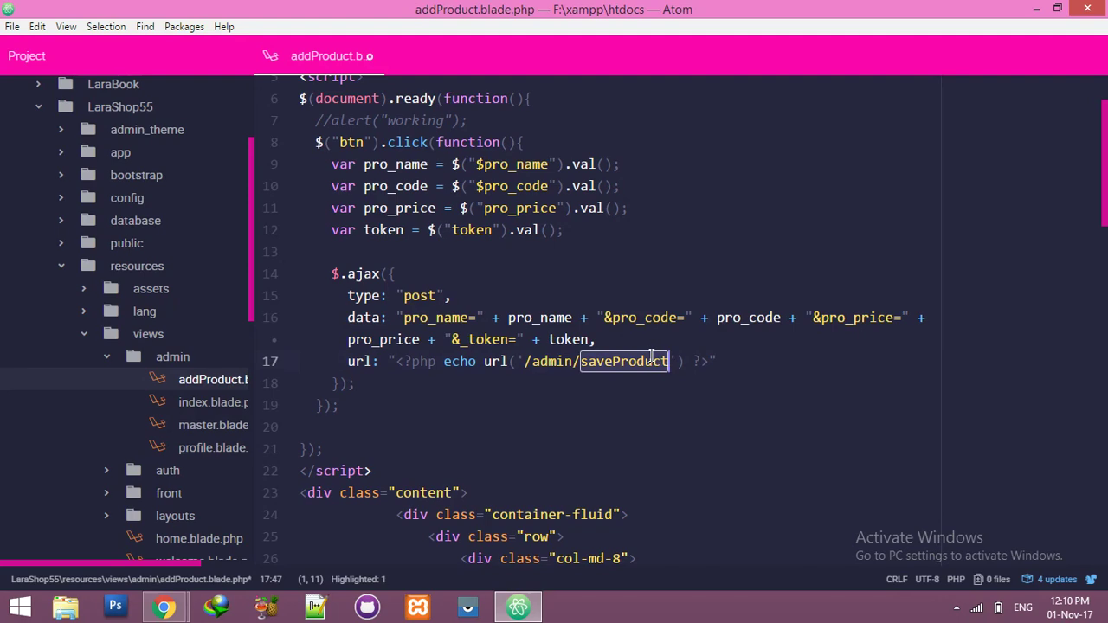
scroll(down, 3)
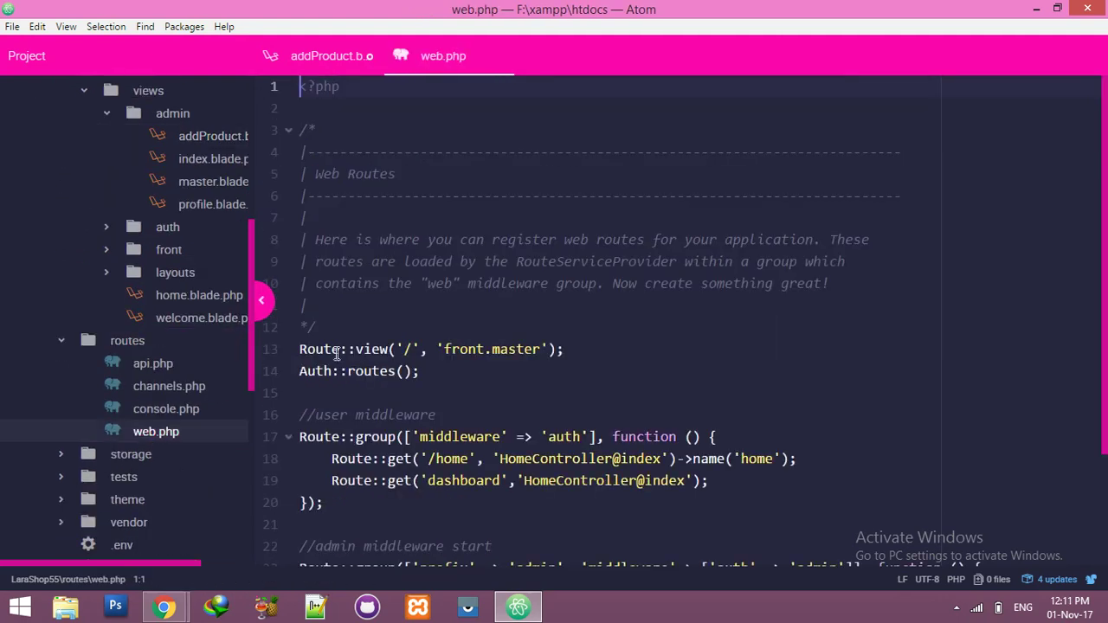
Step: Check the admin route group's saveProduct POST route in web.php, then return to the view file
scroll(down, 3)
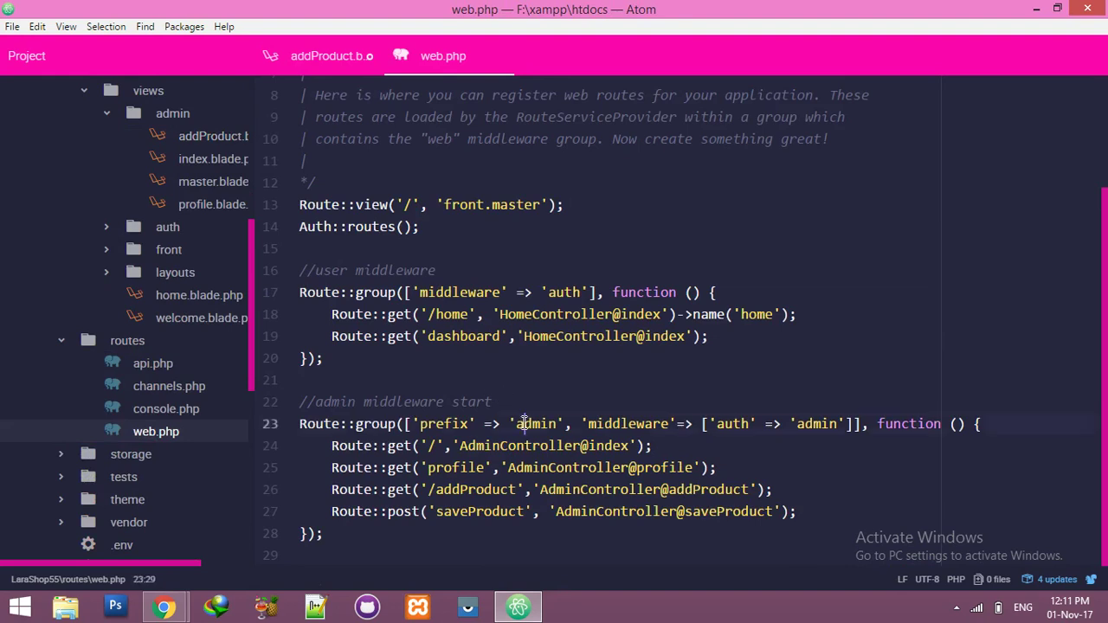
double_click(536, 424)
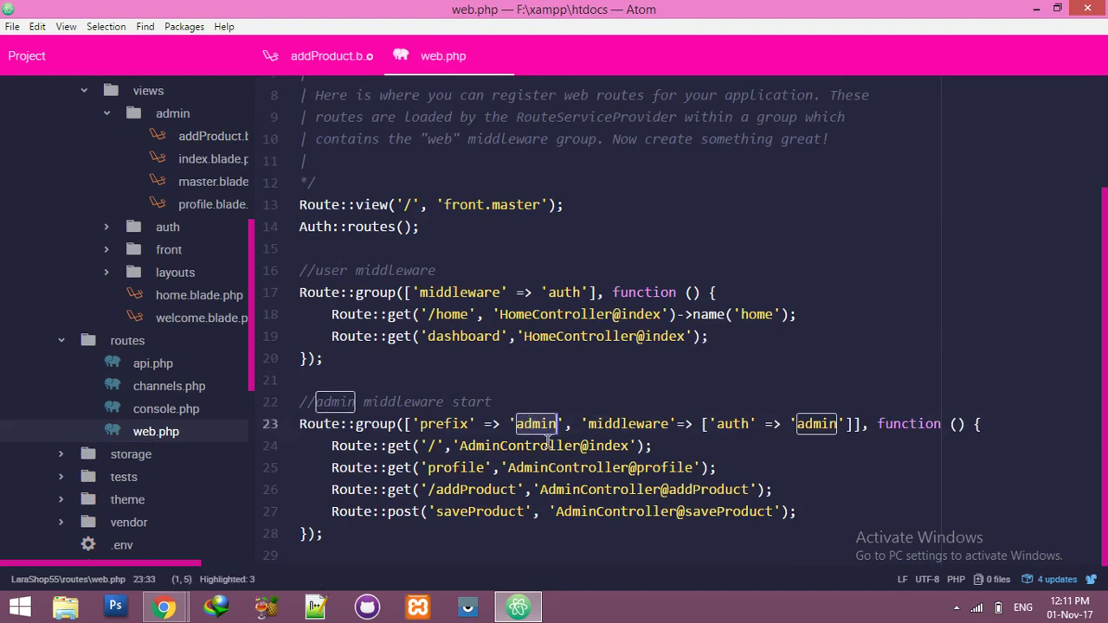
click(507, 512)
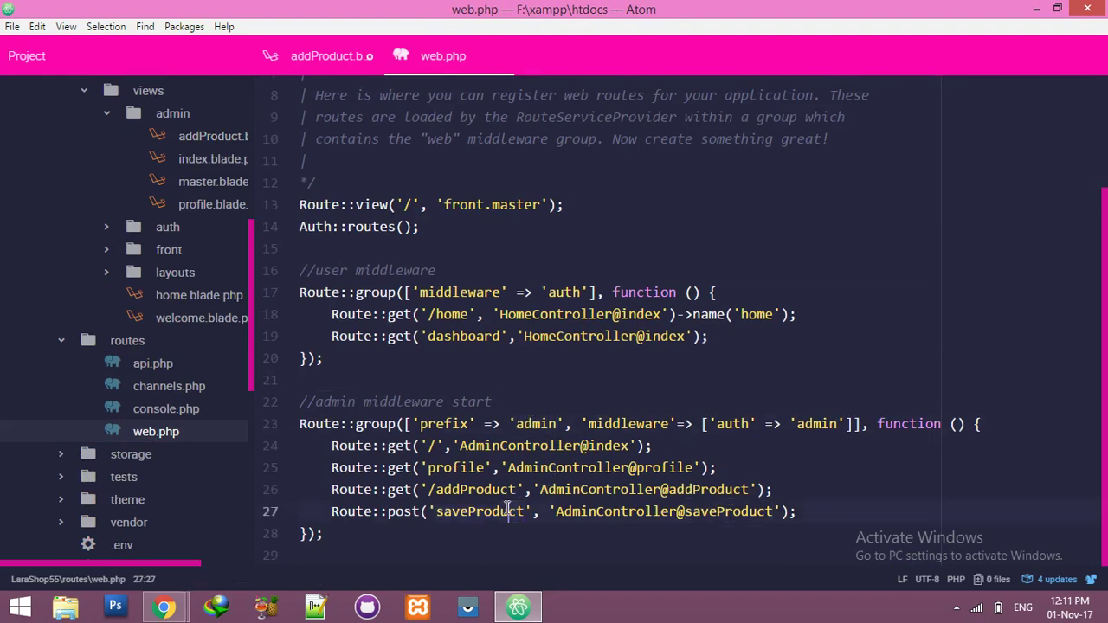
click(323, 56)
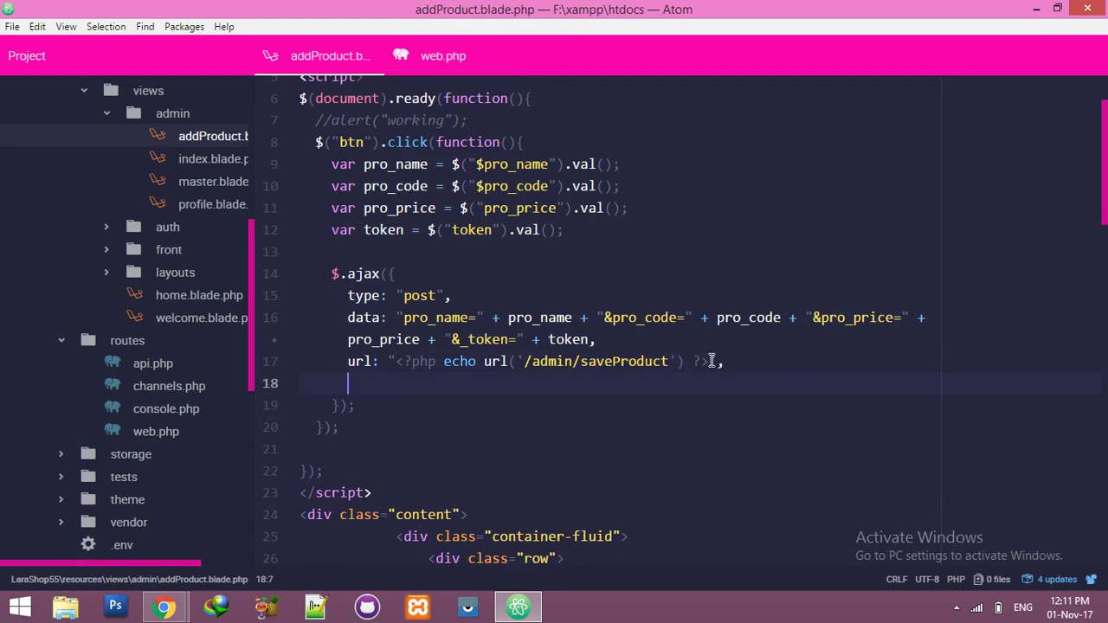
Step: Add success:function(){ console.log(data); } to the $.ajax options after the url line
text(succes)
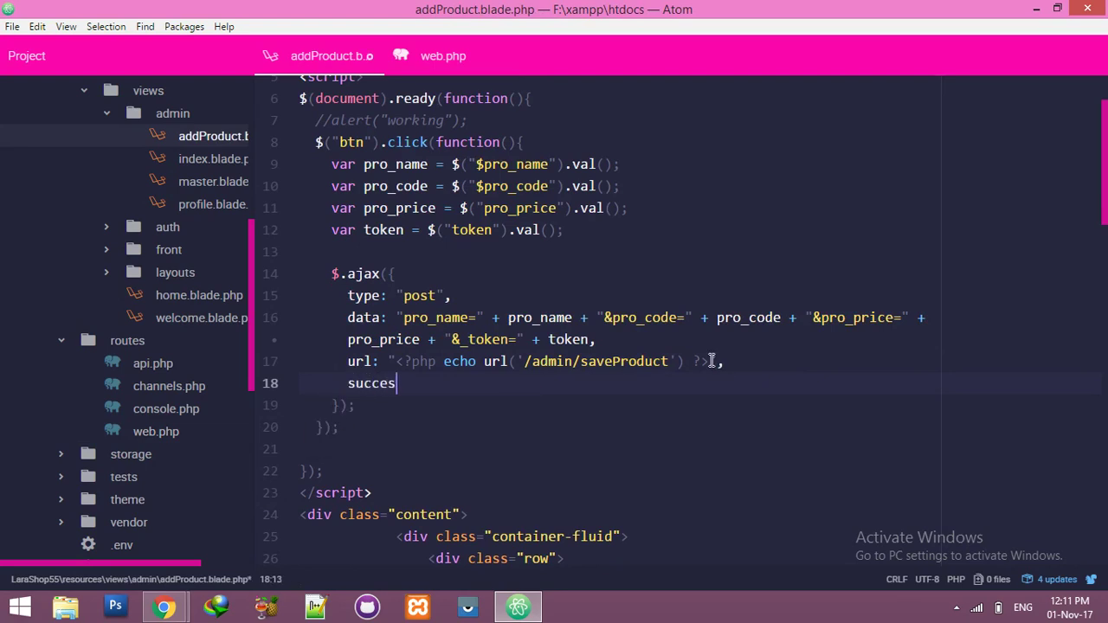
text(s:func)
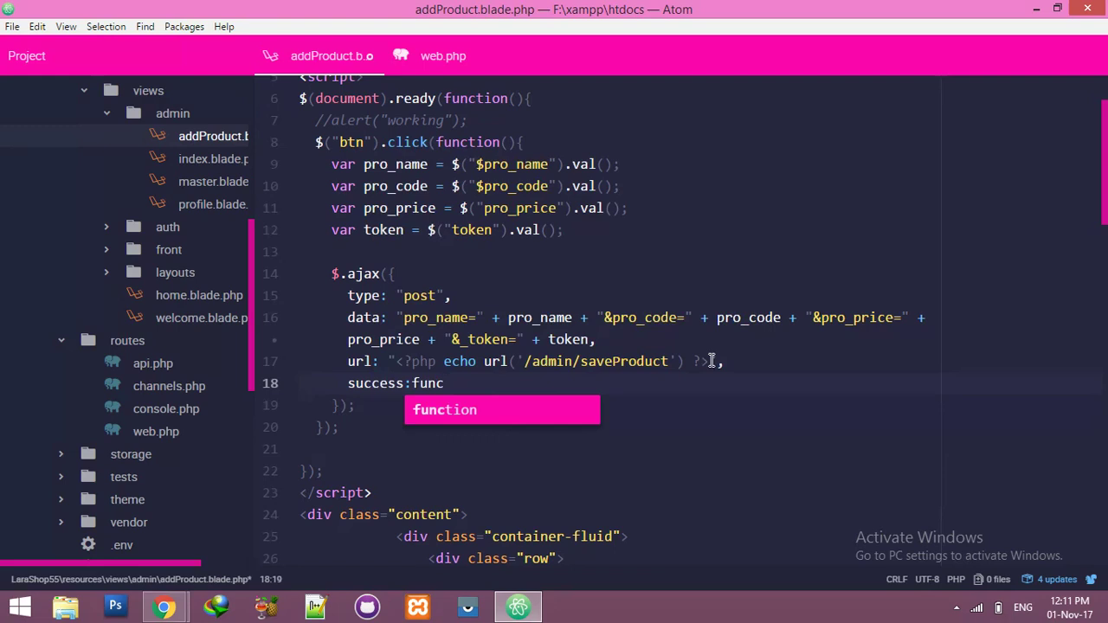
key(Tab)
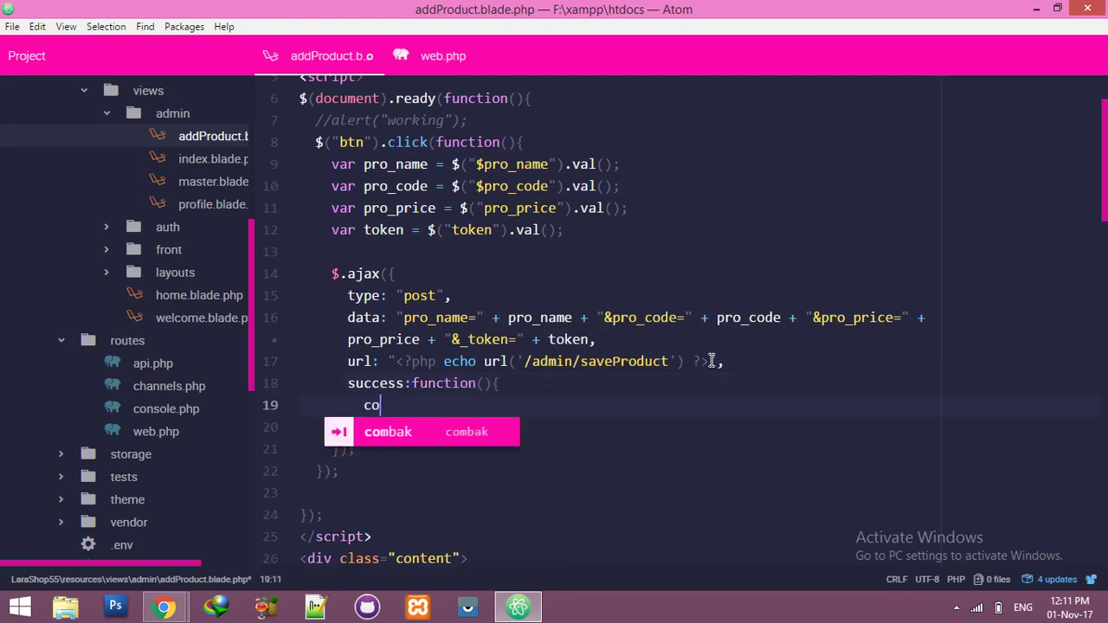
text(nsole/)
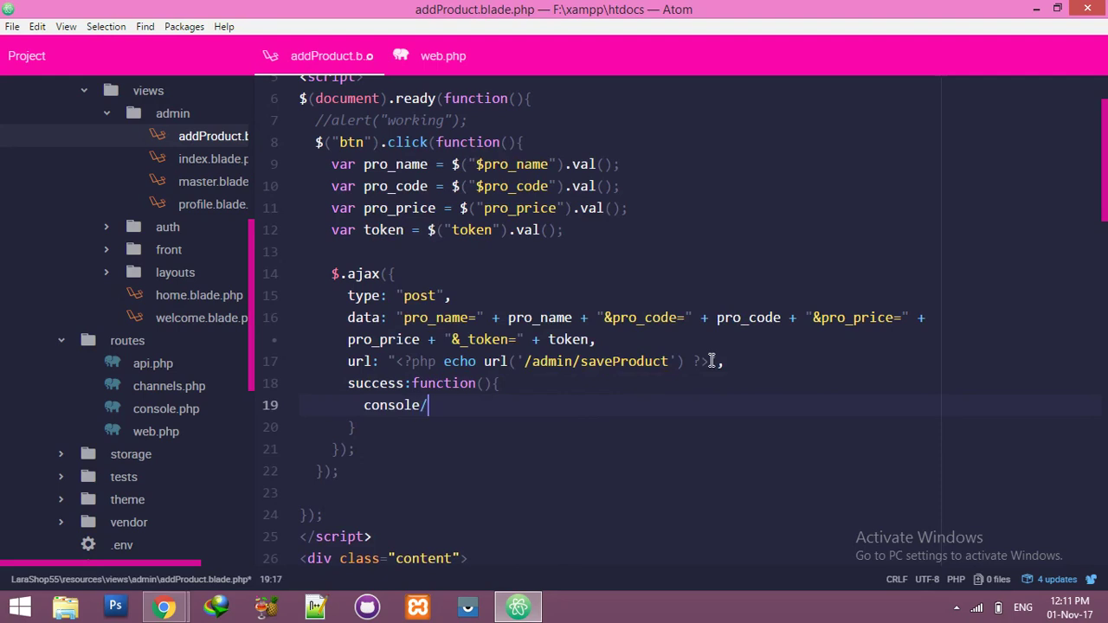
text(.lo)
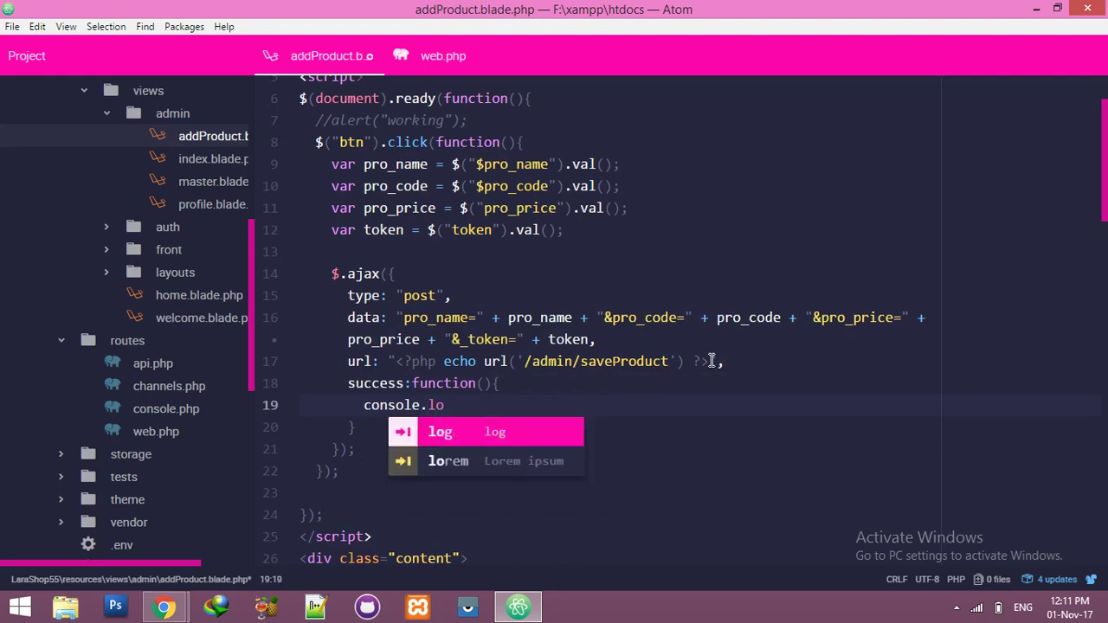
text(g(data);)
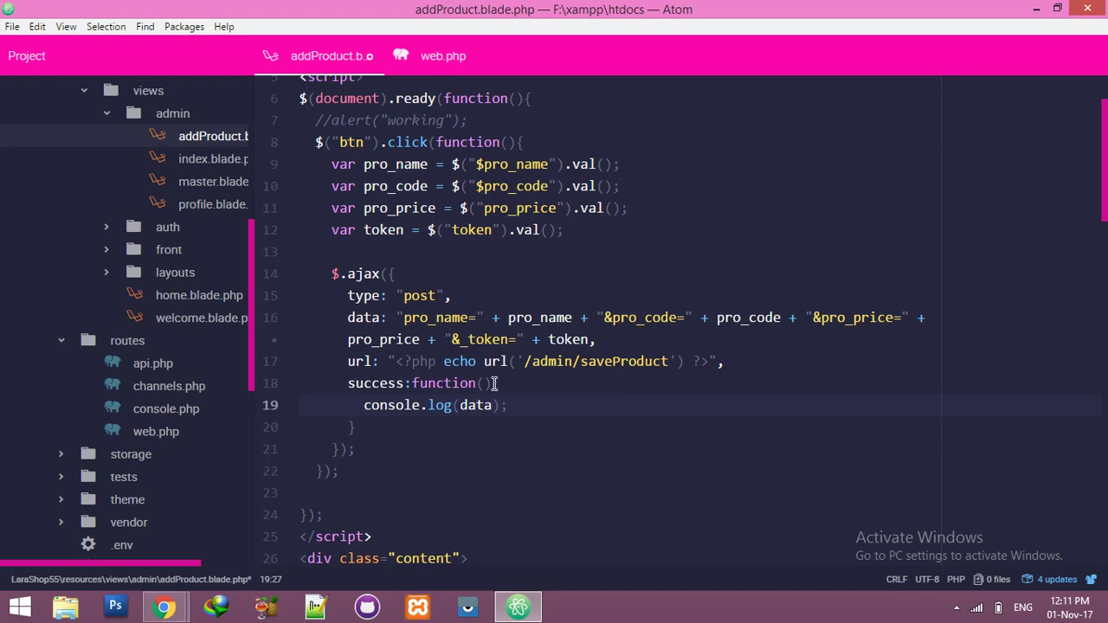
click(486, 384)
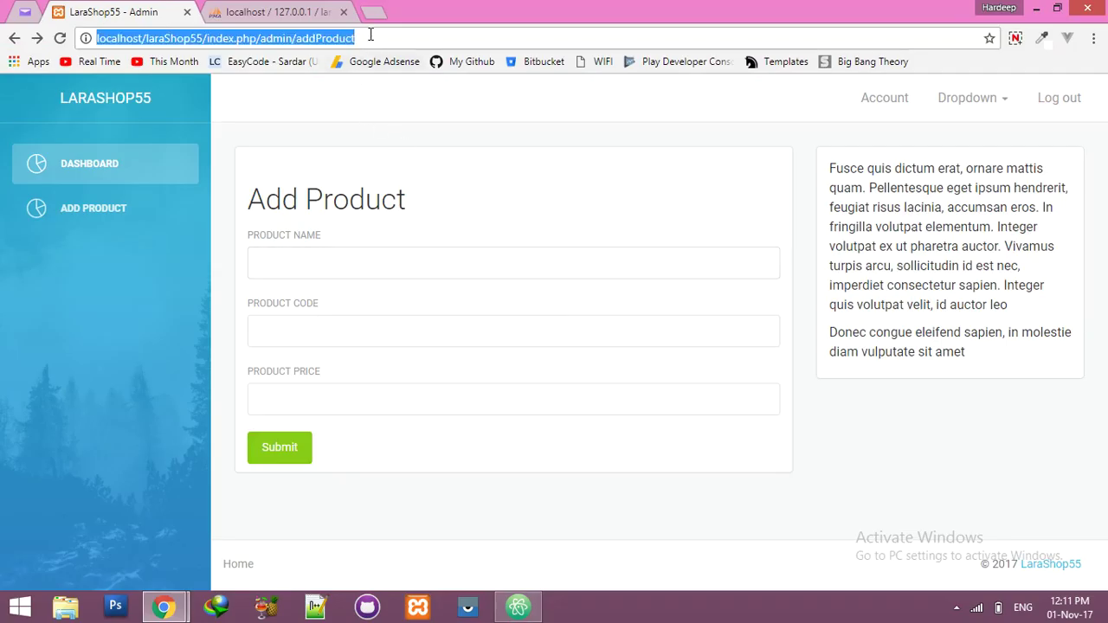
Step: Load /admin/addProduct in Chrome, fix the csrf_toekn typo and reload so the form renders again
click(278, 447)
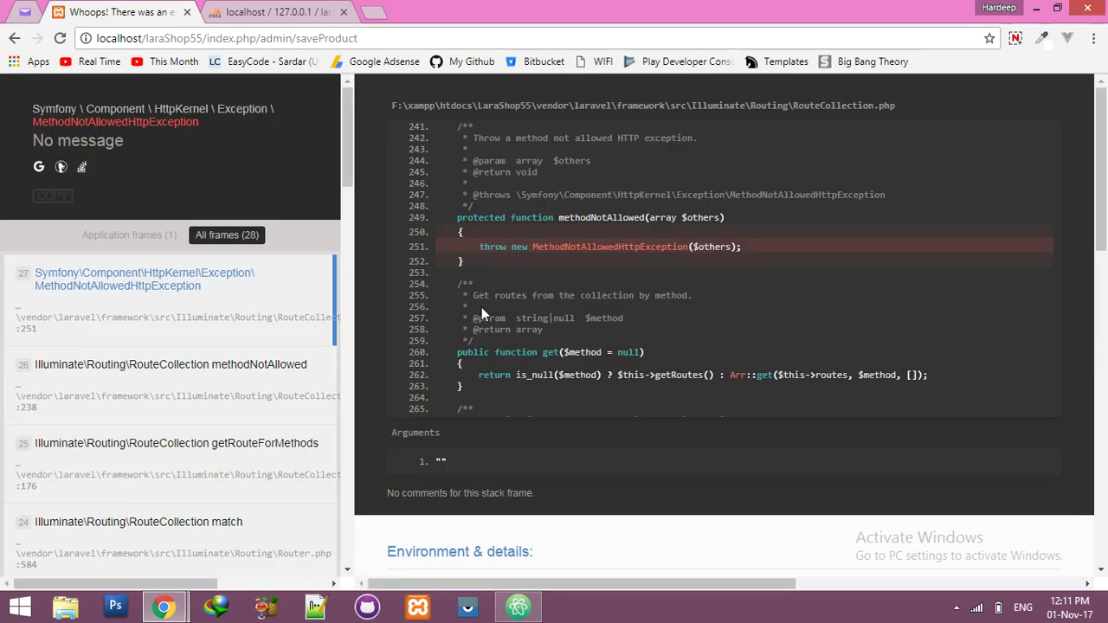
mouse_move(473, 318)
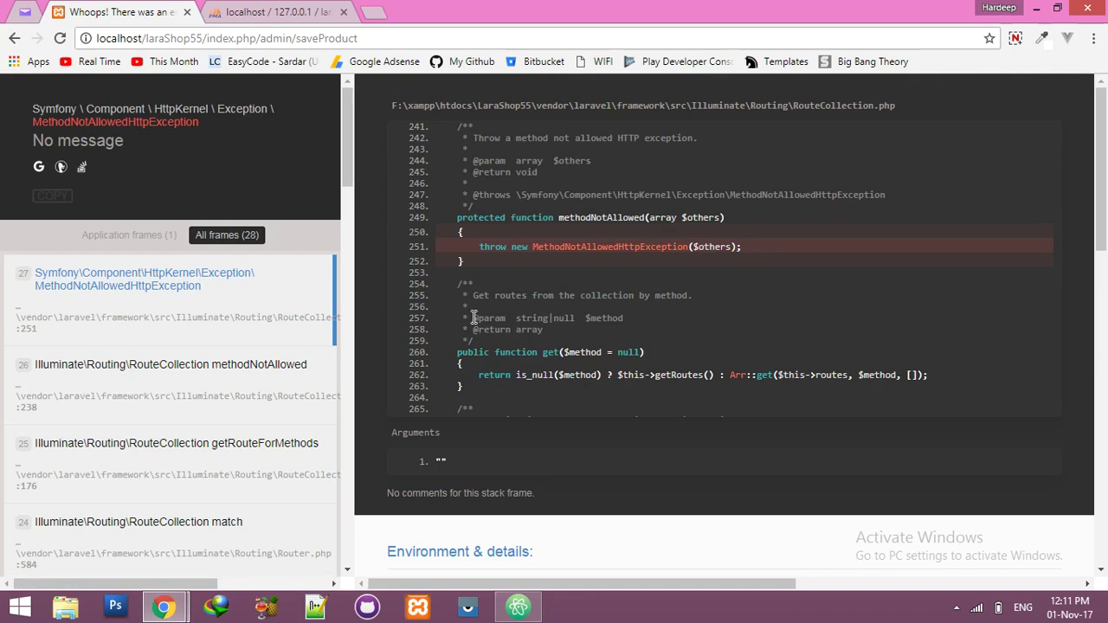
double_click(319, 39)
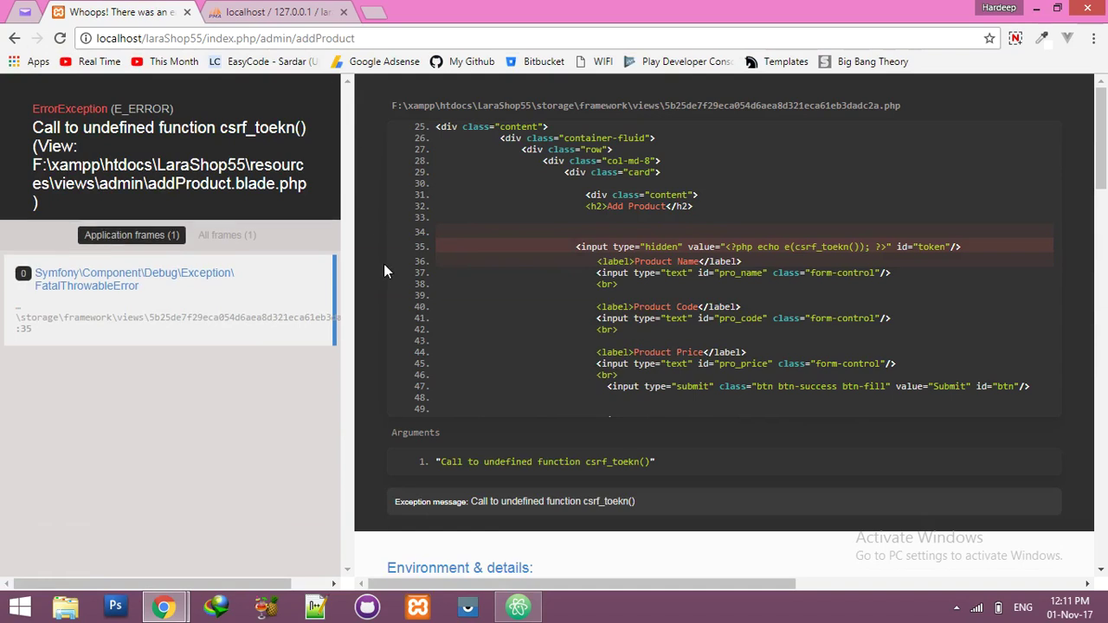
mouse_move(524, 278)
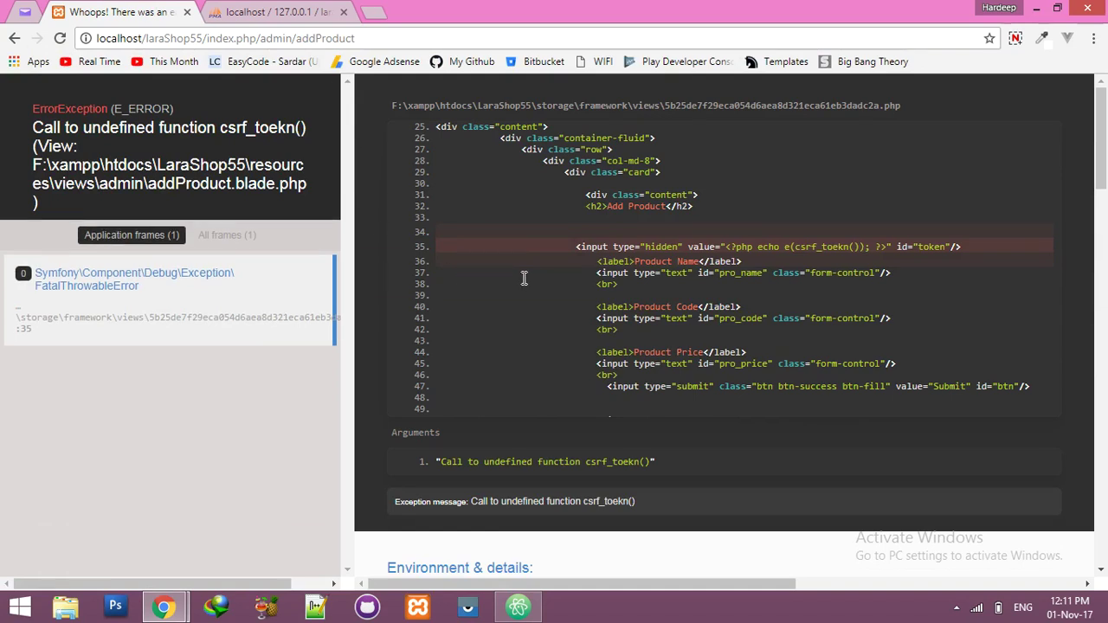
click(517, 606)
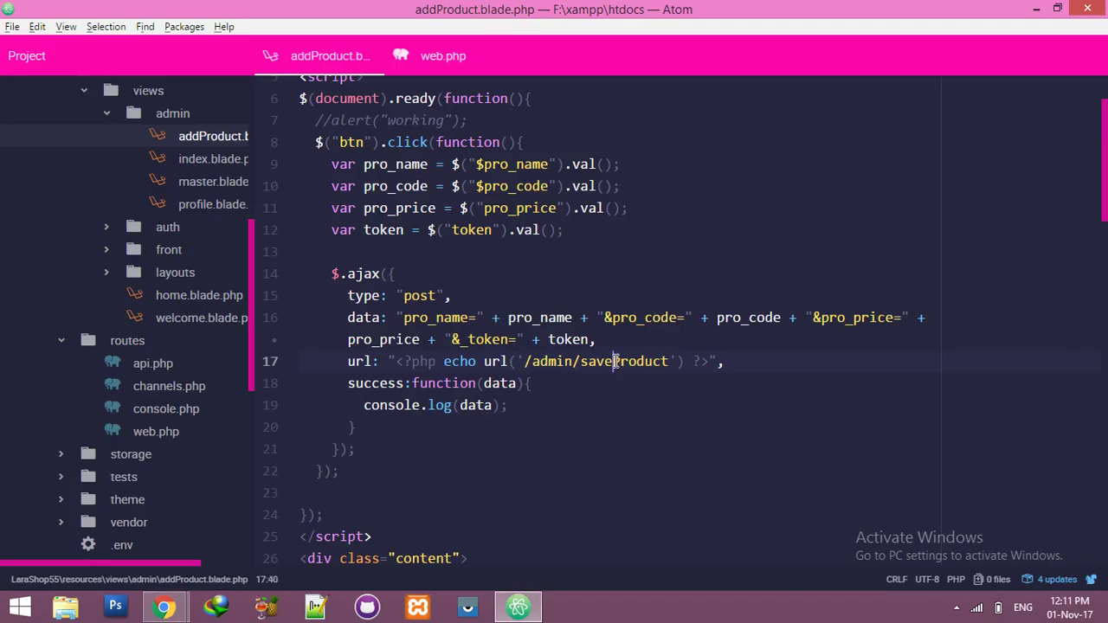
scroll(down, 3)
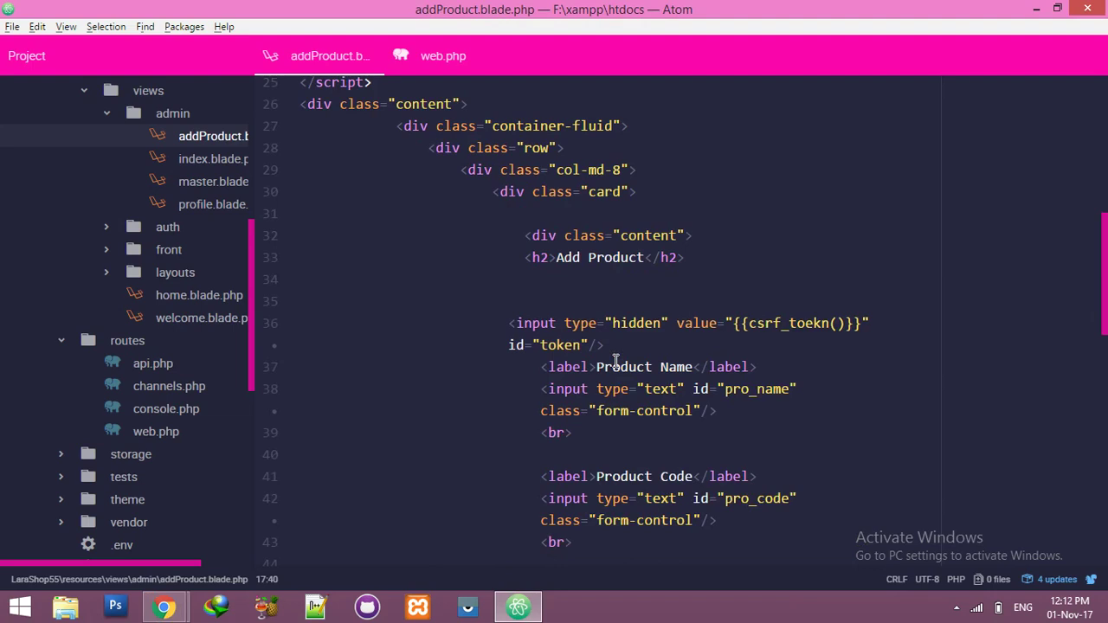
click(164, 606)
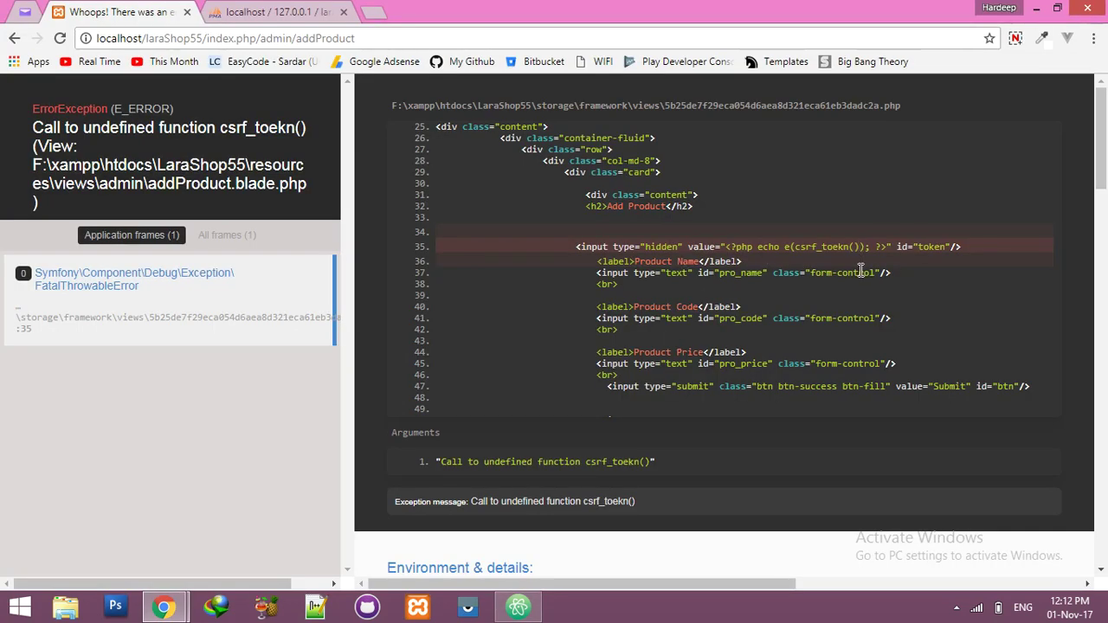
click(517, 605)
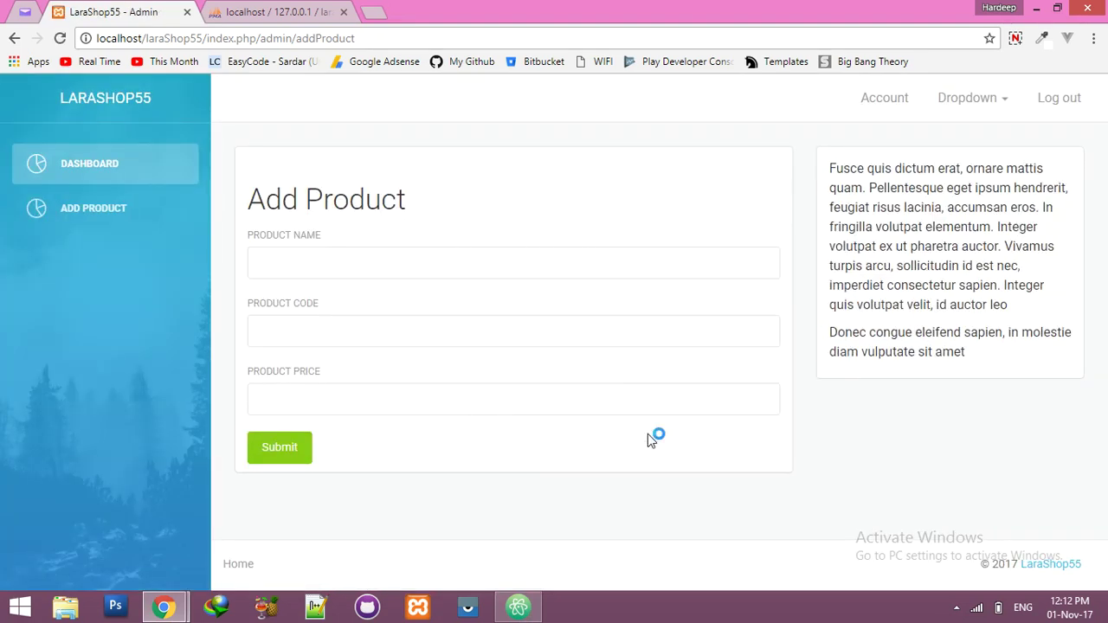
Step: Bring up Chrome DevTools with a cleared Console
key(F12)
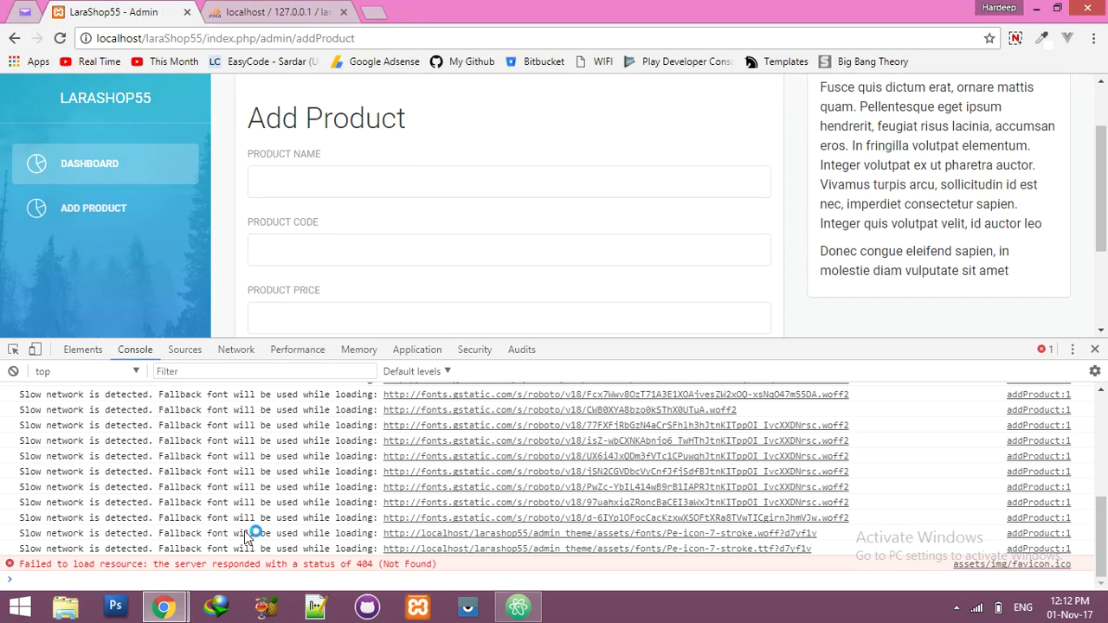
click(13, 349)
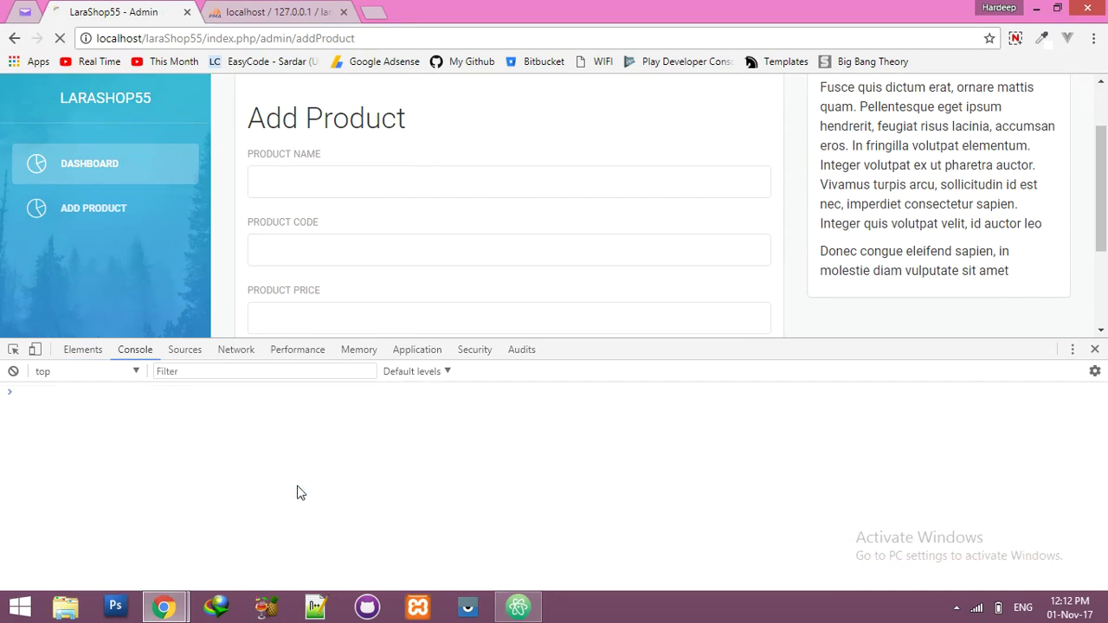
scroll(down, 3)
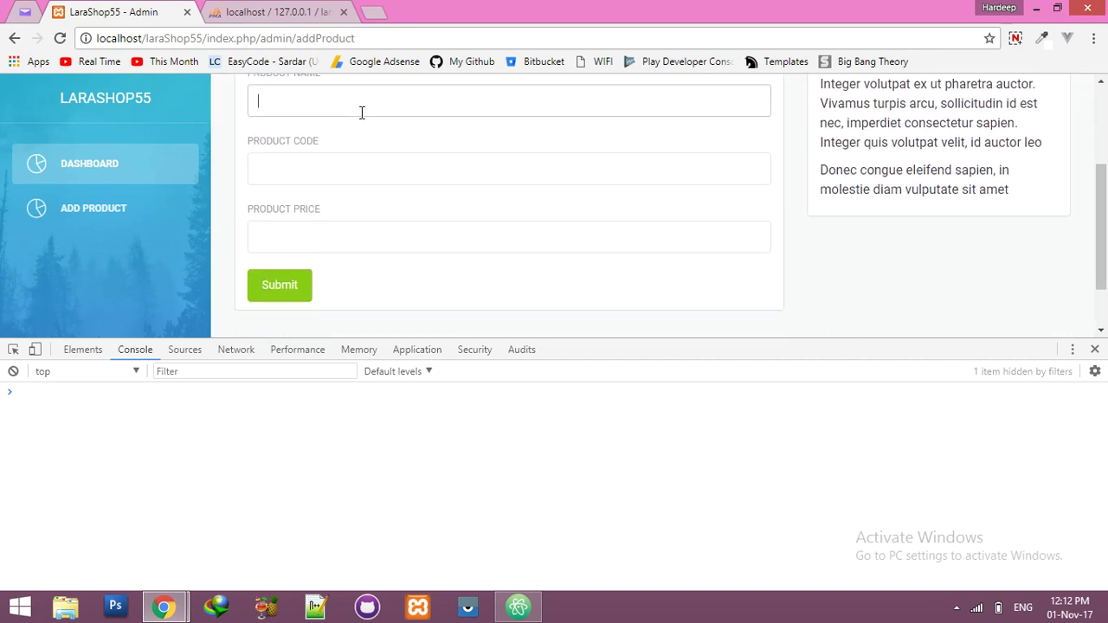
Step: Fill the form with name, code and price 456, then view the Network requests
click(277, 13)
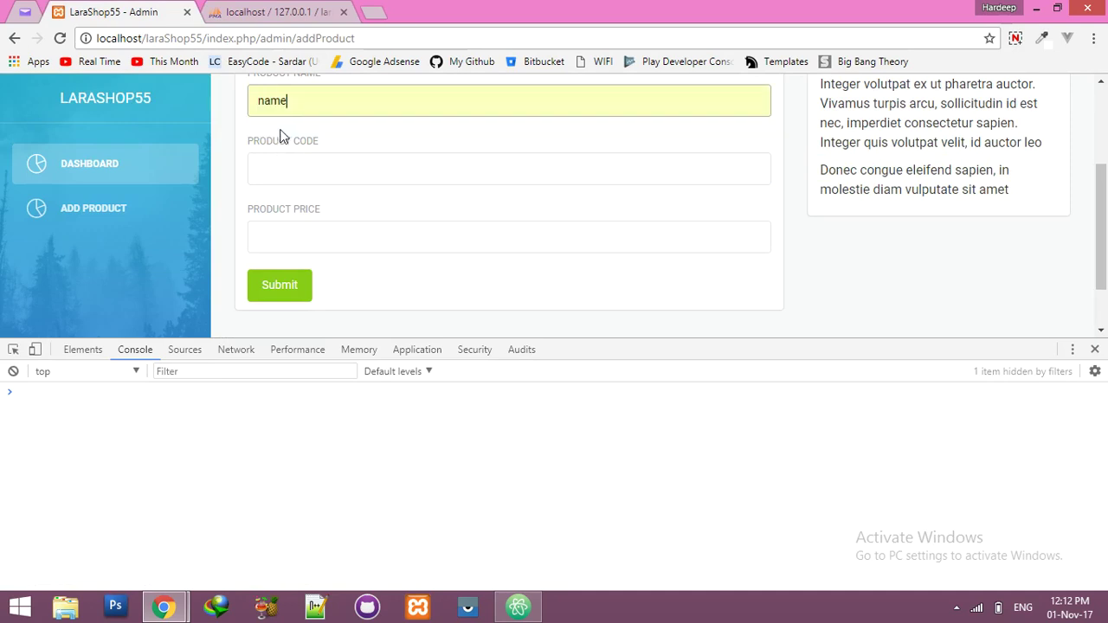
text(code)
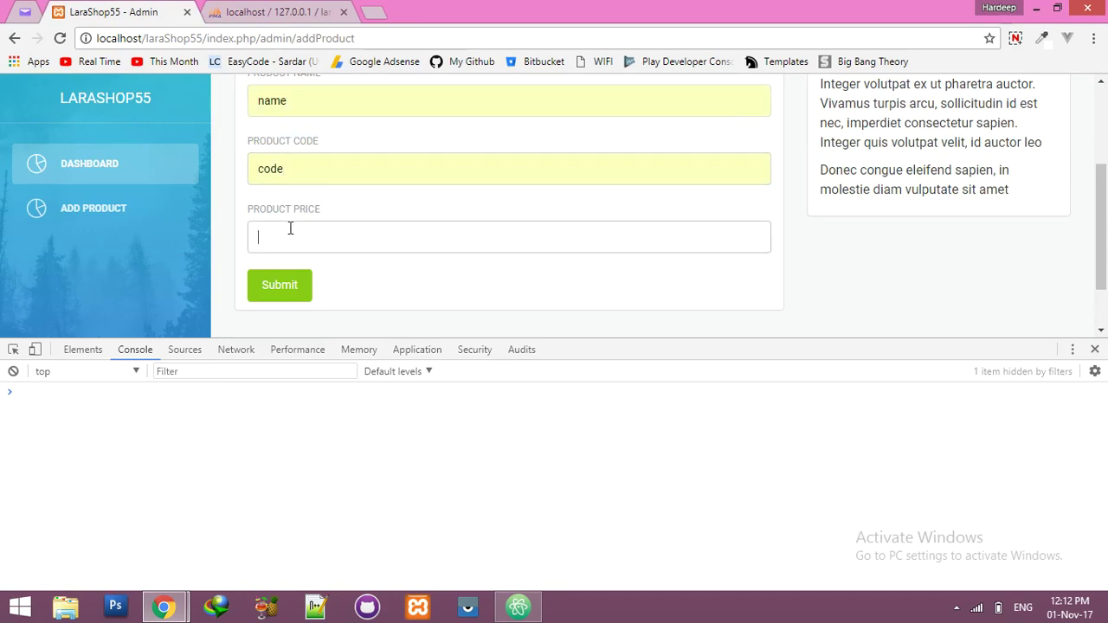
text(456)
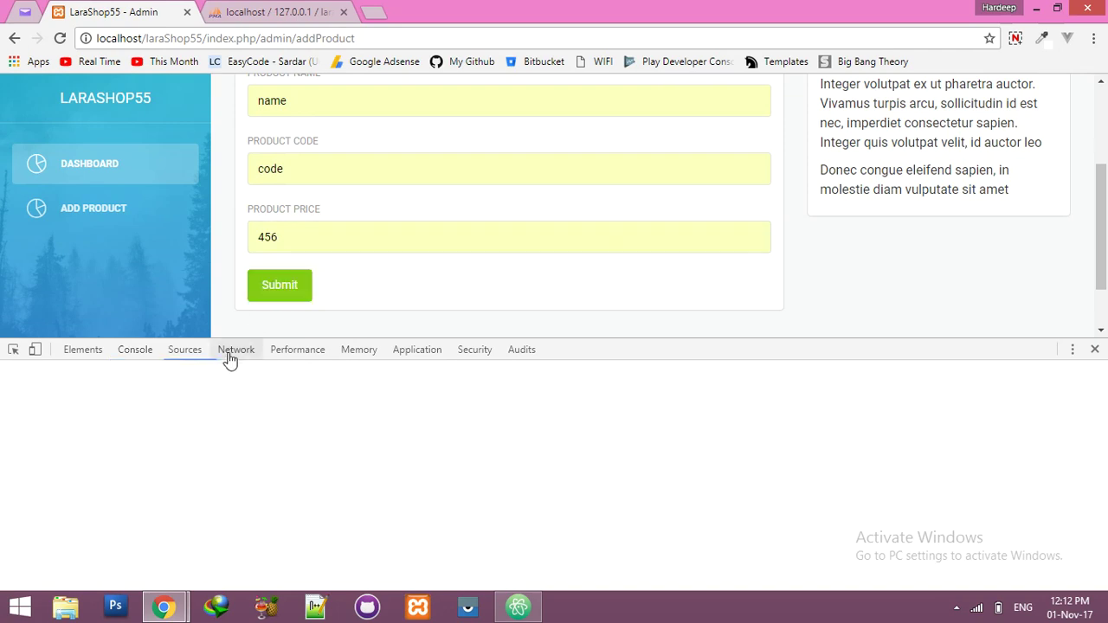
click(235, 349)
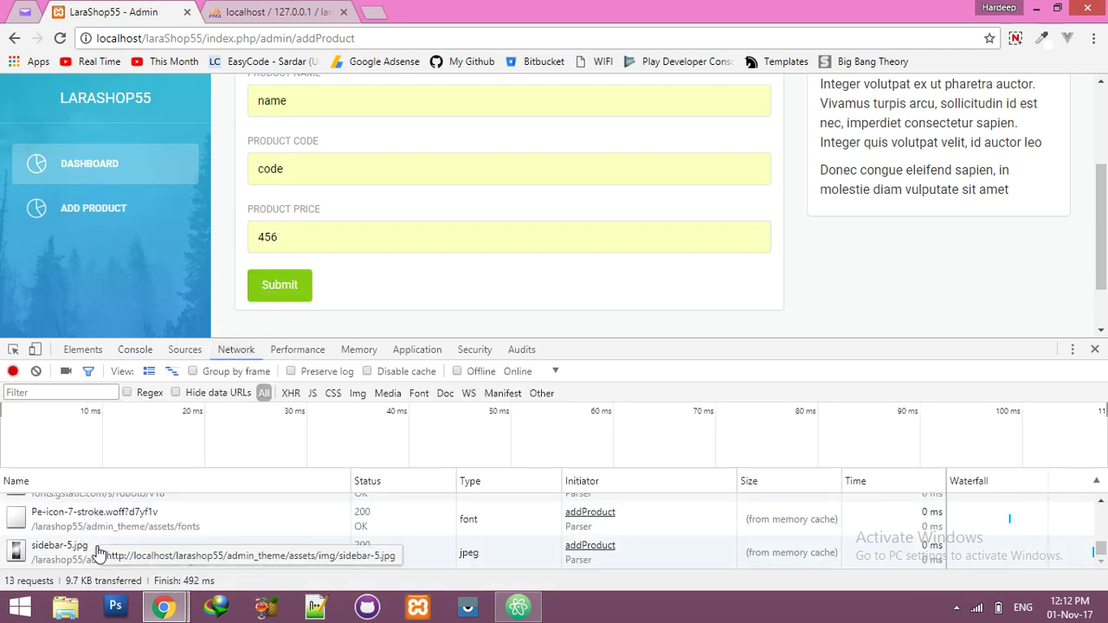
mouse_move(53, 411)
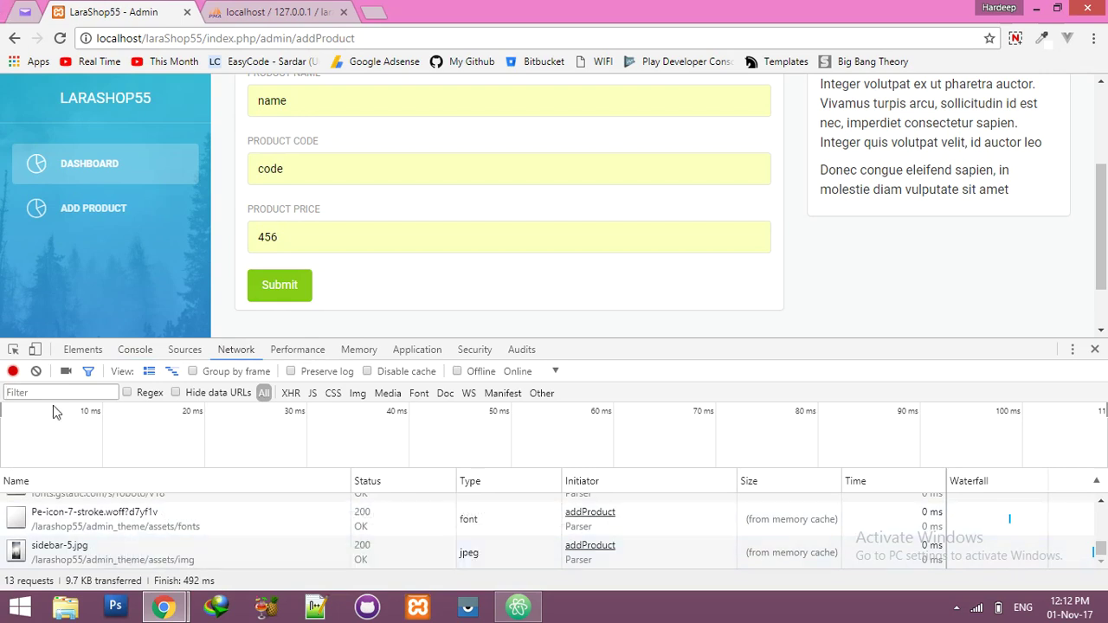
Step: Insert alert(token); after the var token line, keeping $.ajax on its own line
click(518, 606)
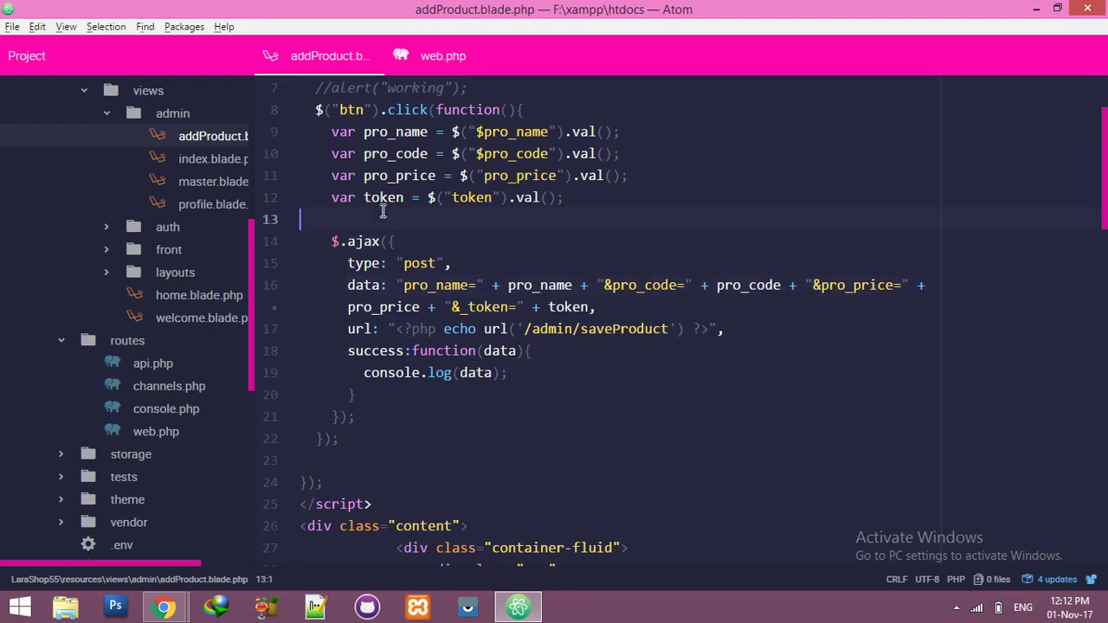
text(alert()
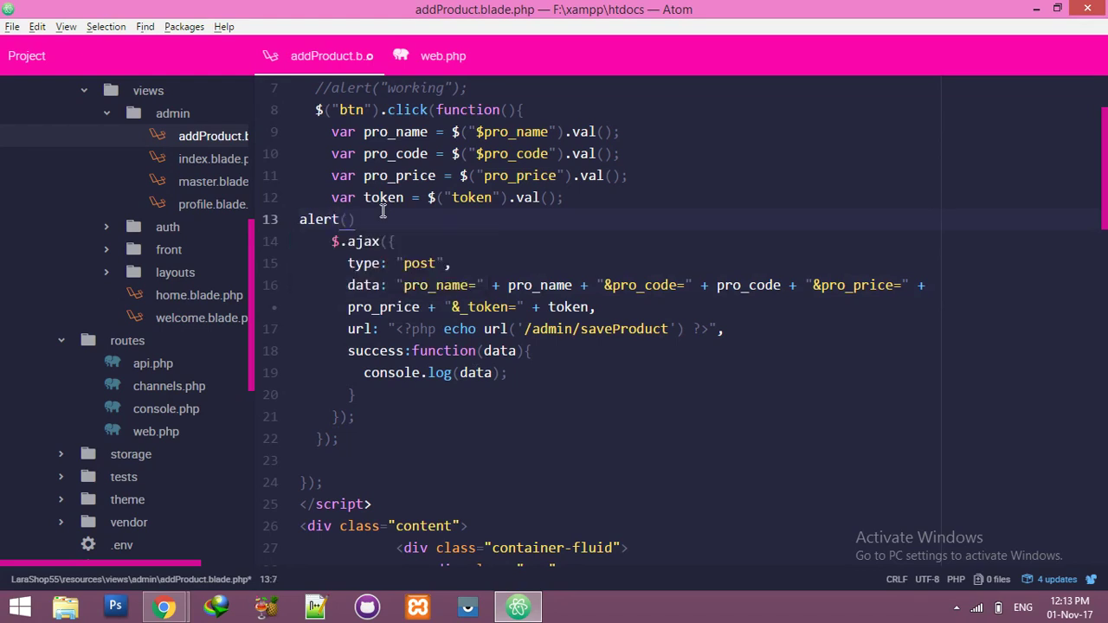
text(to)
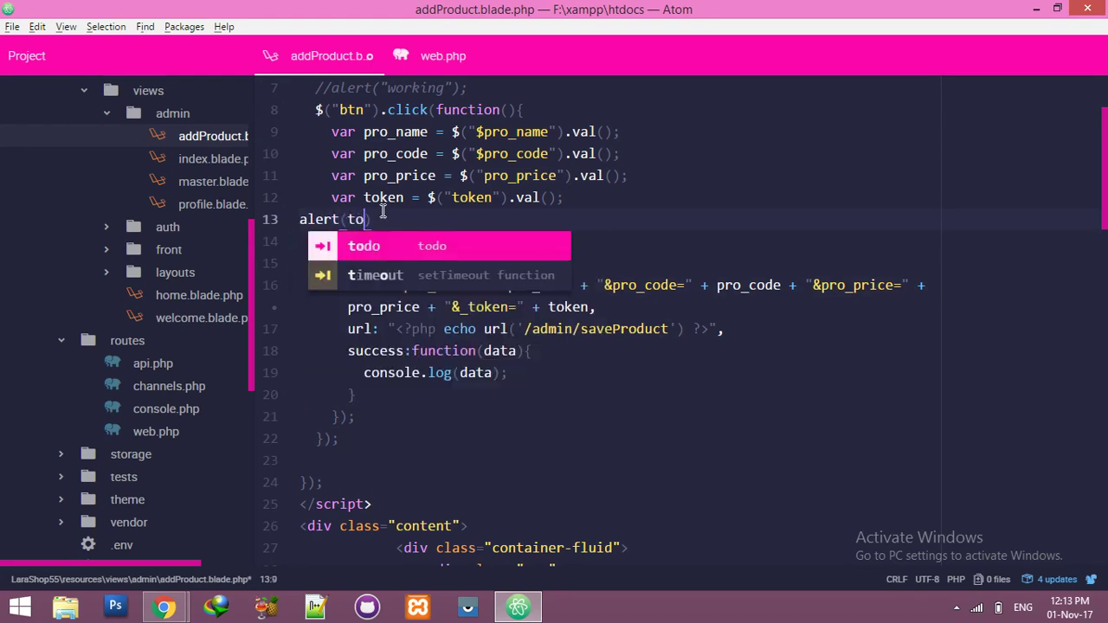
text(ken    $.ajax({)
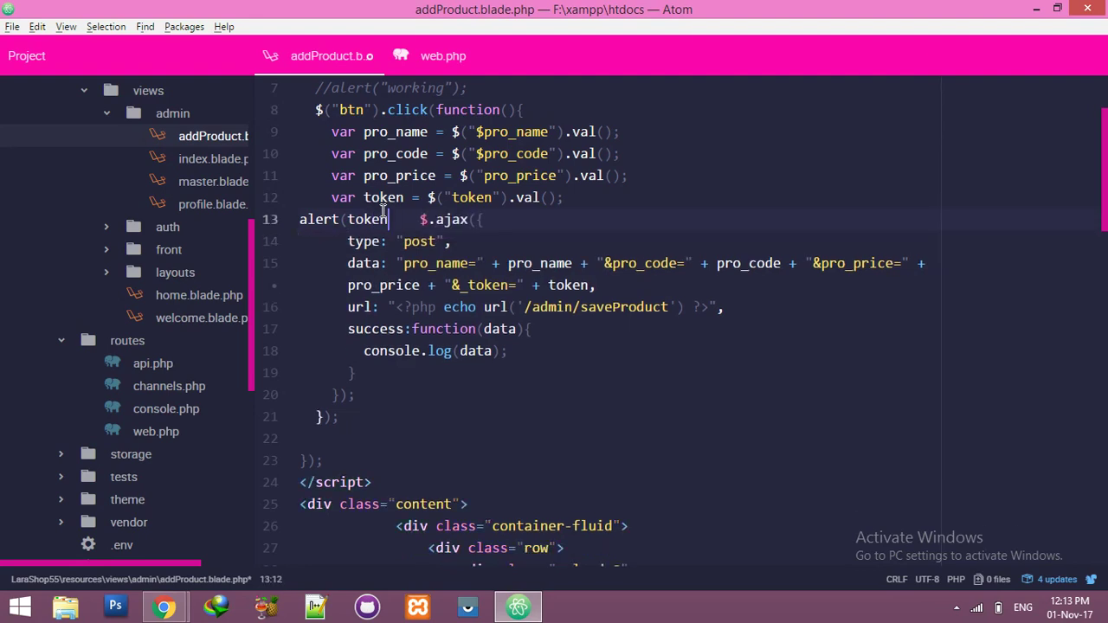
key(enter)
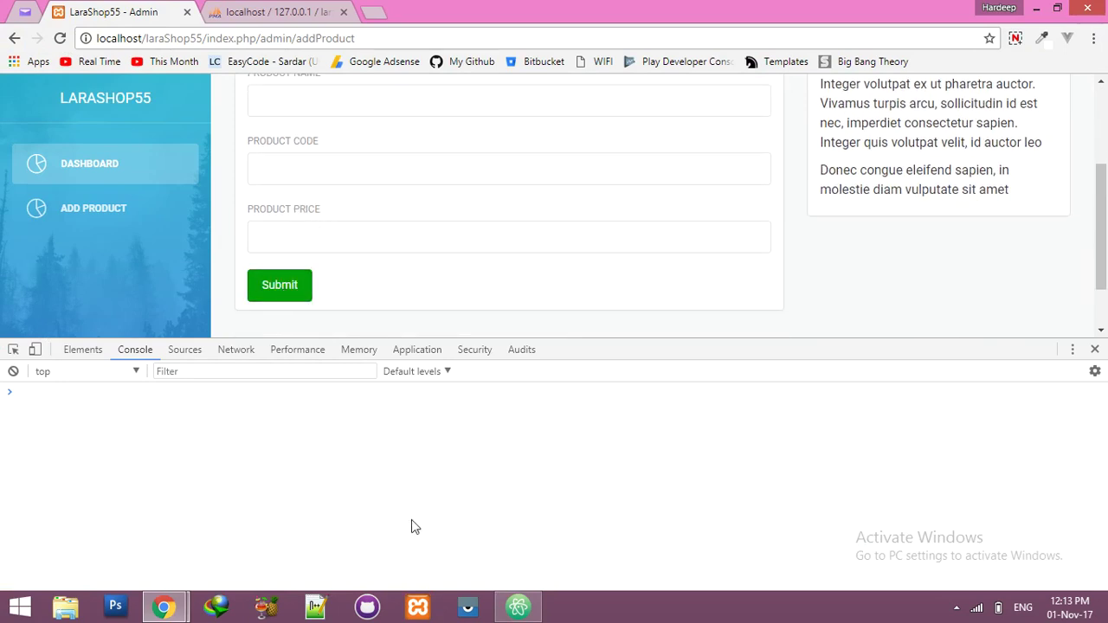
Step: Make alert("working"); the first line of the btn click function
click(517, 606)
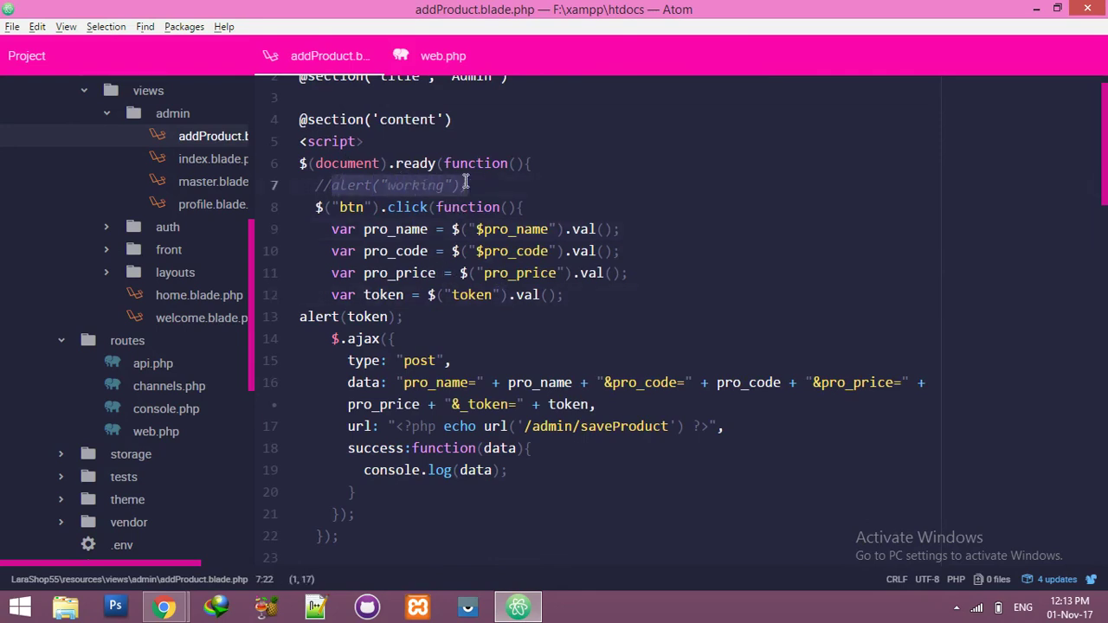
text(alert("working");)
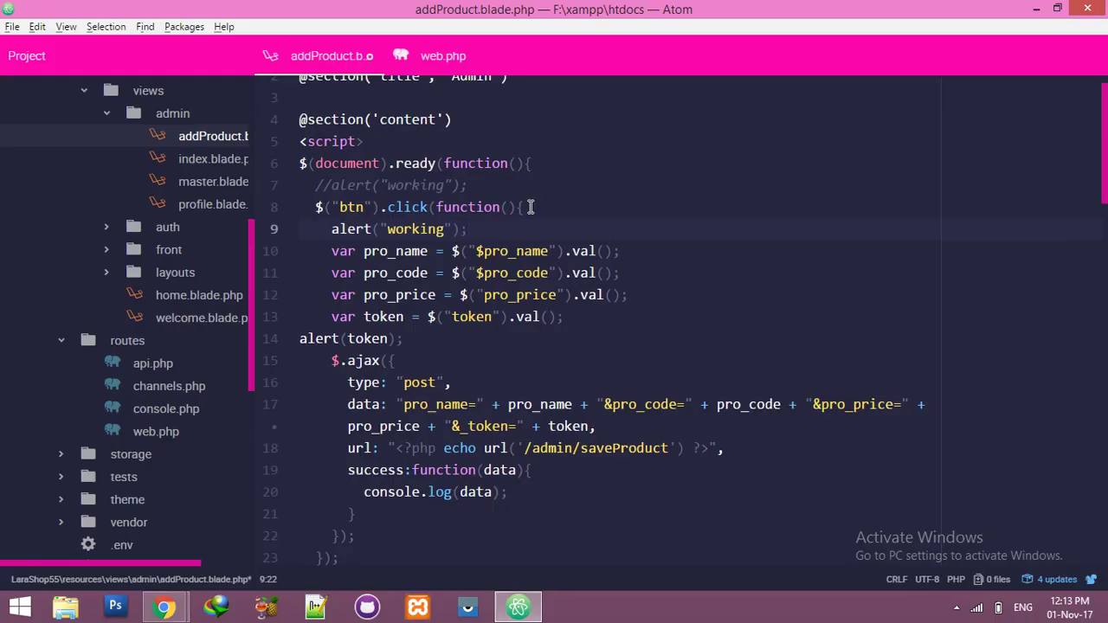
Step: Retest in Chrome: clear the console and submit the Add Product form
click(164, 604)
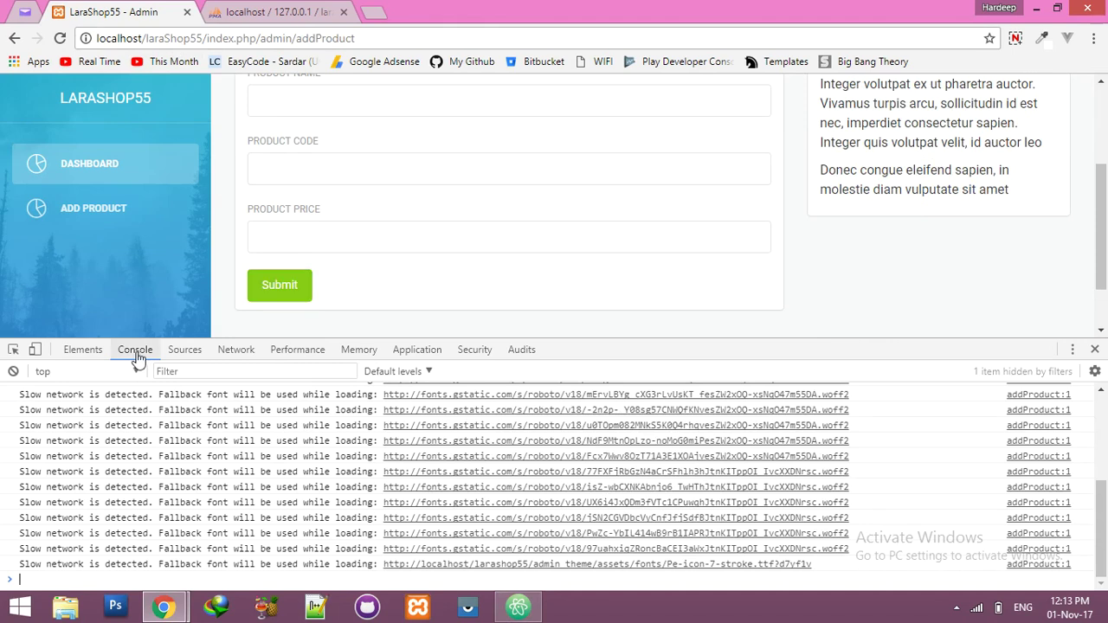
click(13, 371)
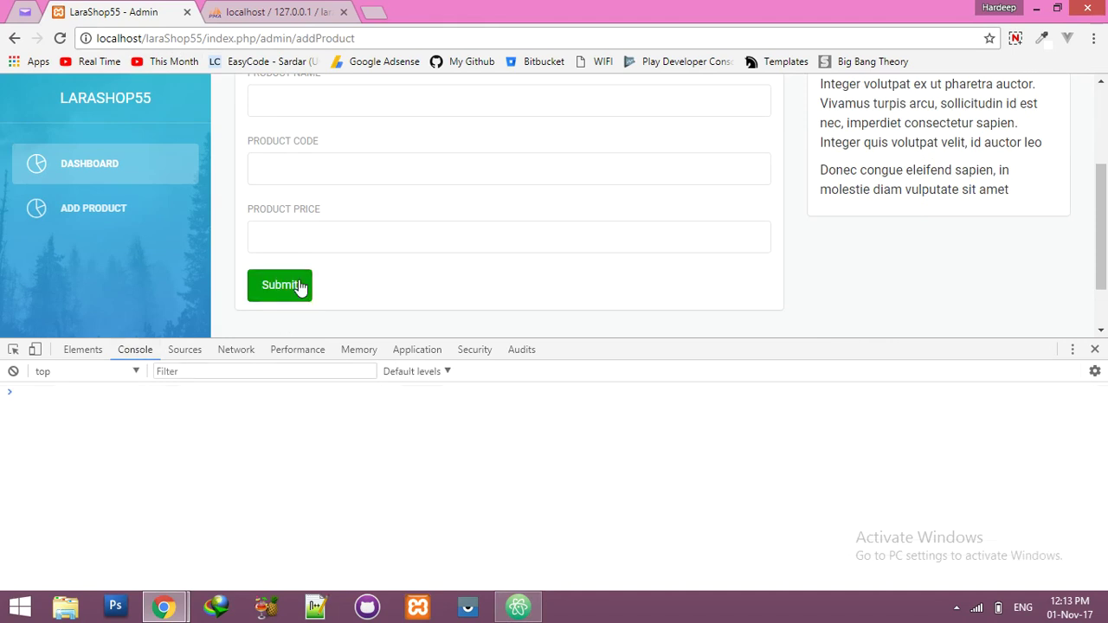
click(517, 605)
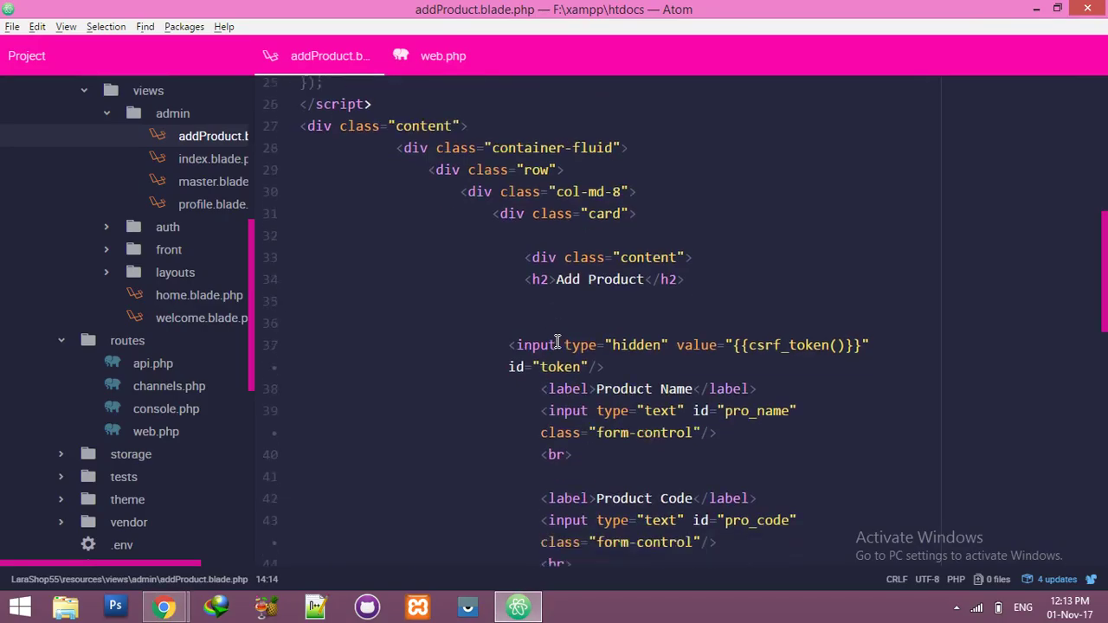
scroll(down, 3)
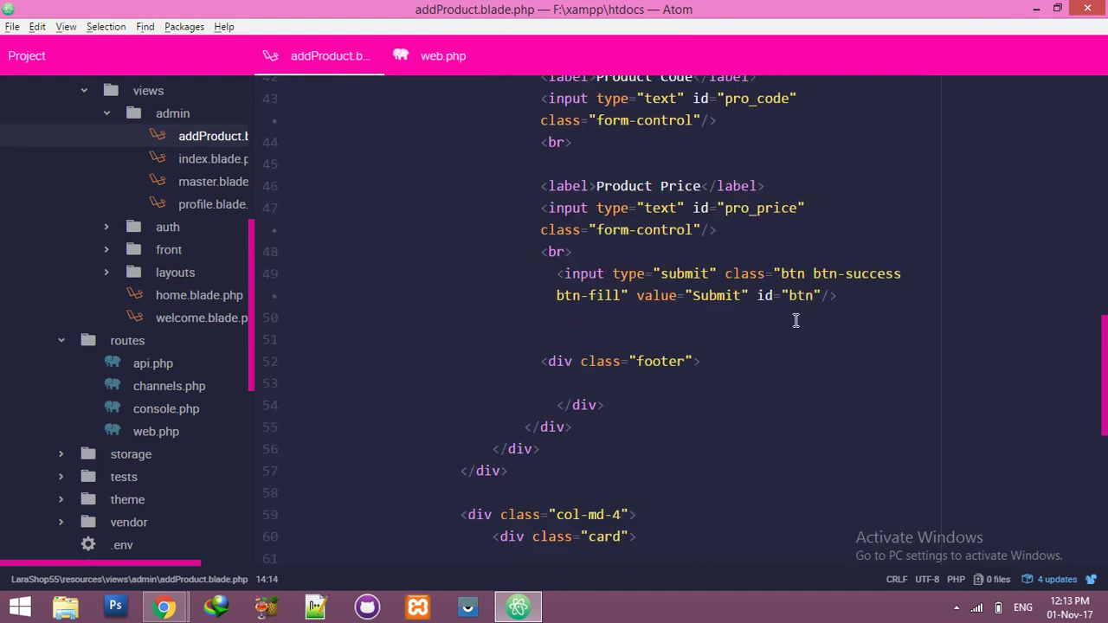
double_click(800, 295)
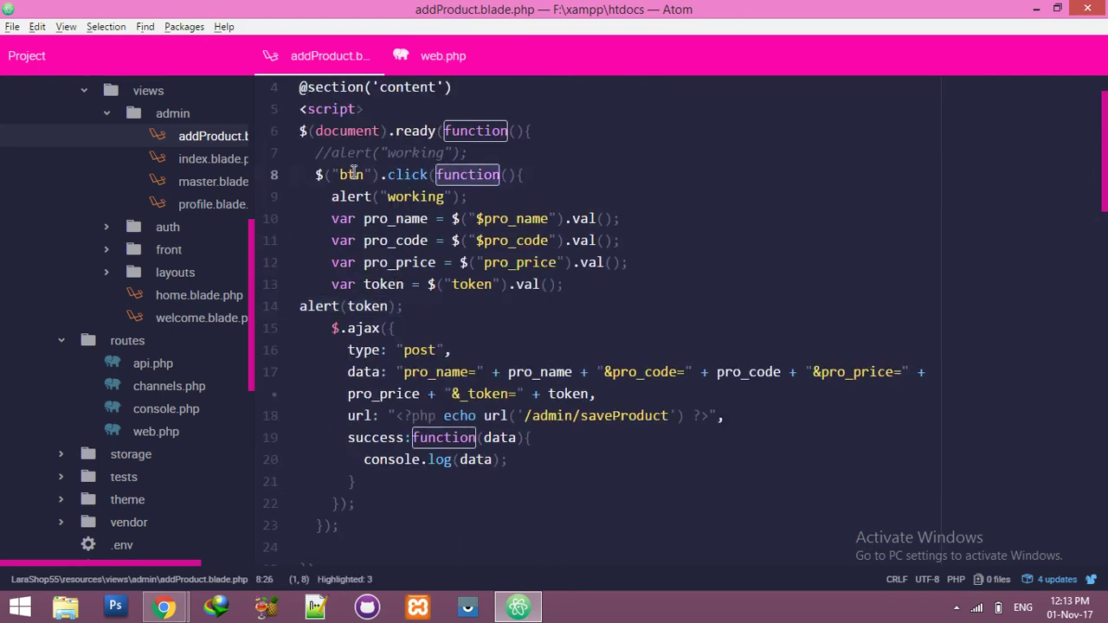
Step: Reload the Add Product page, clear the console, submit the filled form and dismiss the working alert
click(344, 174)
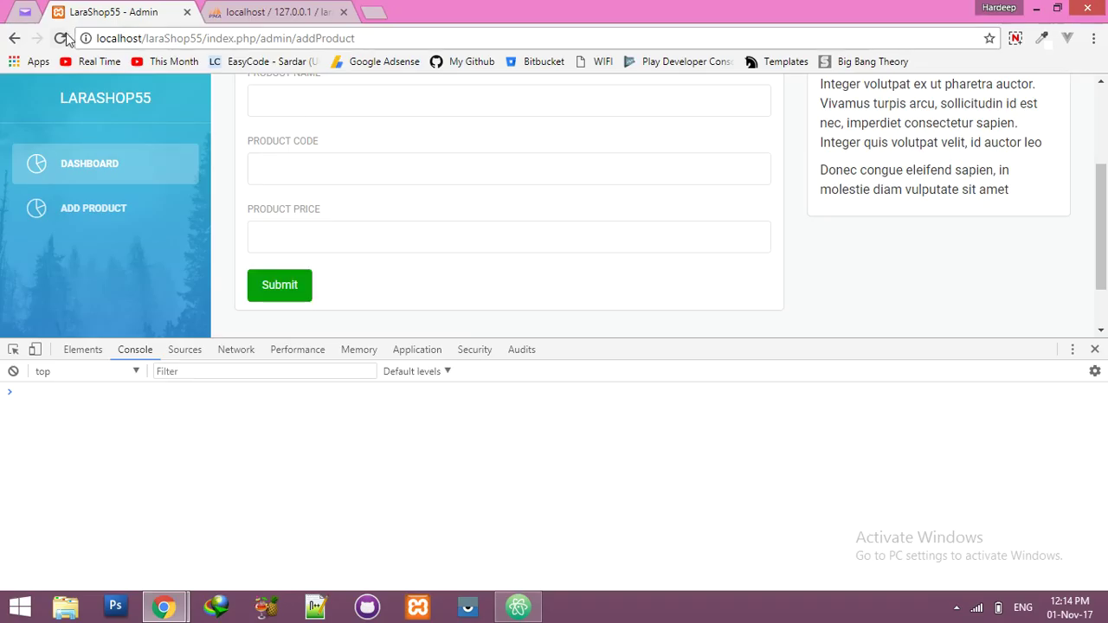
click(59, 41)
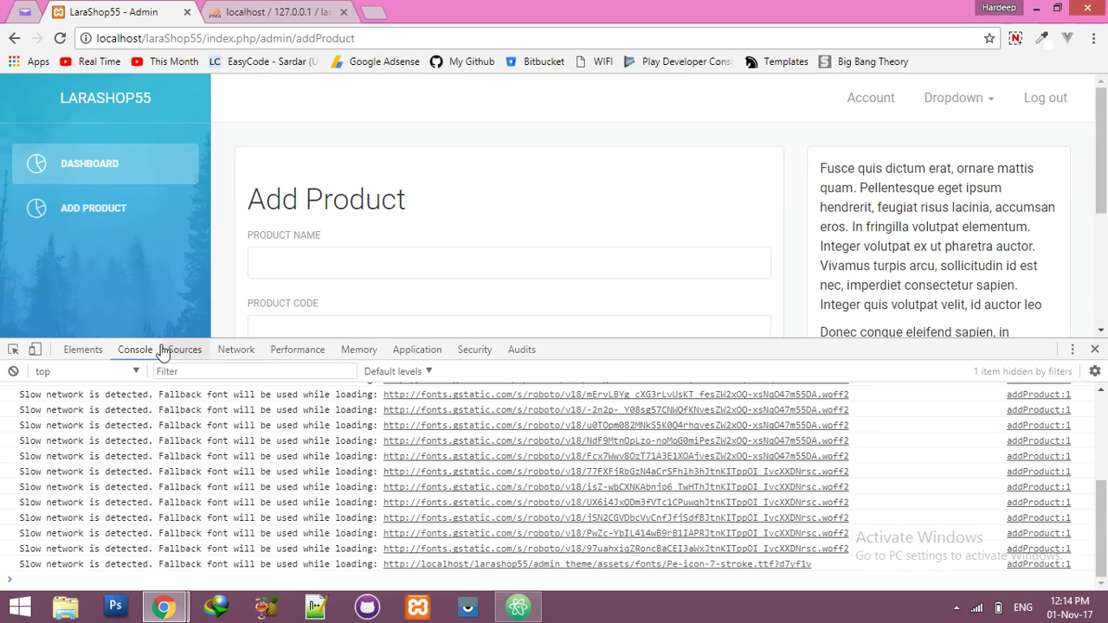
click(13, 371)
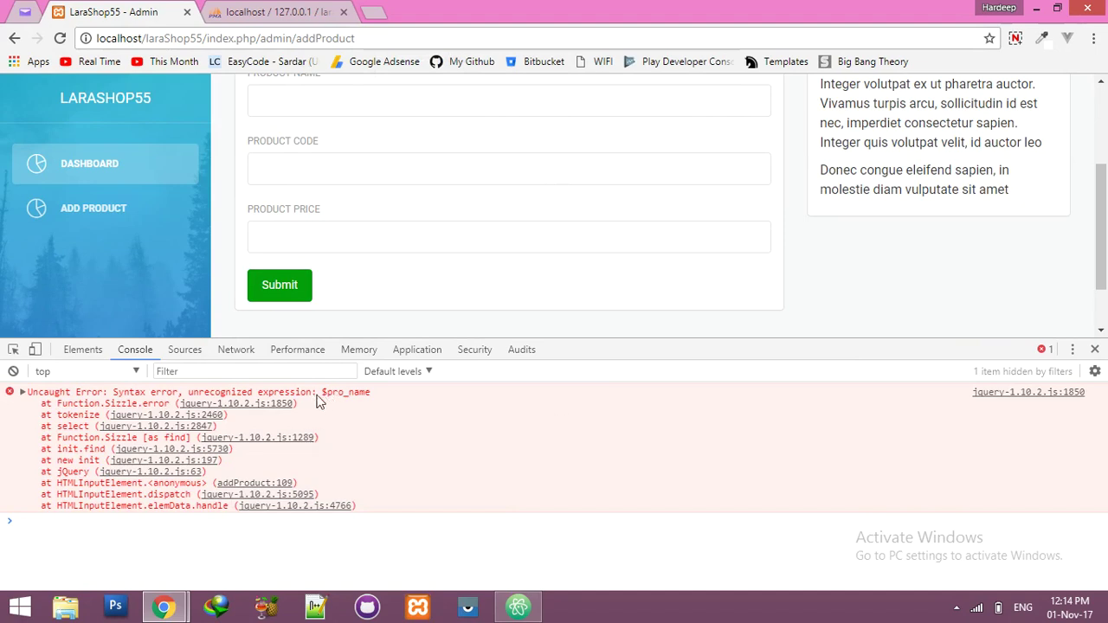
mouse_move(318, 142)
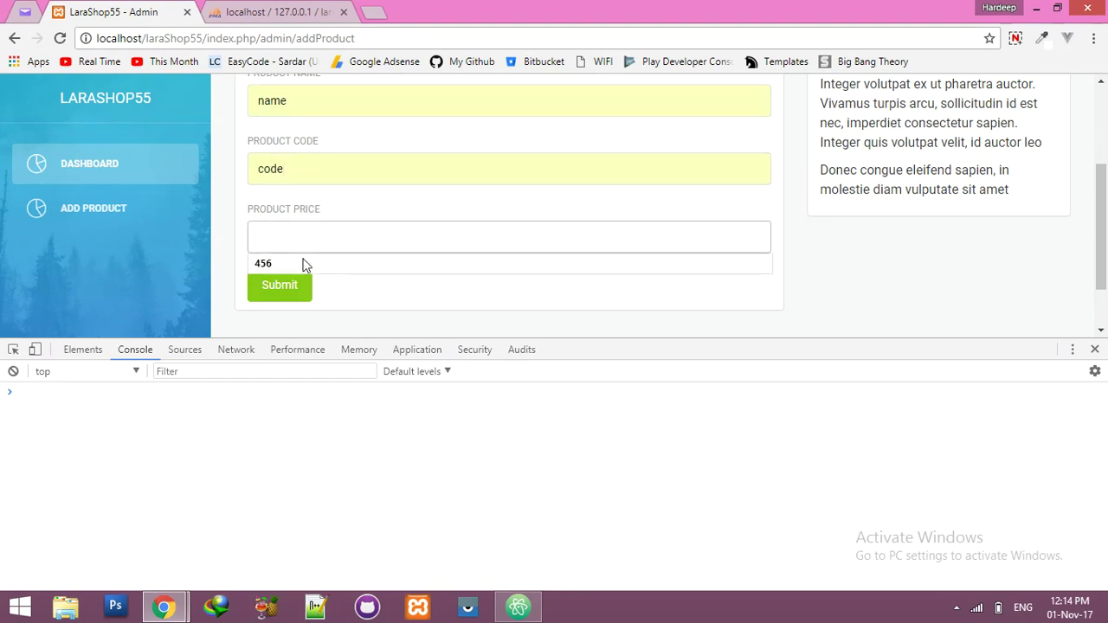
click(279, 286)
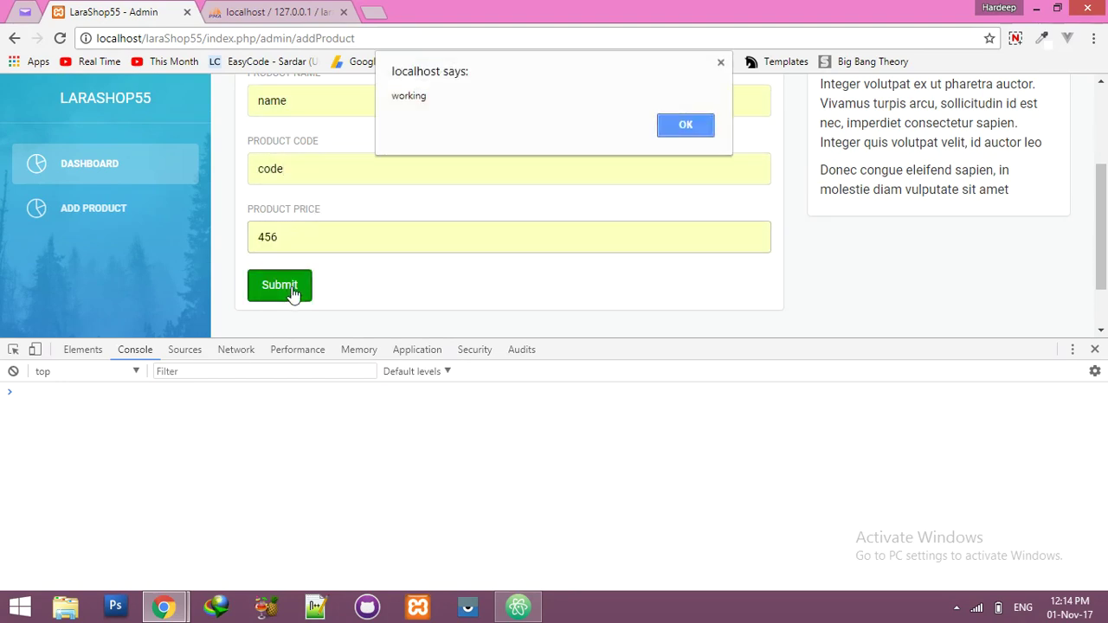
click(684, 125)
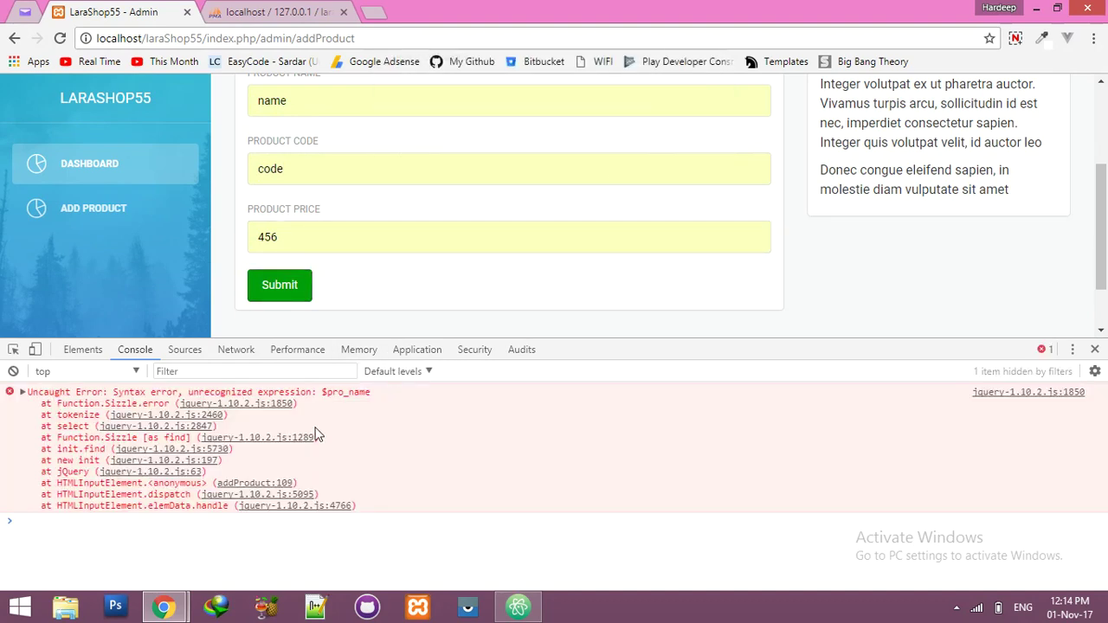
mouse_move(541, 606)
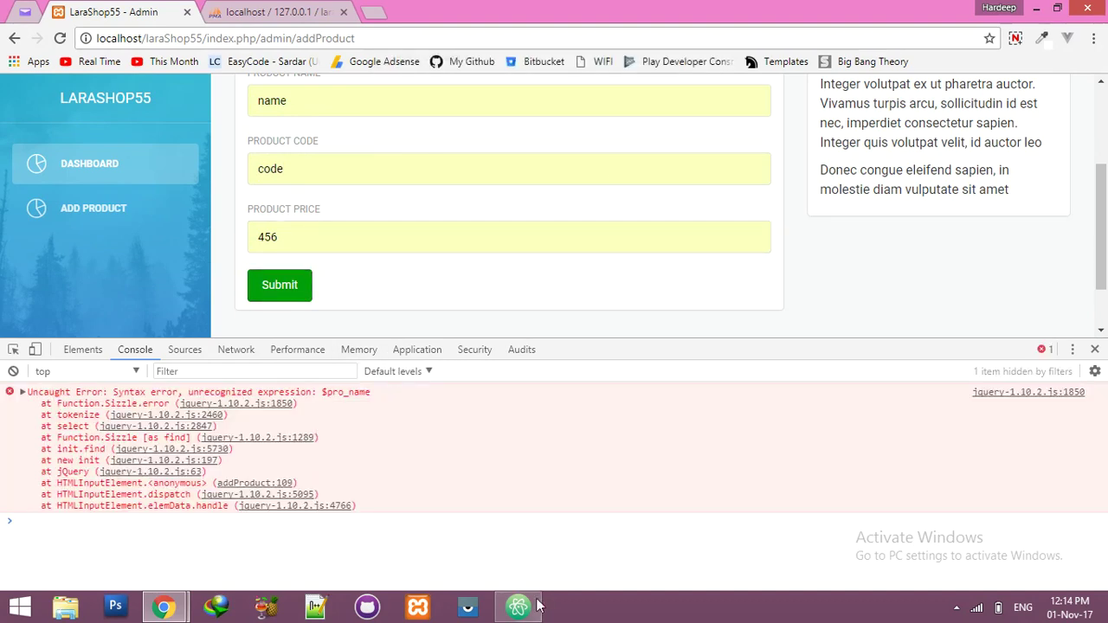
Step: Change the pro_price and token selectors to use #, refill the name and resubmit to see the $pro_name selector error
click(517, 606)
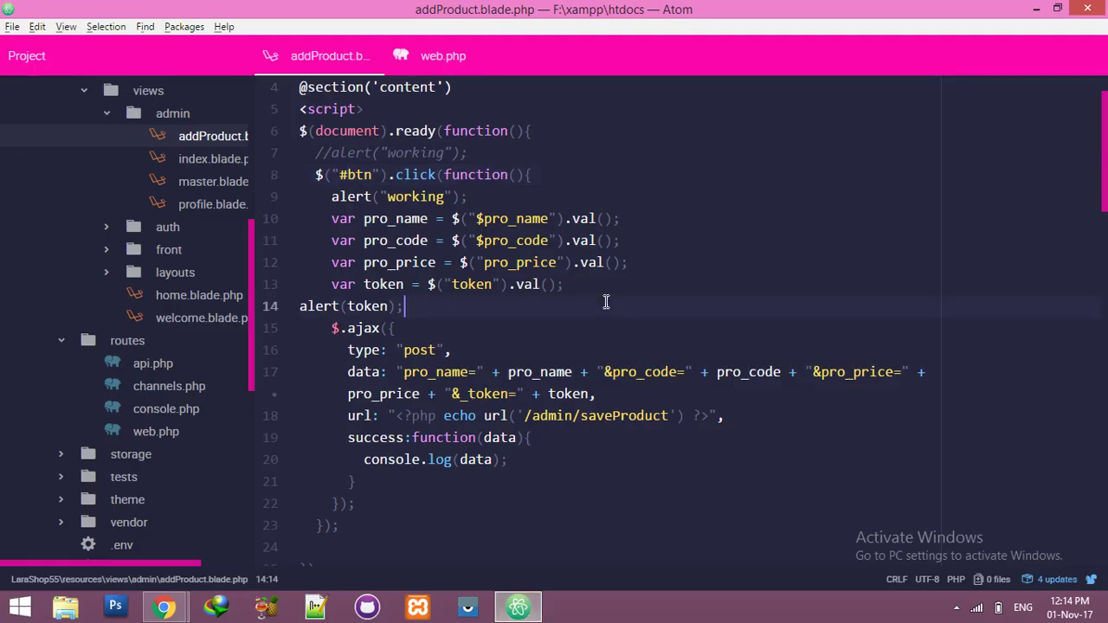
text(#)
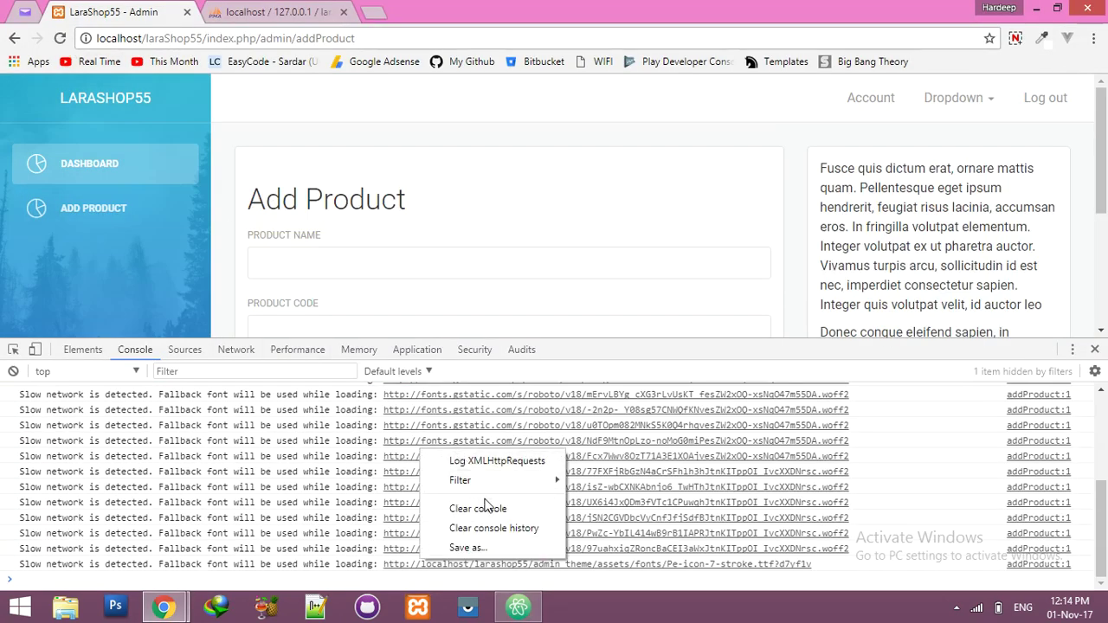
click(477, 508)
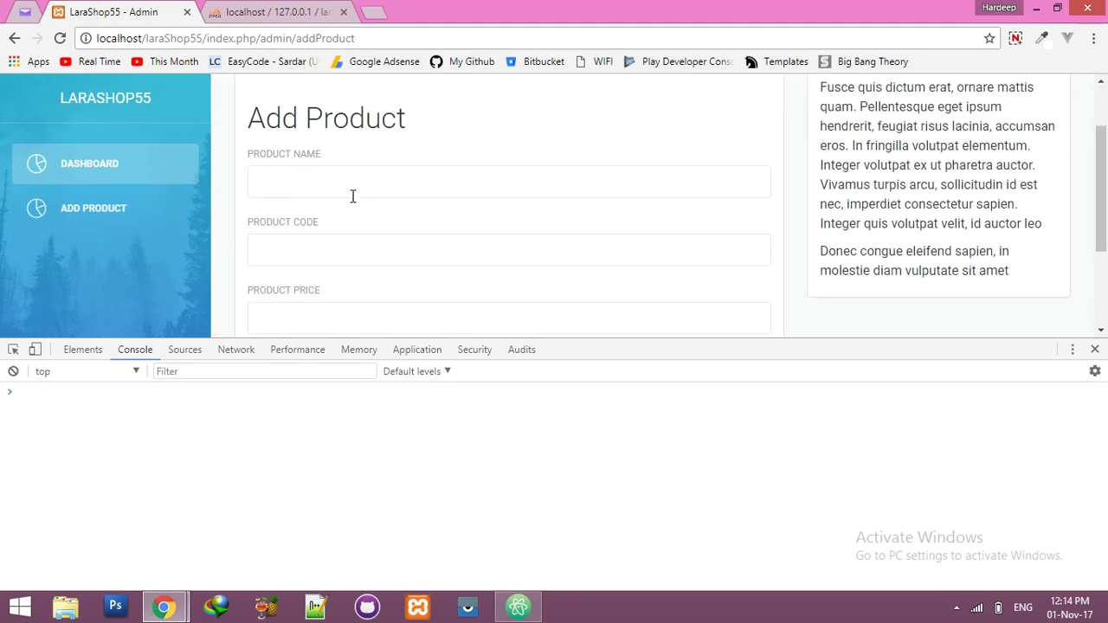
text(name)
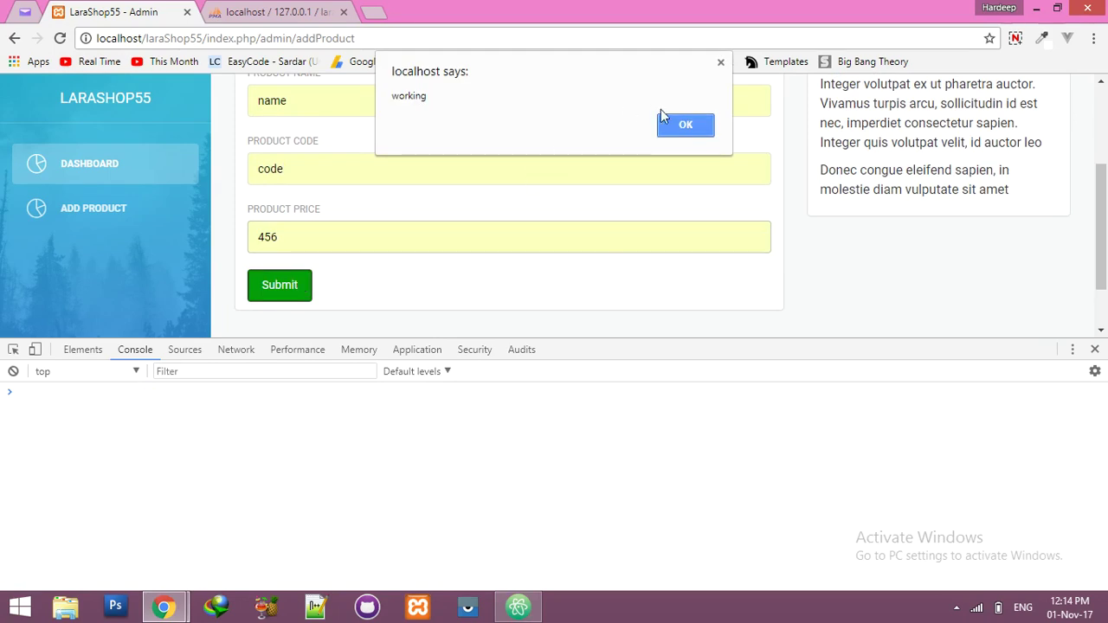
click(686, 125)
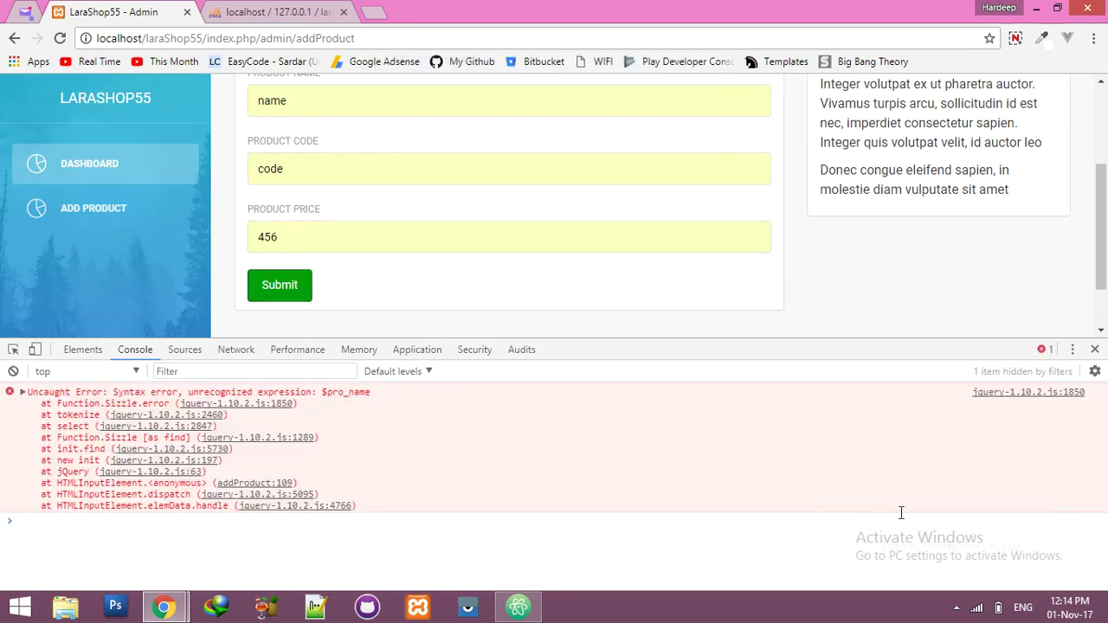
mouse_move(390, 419)
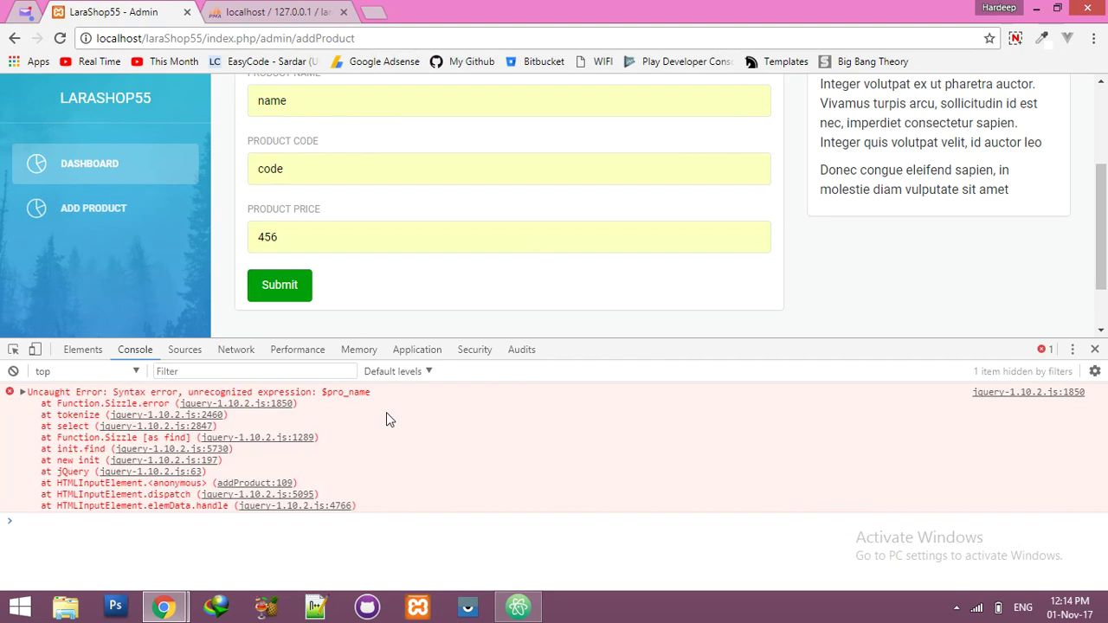
click(518, 606)
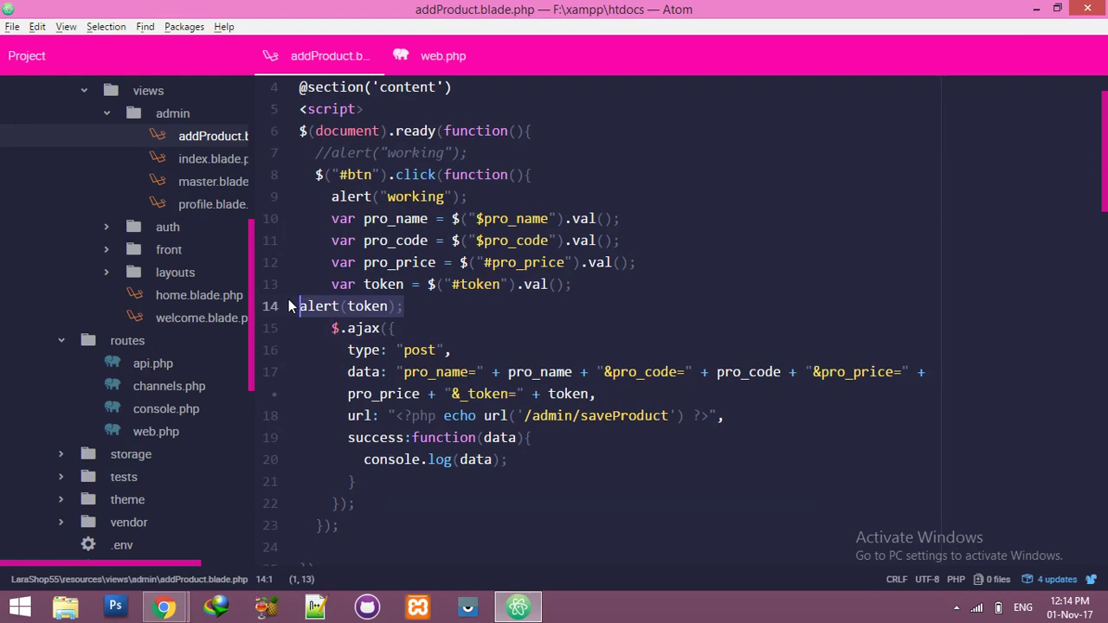
Step: Delete the alert lines and switch $("$pro_name") and $("$pro_code") to #pro_name and #pro_code
key(Delete)
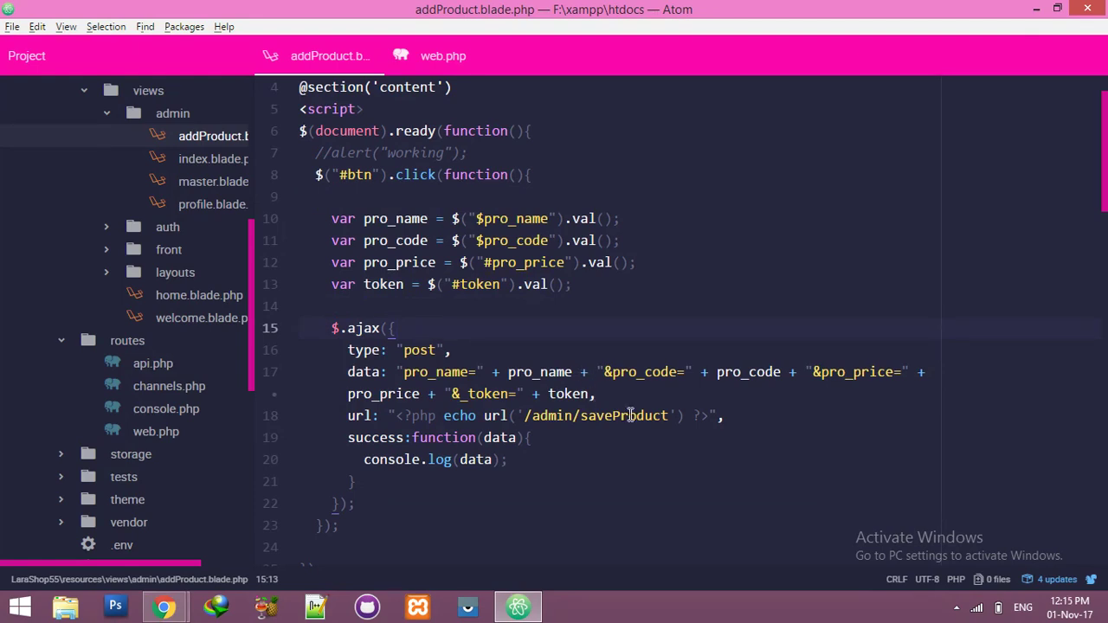
click(393, 328)
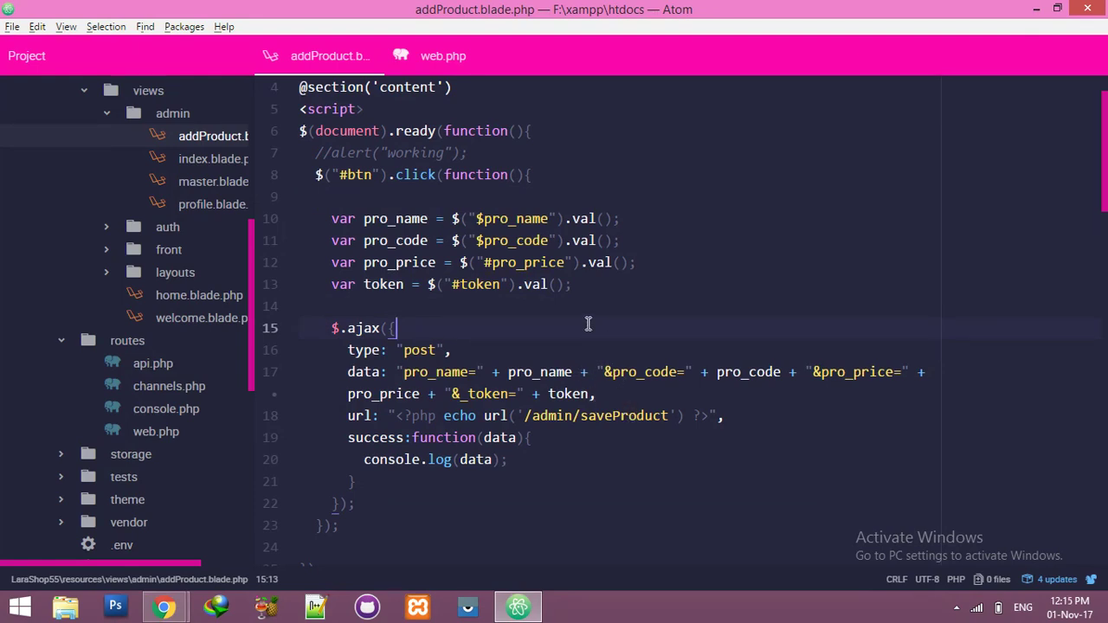
click(491, 262)
text(#)
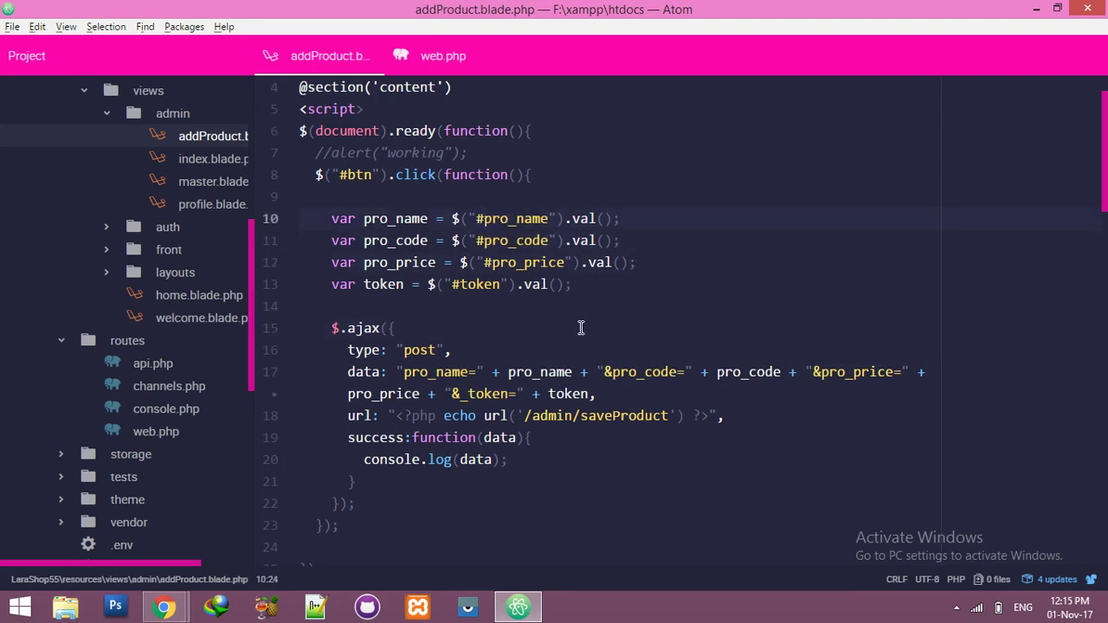
click(164, 606)
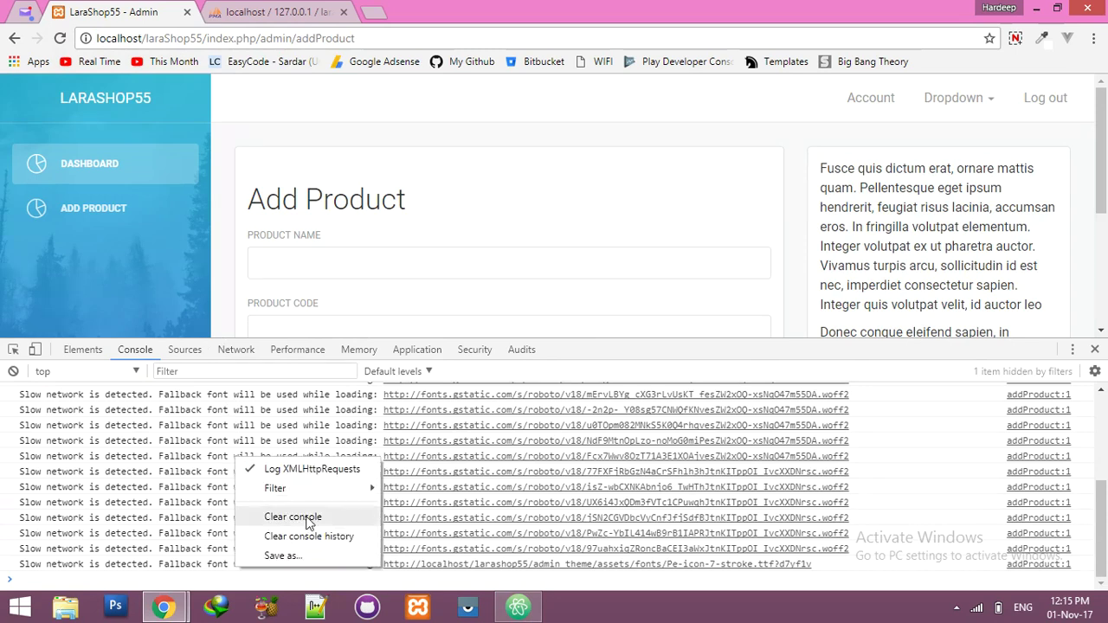
Step: Clear the console, refill the form with price 456 and submit so the posted data and saveProduct POST are logged
click(292, 517)
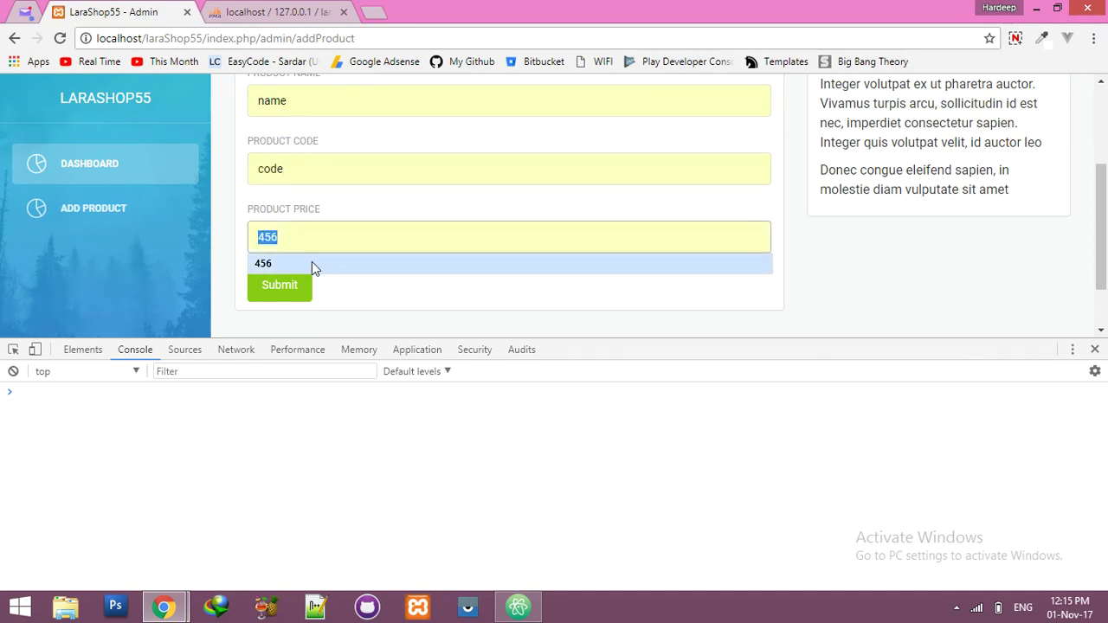
click(280, 285)
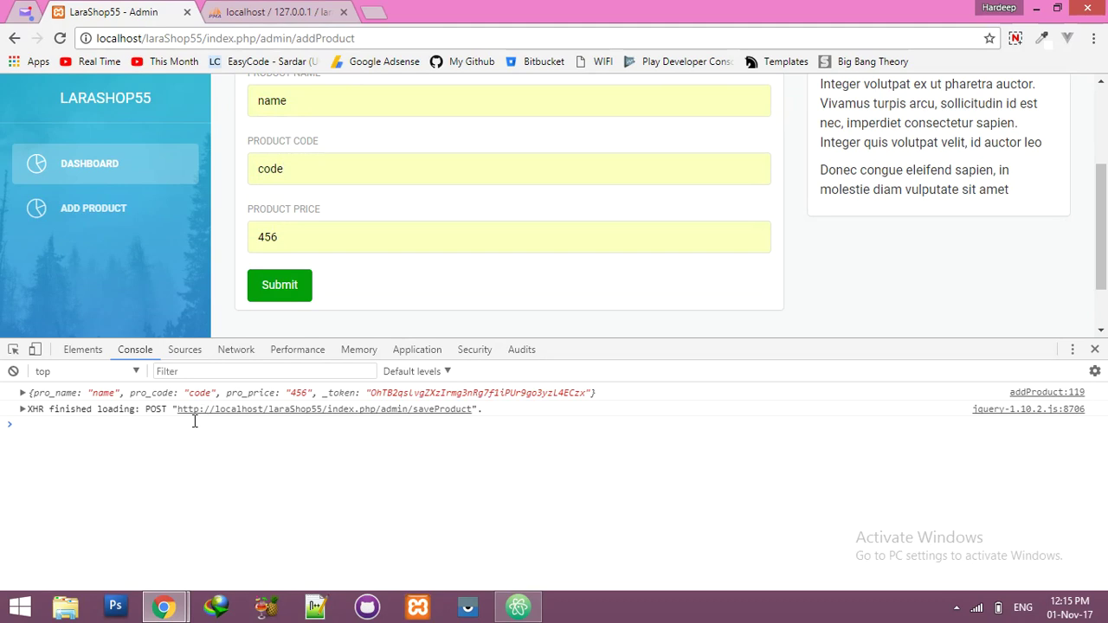
mouse_move(159, 398)
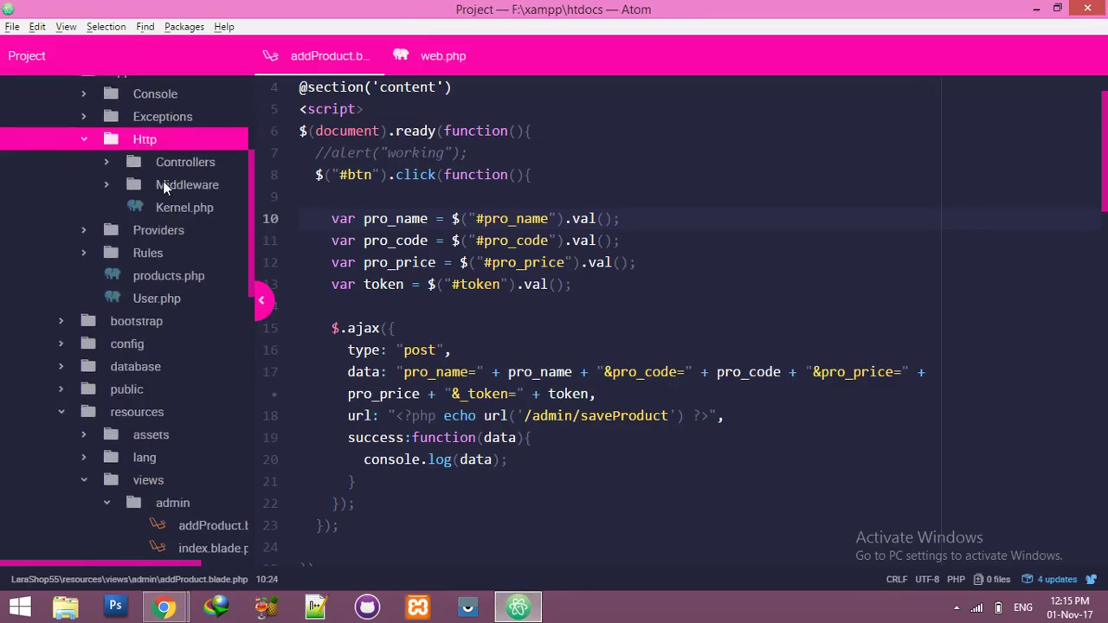
Step: In AdminController's saveProduct, assign $request->pro_name, pro_code and pro_price to $pro_name, $pro_code, $pro_price
click(185, 162)
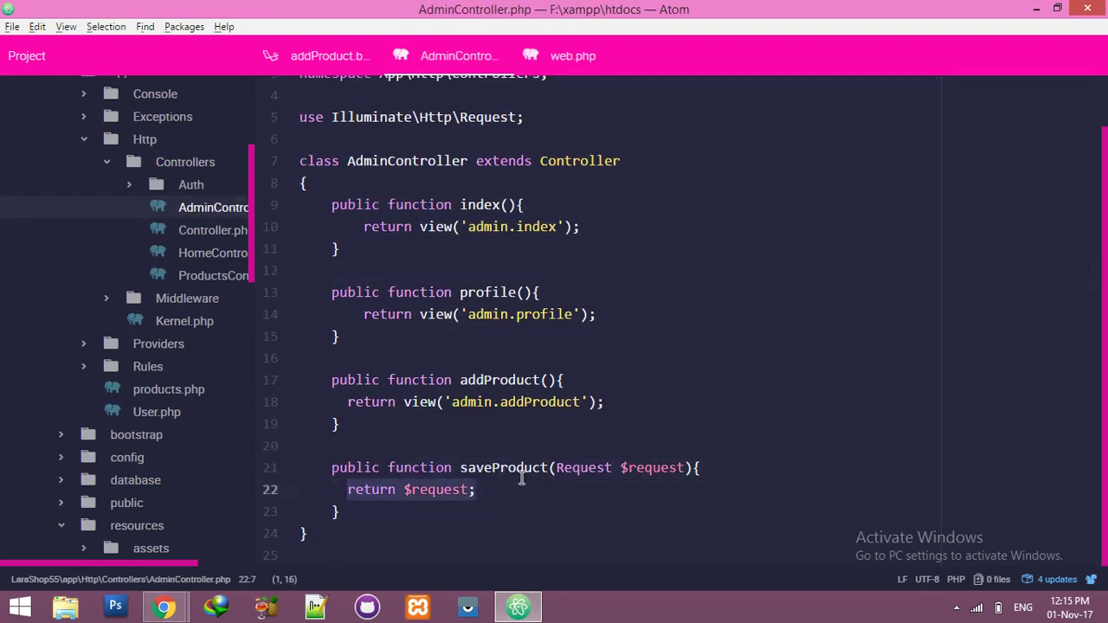
text($pro_name)
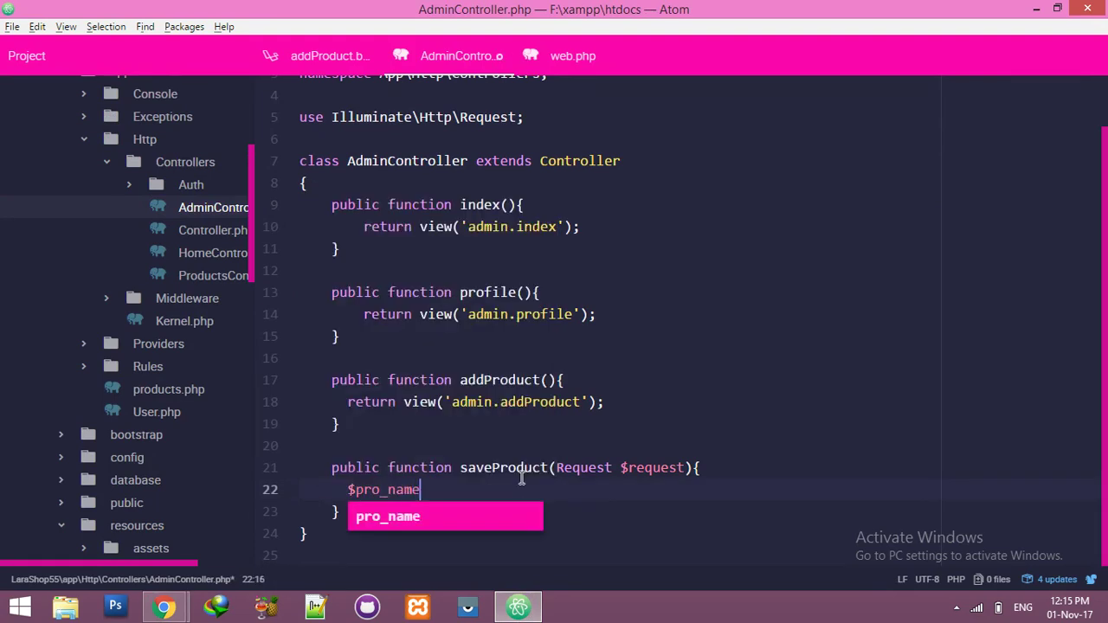
text(= $)
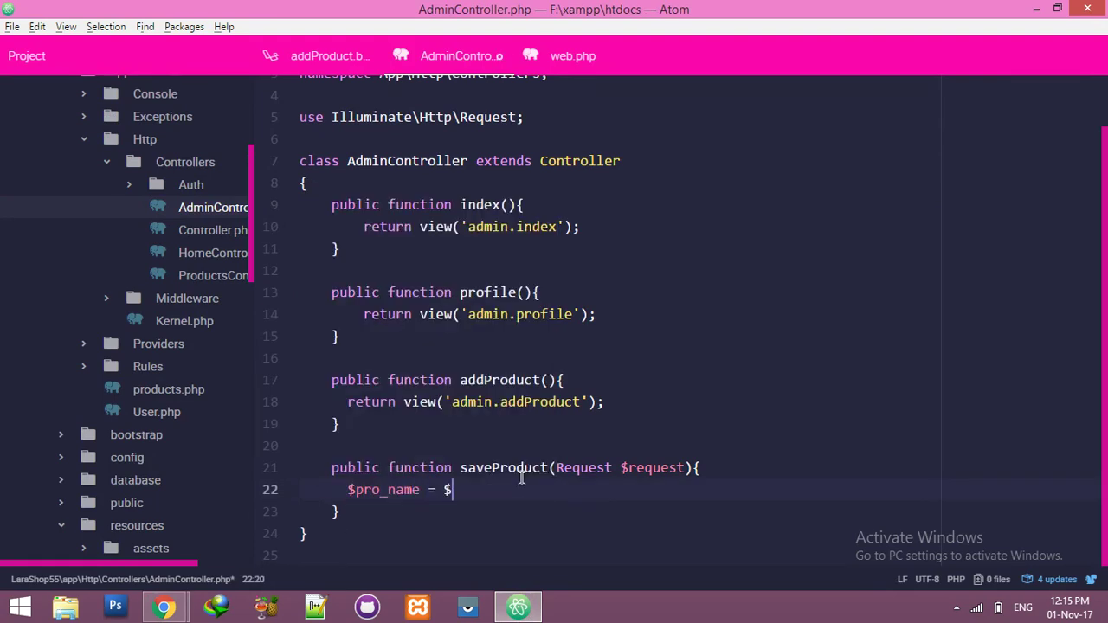
text(request-)
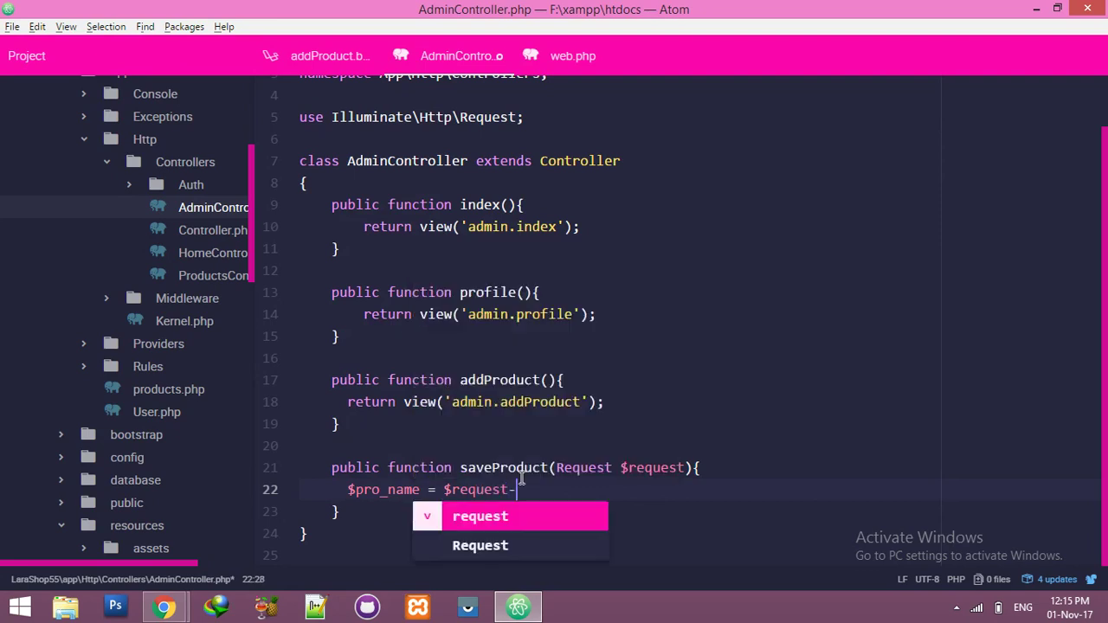
text(>pro_name)
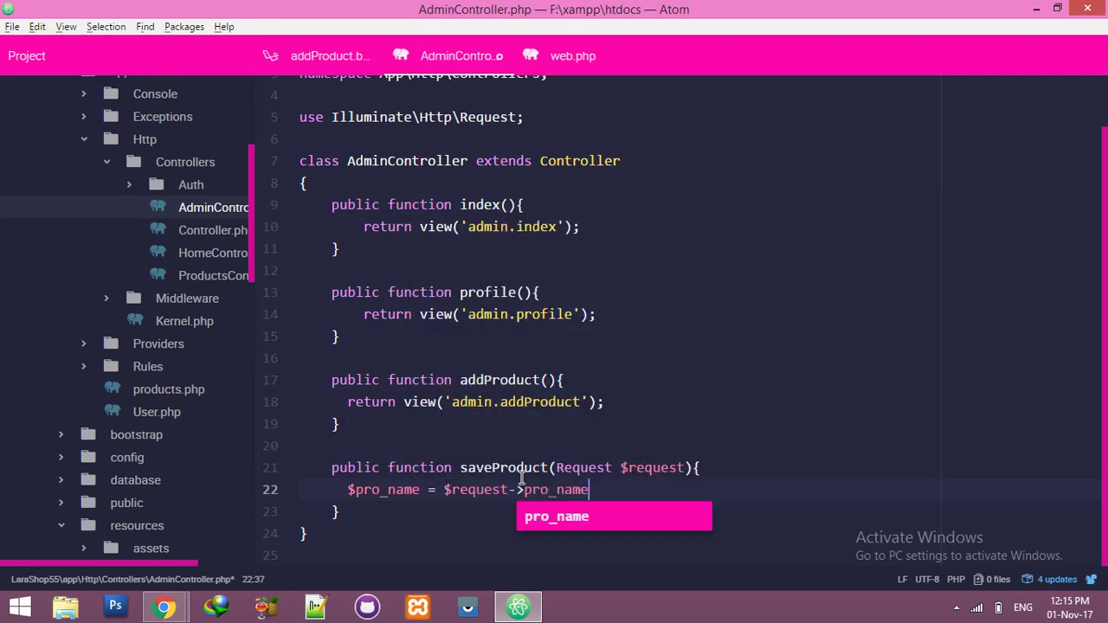
text(;)
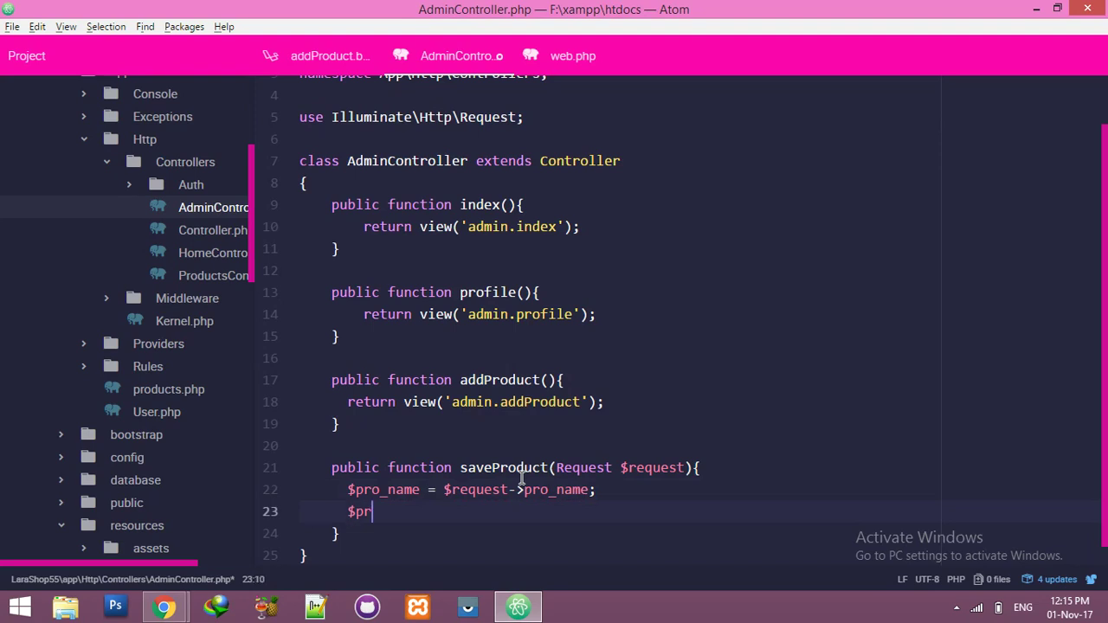
text(o_code =)
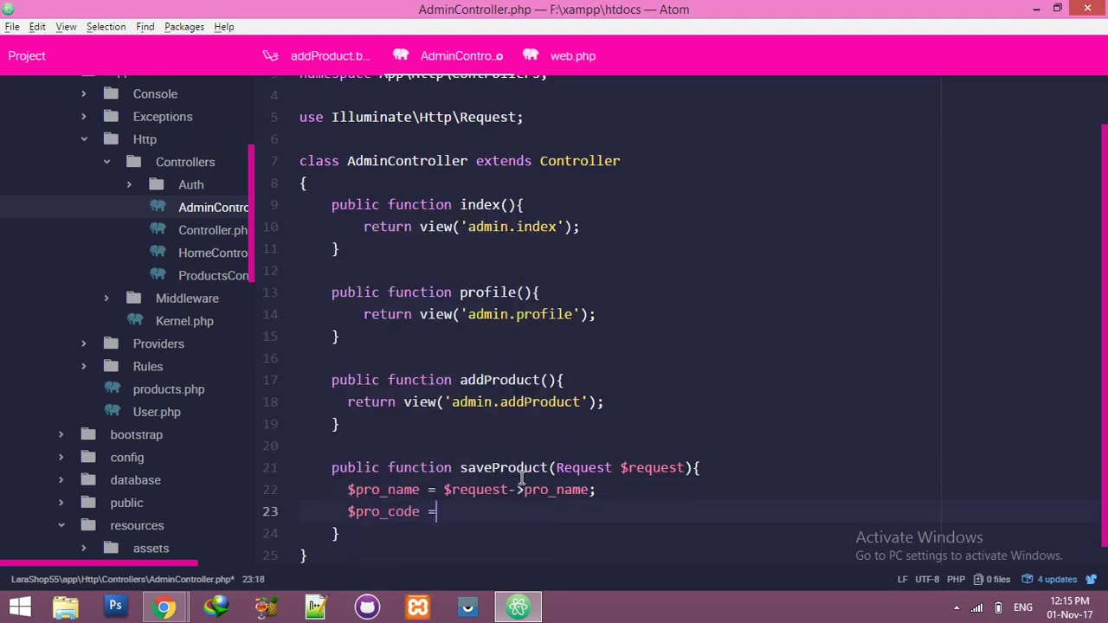
text($request)
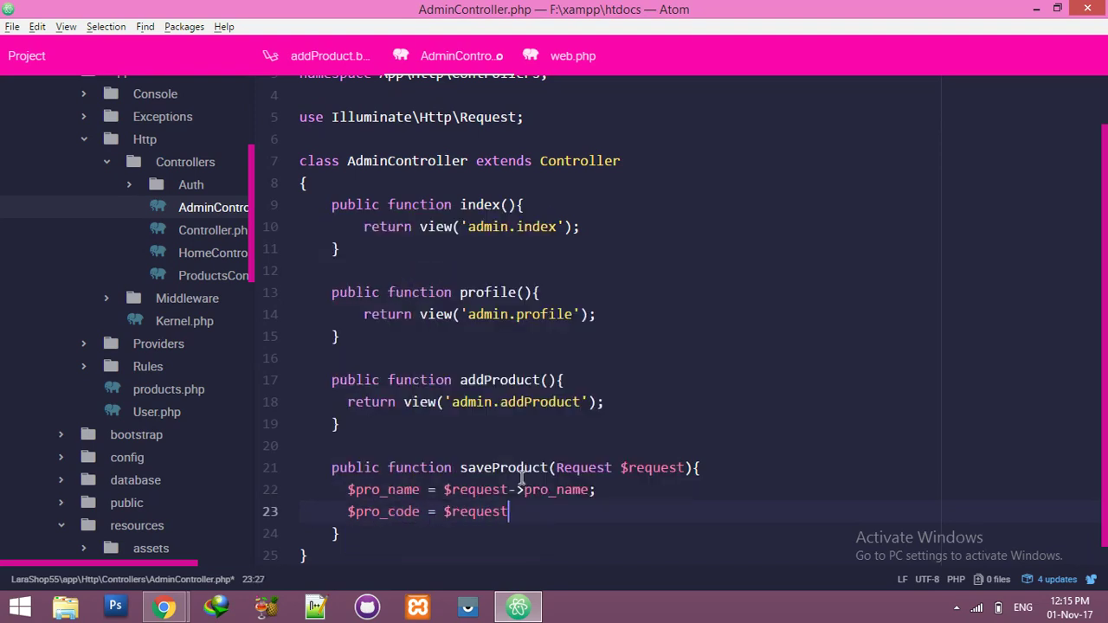
text(->)
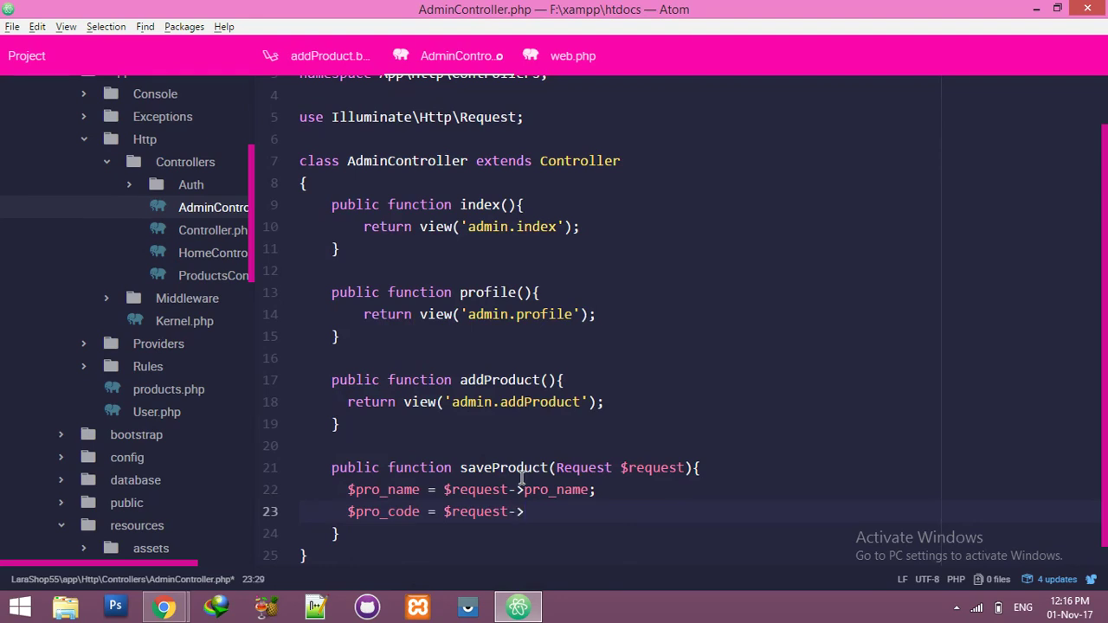
text(pro_code;)
text($)
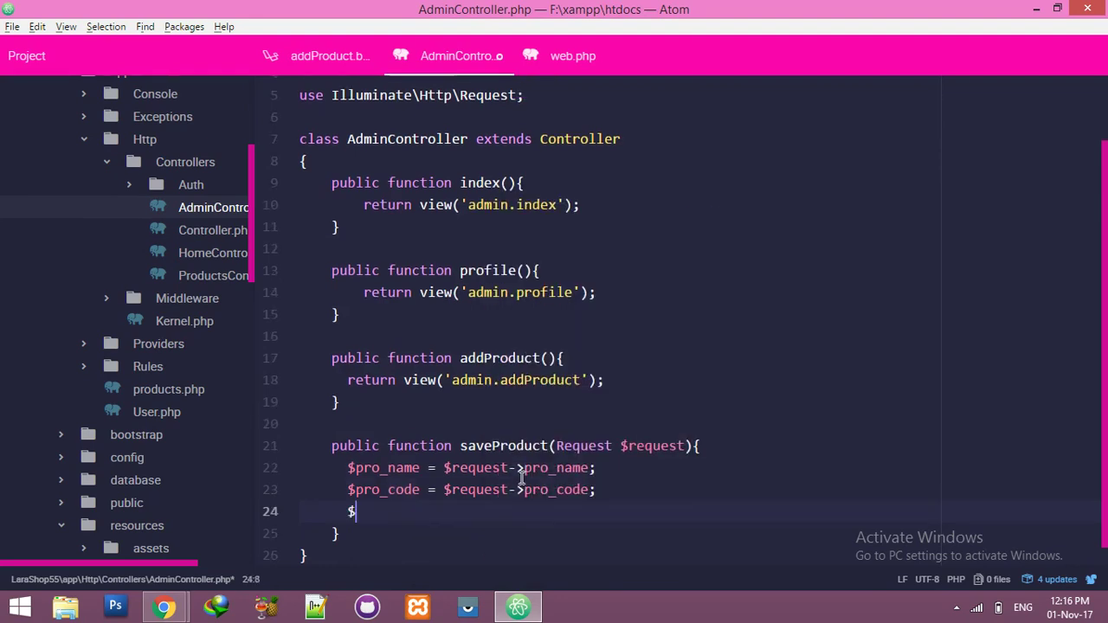
text(pro_price =)
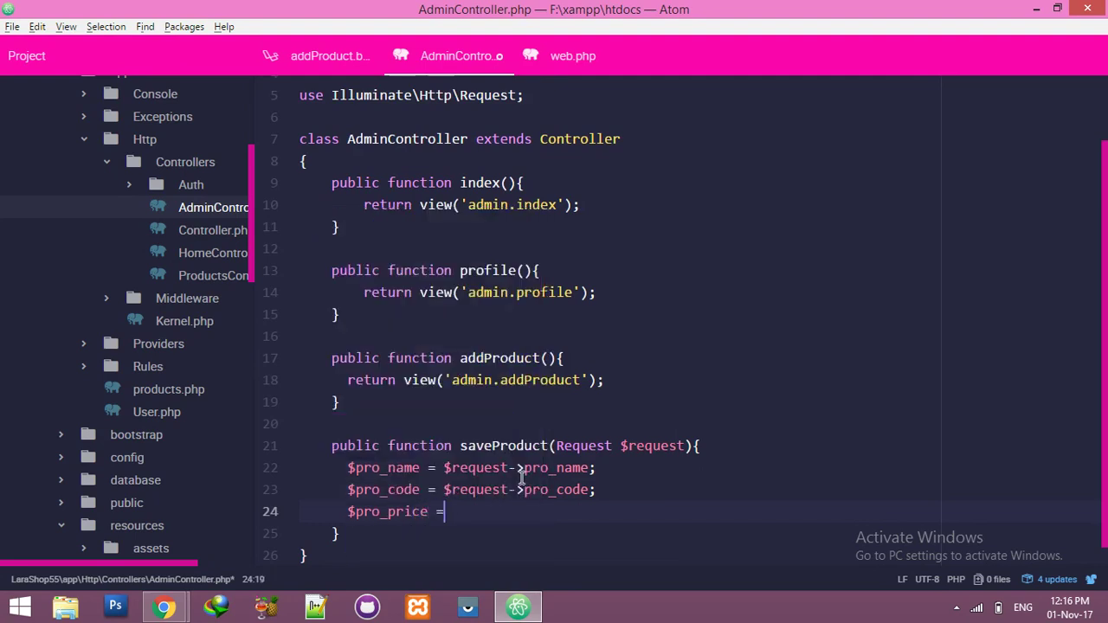
text($request)
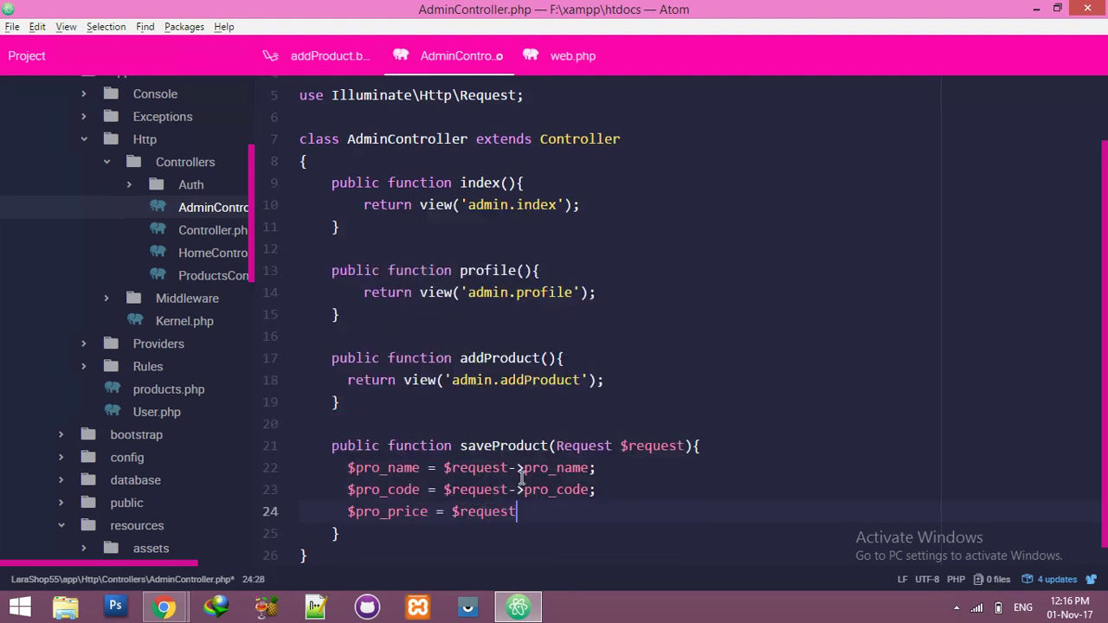
text(->)
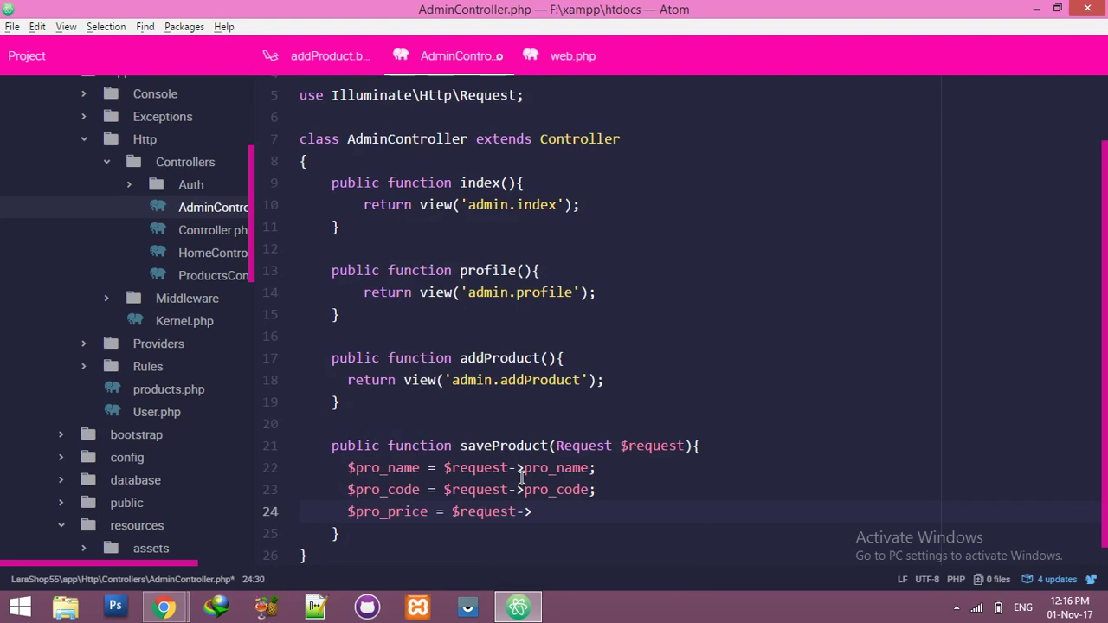
text(pro_code;)
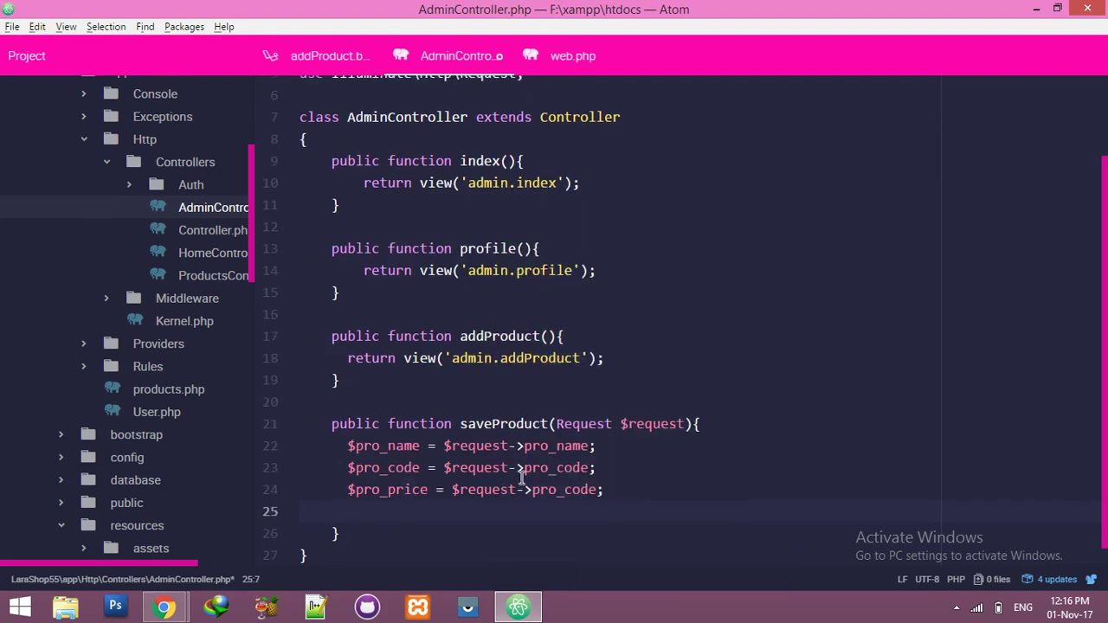
Step: Begin $add_pro = DB::table("products") for the insert call
text($)
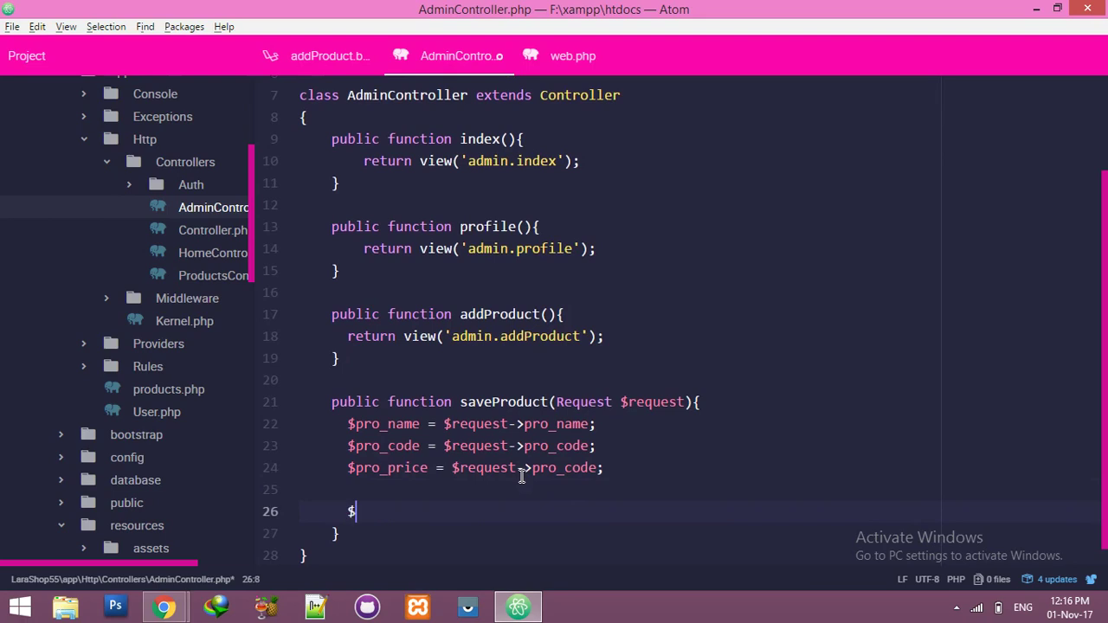
text(add_product =-)
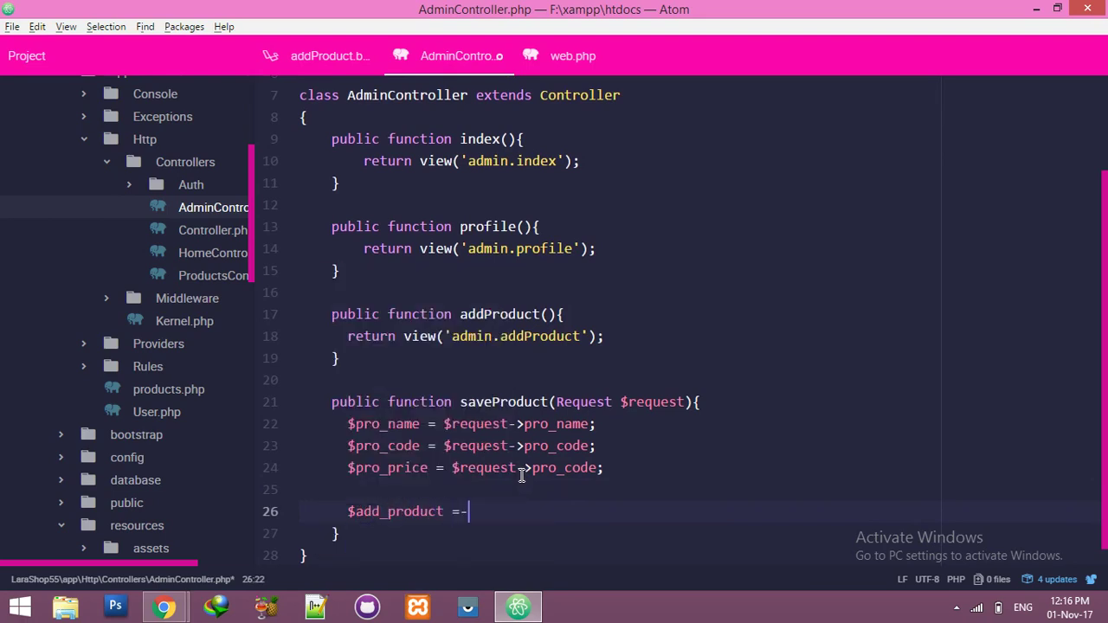
text(DB:)
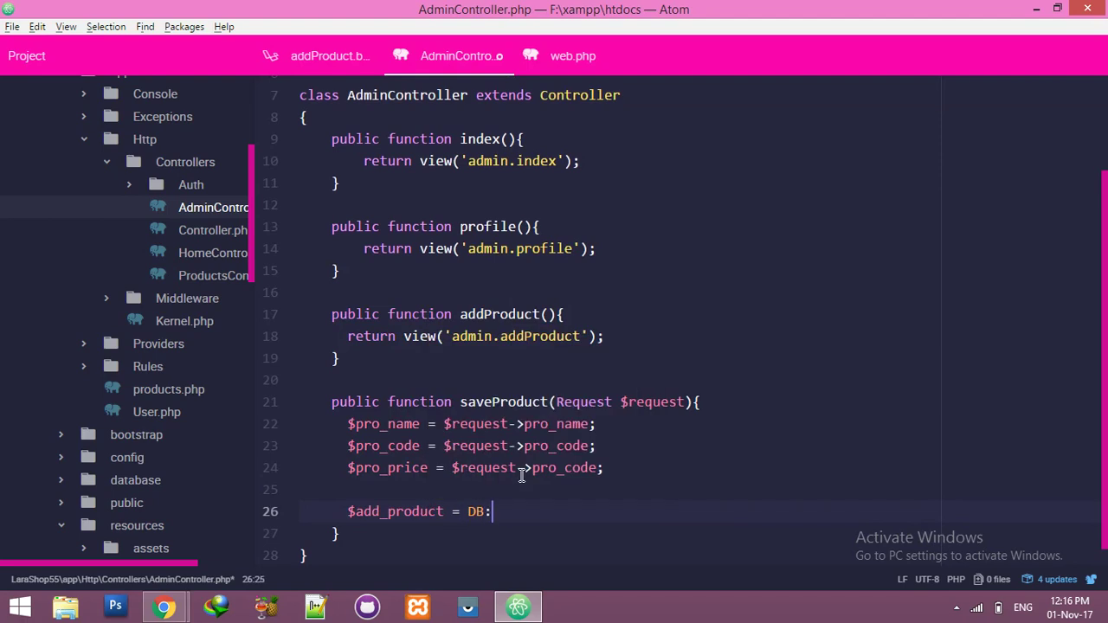
text(:table())
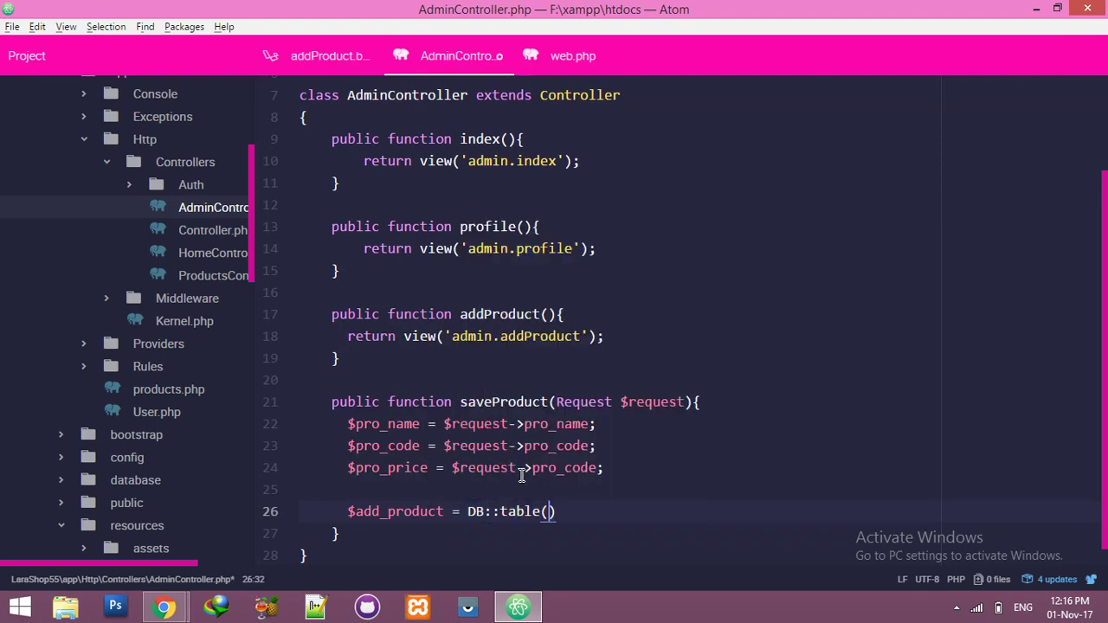
text("prod")
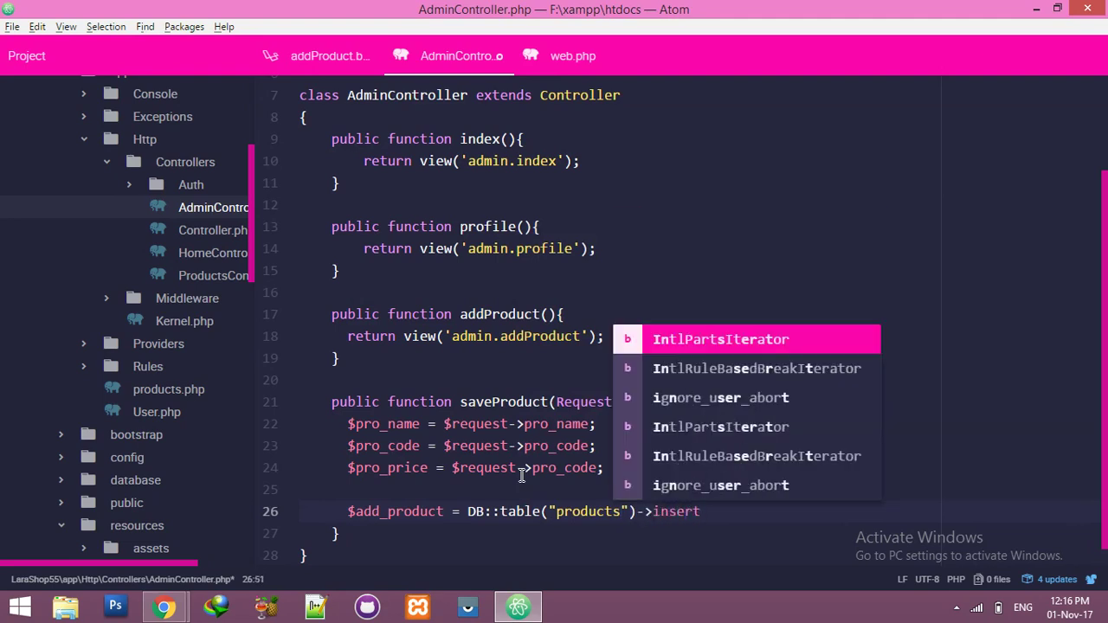
Step: Start the insert array with 'pro_name' => $pro_name
text(()')
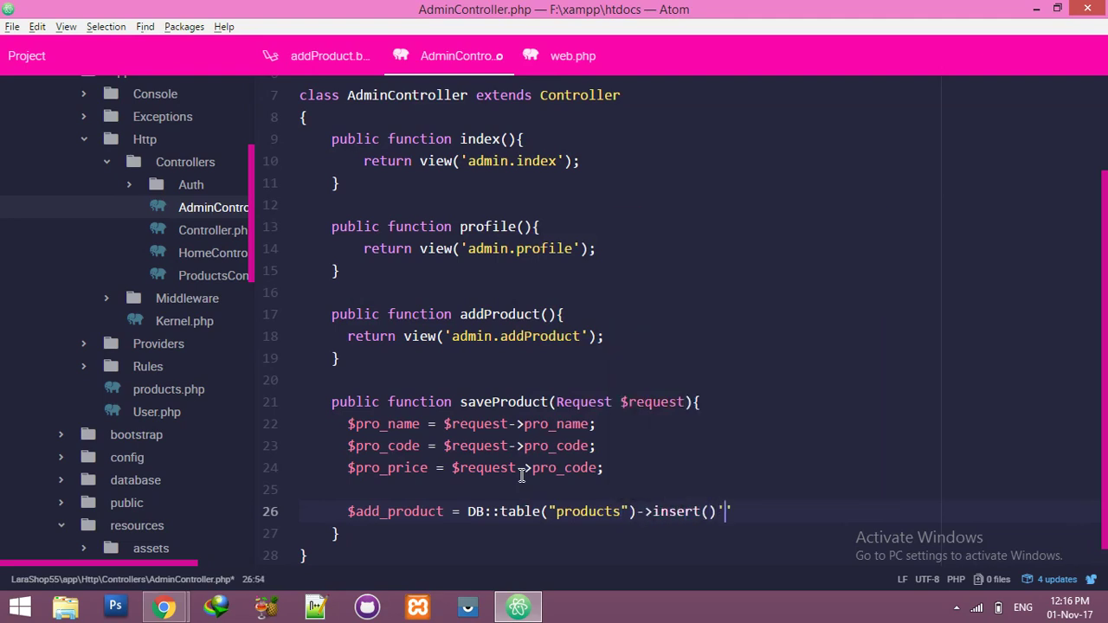
key(BackSpace)
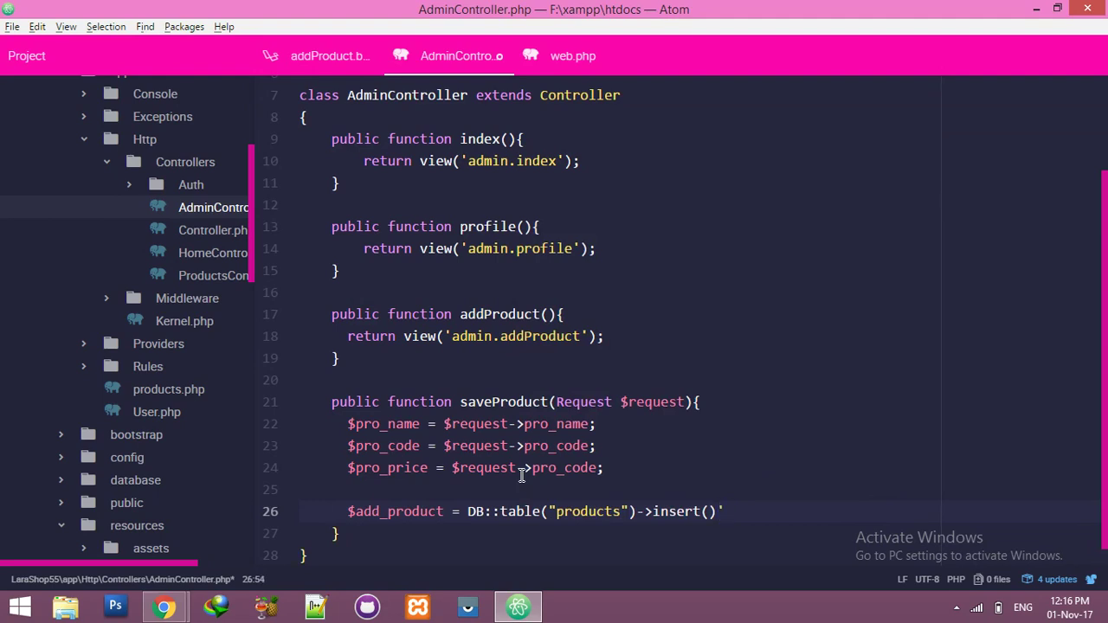
text([])
text(')
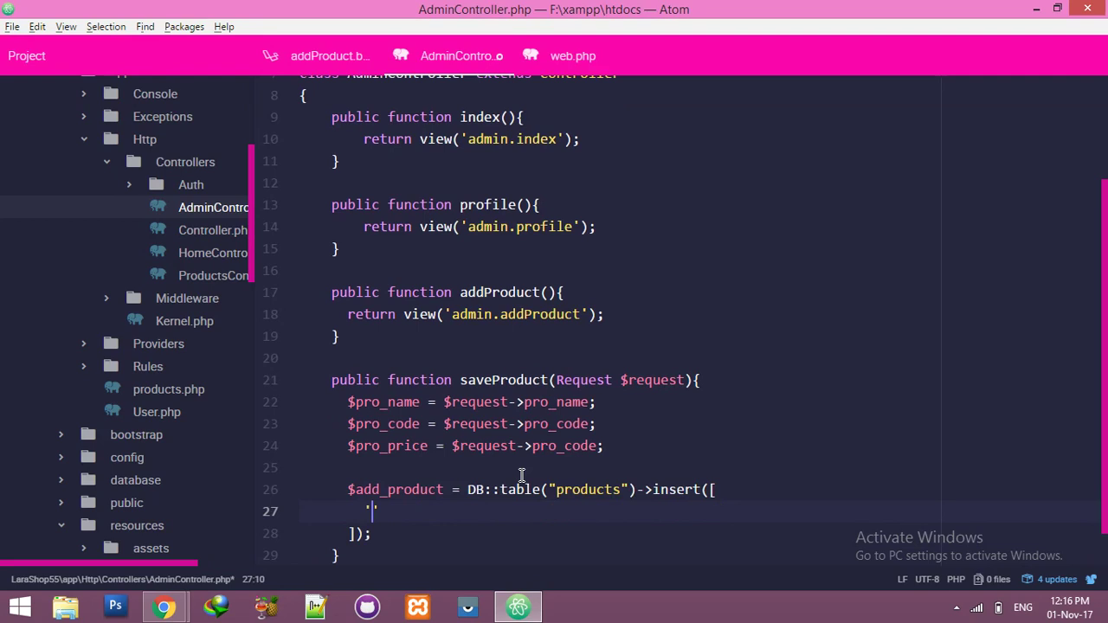
text(pro_nam)
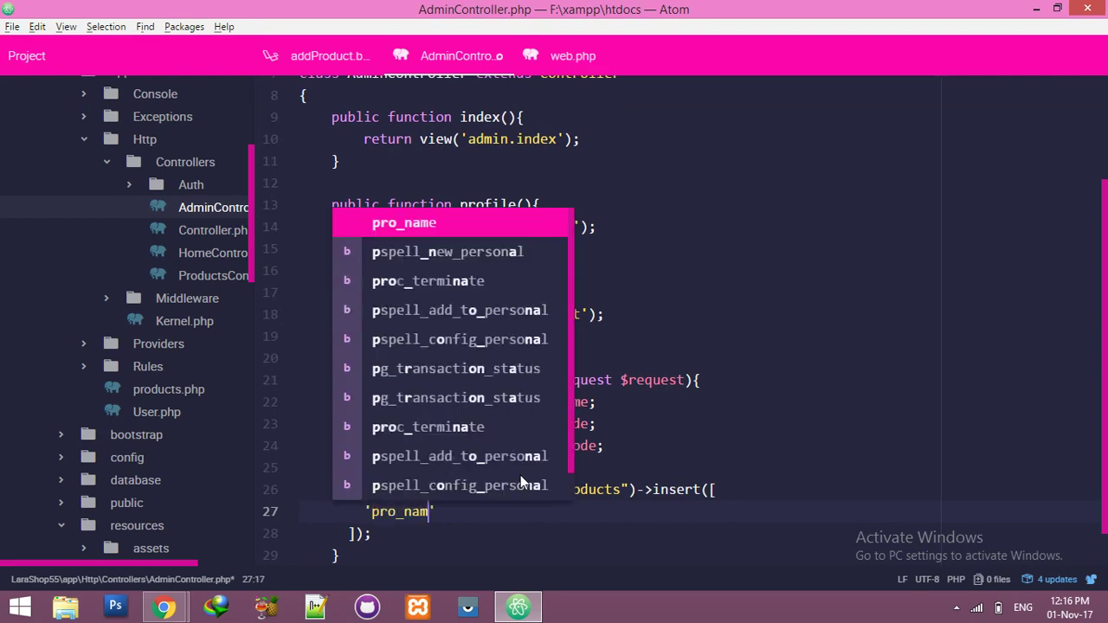
text('pro_name' =)
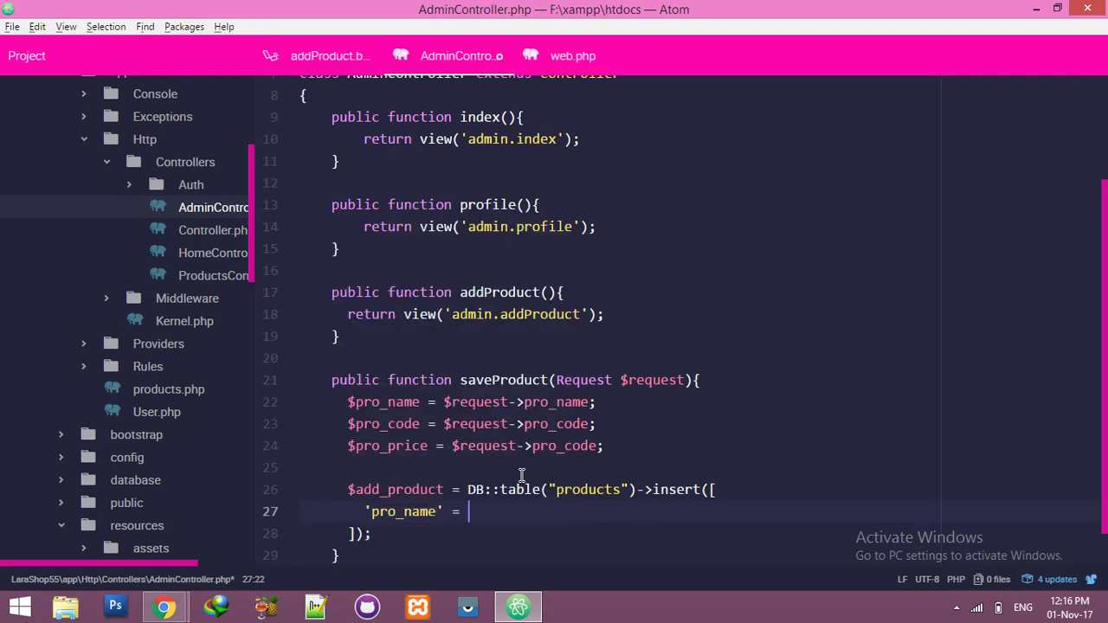
text($pro)
text('pro)
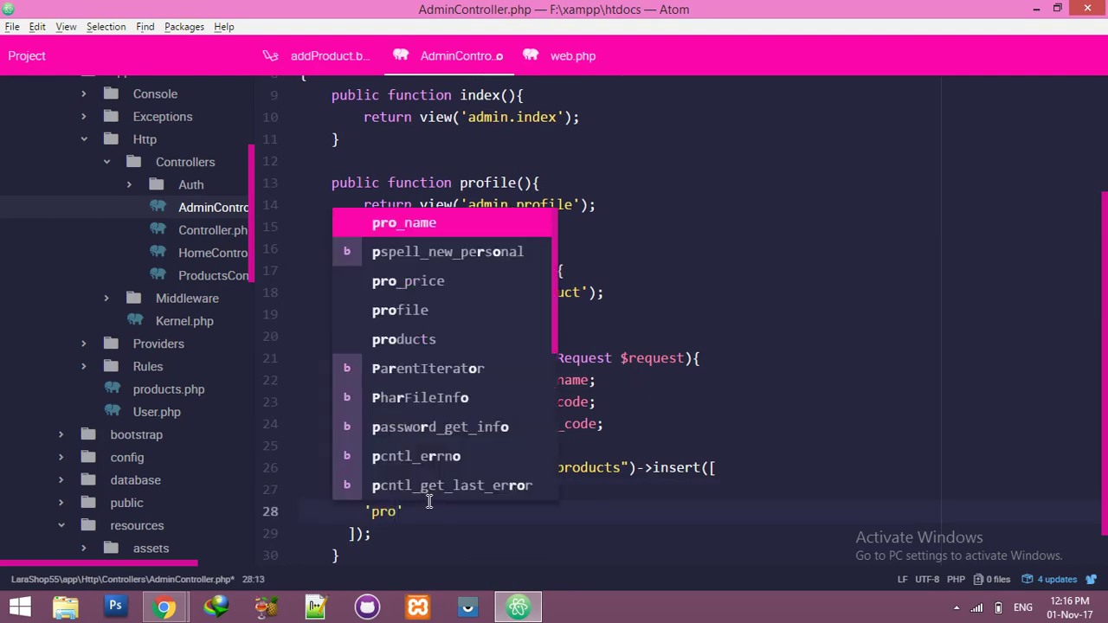
text(_code)
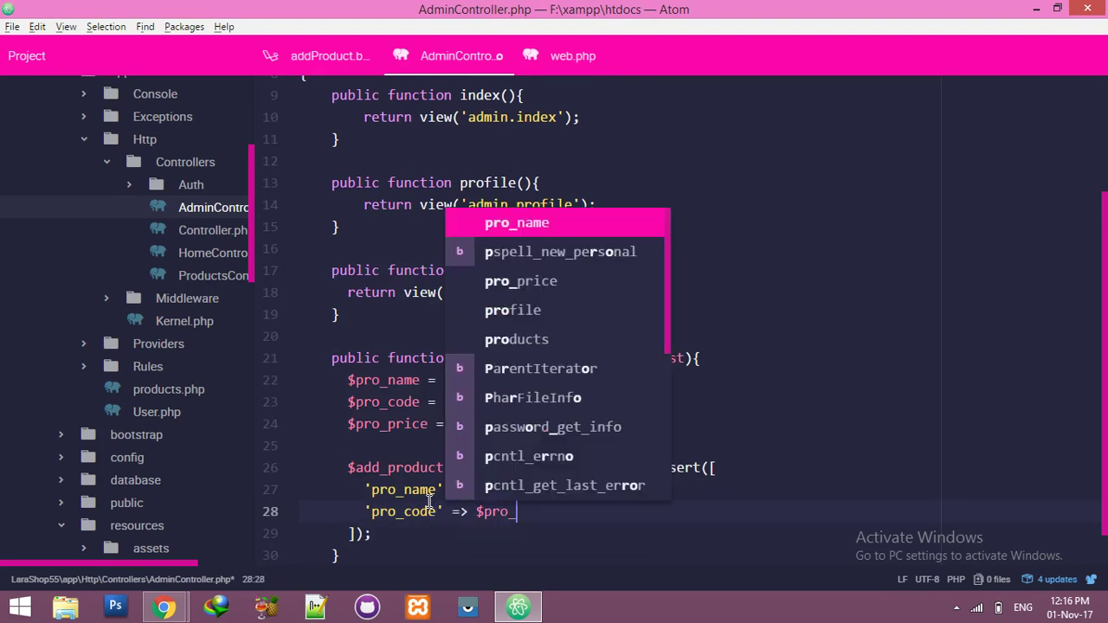
Step: Add 'pro_code' => $pro_code and 'pro_price' => $pro_price, and begin the 'pro_img' key
text(pro_code)
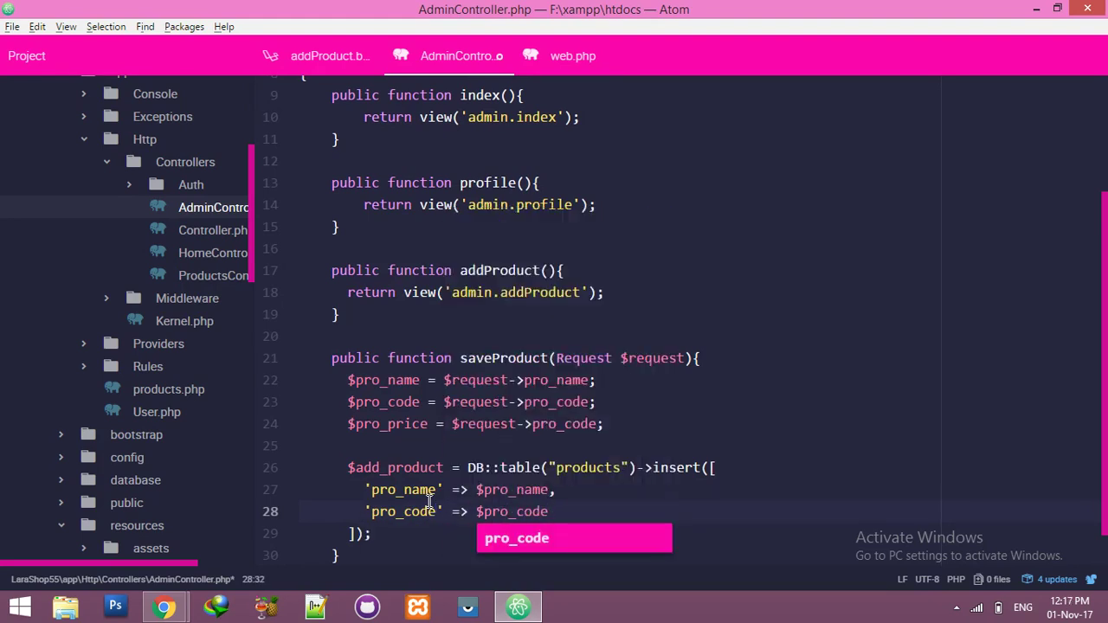
text('prio)
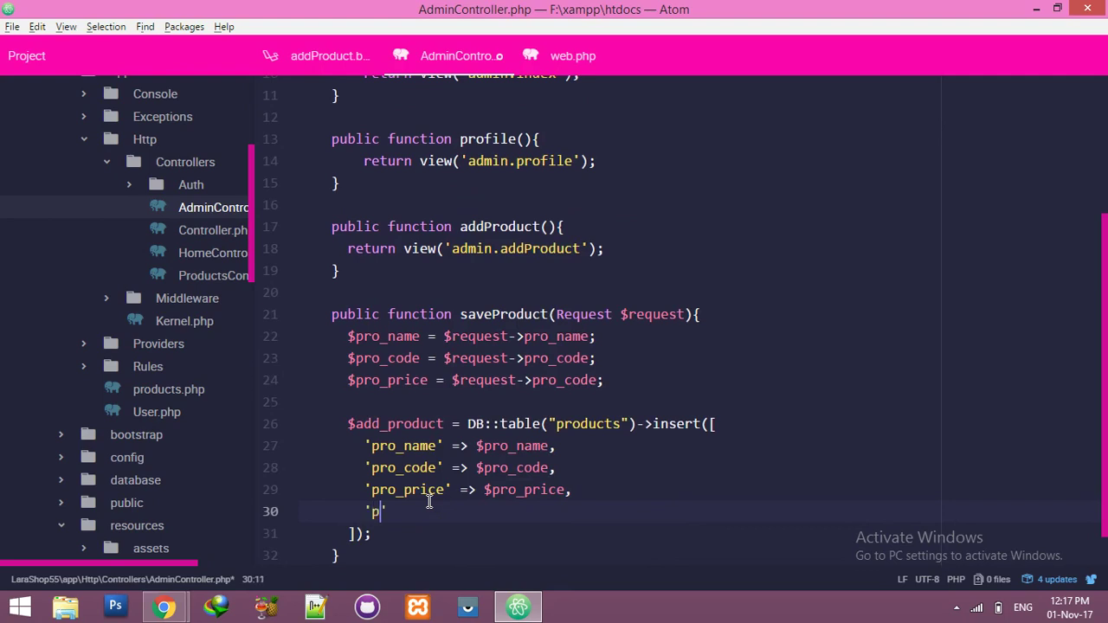
text(ro_)
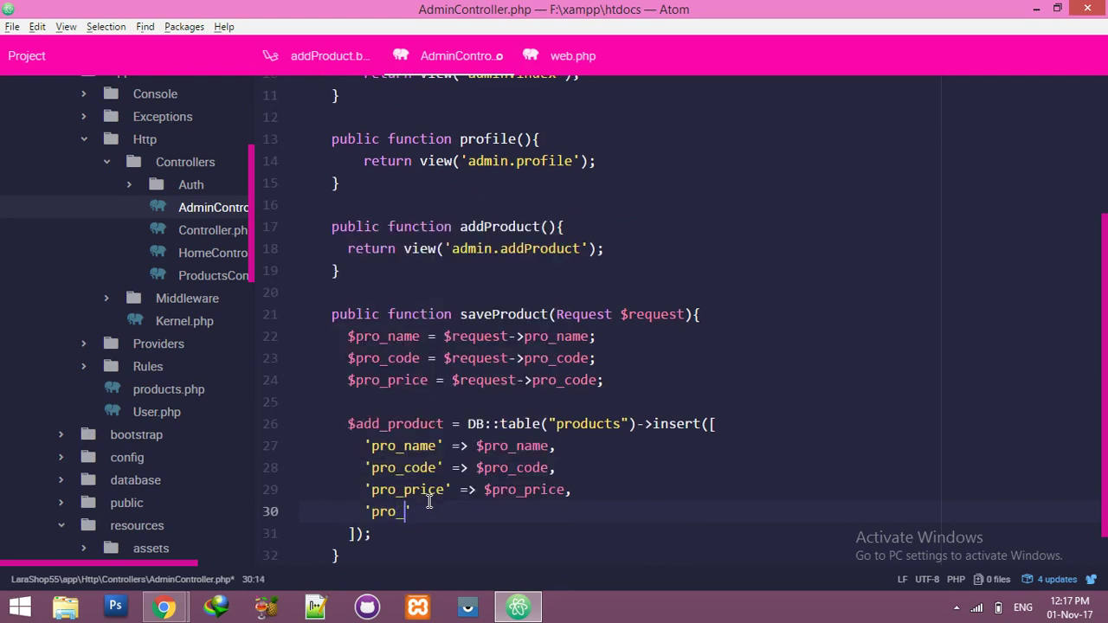
text(img)
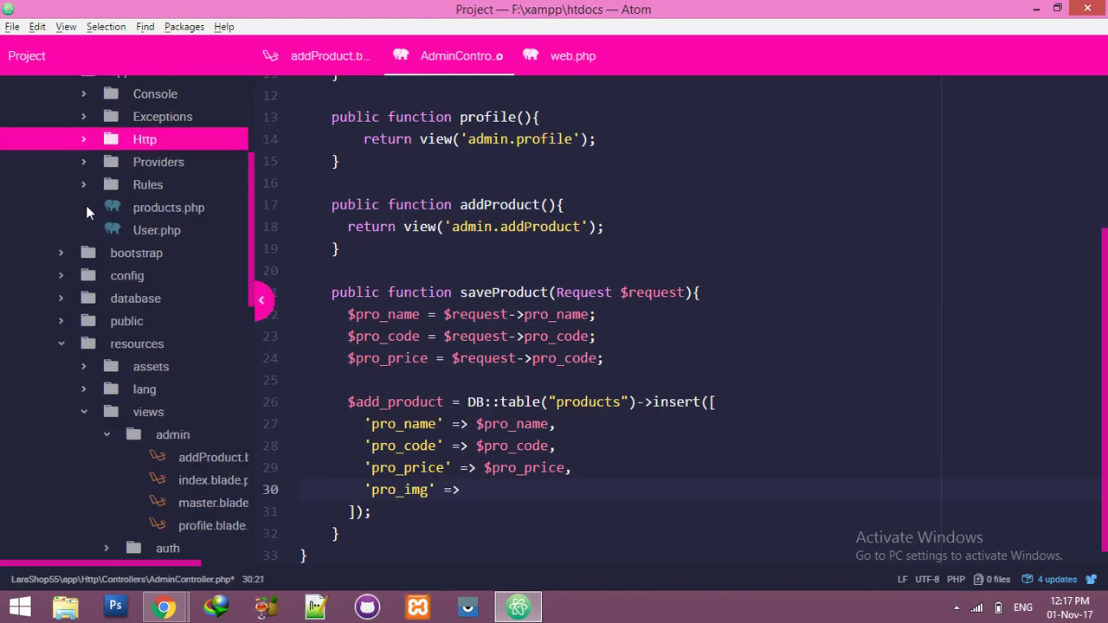
Step: Check the public img folder and set 'pro_img' => "img.jpg" in the insert array
click(137, 343)
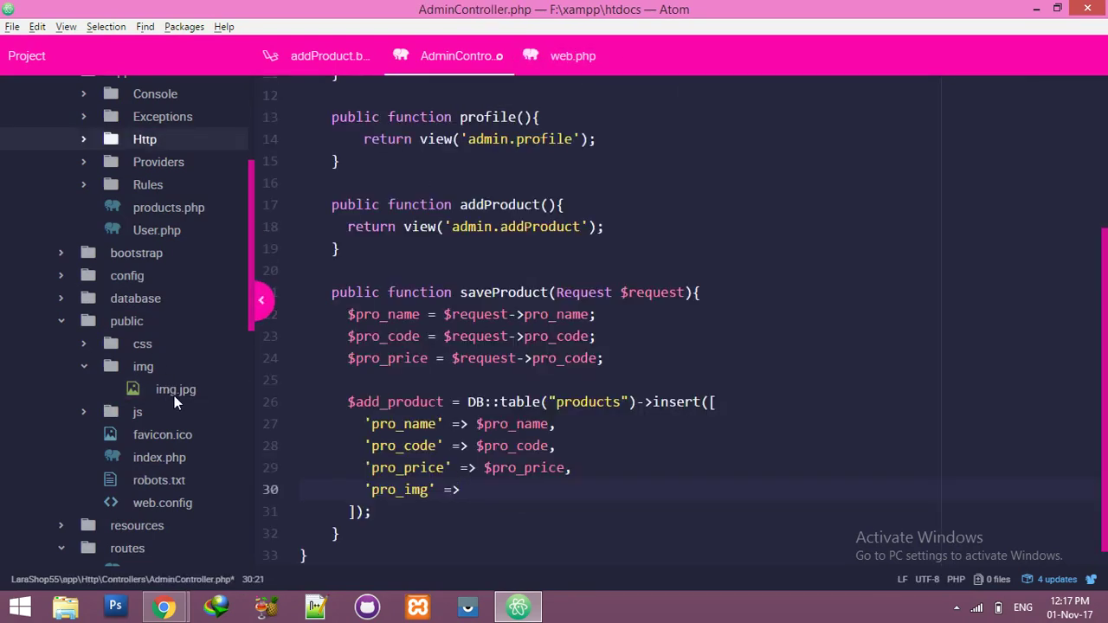
click(467, 490)
text( "im)
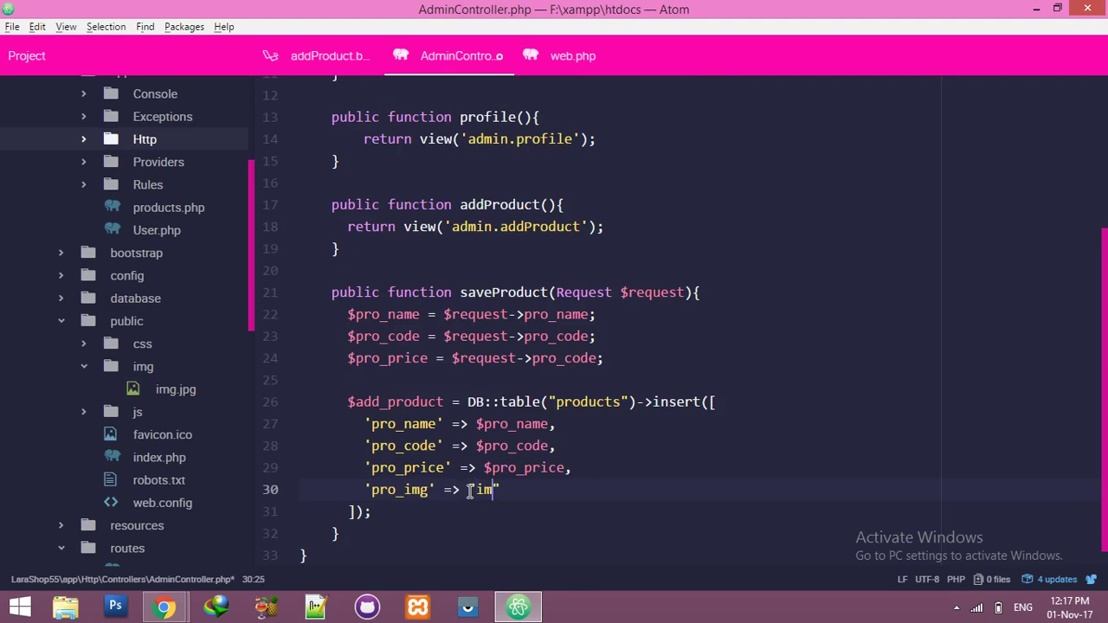
text(g.)
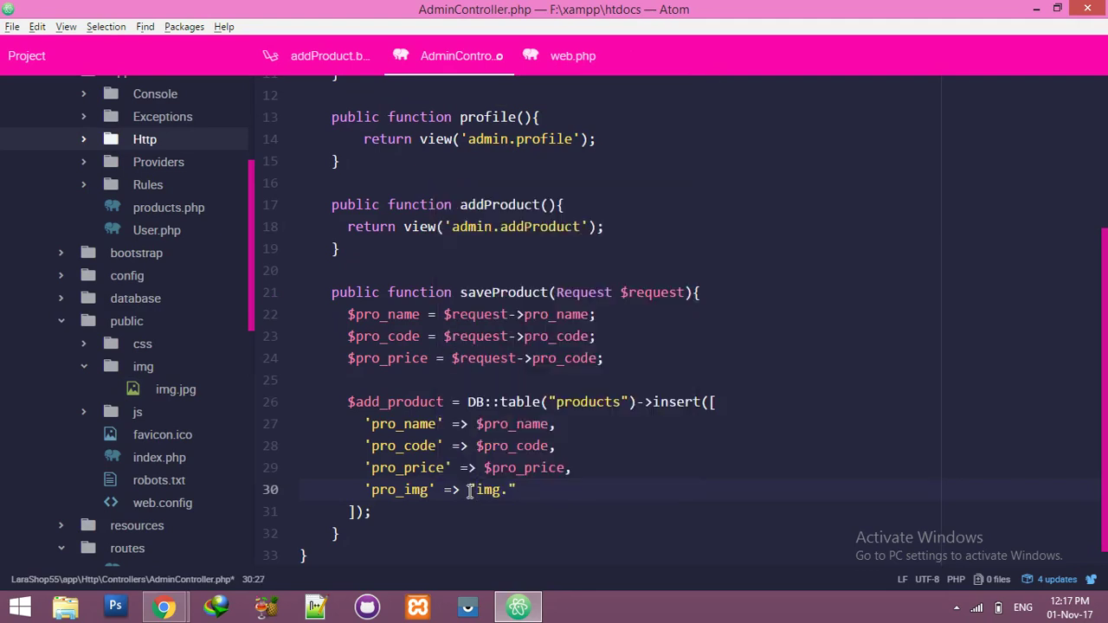
text(j)
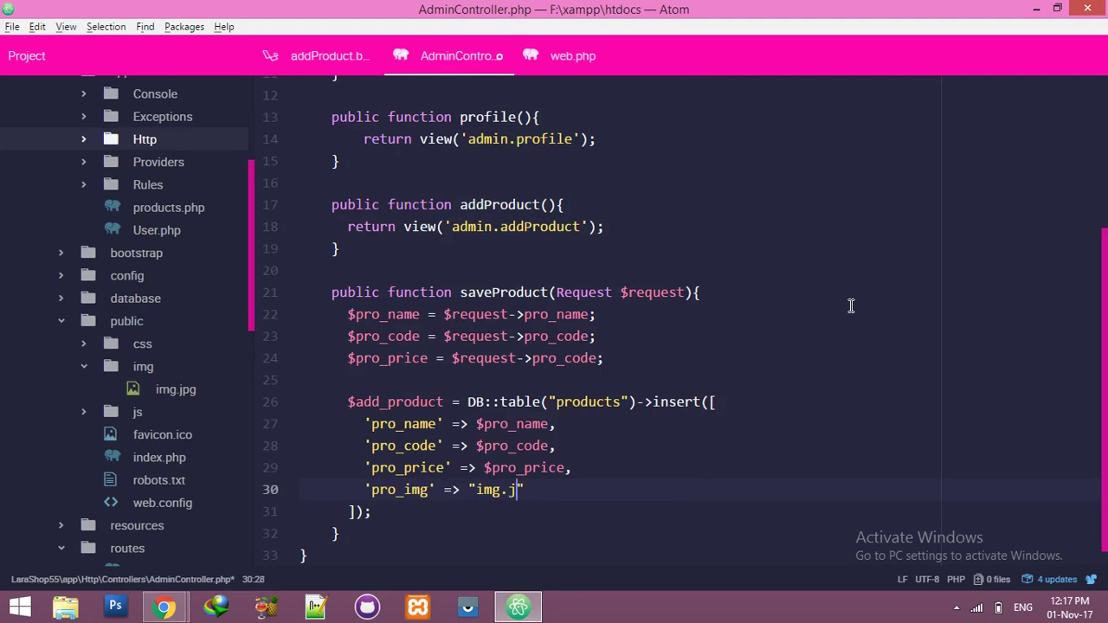
text(pg)
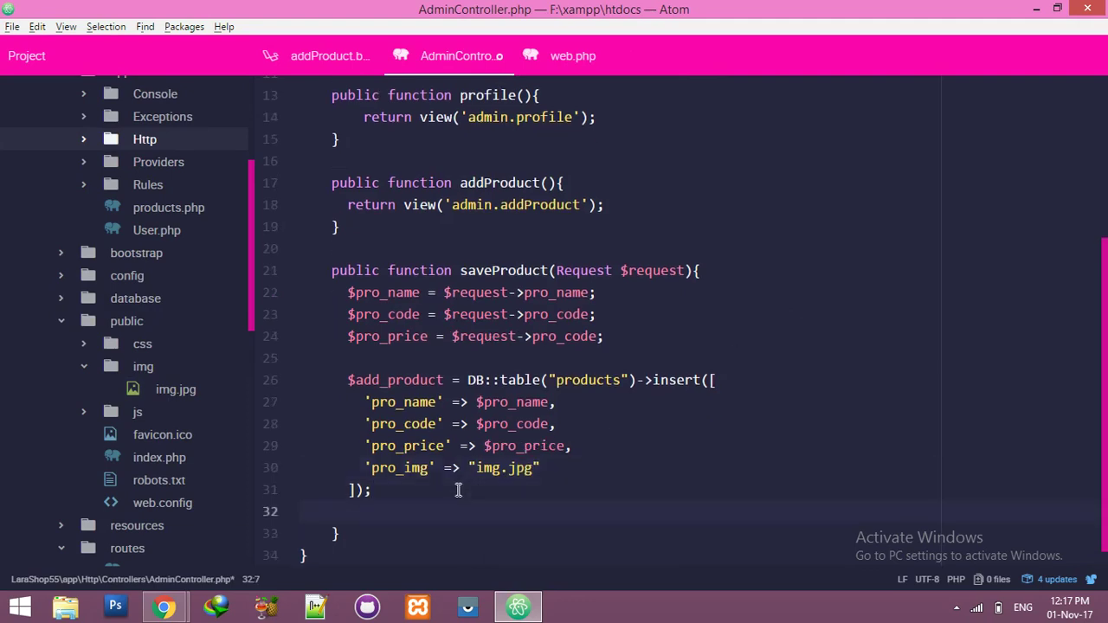
Step: Add if(add_product){ echo "done"; }else{ echo "Error"; } after the insert and save
text(if)
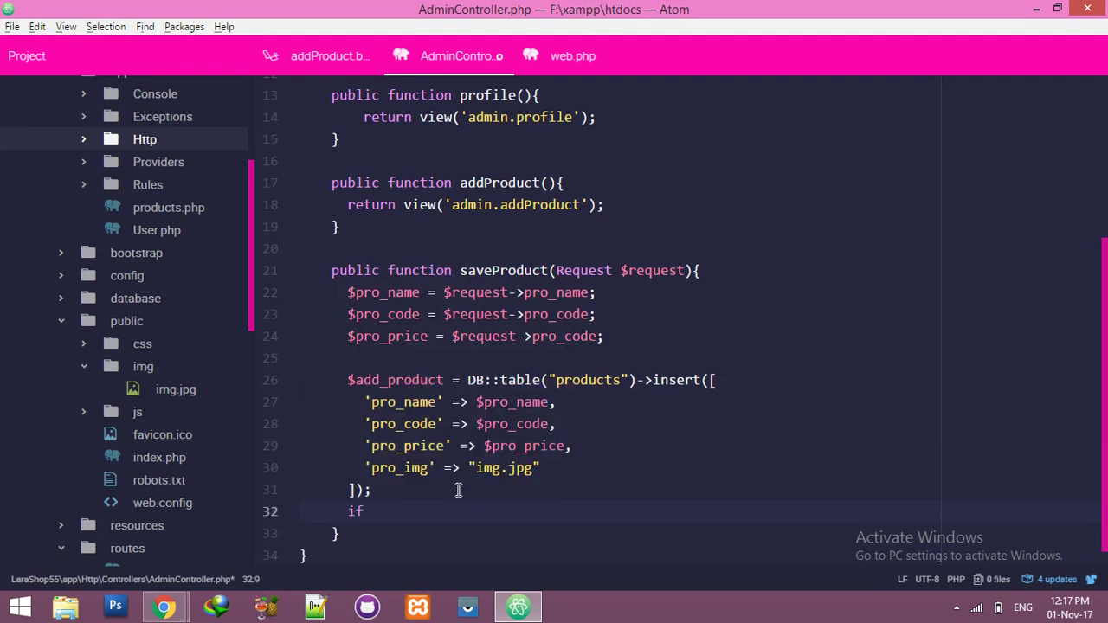
text((add_product)
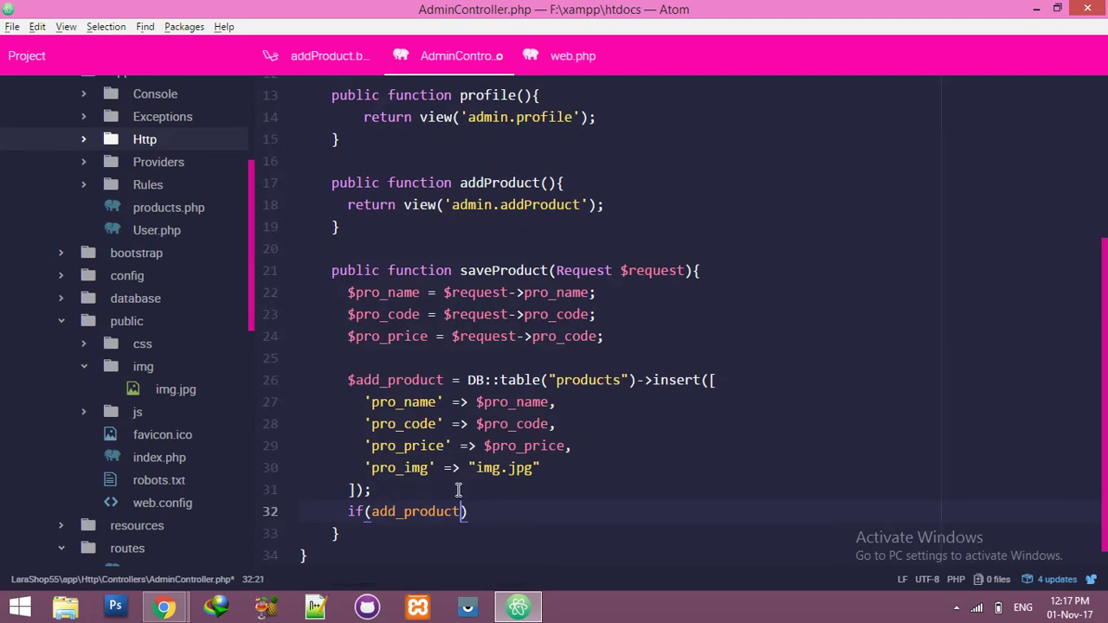
text({)
text(echo "done)
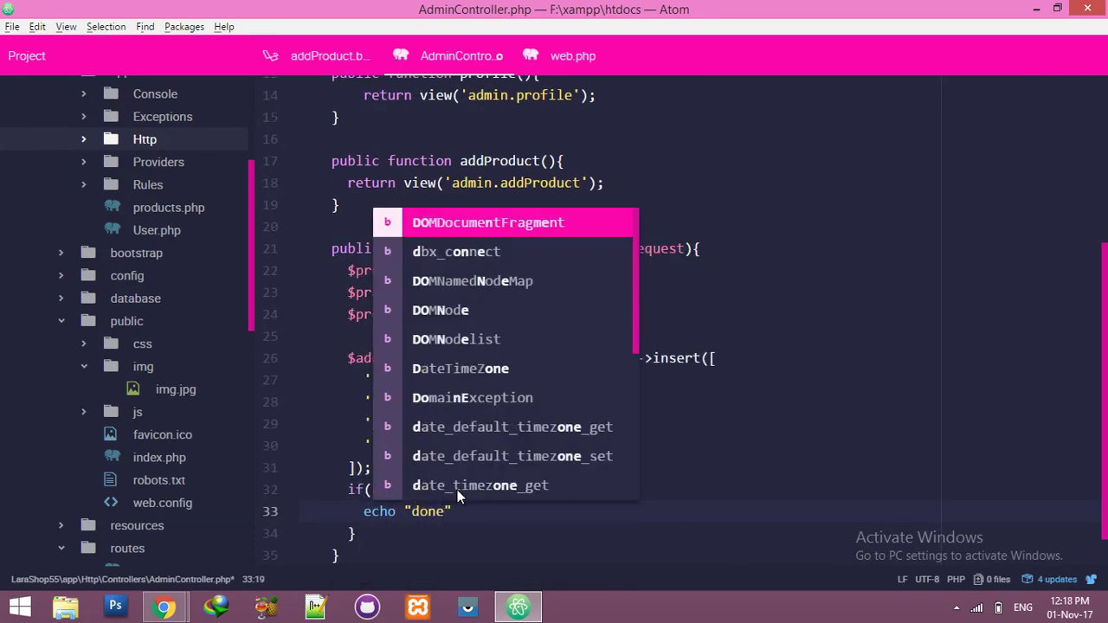
text(else)
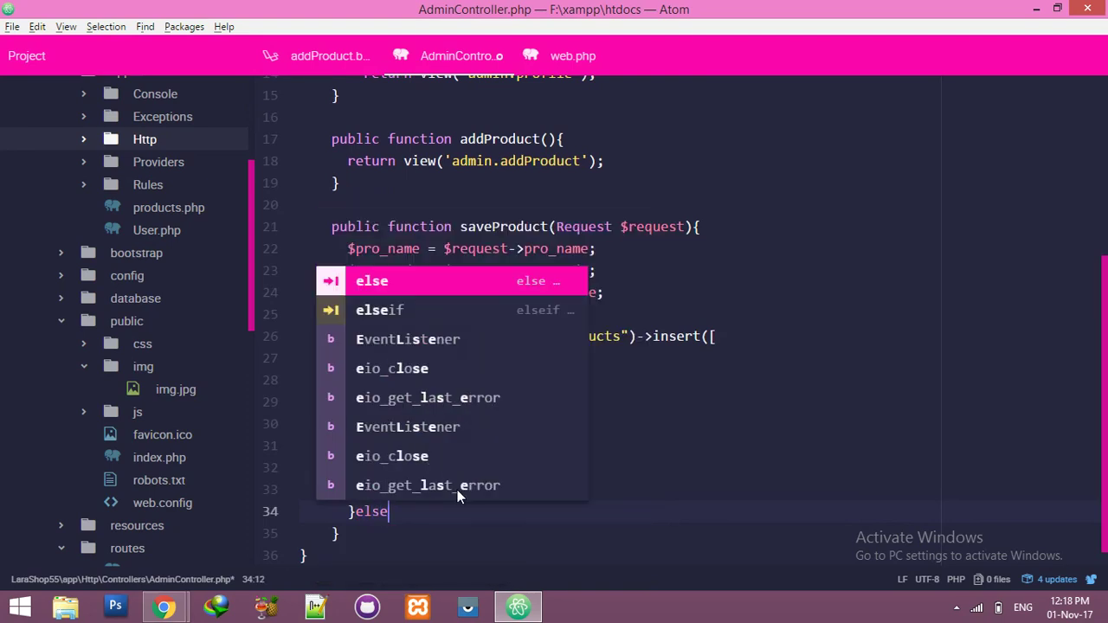
text(P)
text(echo)
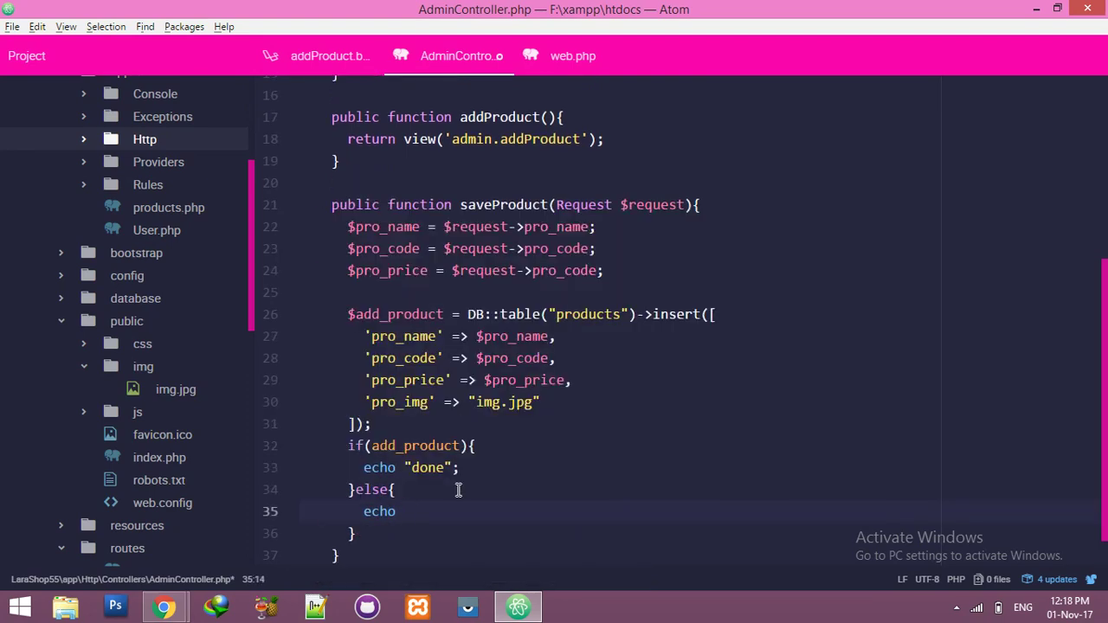
text("Error")
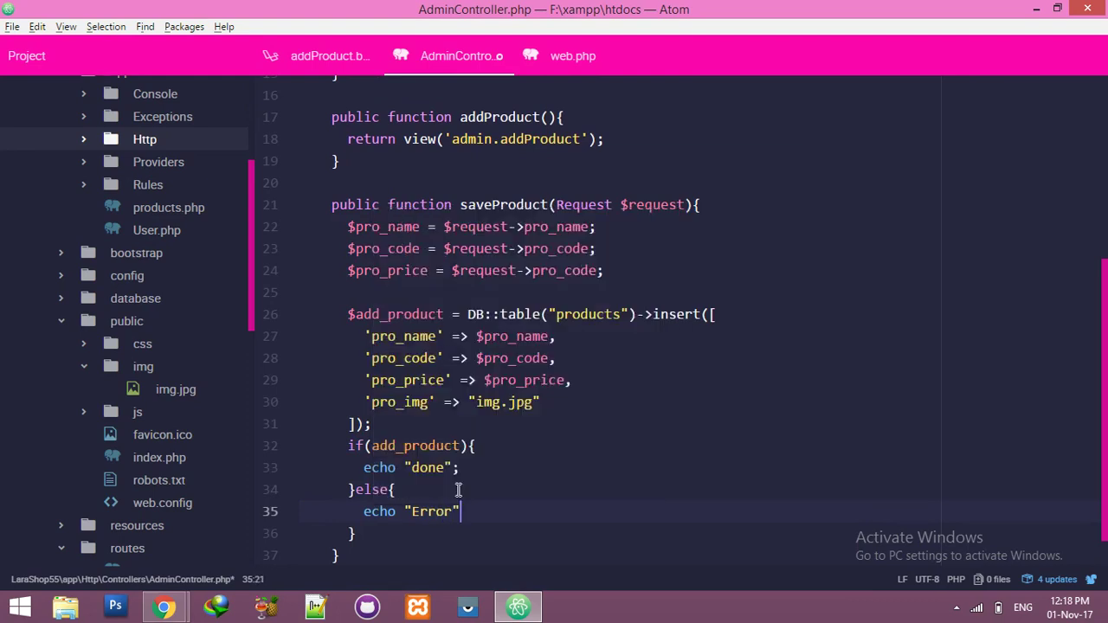
text(;)
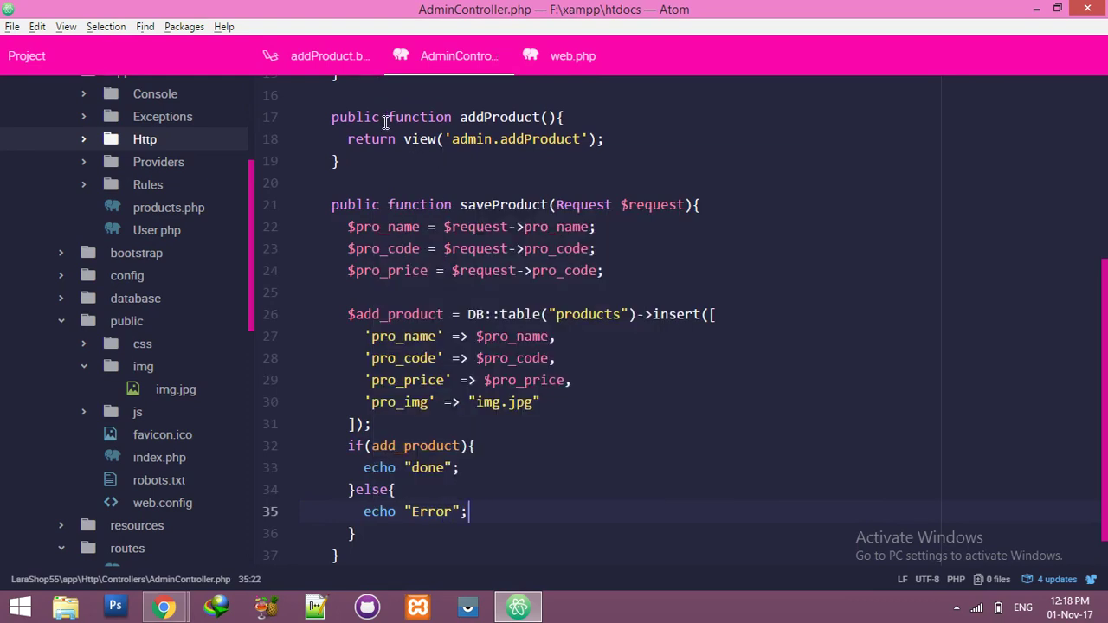
click(329, 55)
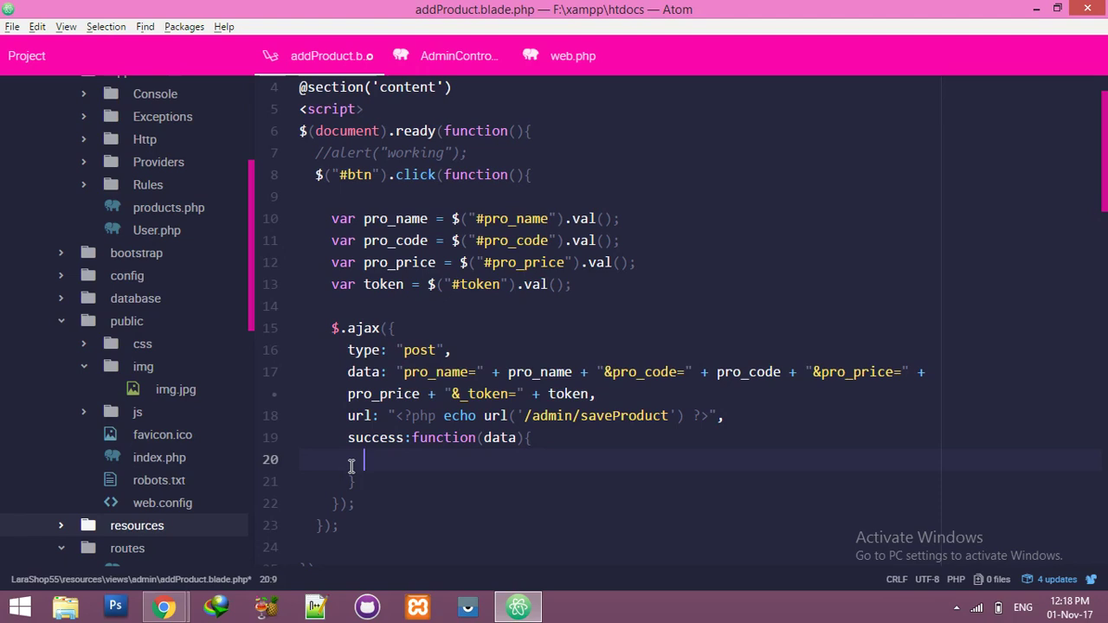
Step: Add <p id="msg" class="alert alert-success"></p> below the Add Product heading
scroll(down, 3)
text(<)
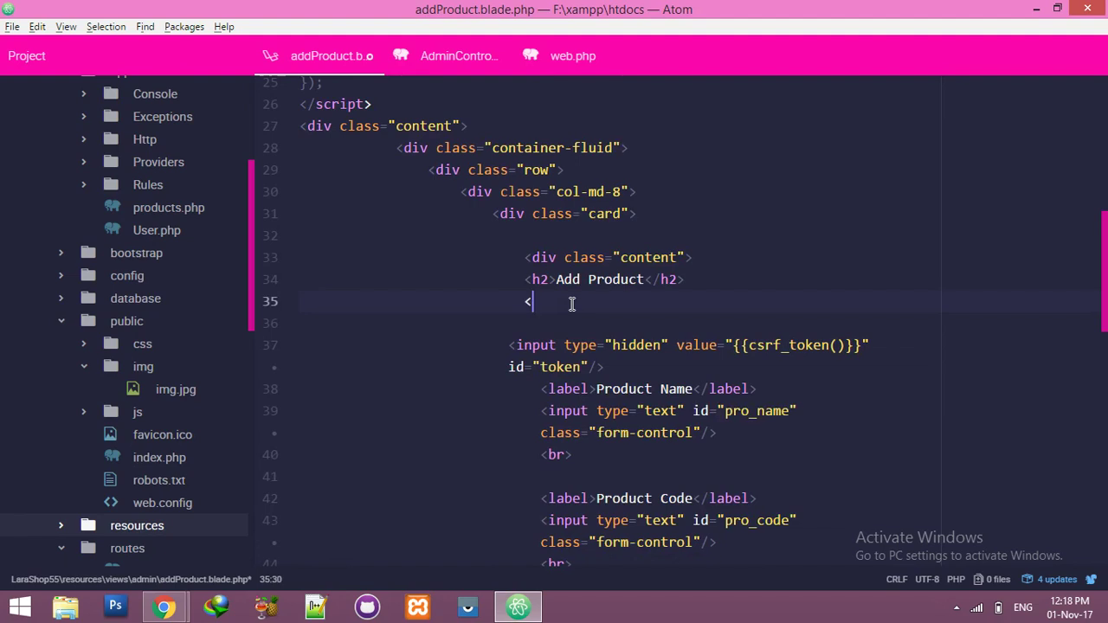
text(p></p)
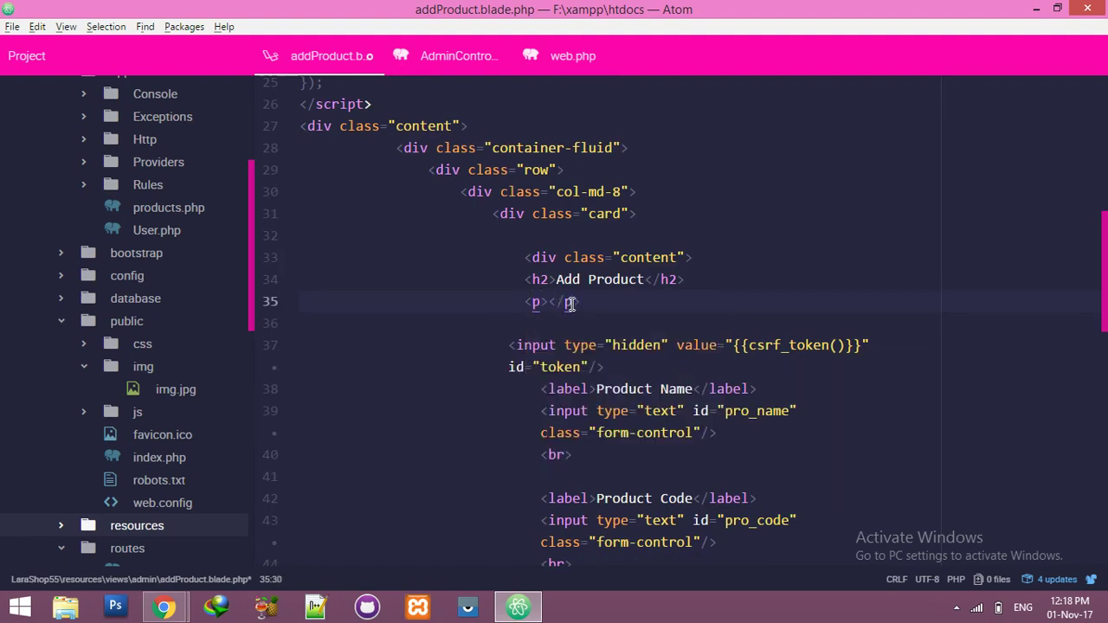
text(id="")
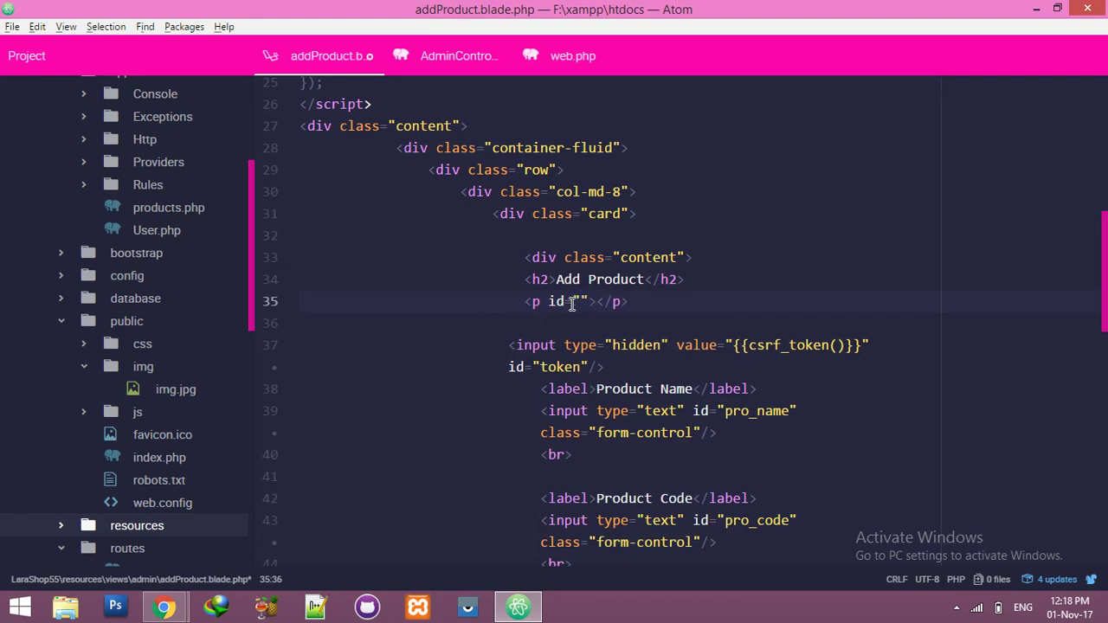
text(msg)
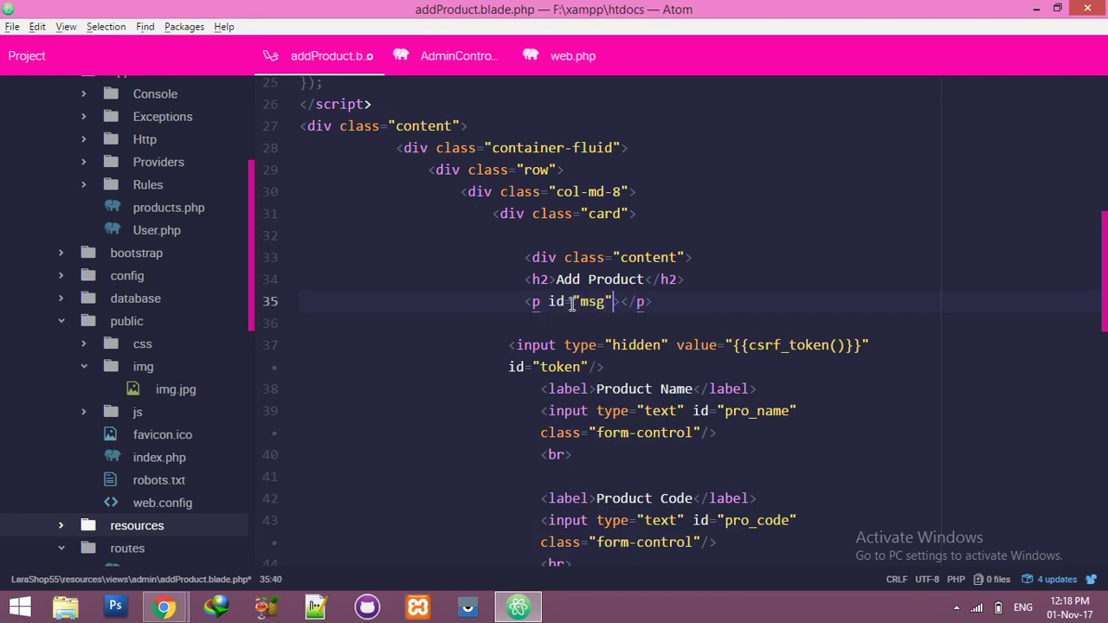
text(class="")
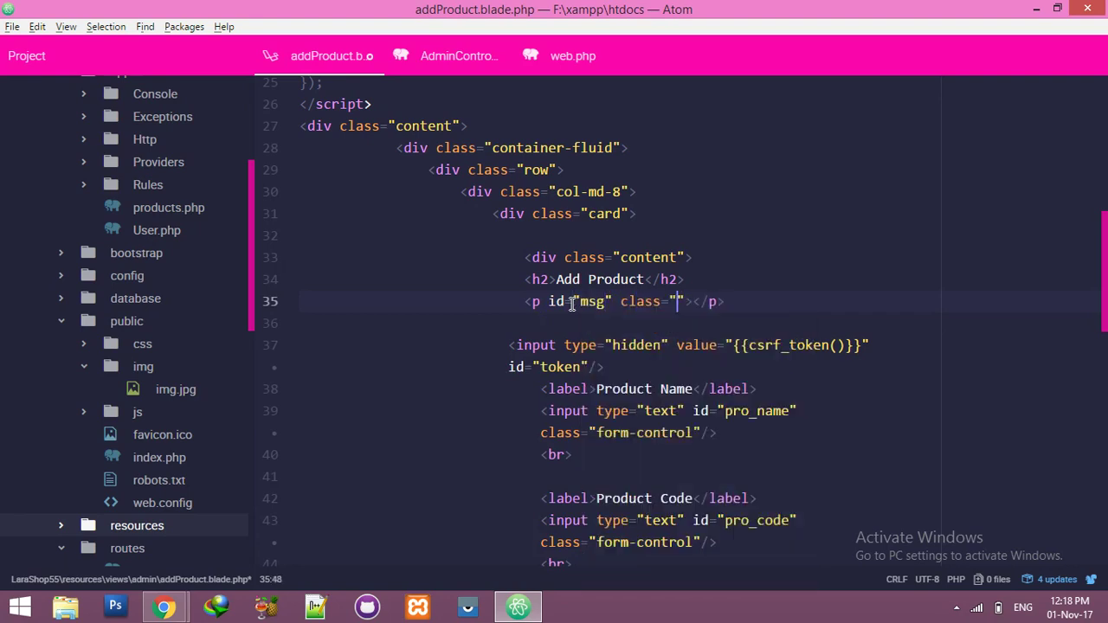
text(alert)
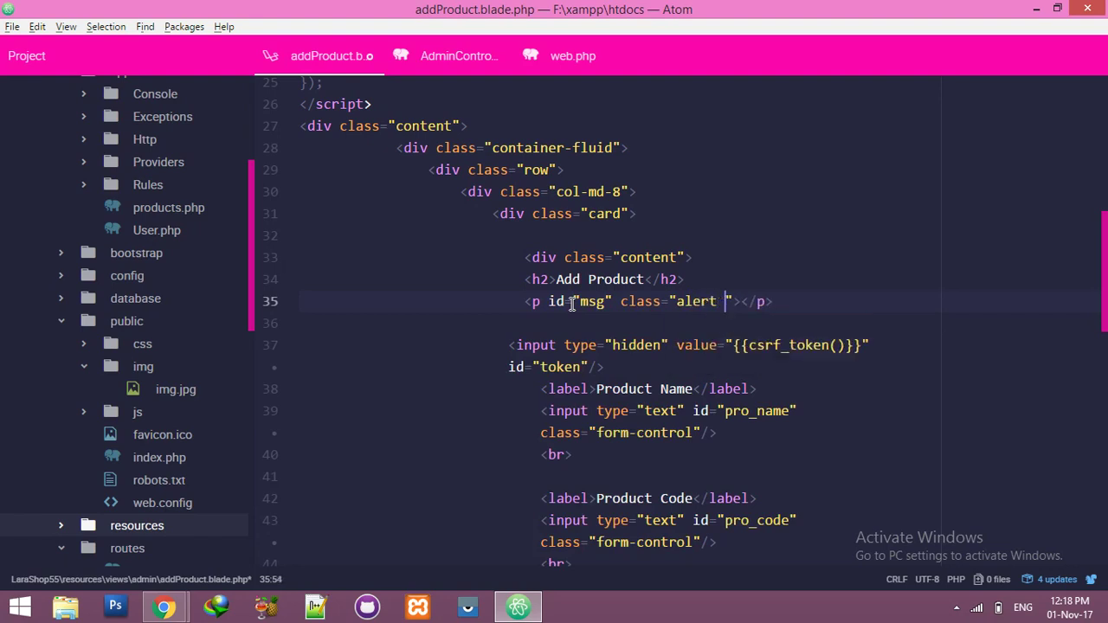
text(alert-succe)
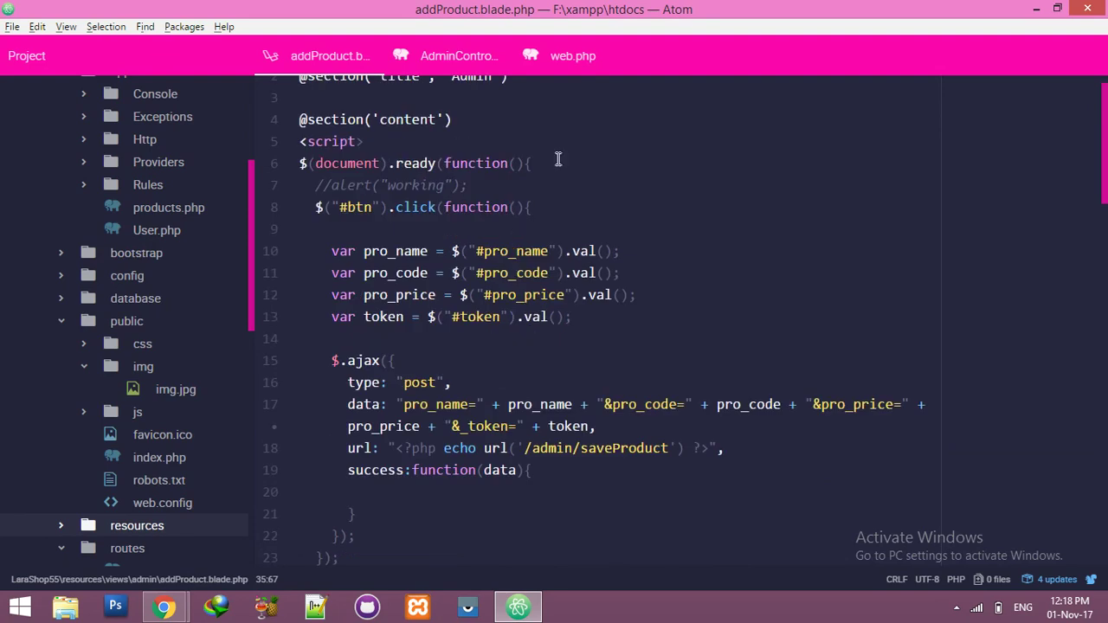
Step: Hide #msg on document ready with $("#msg").hide()
text($msg)
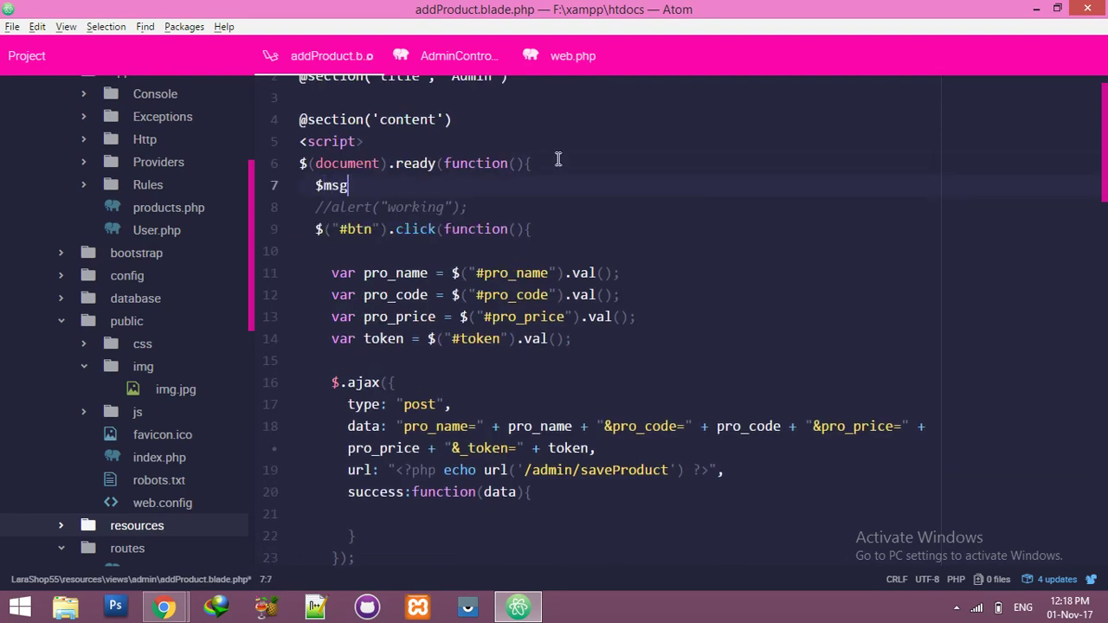
text(.)
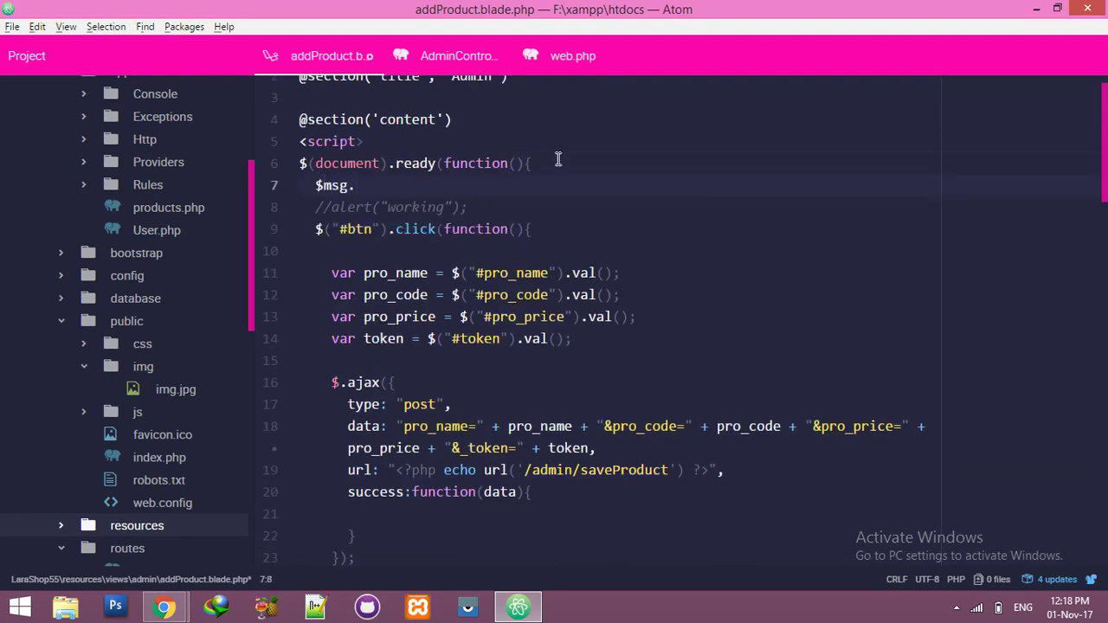
text(.)
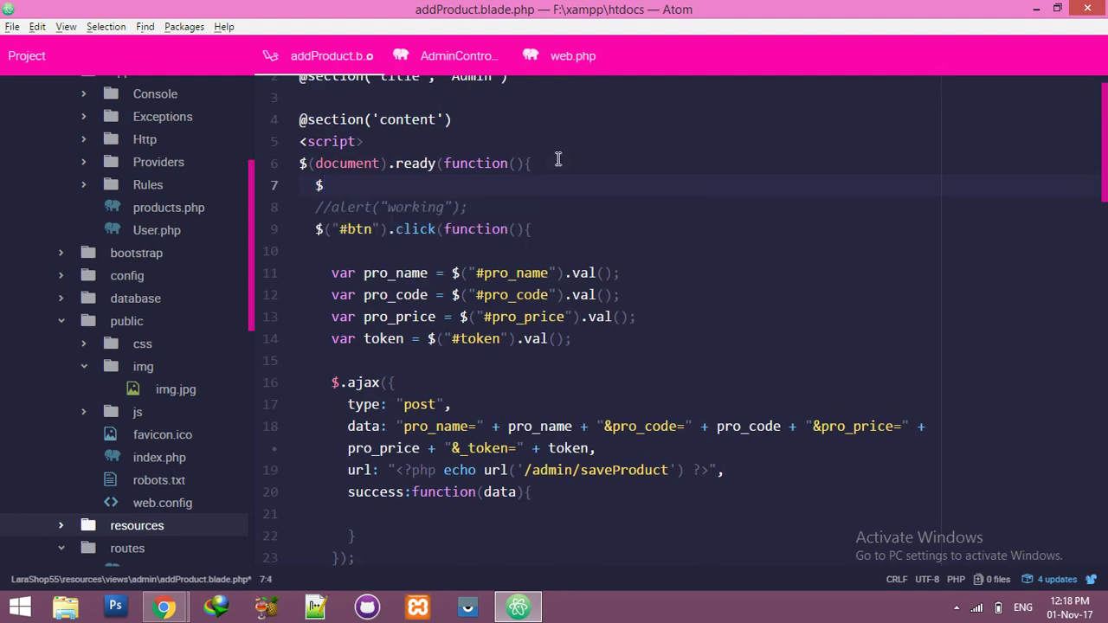
text((""))
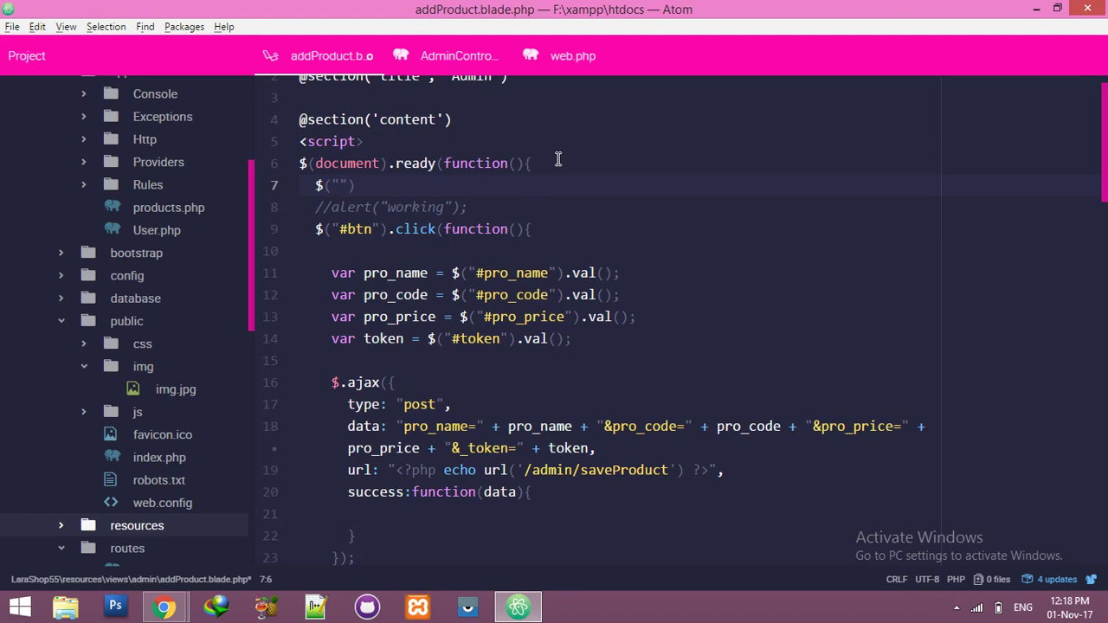
text(#msg)
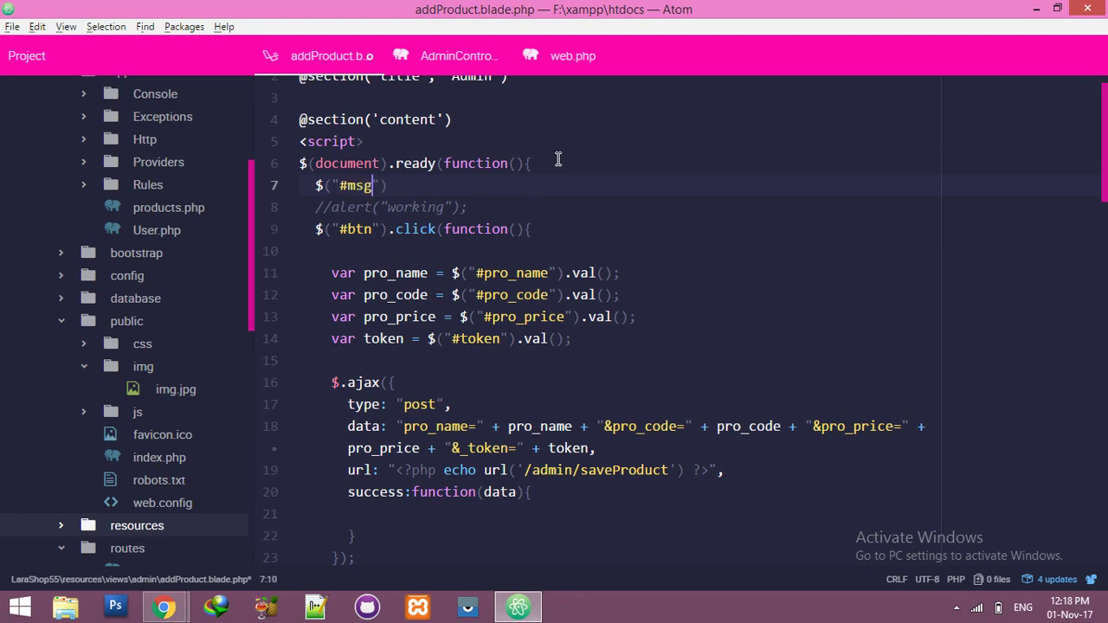
text(.hid)
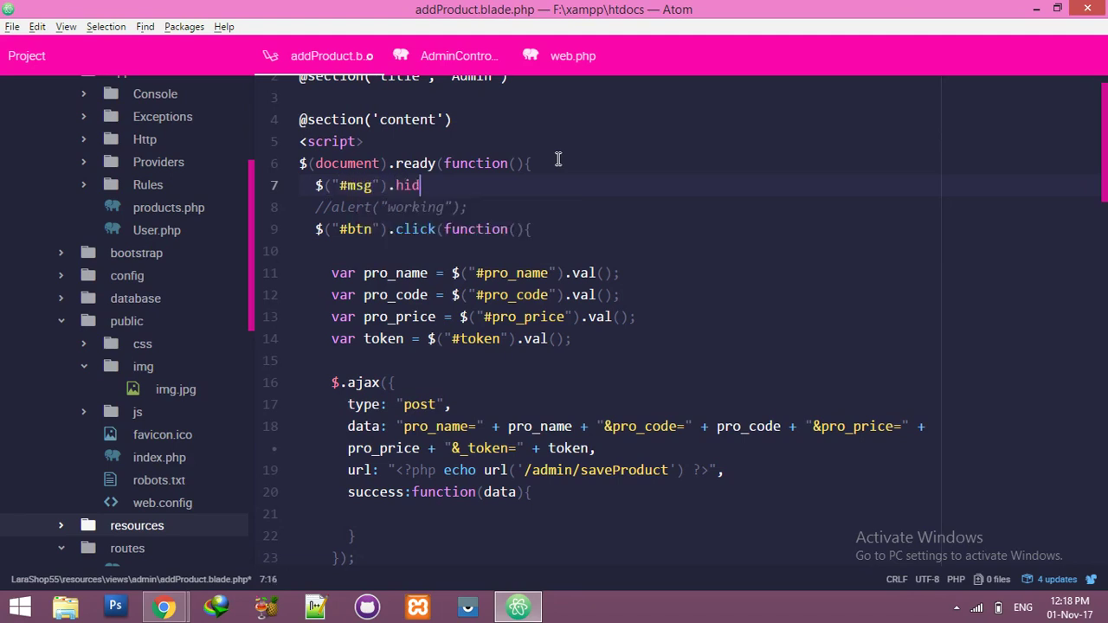
text(e();)
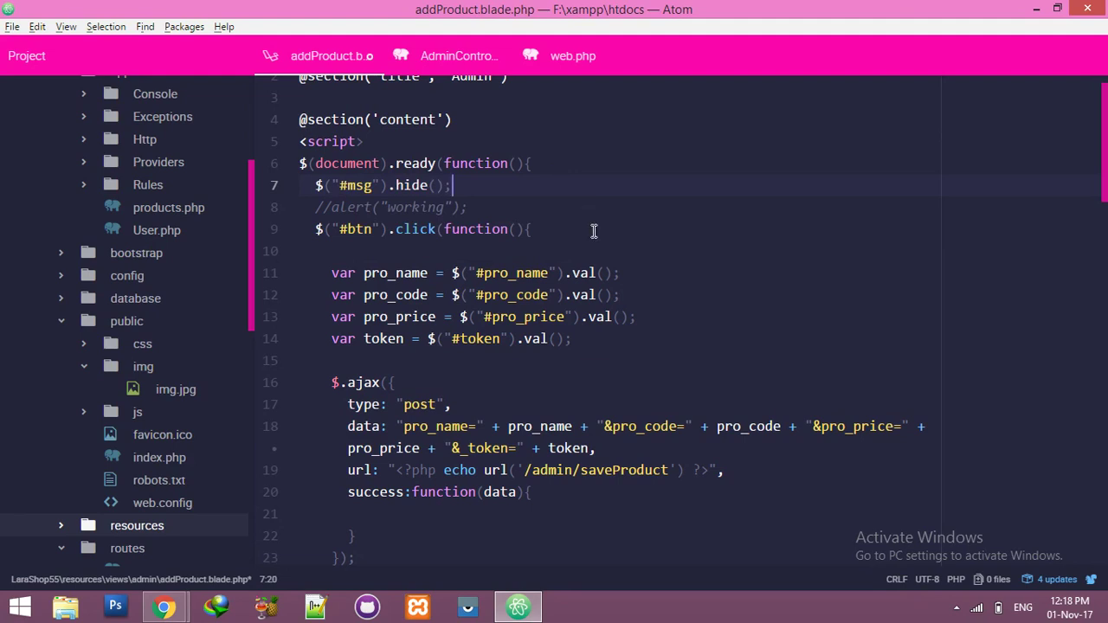
Step: Show #msg in the submit click handler with $("#msg").show()
text($(")
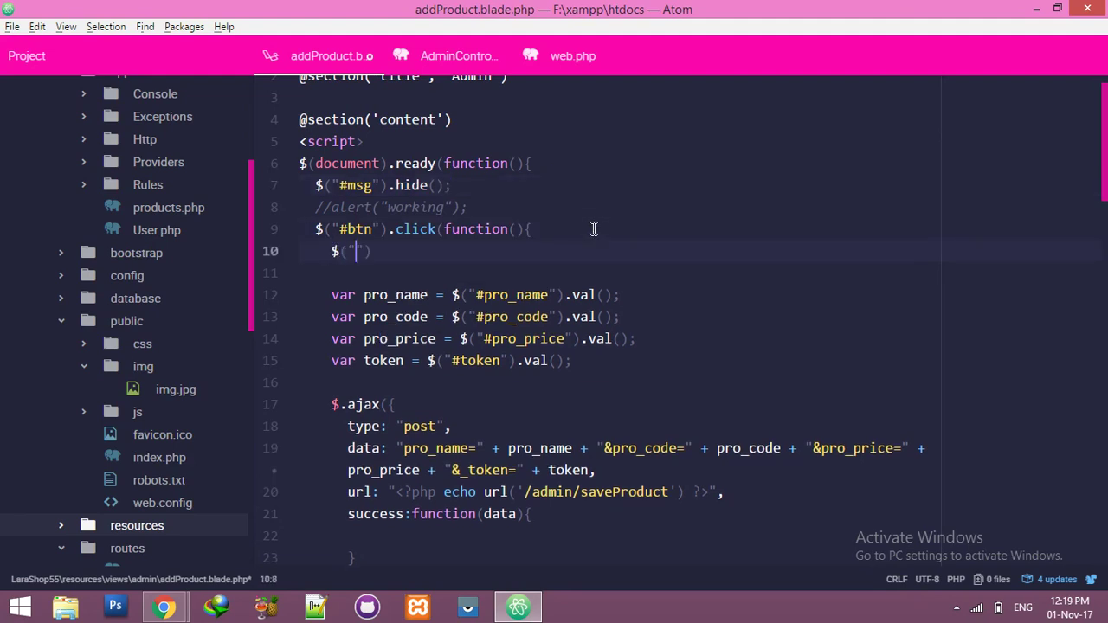
text(3)
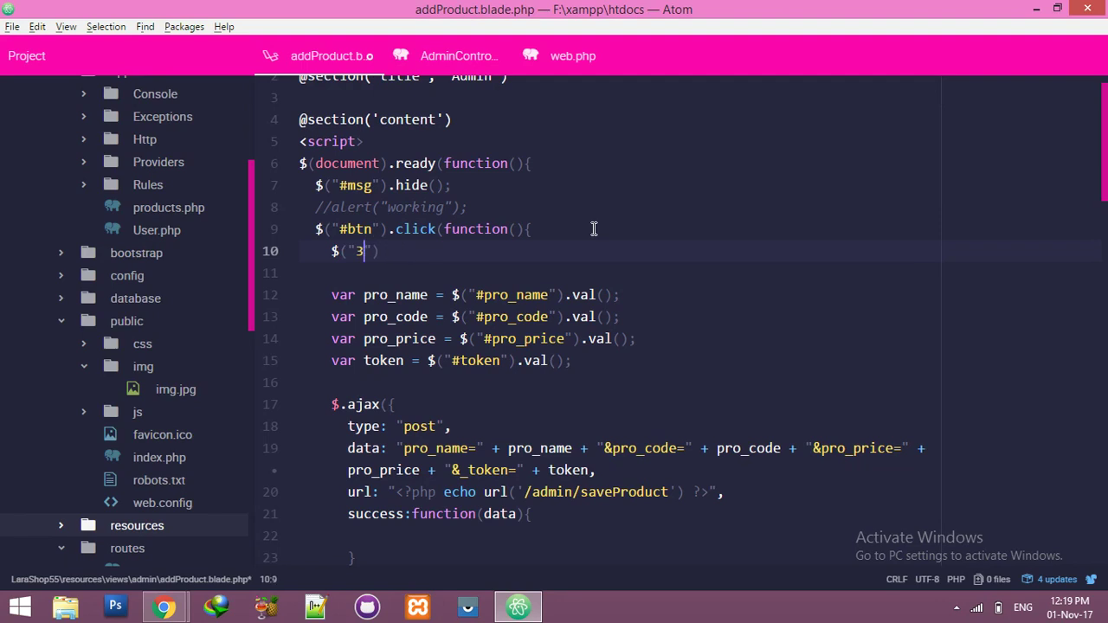
text(#)
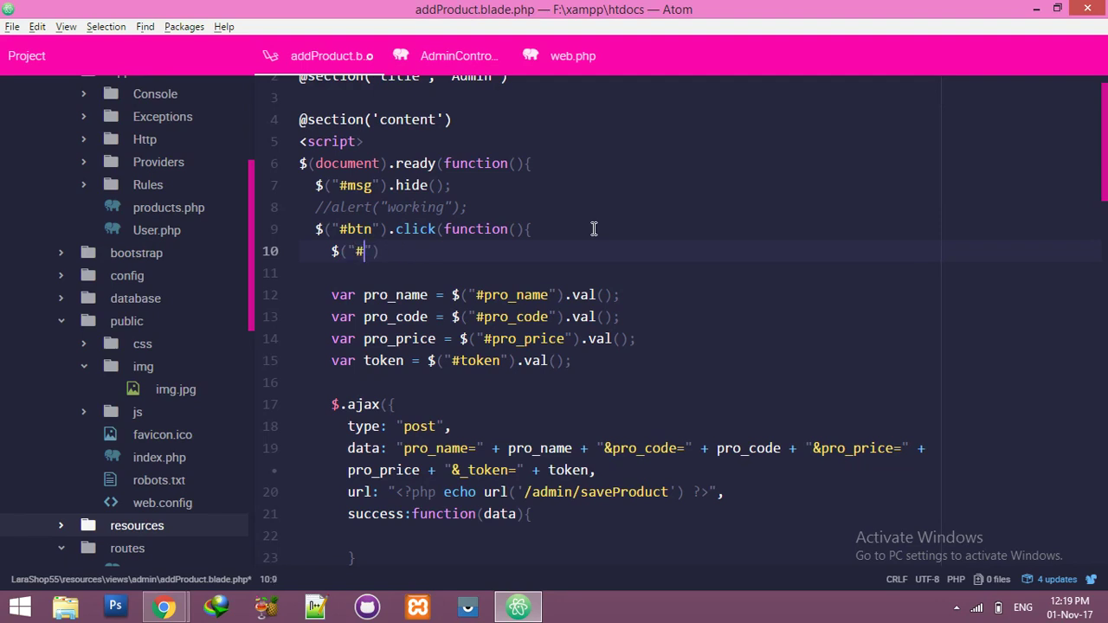
text(msg)
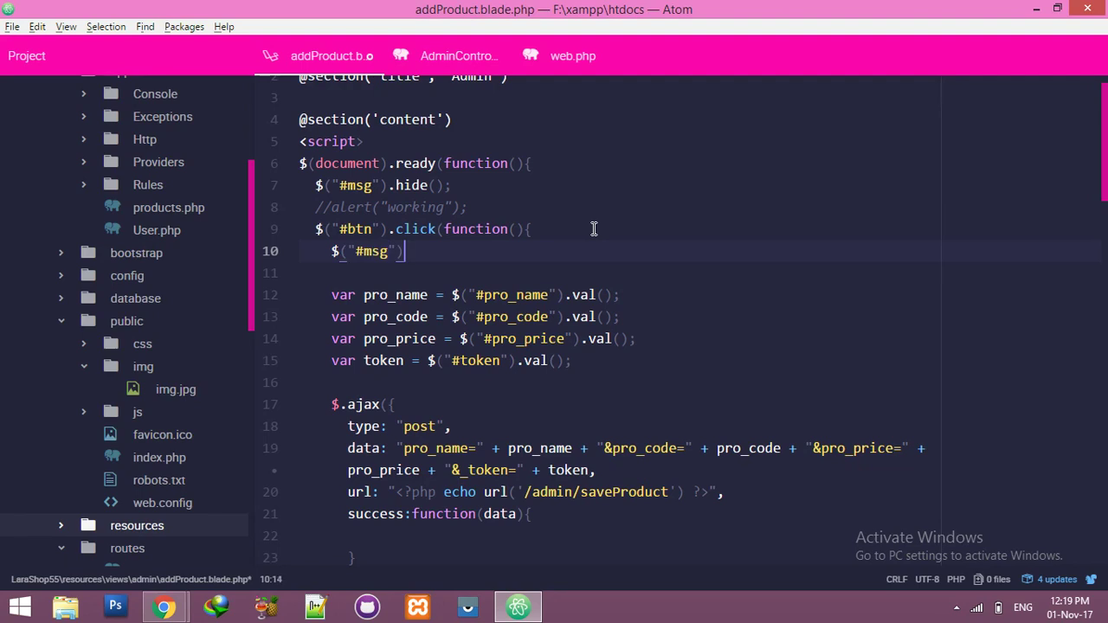
text(.show();)
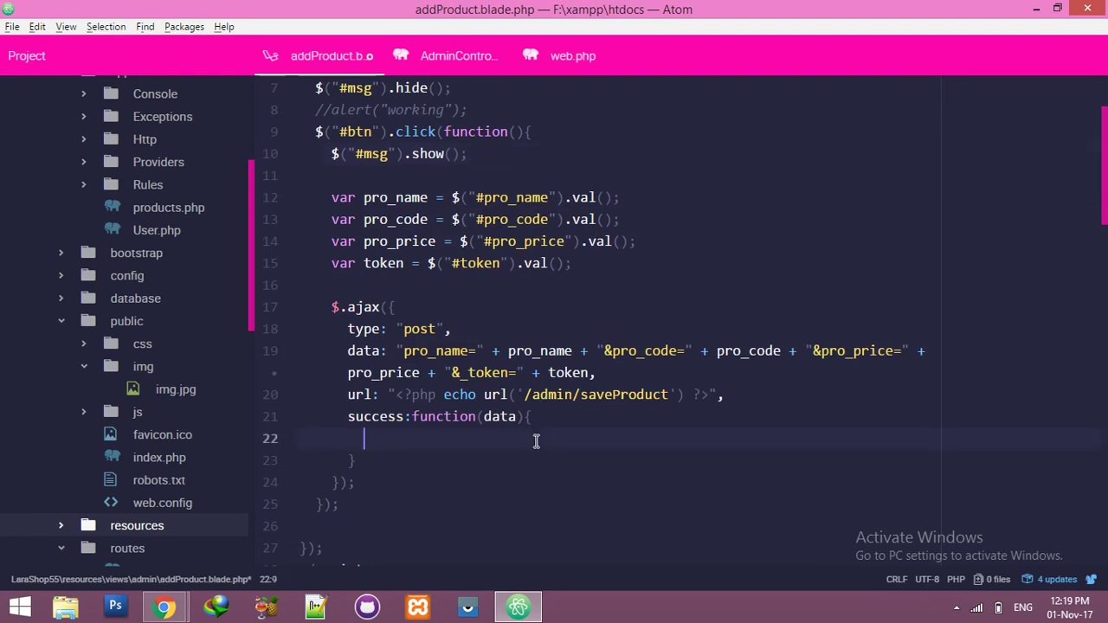
Step: In the success callback set #msg html to "Product has been inserted"
text($())
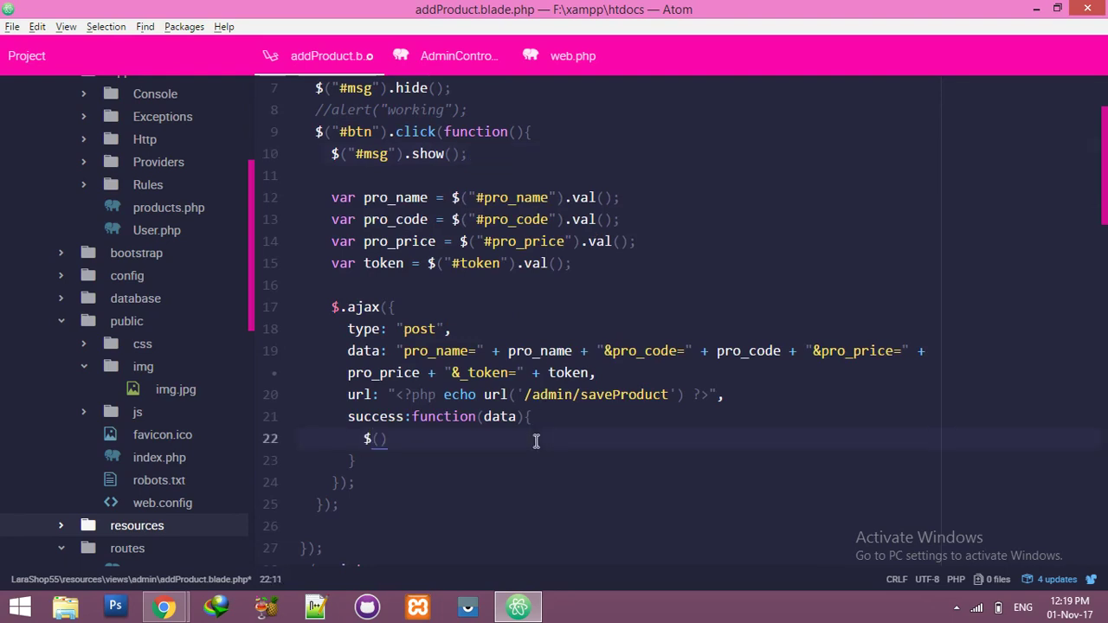
text(#)
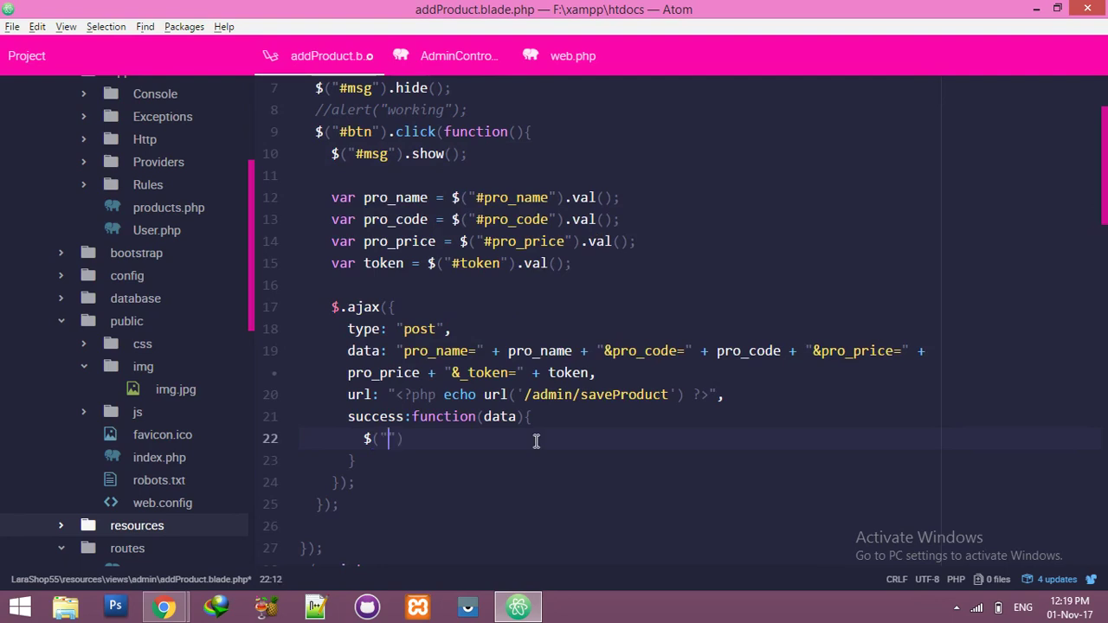
text(#msg)
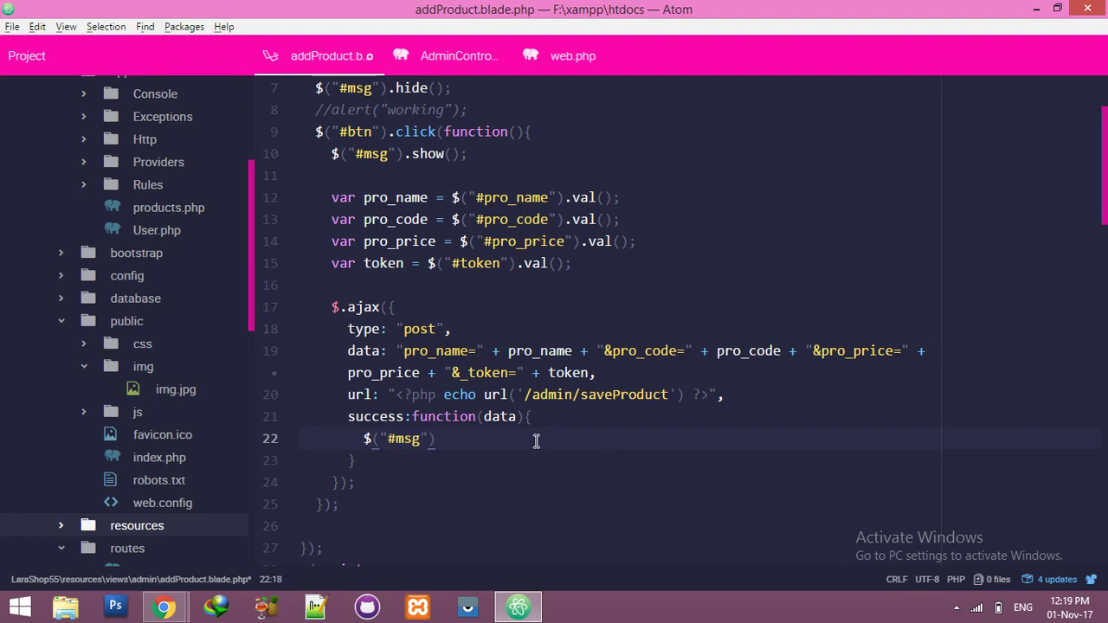
text(.html)
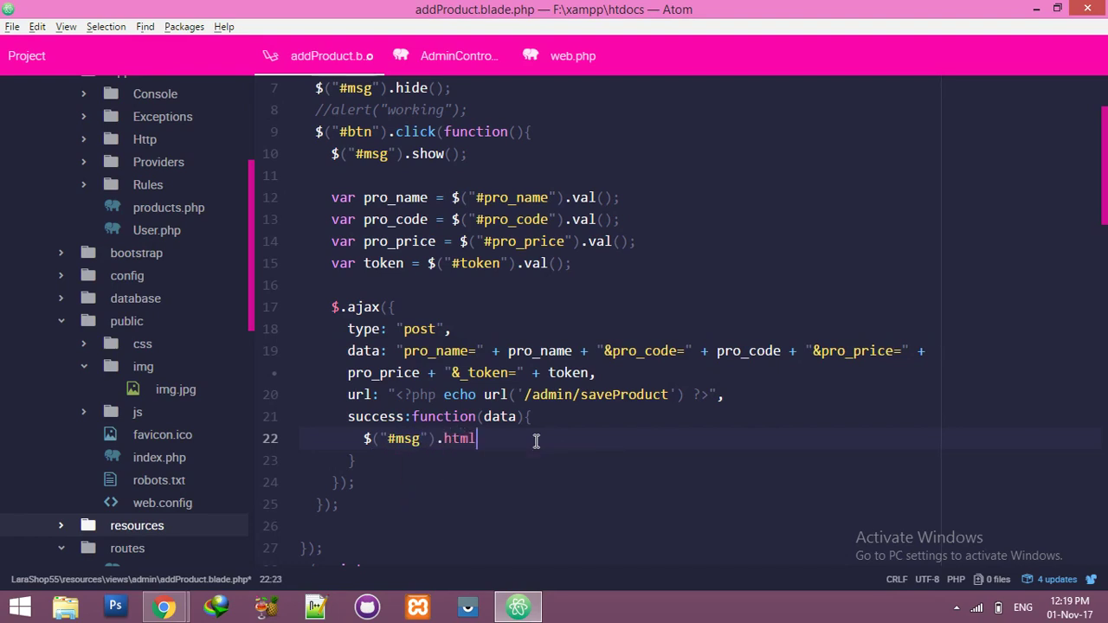
text((""))
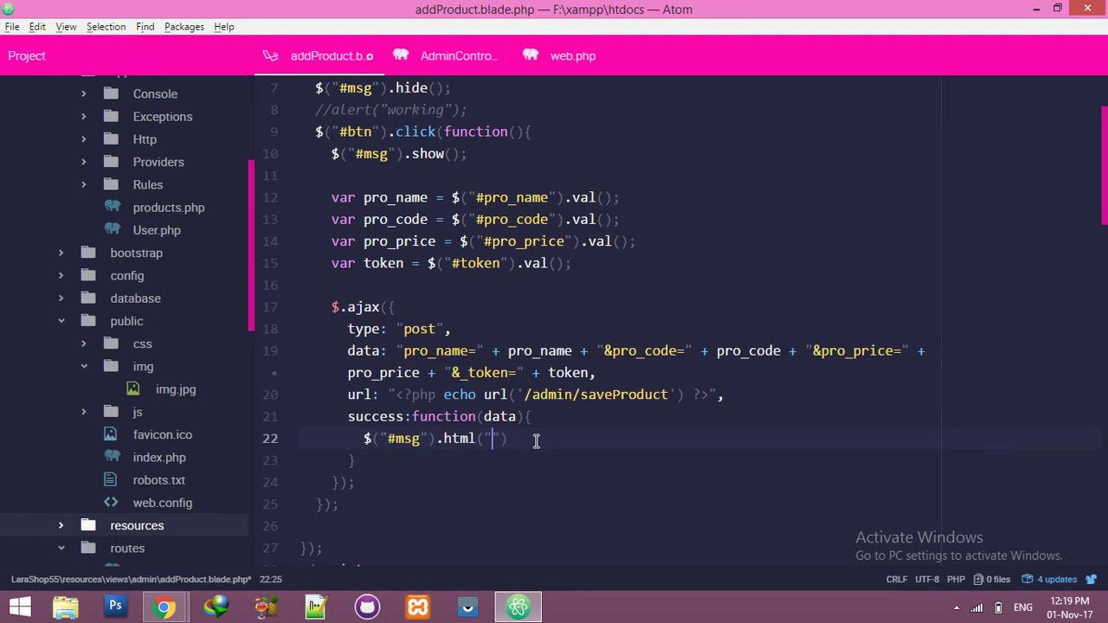
text(Prod)
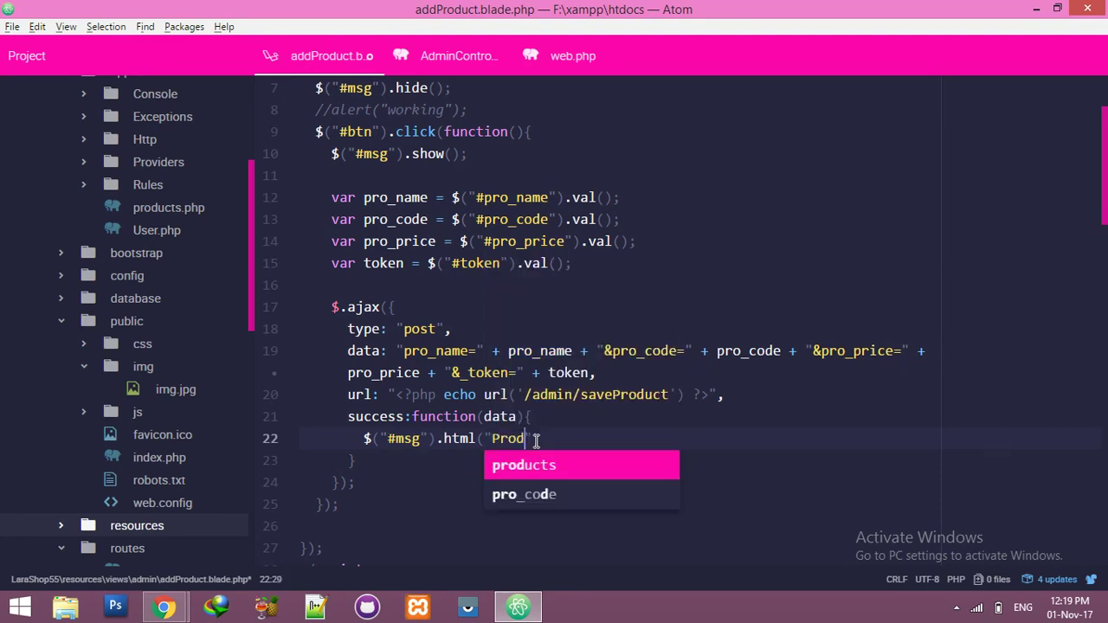
text(uct has been)
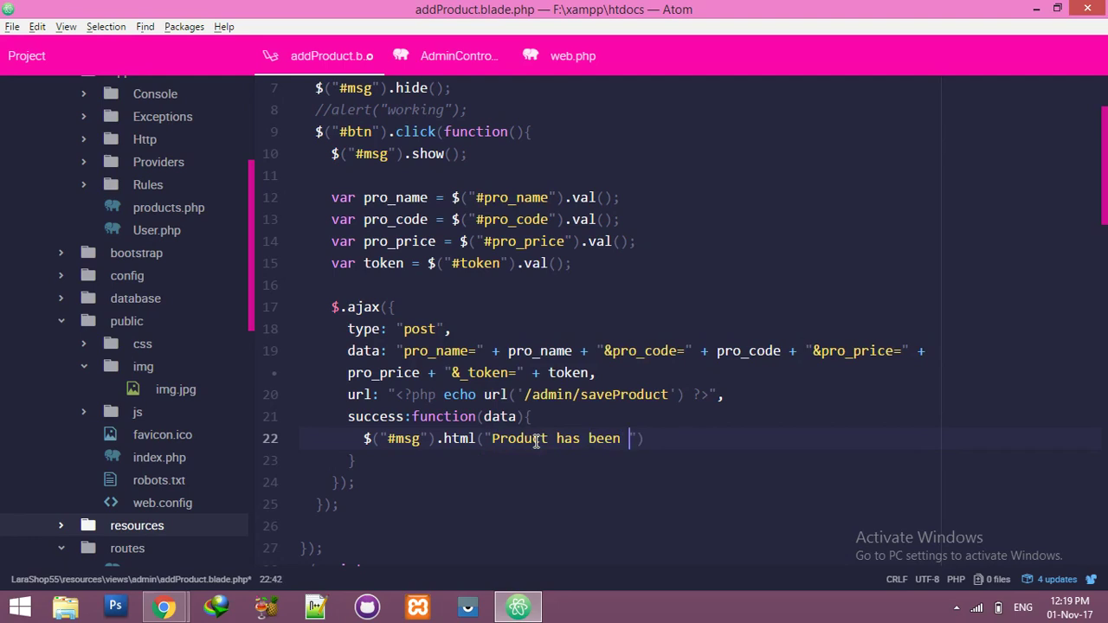
text(inserted)
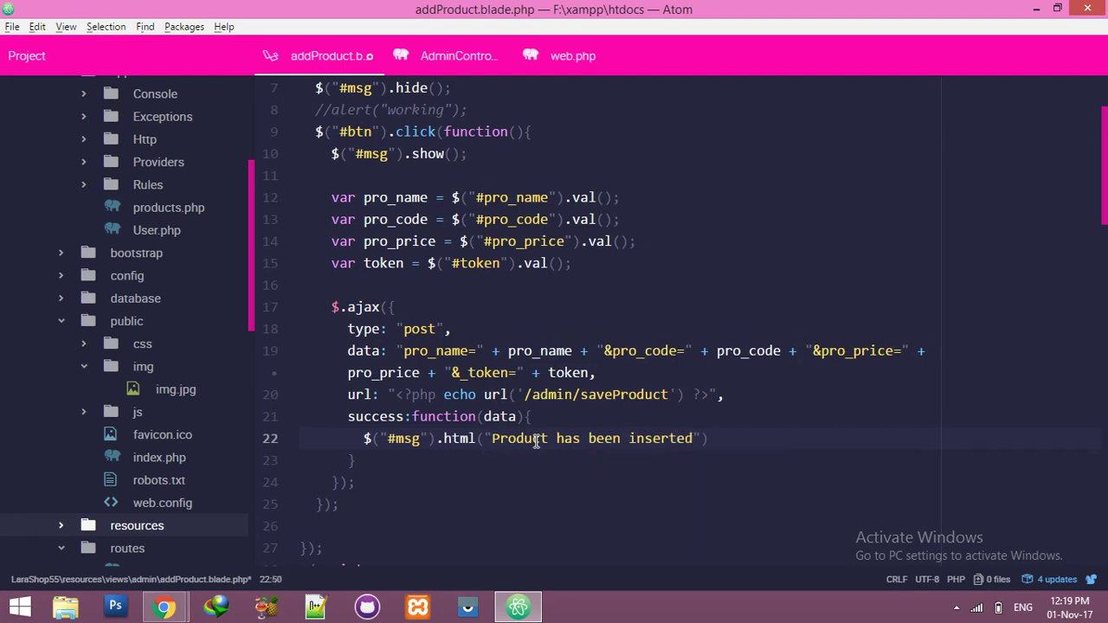
text(;)
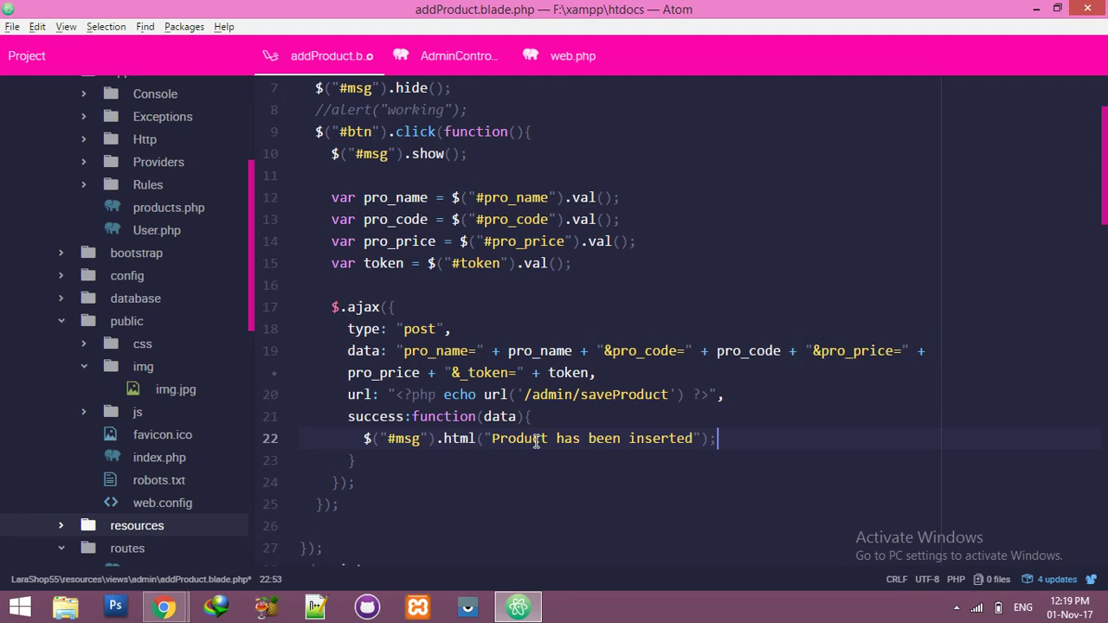
Step: Fade #msg out over 2000 ms after the success message
key(Enter)
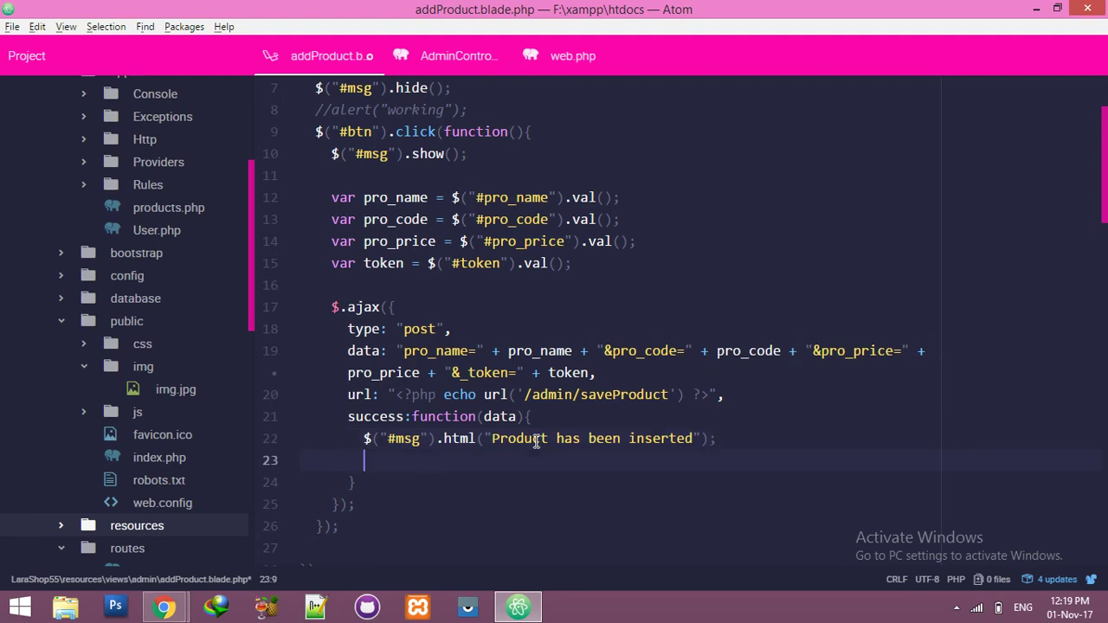
text($(""))
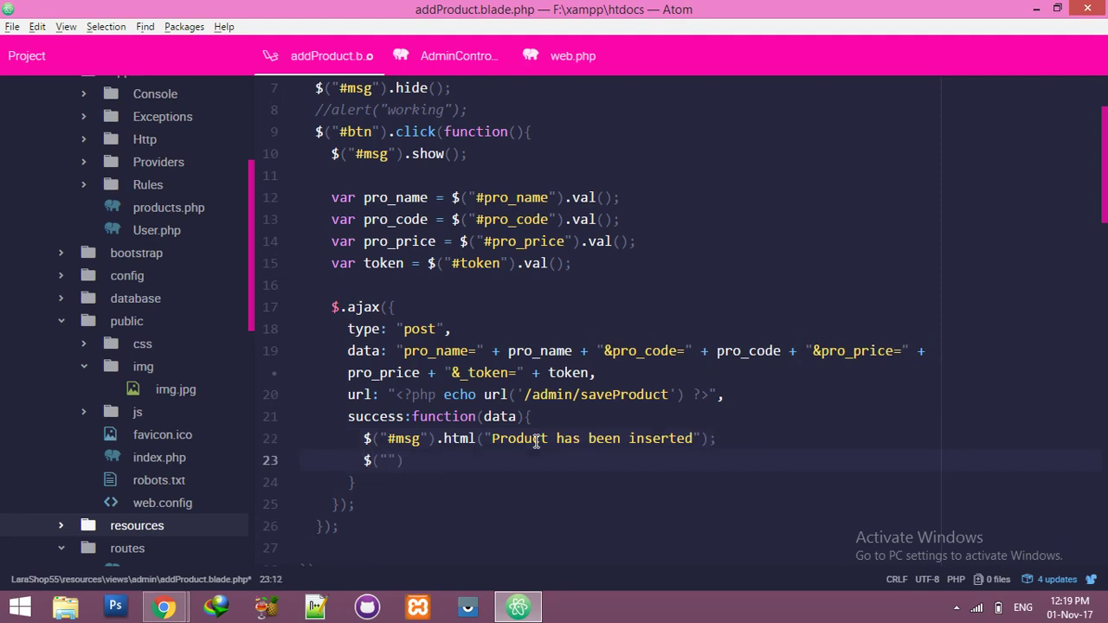
text(#msg)
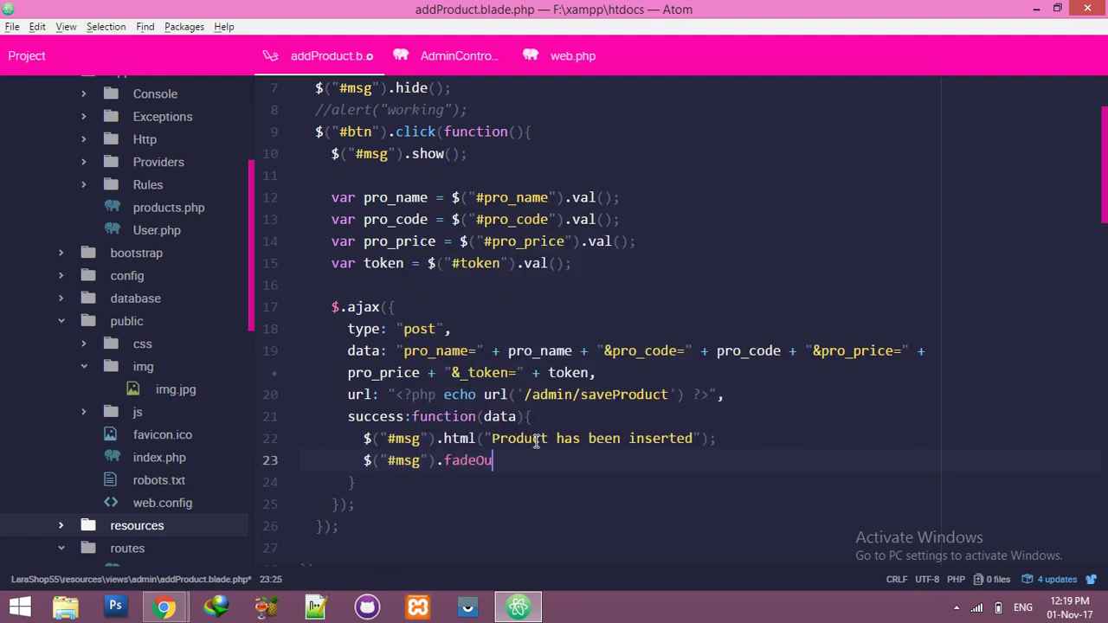
text(t(200))
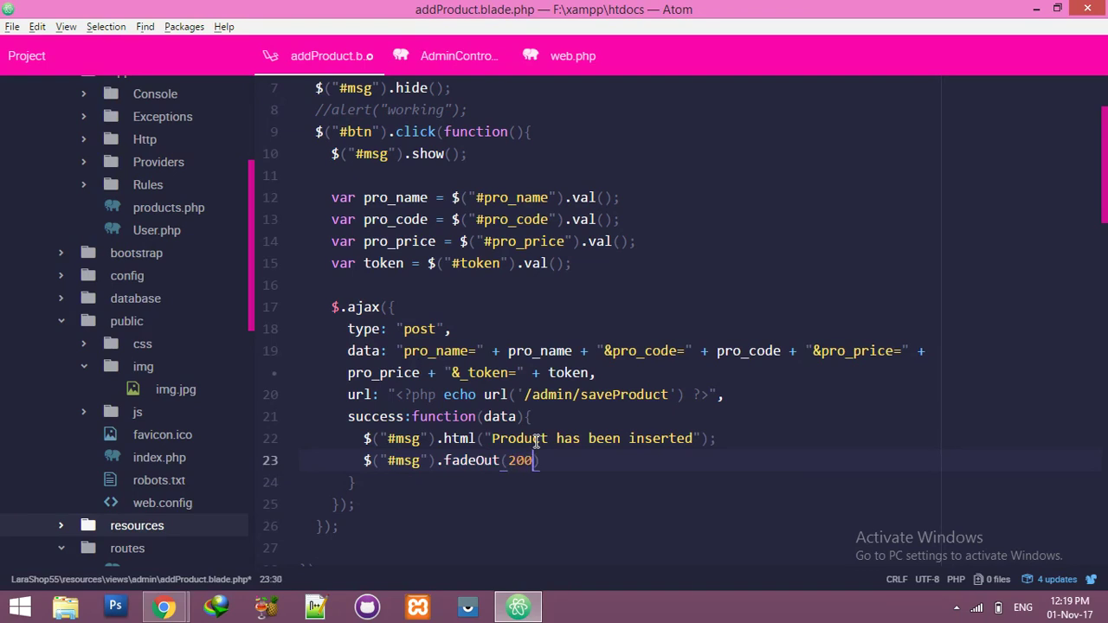
text(0)
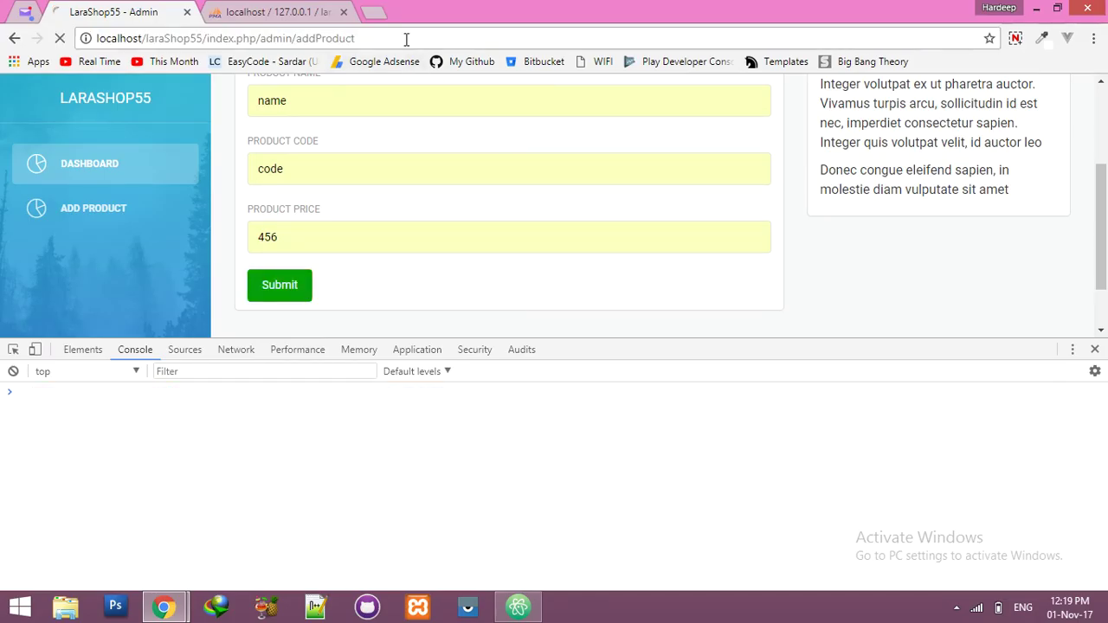
Step: Fill the product form with code and 456 and submit it
click(280, 285)
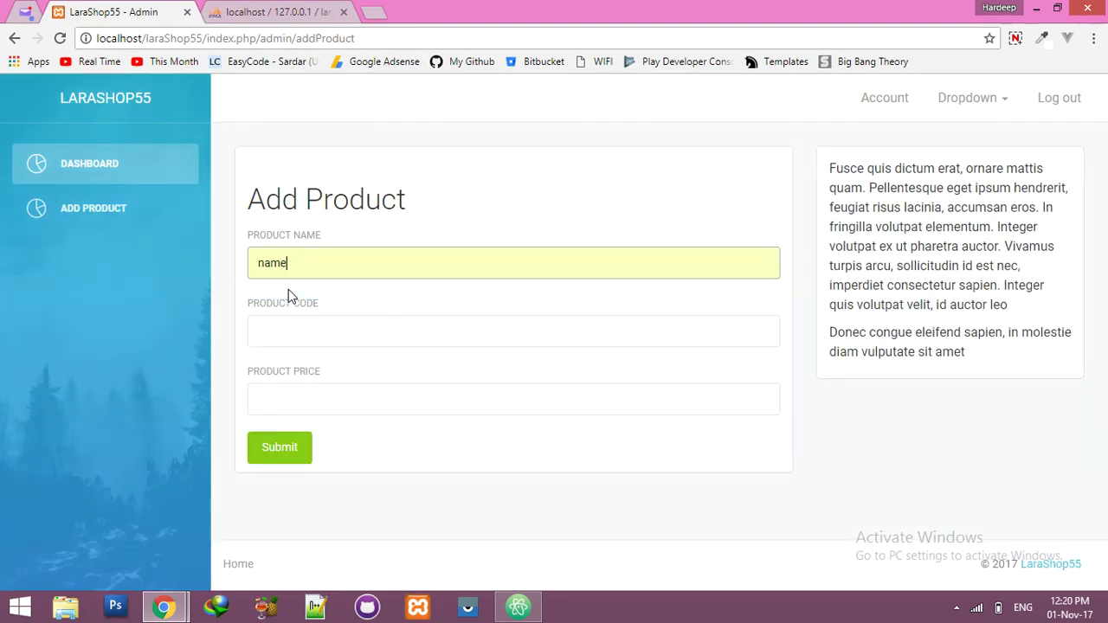
text(code)
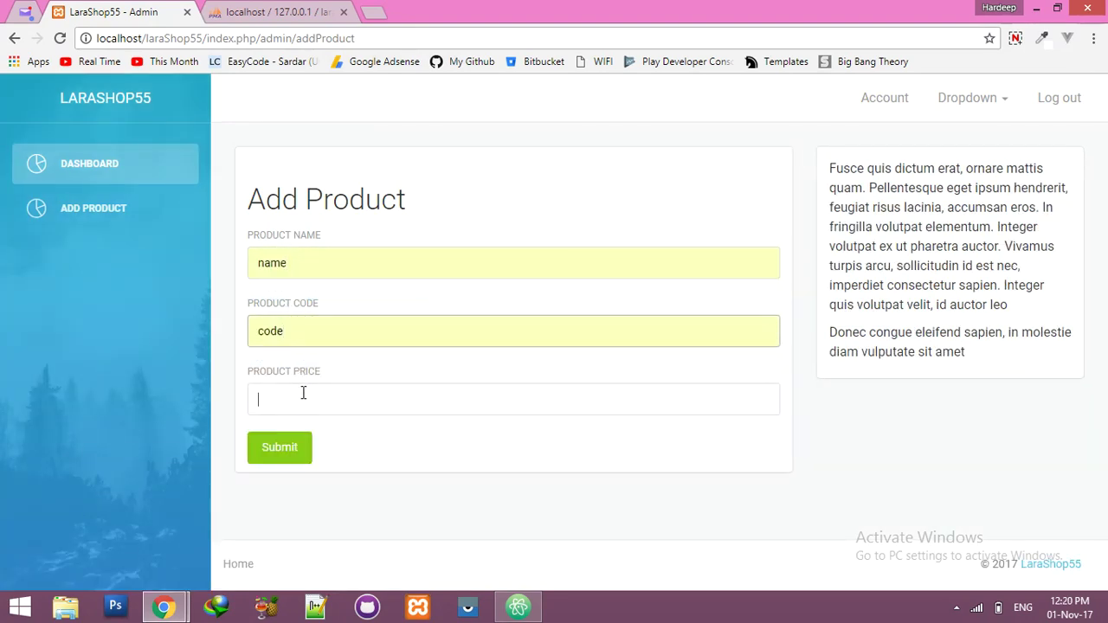
text(456)
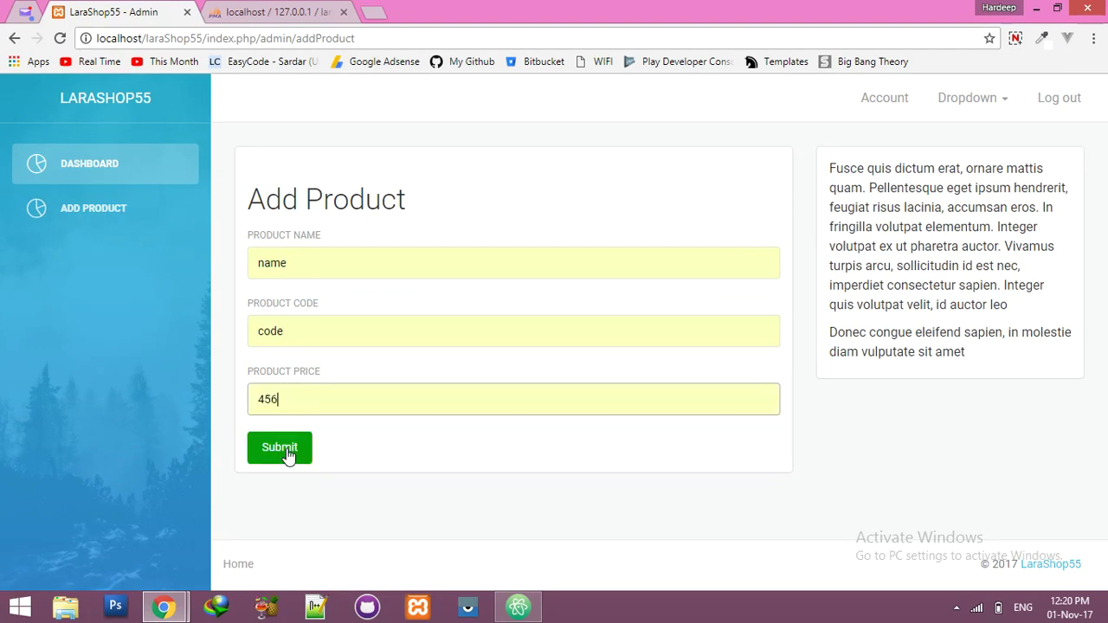
click(279, 447)
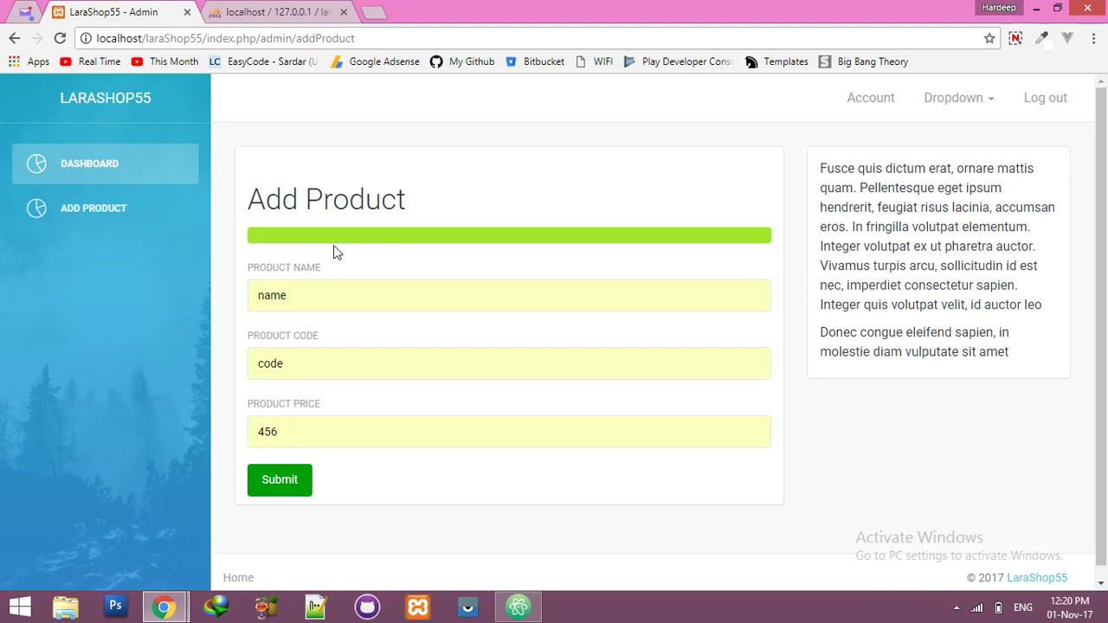
click(264, 12)
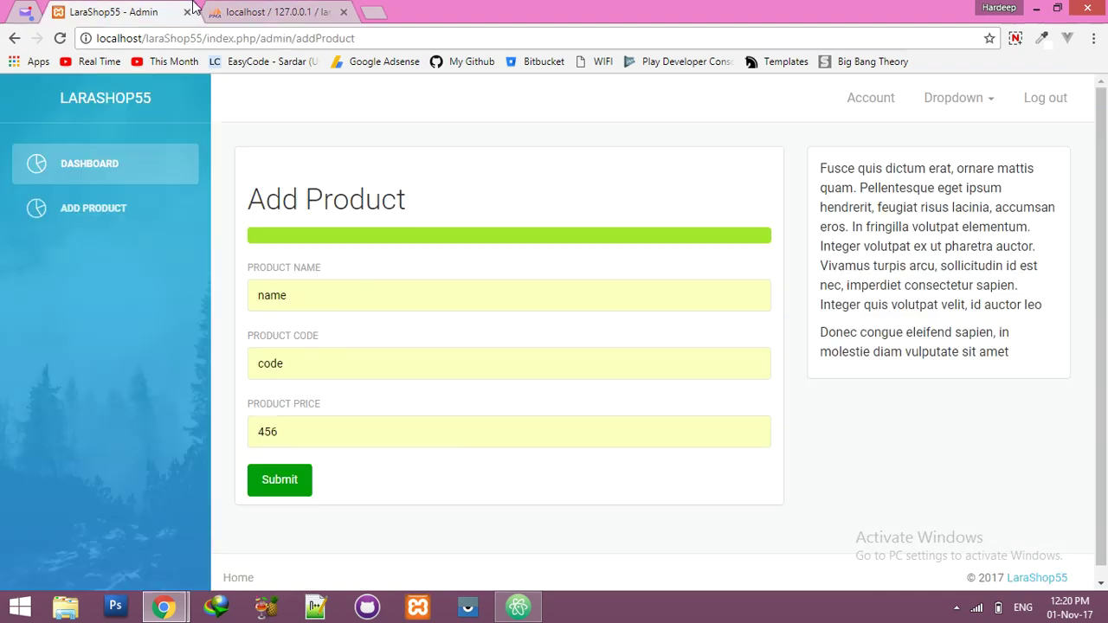
Step: Bring up DevTools and refill the form with name and price 456 from autofill
key(F12)
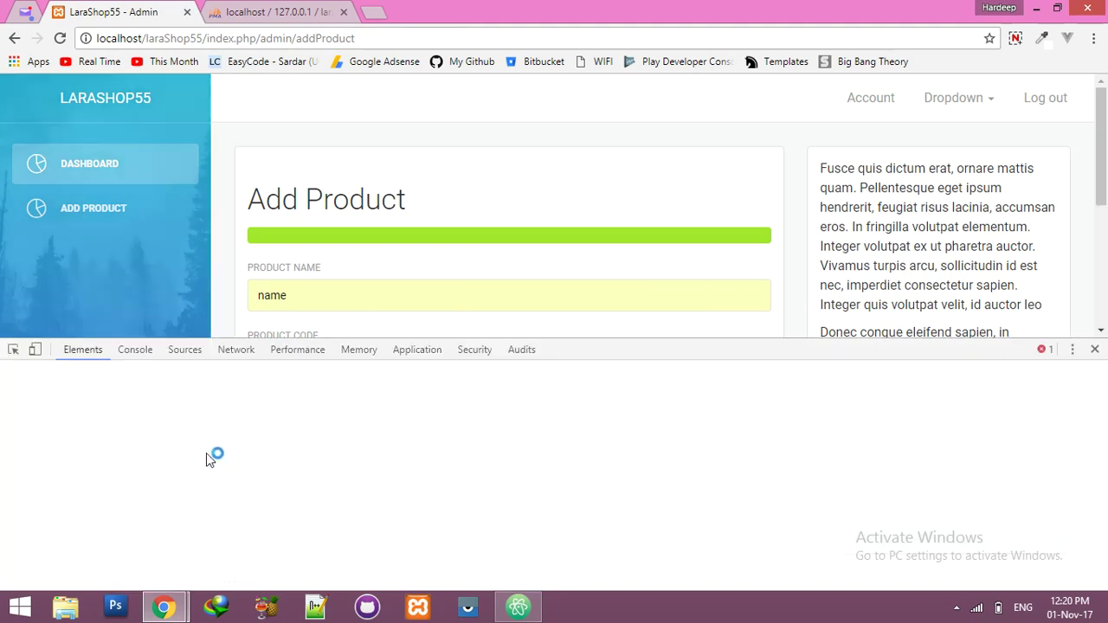
click(134, 349)
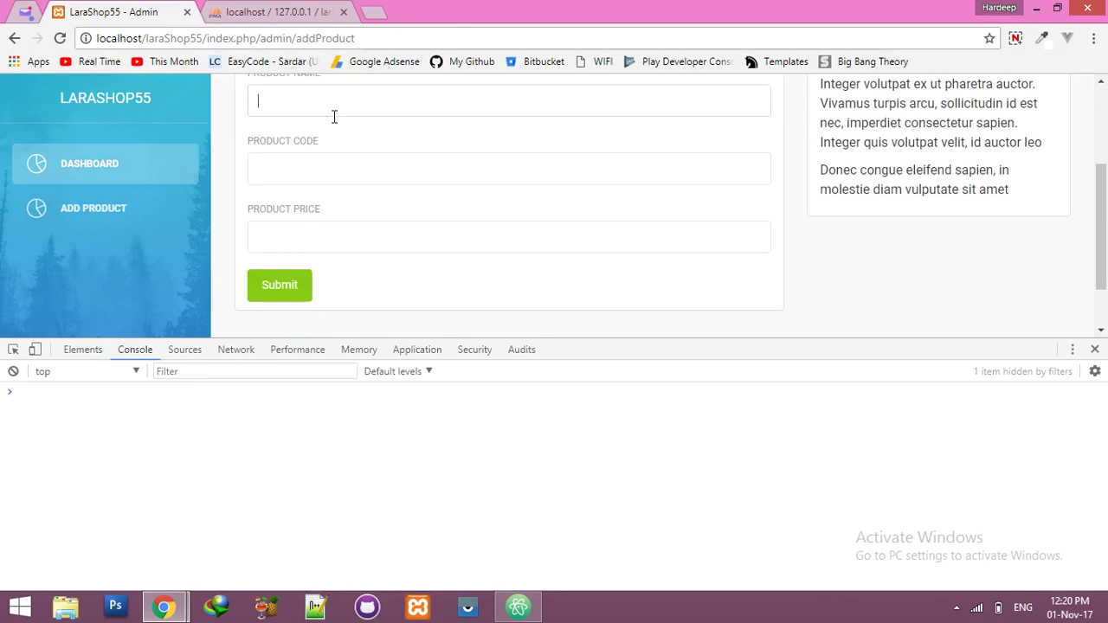
text(name)
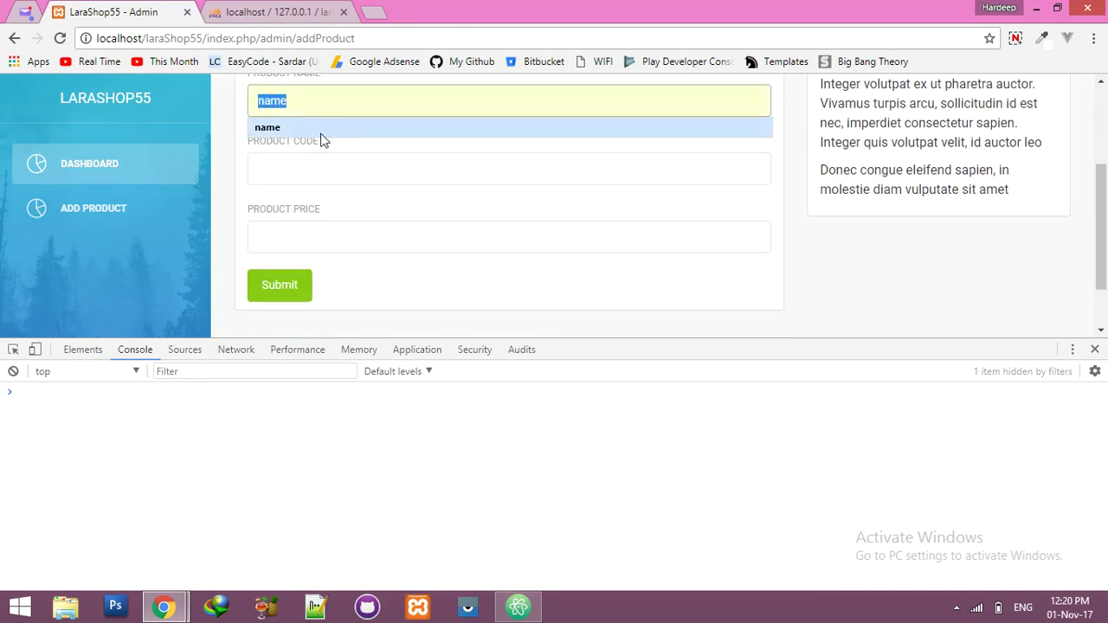
mouse_move(340, 130)
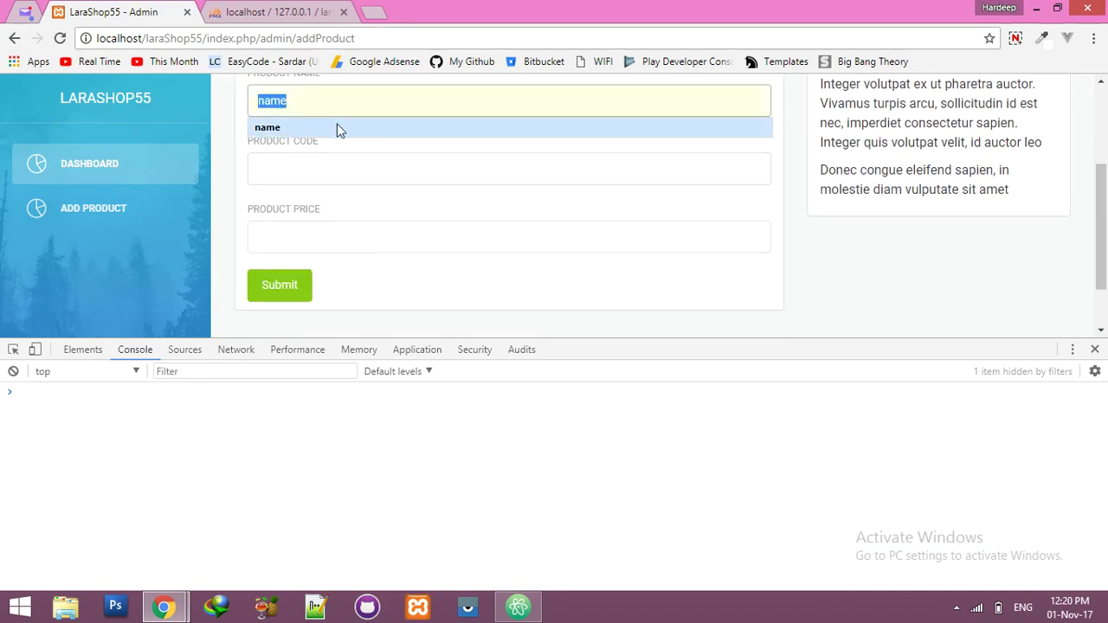
click(509, 236)
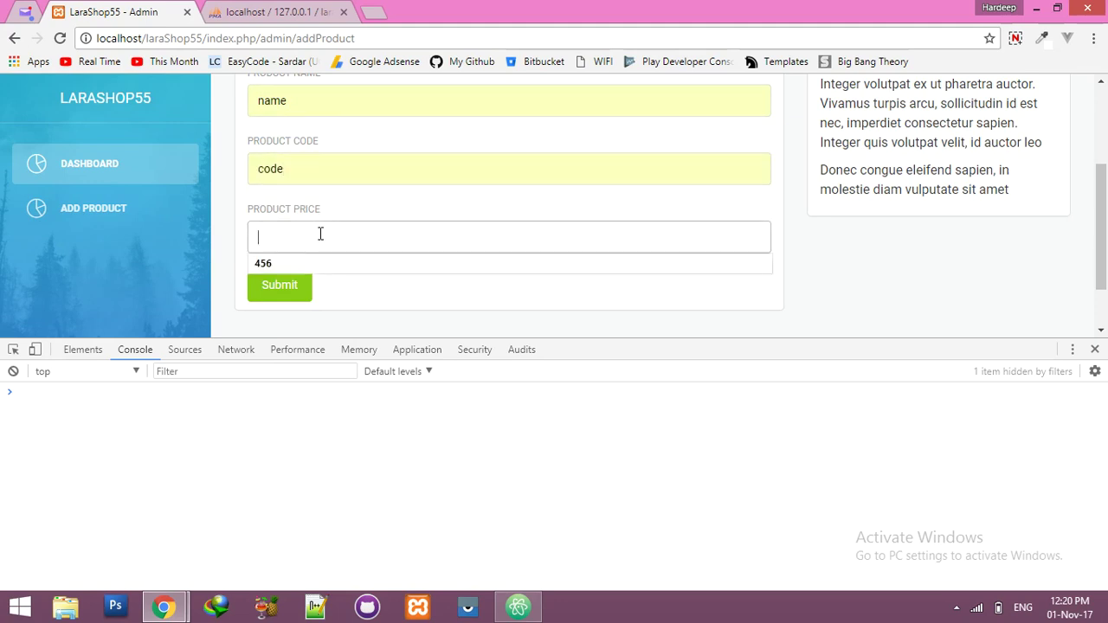
click(278, 285)
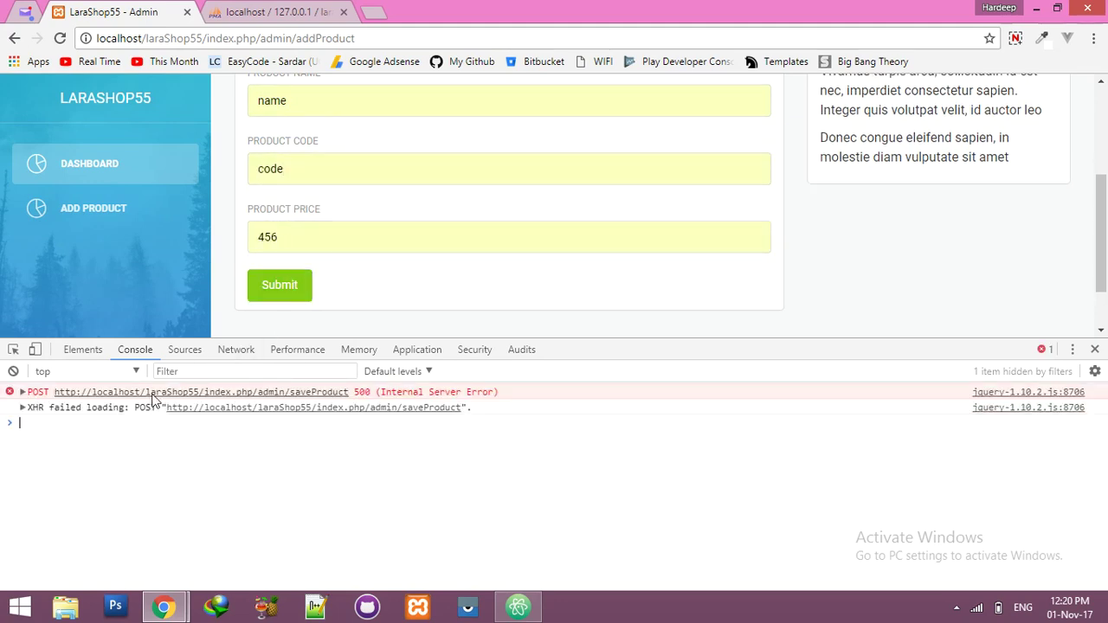
Step: Inspect the failed saveProduct response: Class 'App\Http\Controllers\DB' not found
click(235, 350)
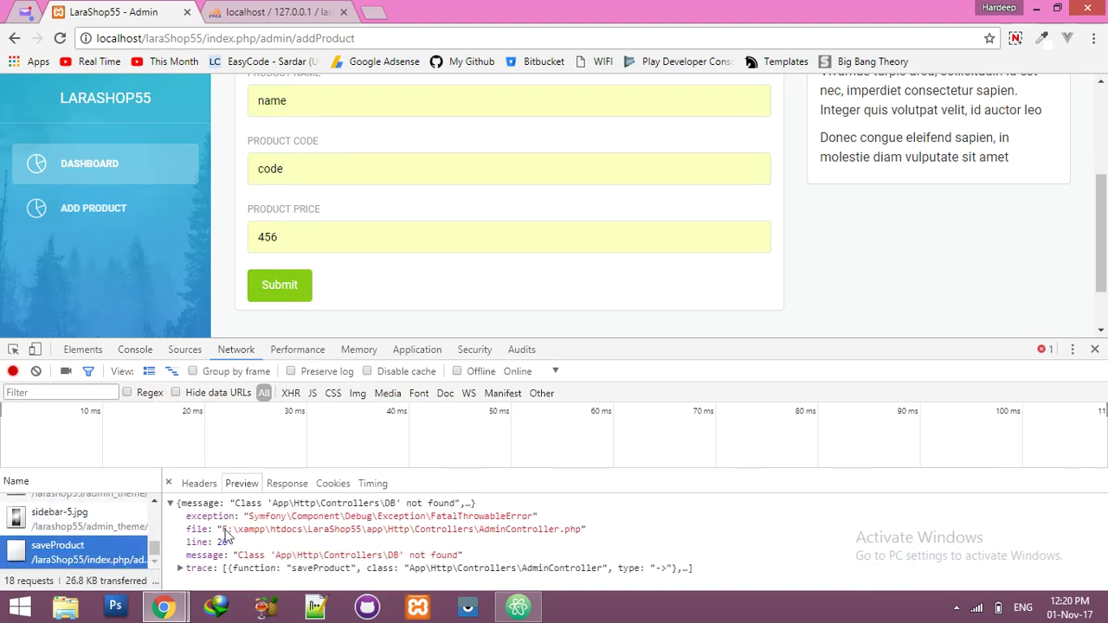
mouse_move(293, 569)
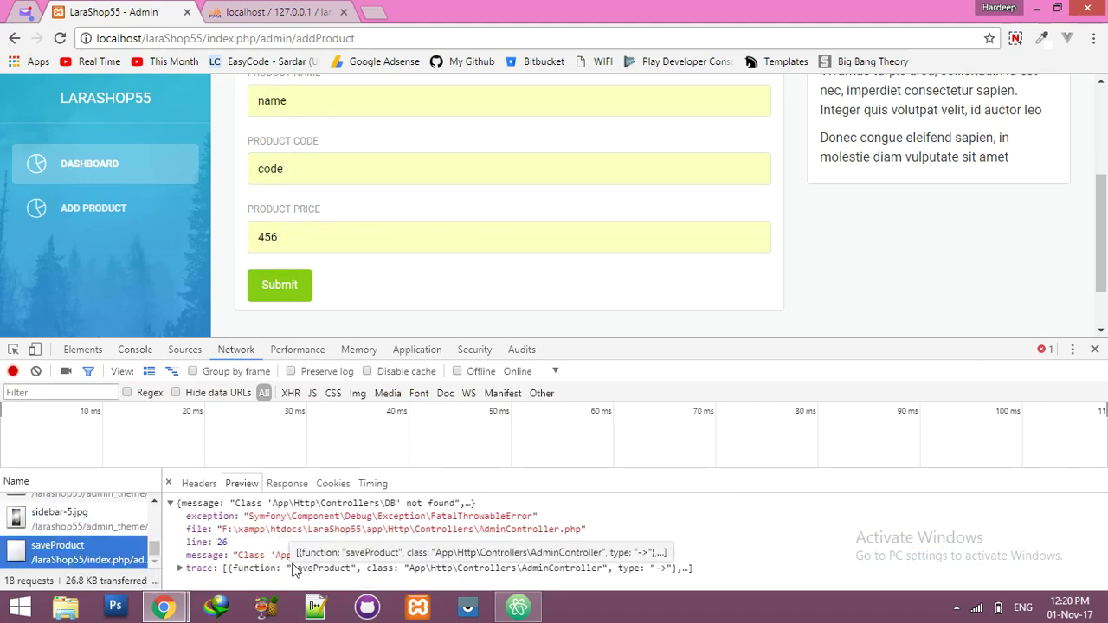
click(517, 606)
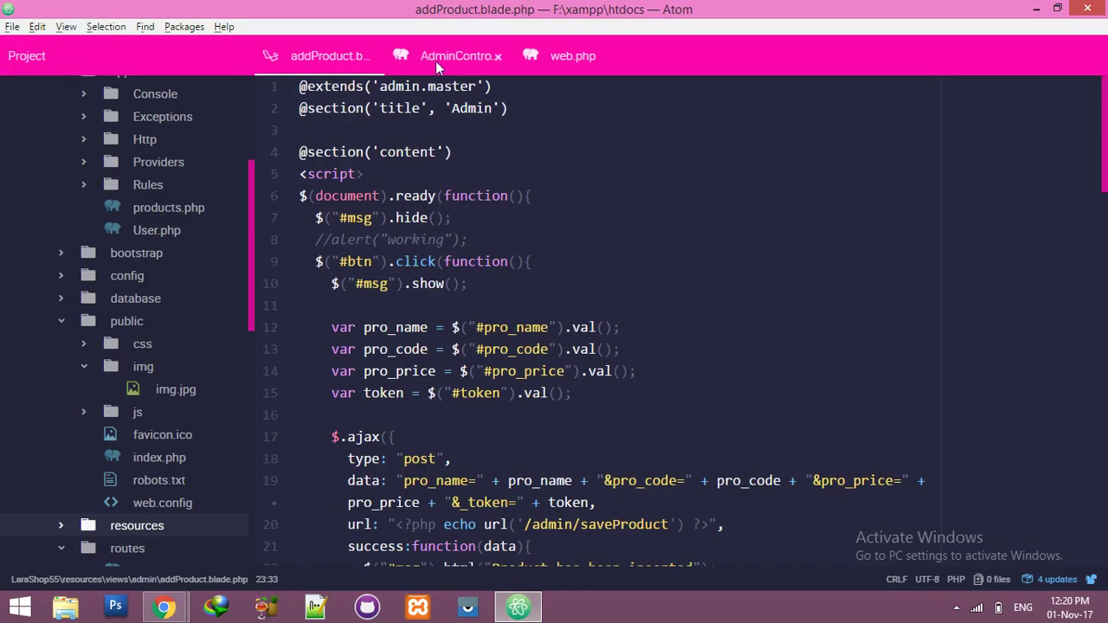
Step: Add 'use DB' below the Request import in AdminController.php and return to the browser
click(460, 56)
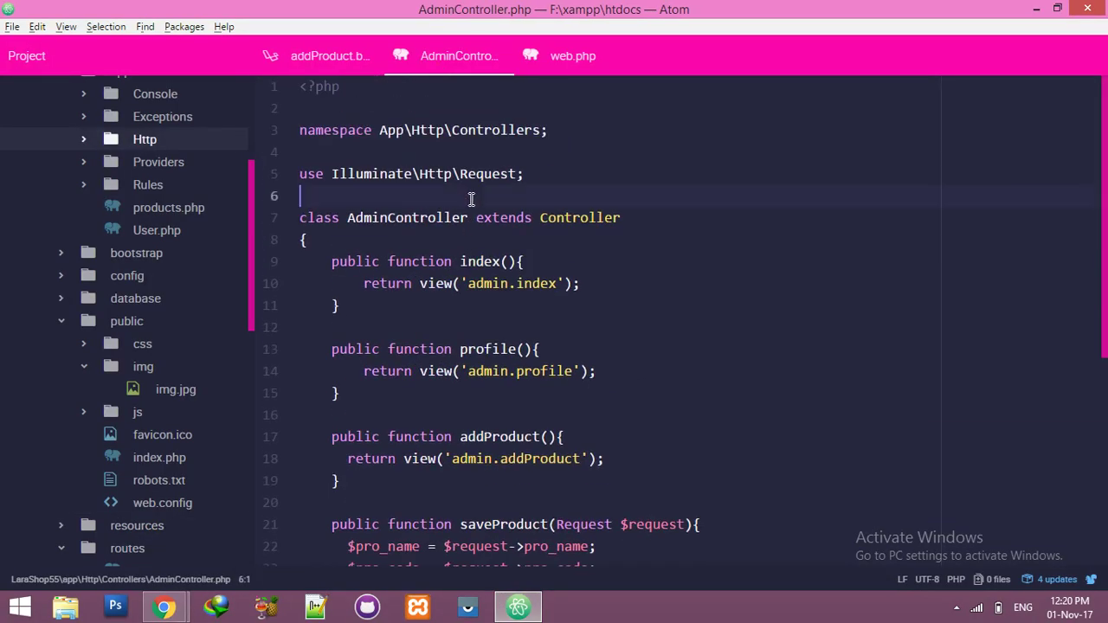
text(use DB)
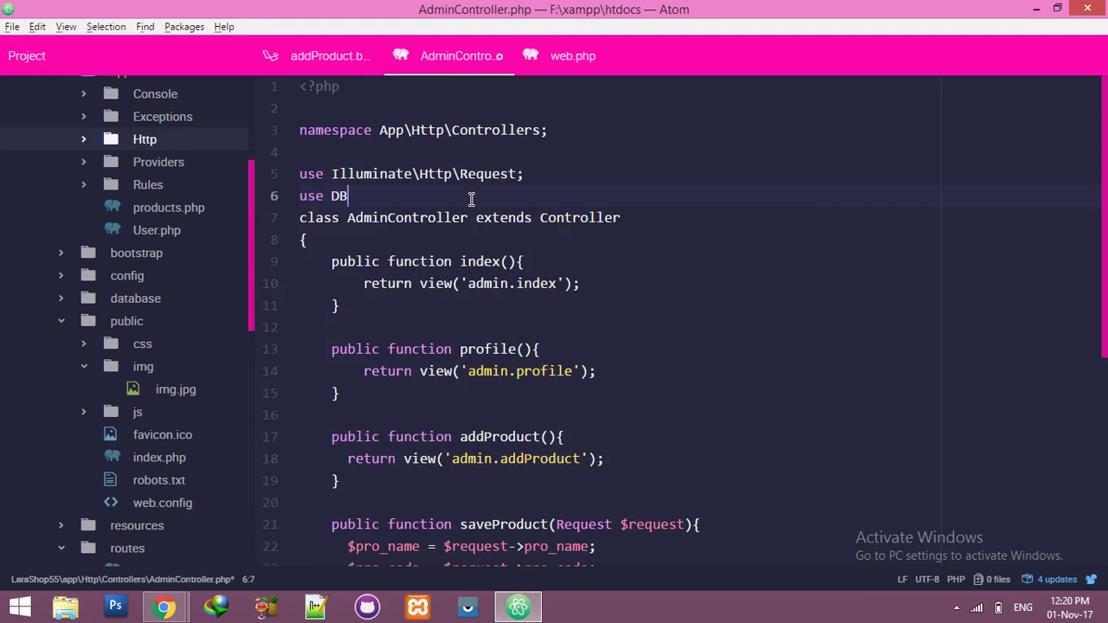
click(163, 607)
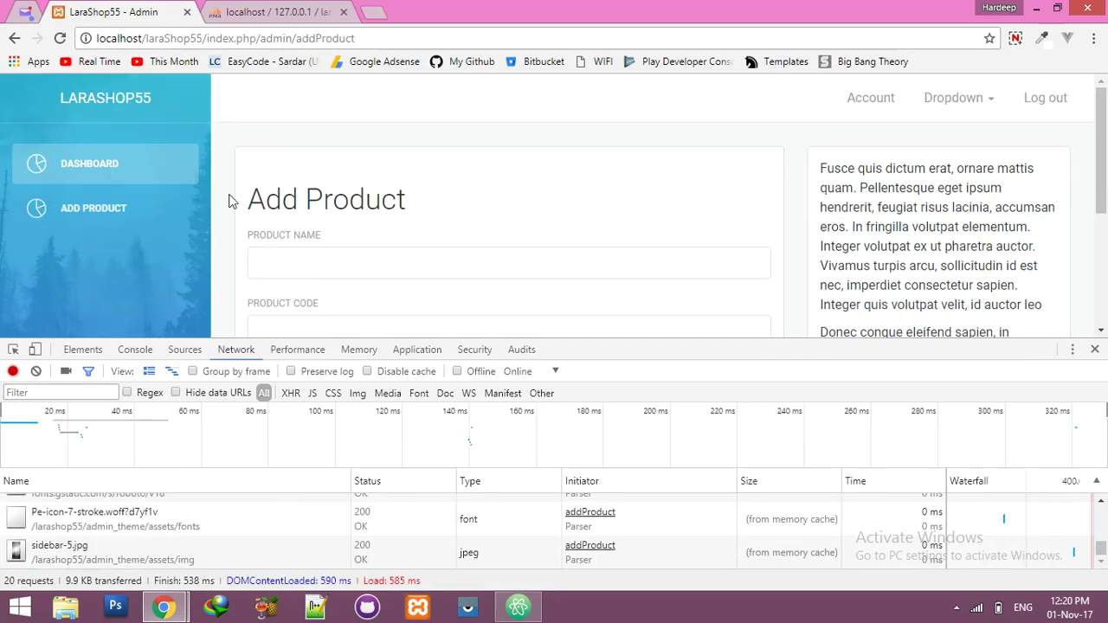
Step: Refill the form with name and 456 and submit it again
click(135, 349)
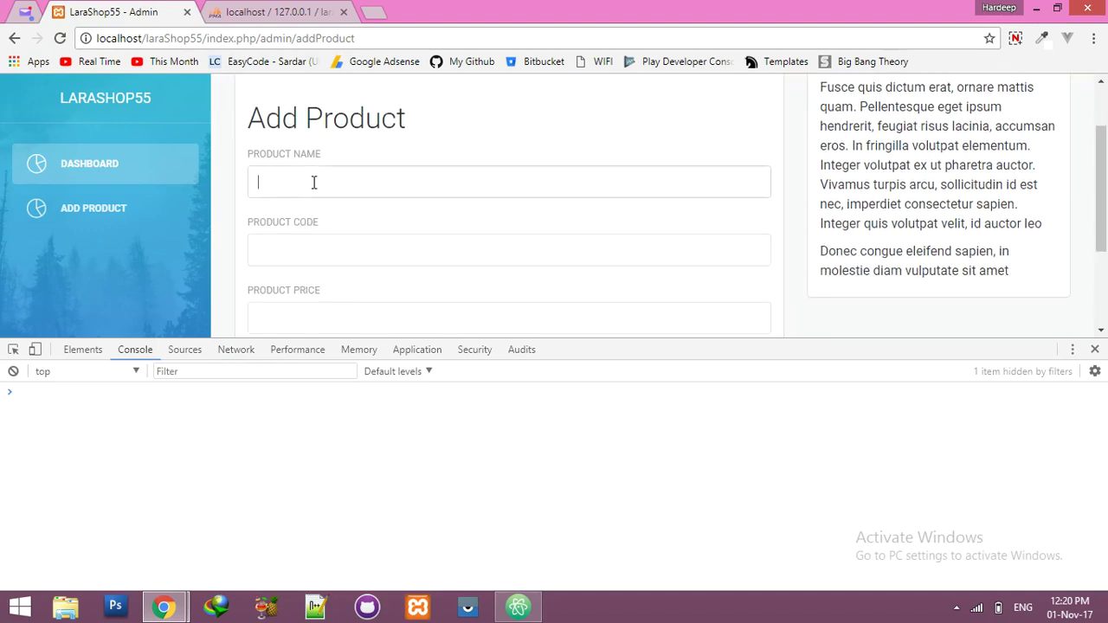
text(name)
click(509, 249)
text(code)
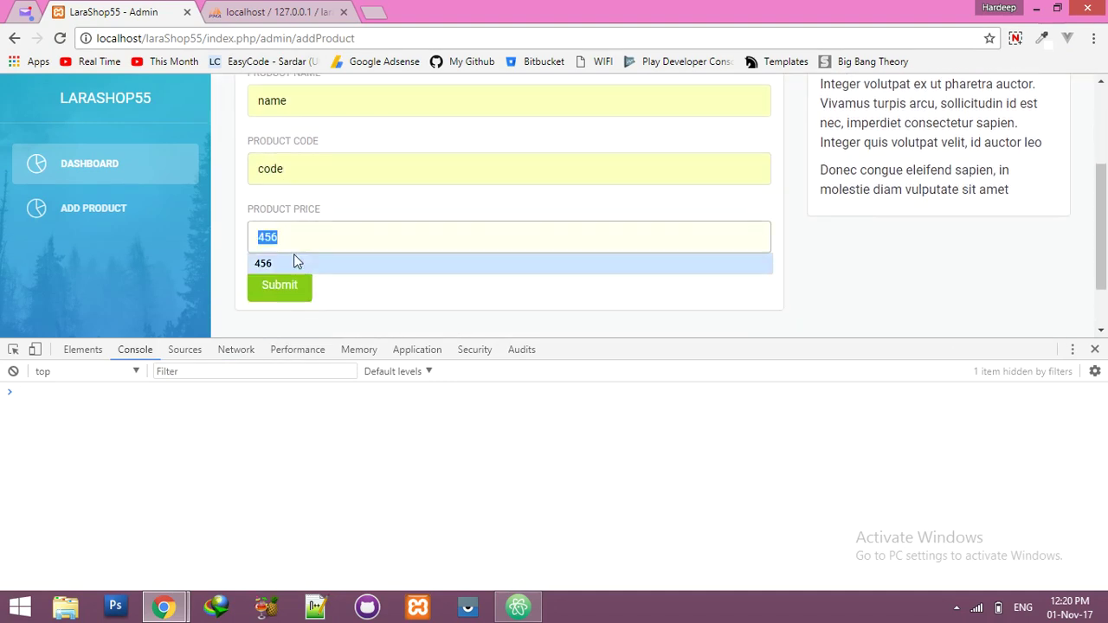
click(290, 16)
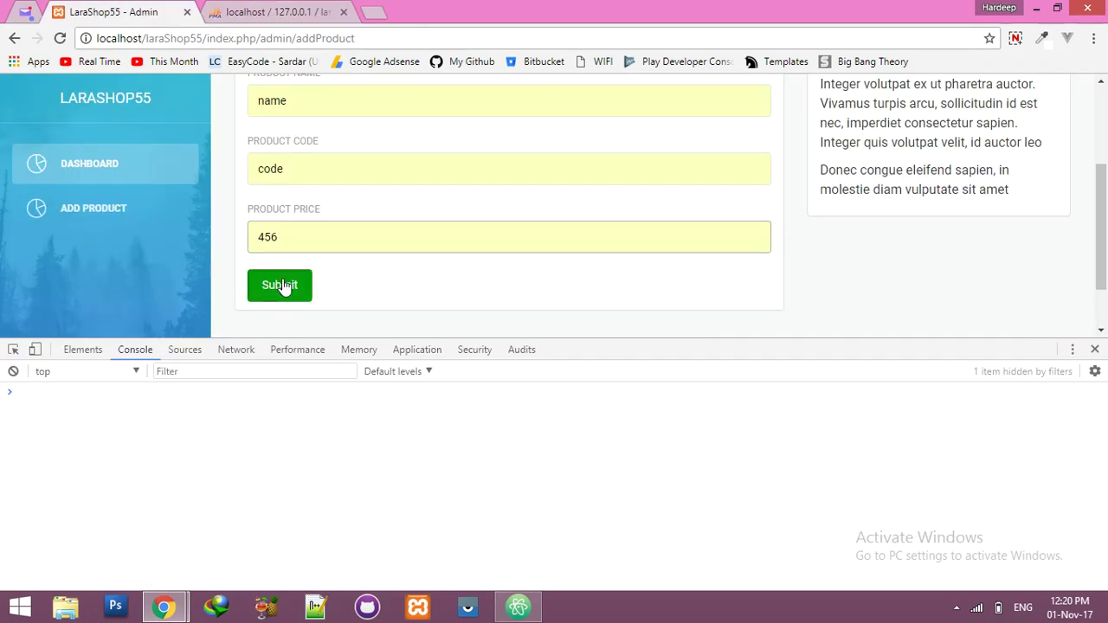
click(279, 285)
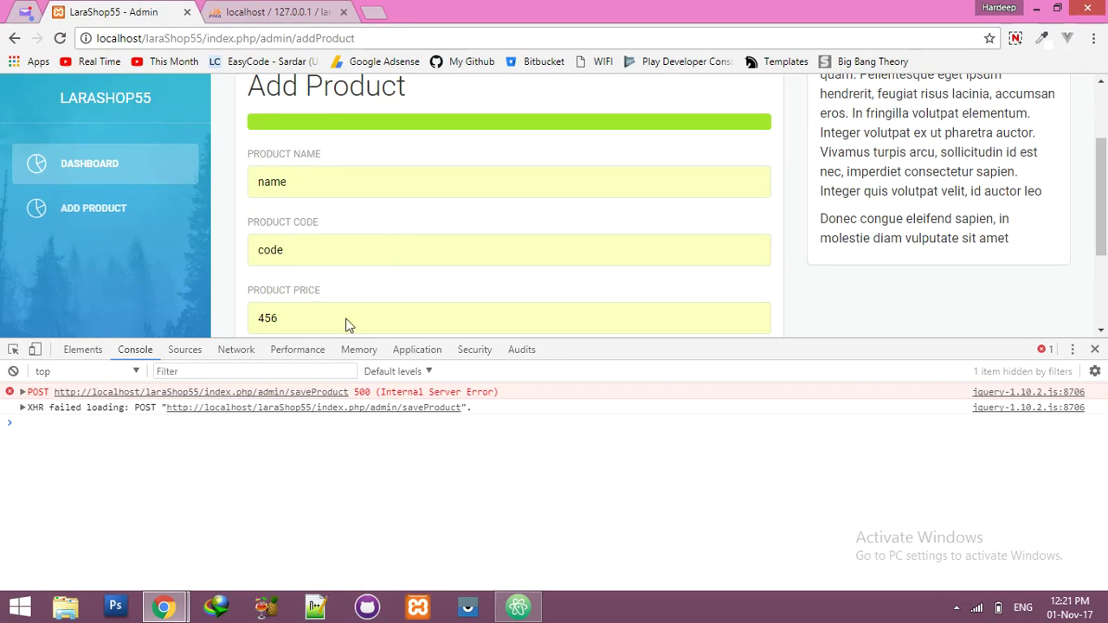
Step: Read the saveProduct response: undefined constant add_product at AdminController line 32
click(236, 349)
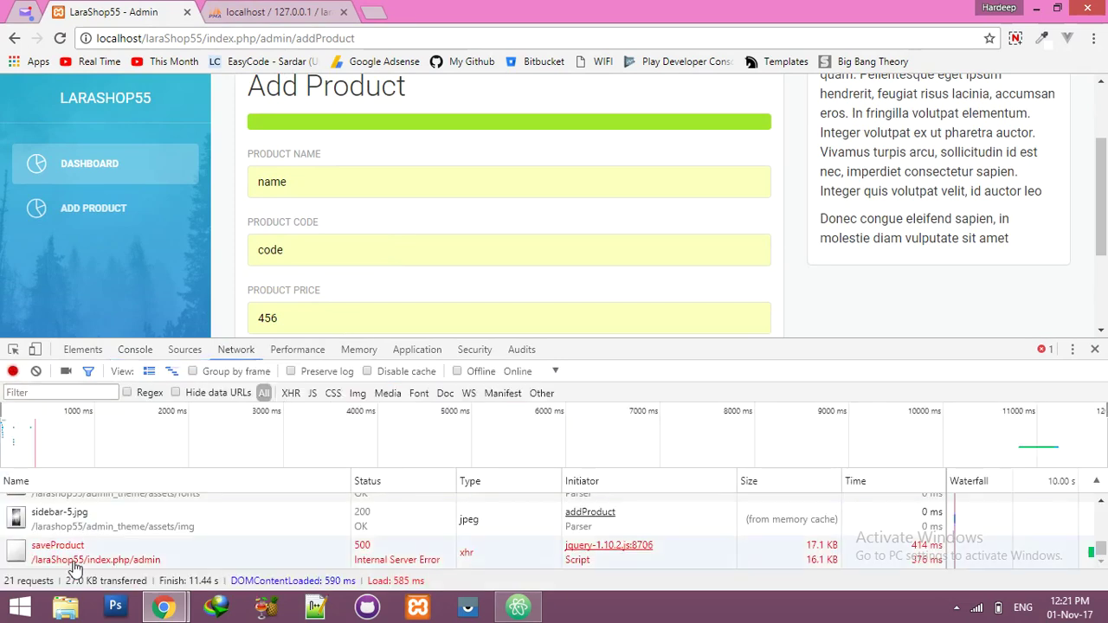
click(57, 545)
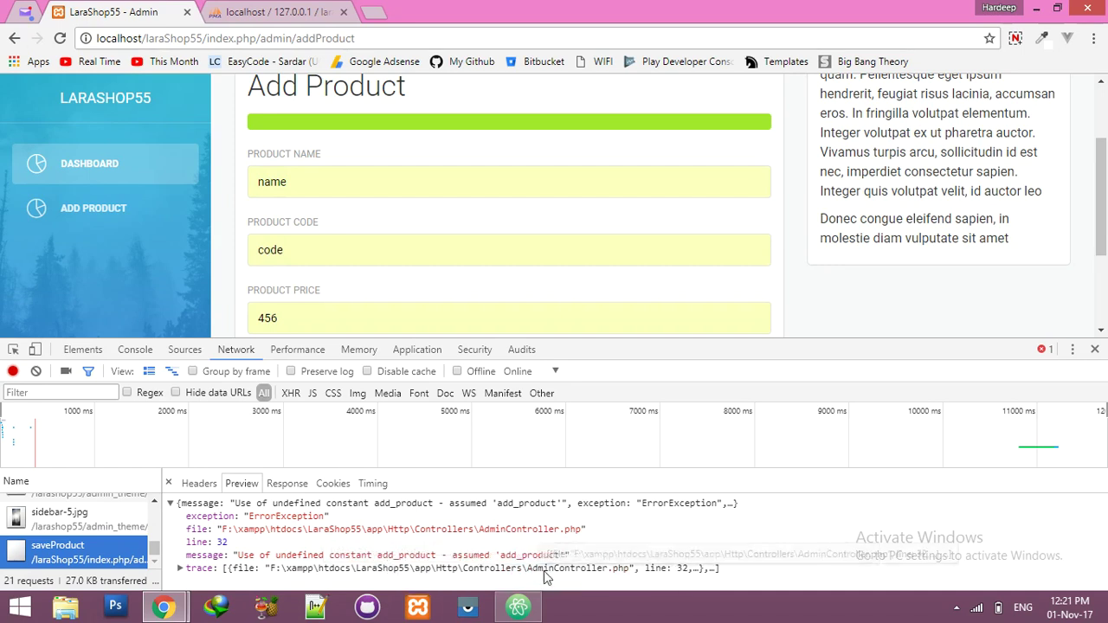
click(518, 607)
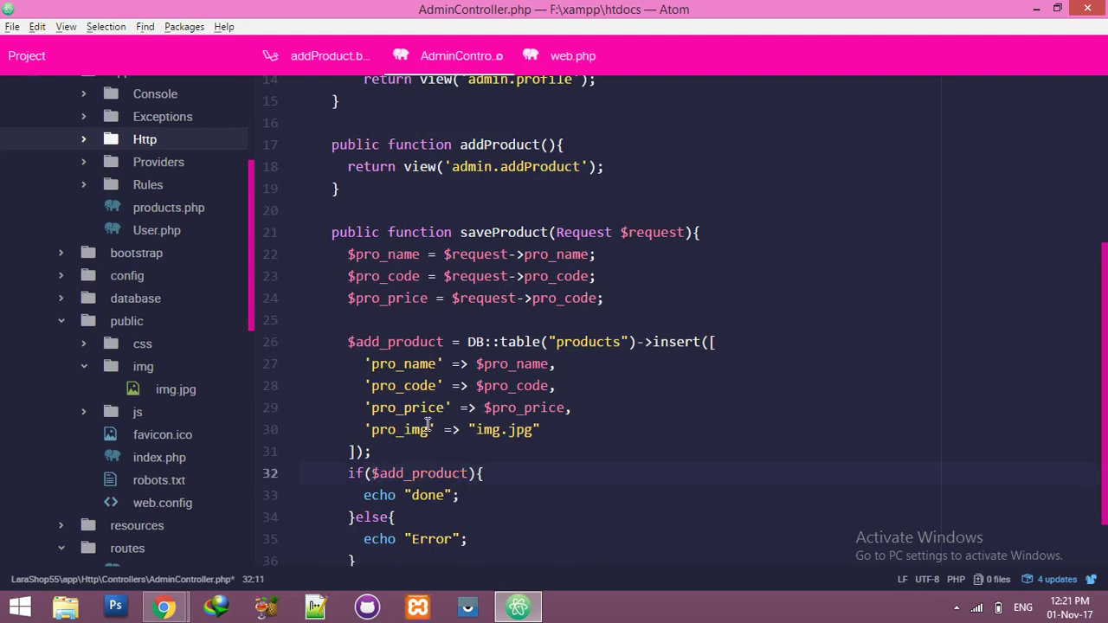
click(164, 607)
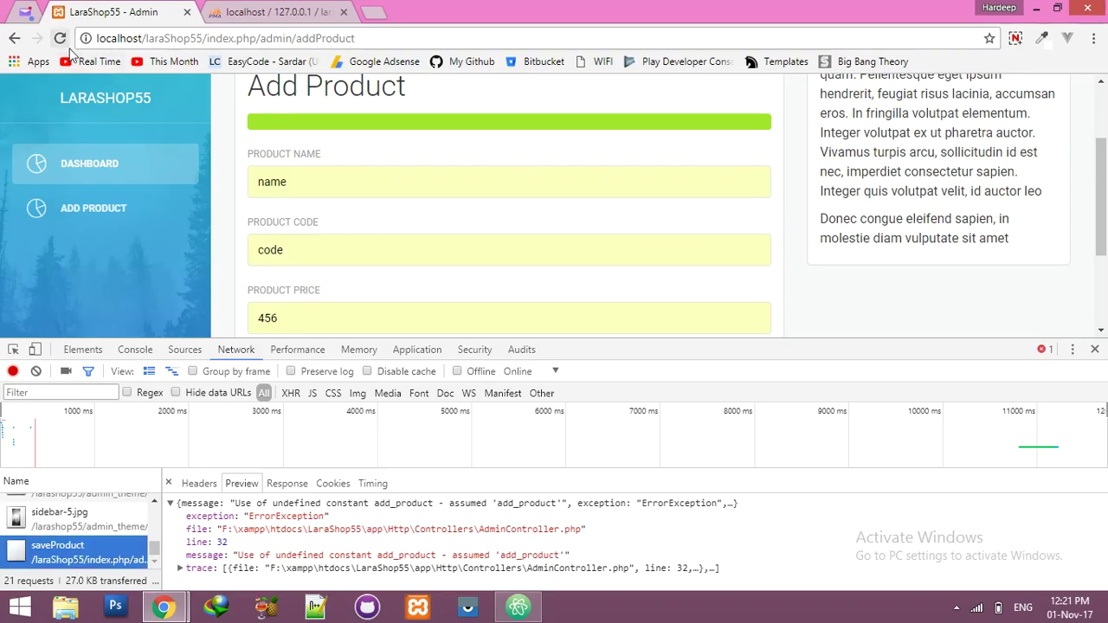
Step: Reload the Add Product page and refill name, code and 456
click(89, 39)
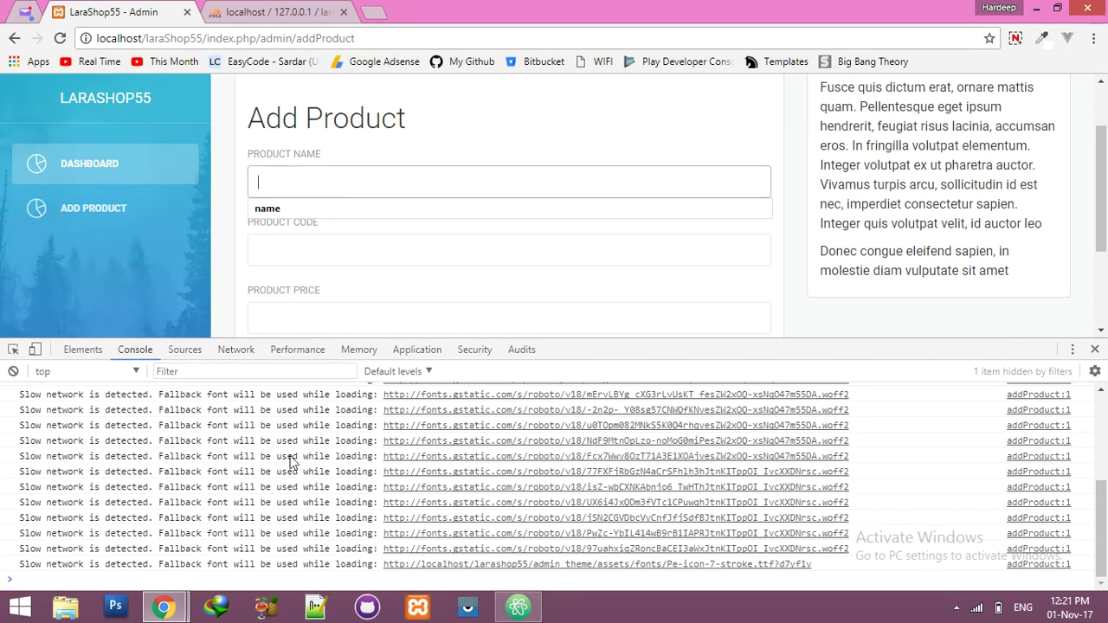
click(13, 371)
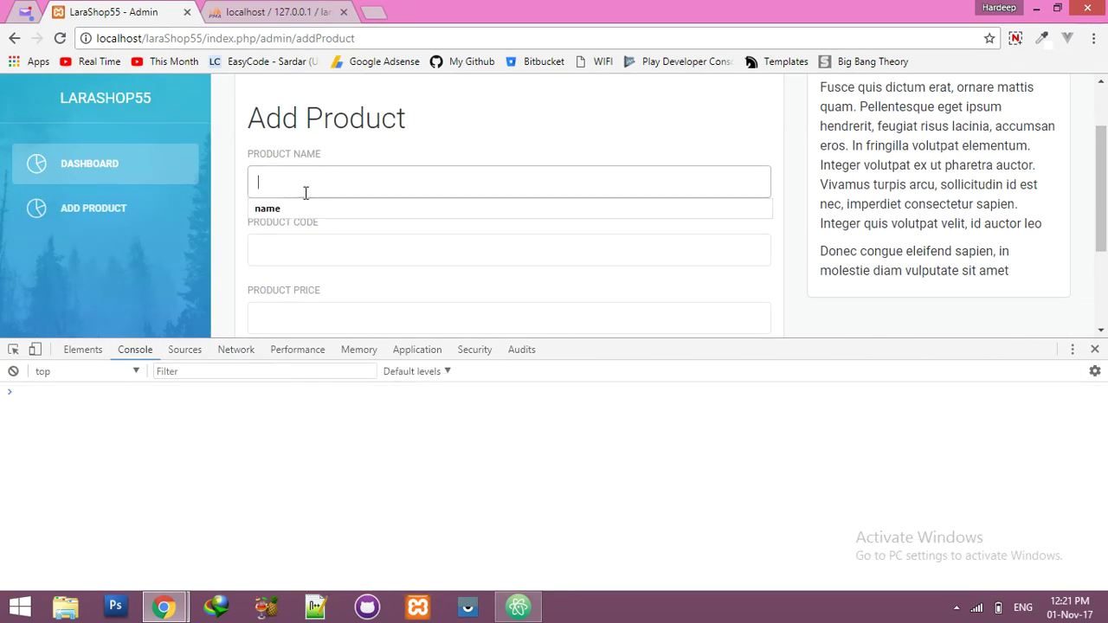
text(code)
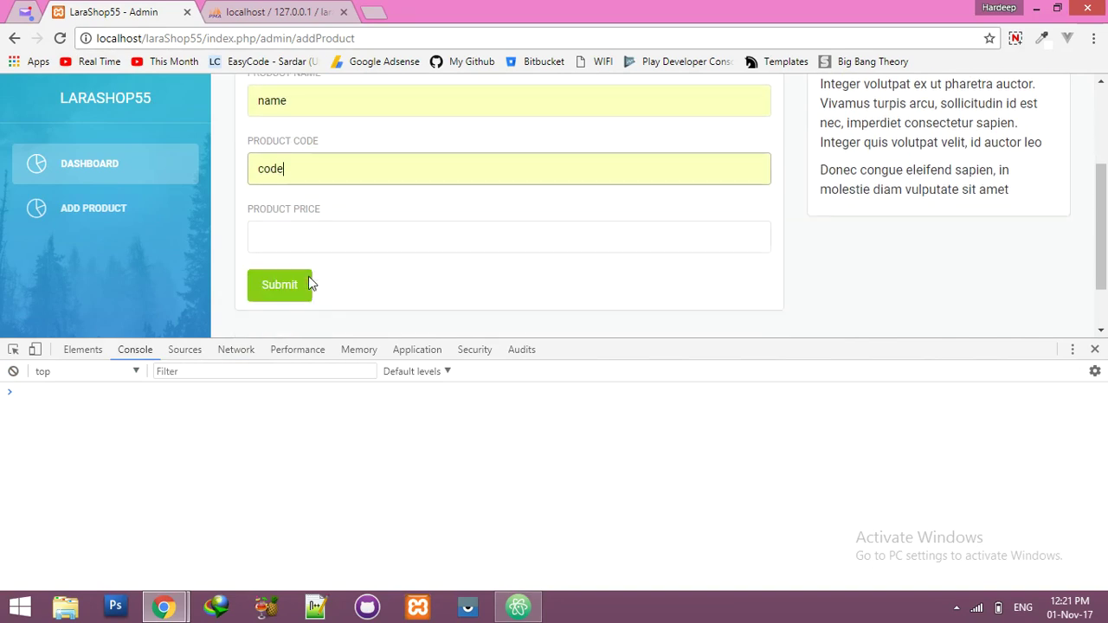
text(456)
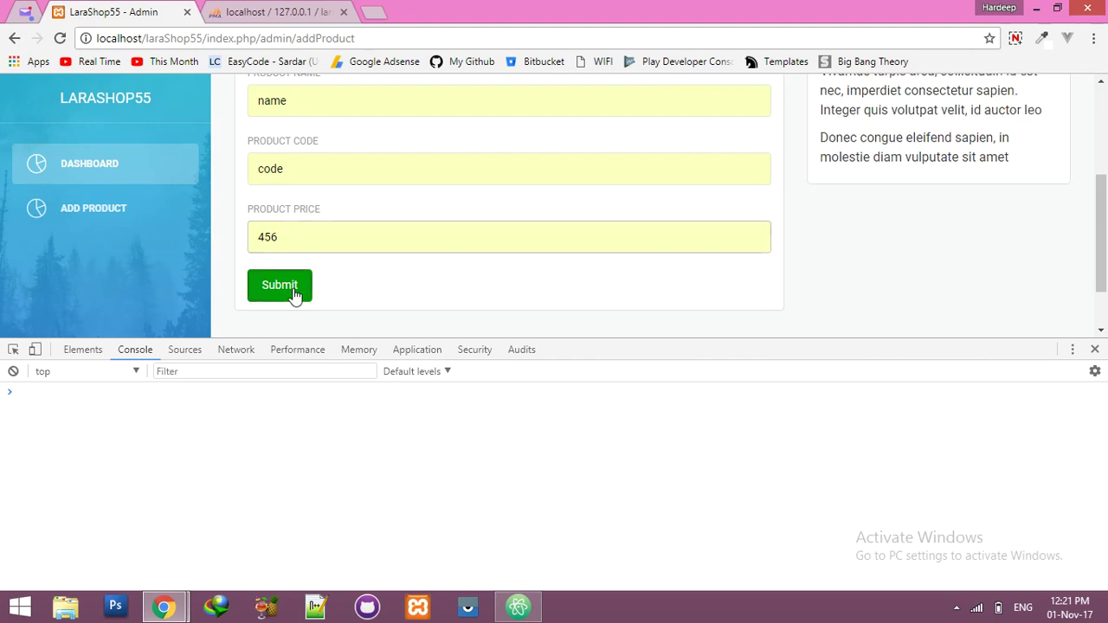
Step: Submit the product and browse the products table showing three rows with NULL timestamps
click(279, 286)
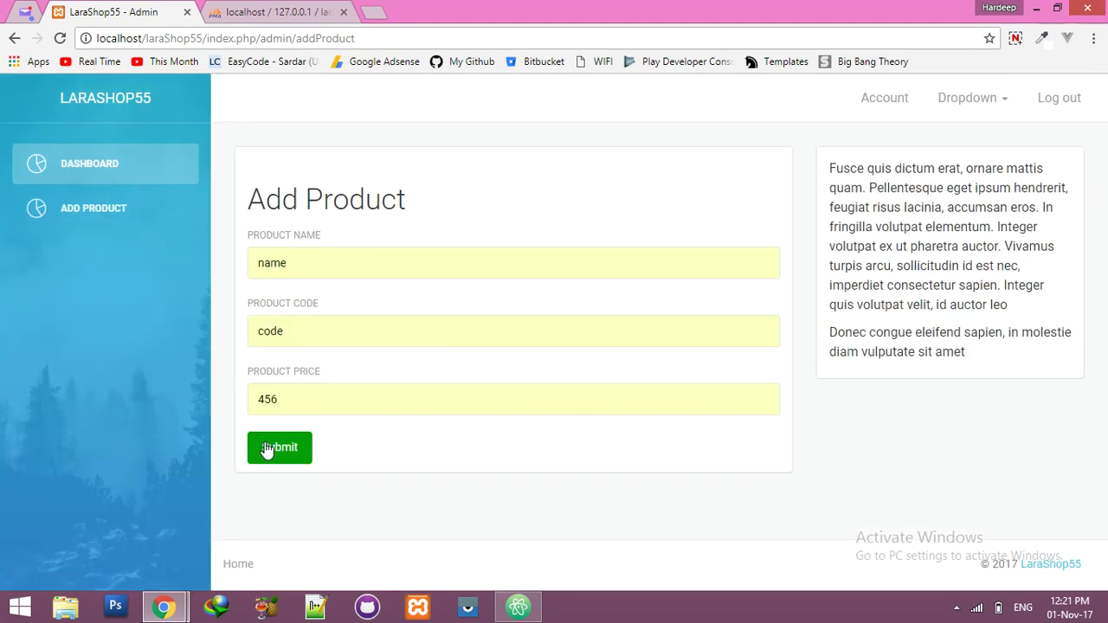
click(278, 448)
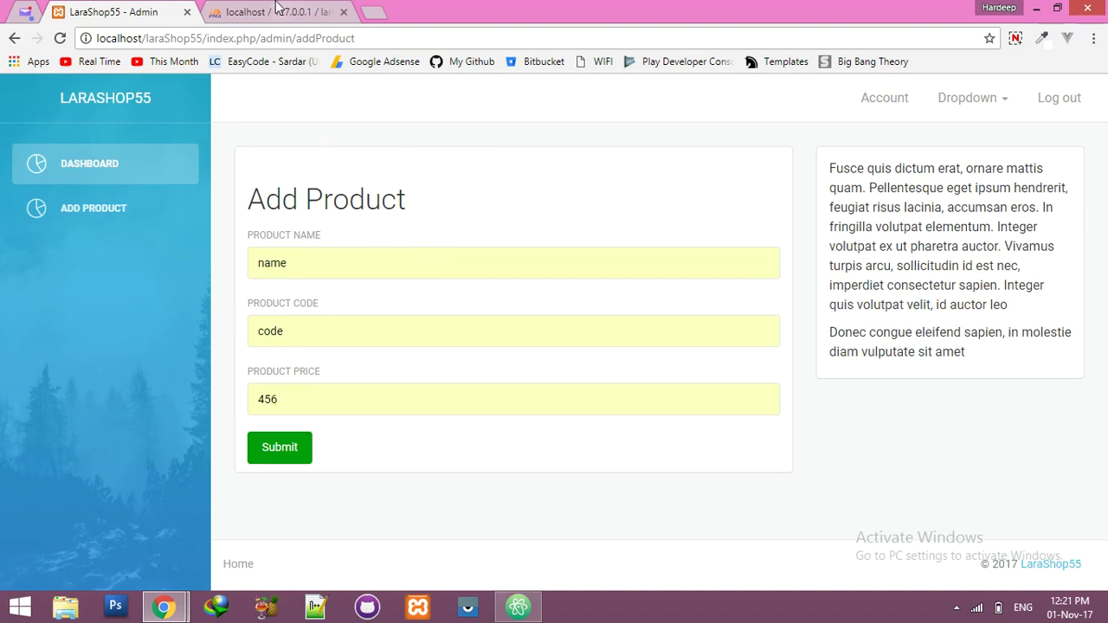
click(290, 12)
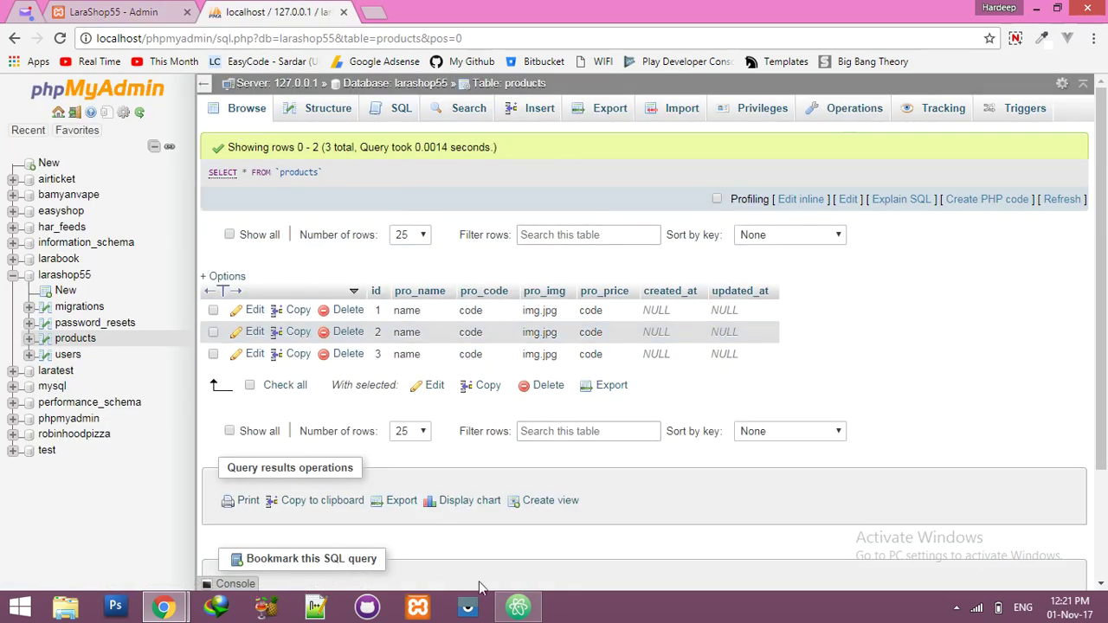
mouse_move(609, 329)
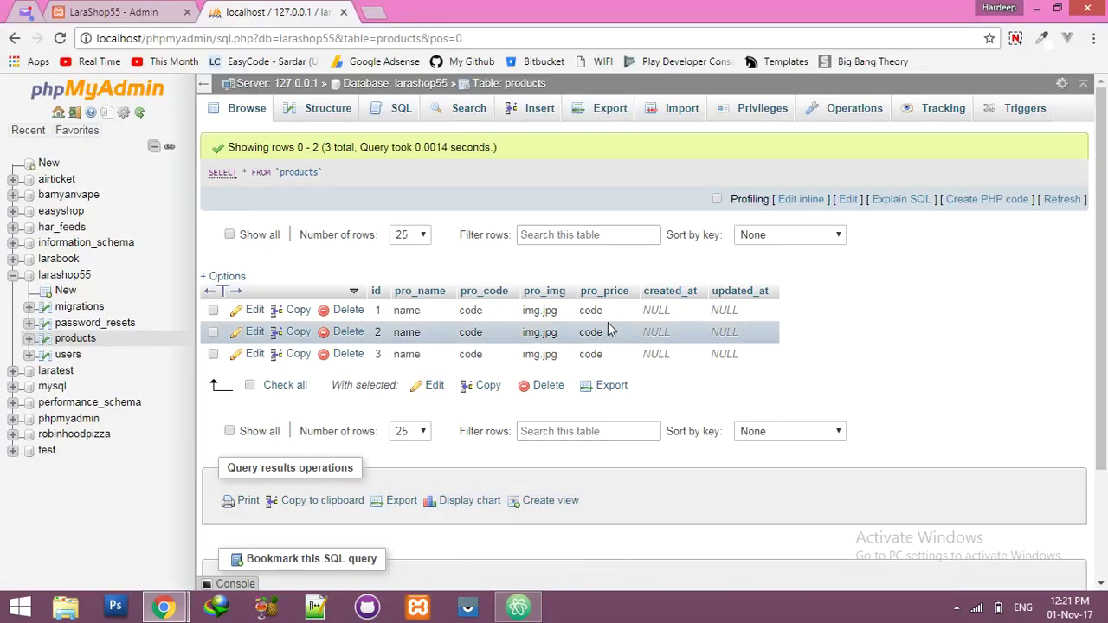
click(517, 606)
text('created)
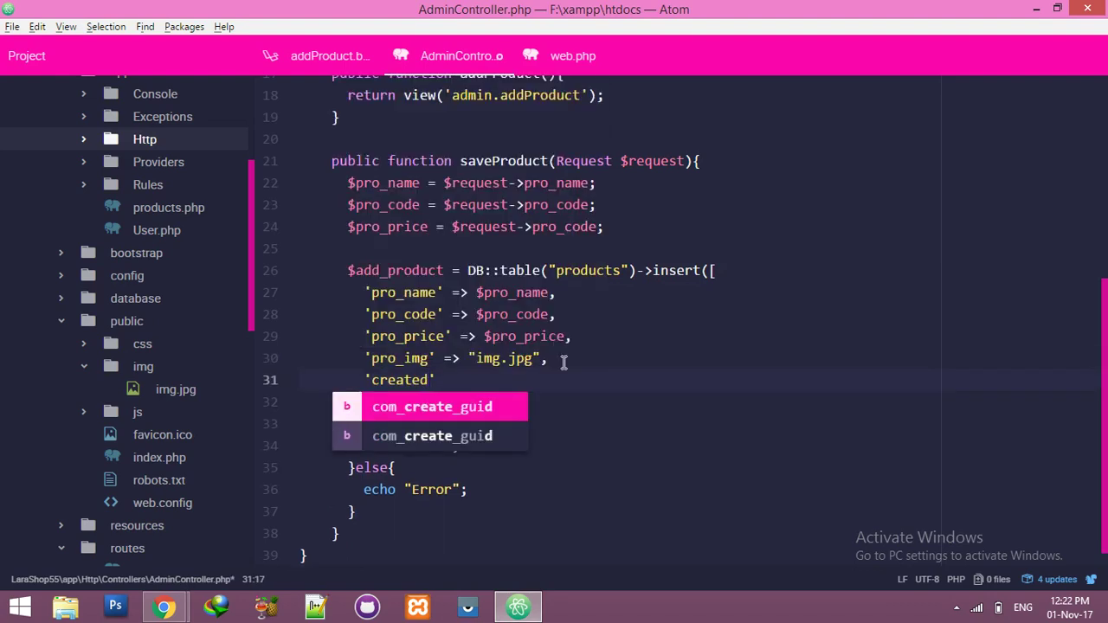
Step: Set 'created_at' => \Carbon\Carbon::now()->toDateTimeString() in the insert array
text(_at)
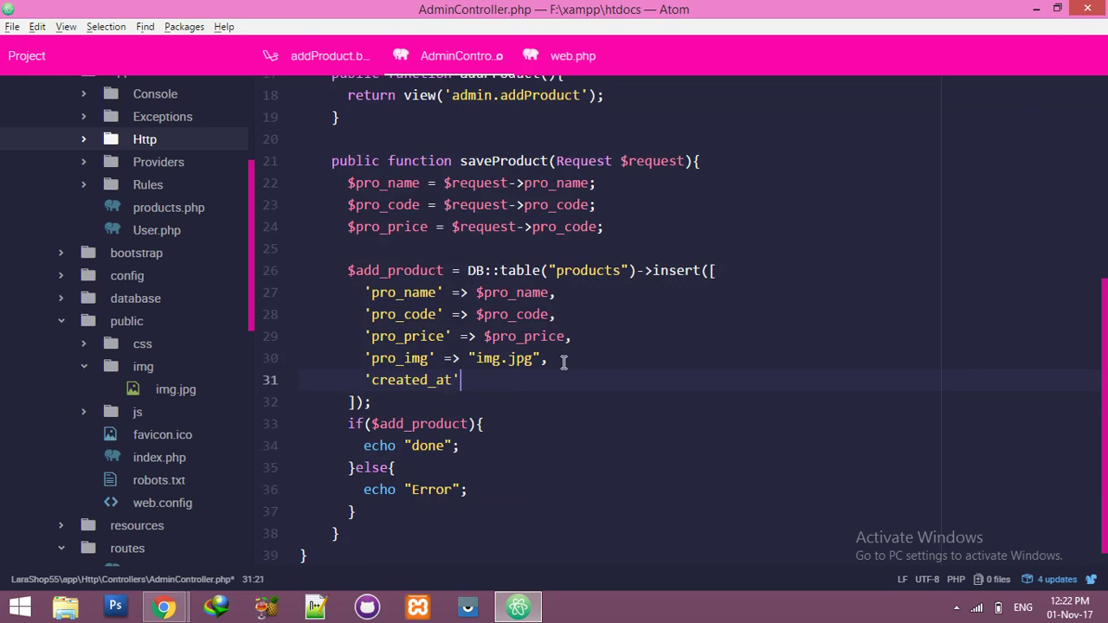
text(=>)
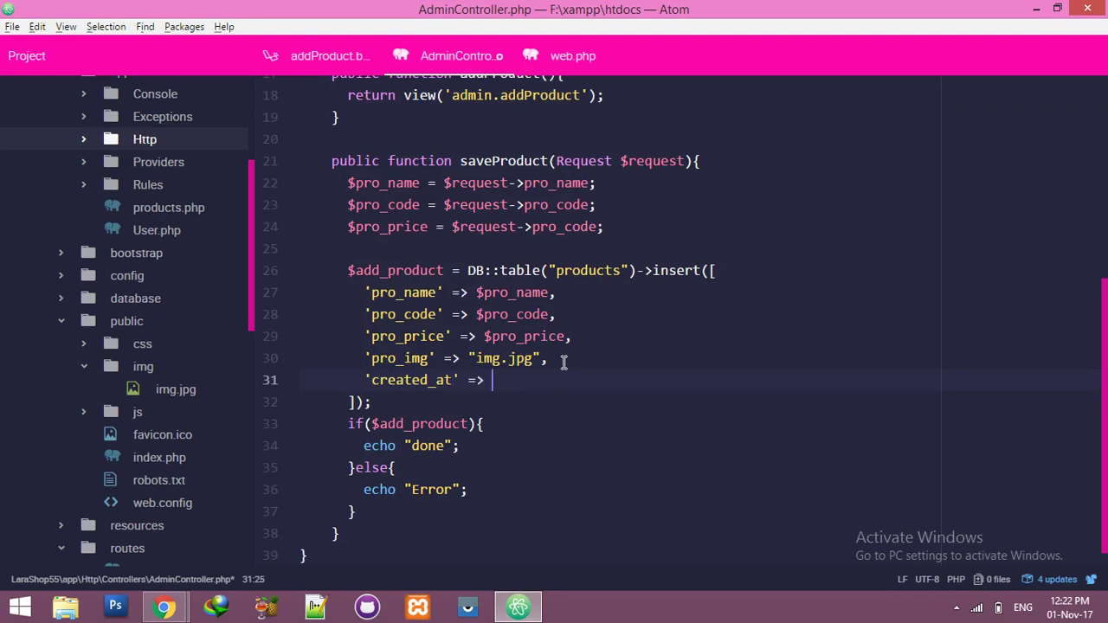
text(/)
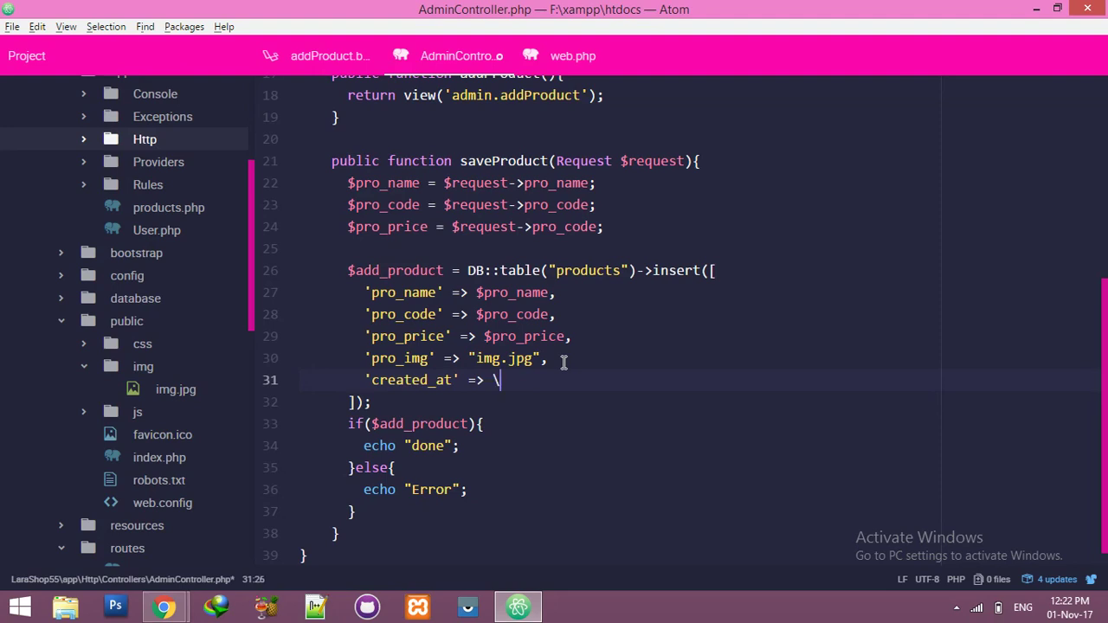
text(Carbon\)
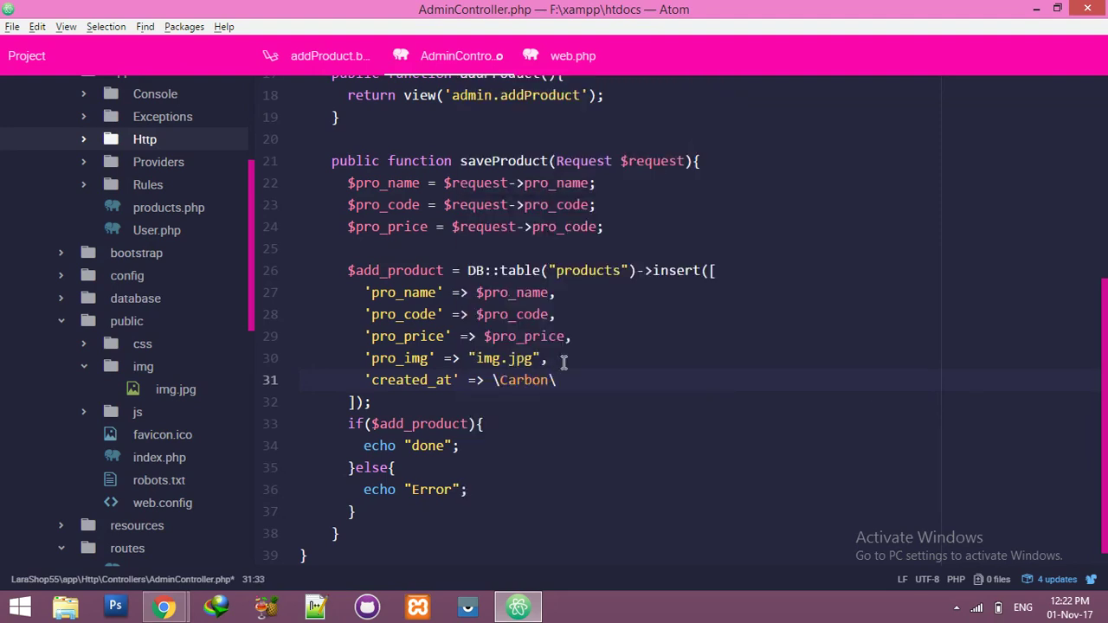
text(Carbon)
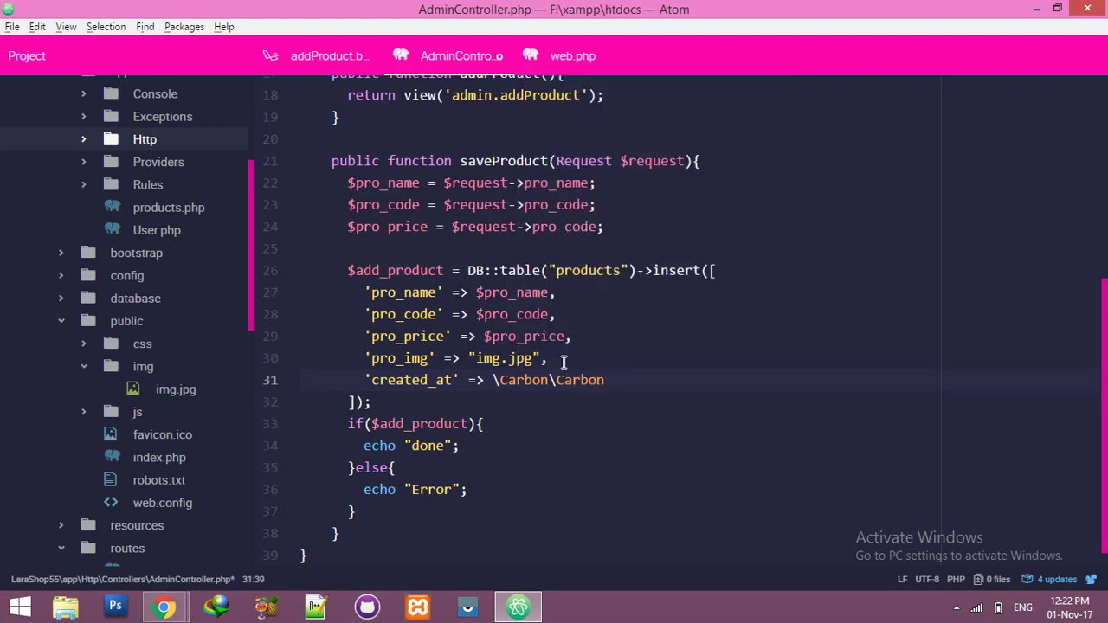
text(::no)
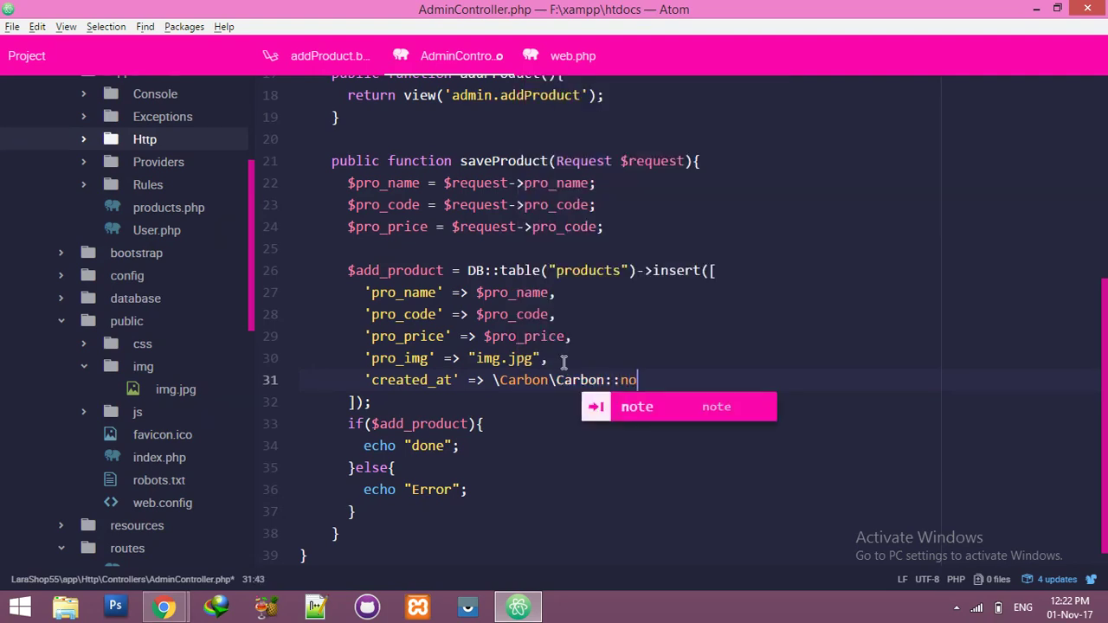
text(w()-)
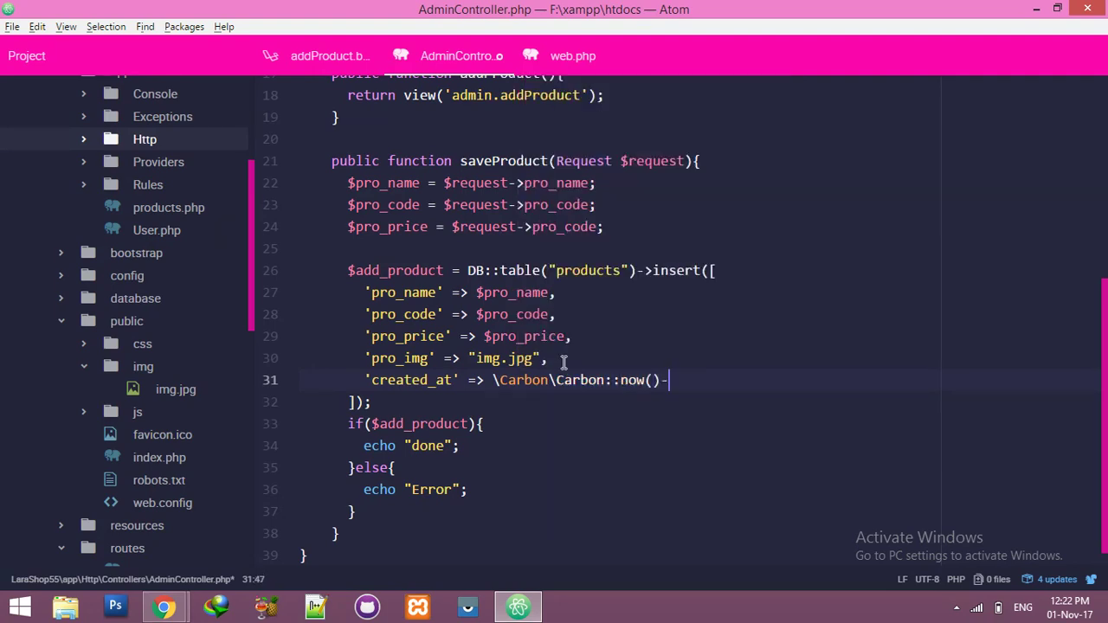
text(>)
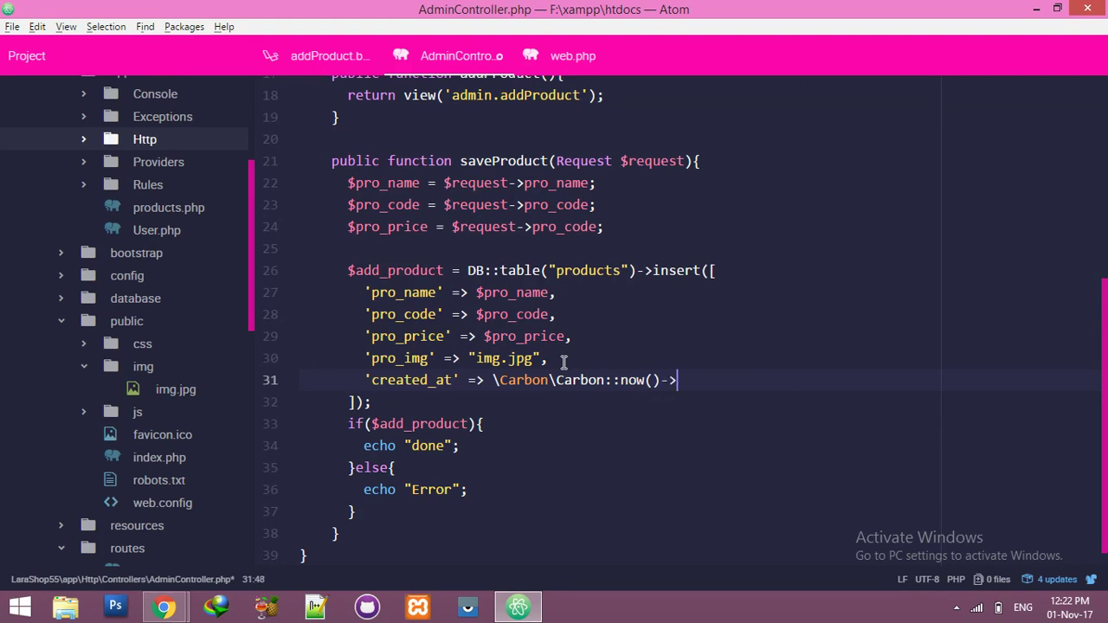
text(toD)
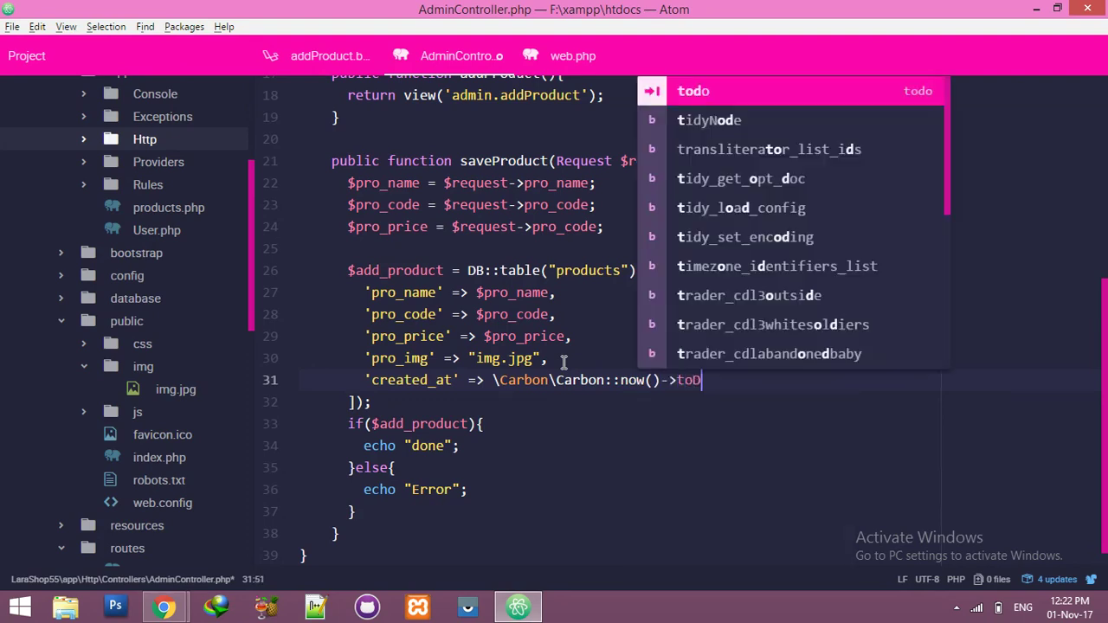
text(DateT)
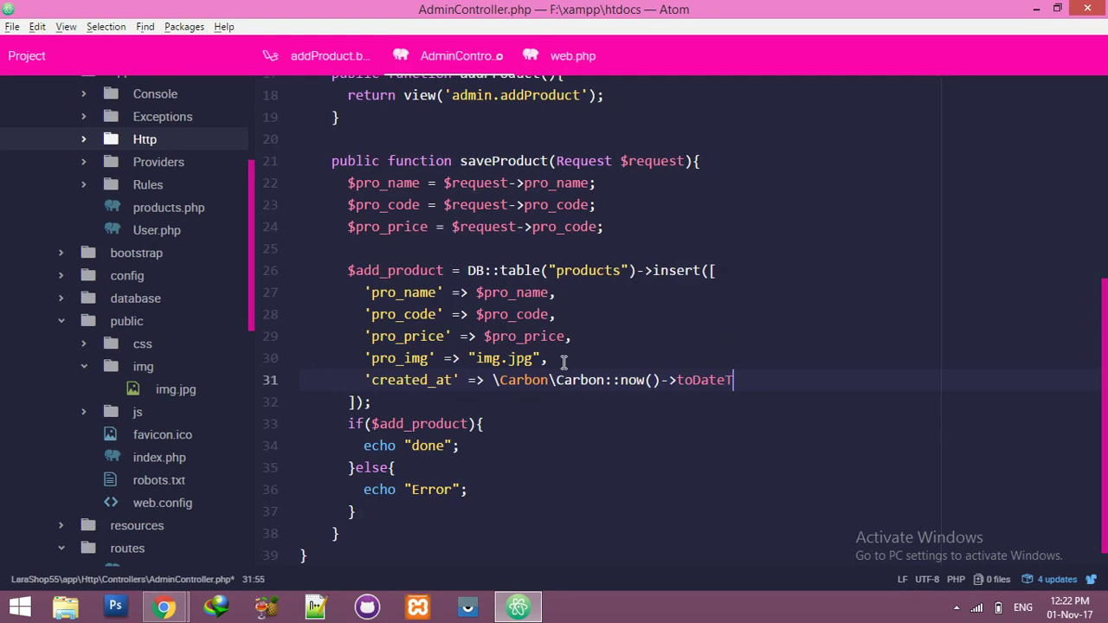
text(imeS)
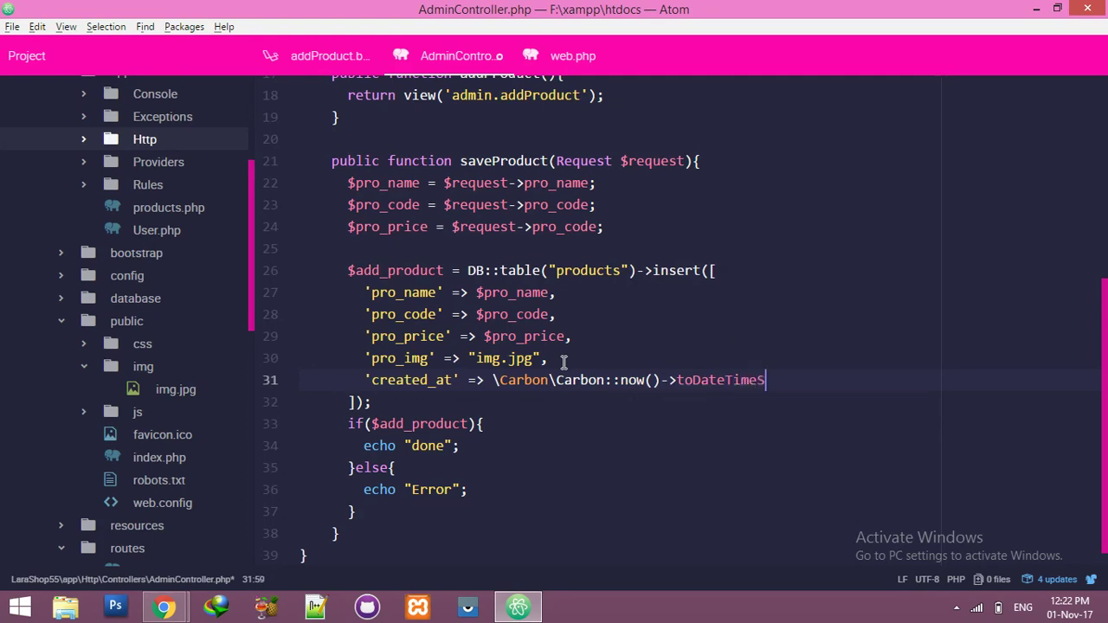
text(tring())
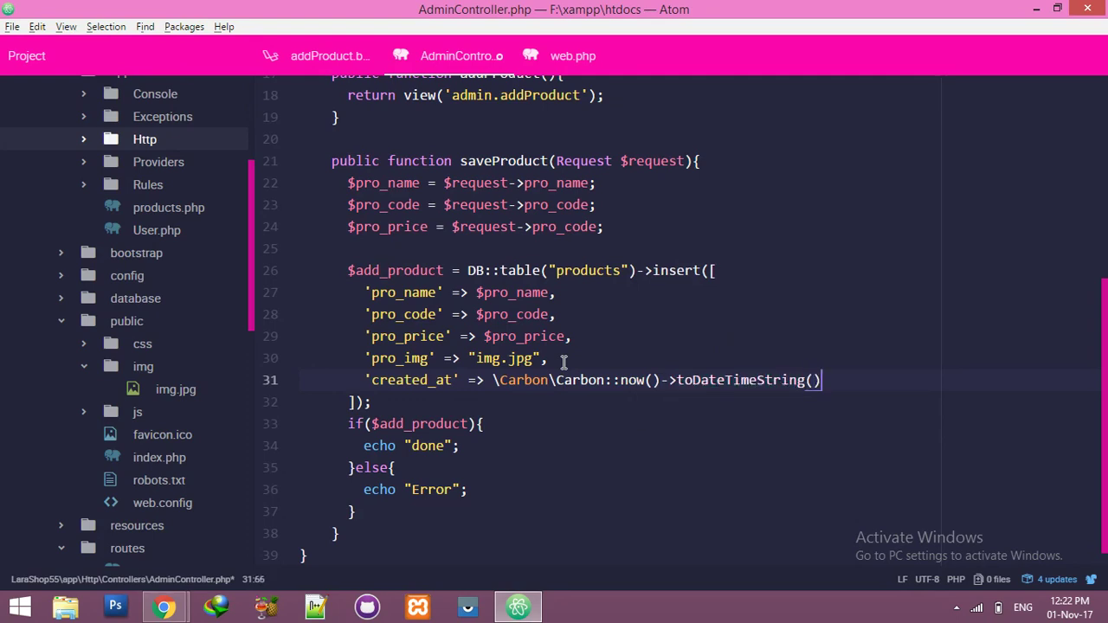
click(164, 607)
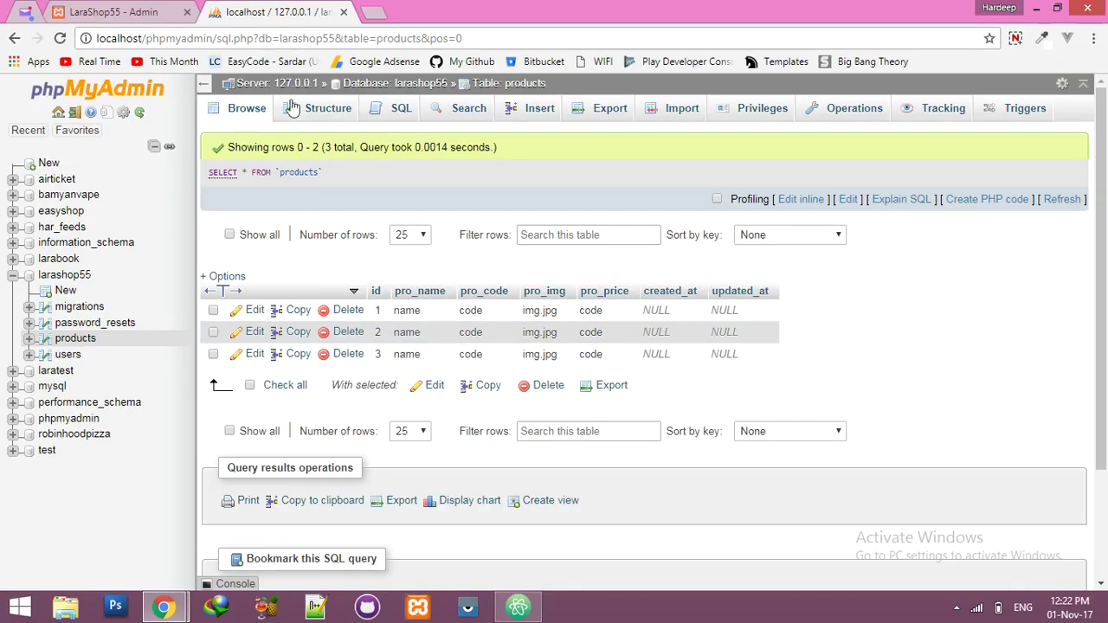
Step: Delete all three product rows in phpMyAdmin and reload the Add Product page
click(250, 385)
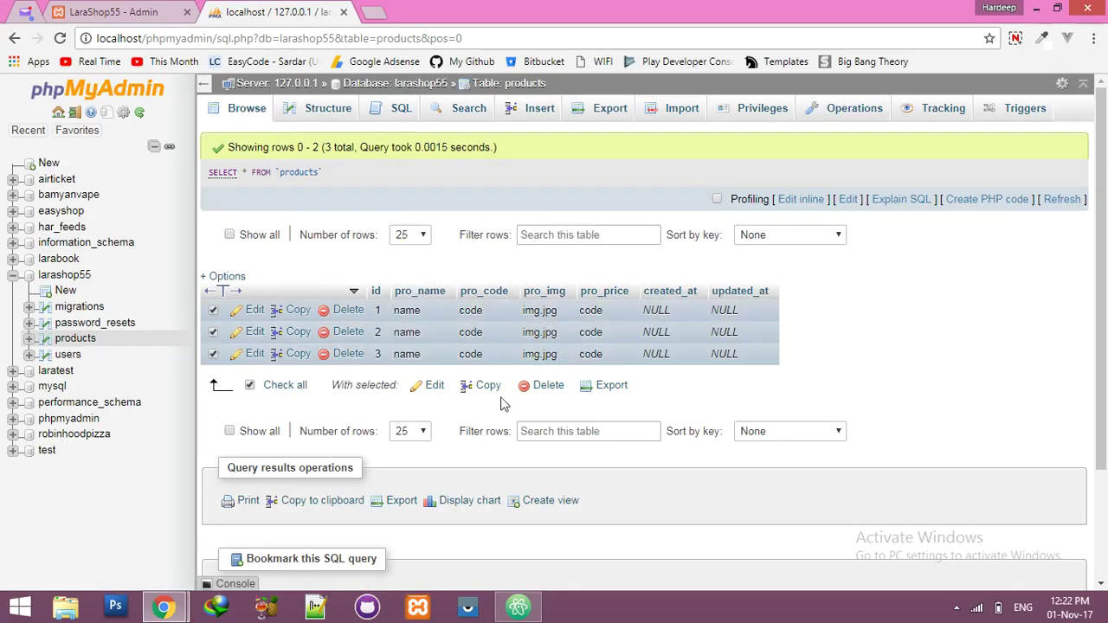
click(548, 385)
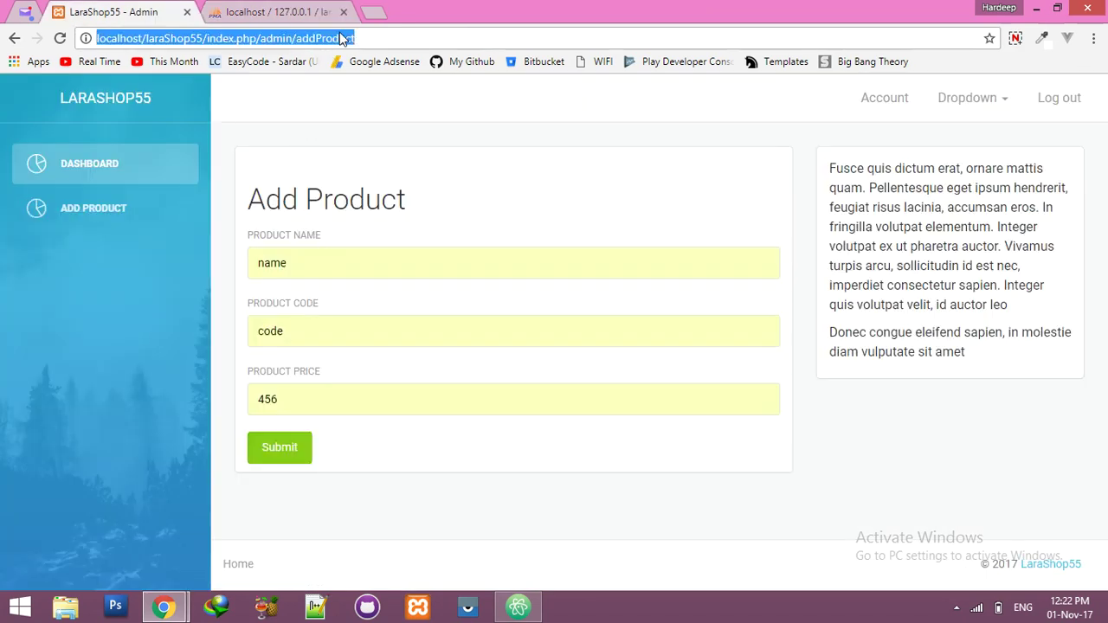
click(278, 447)
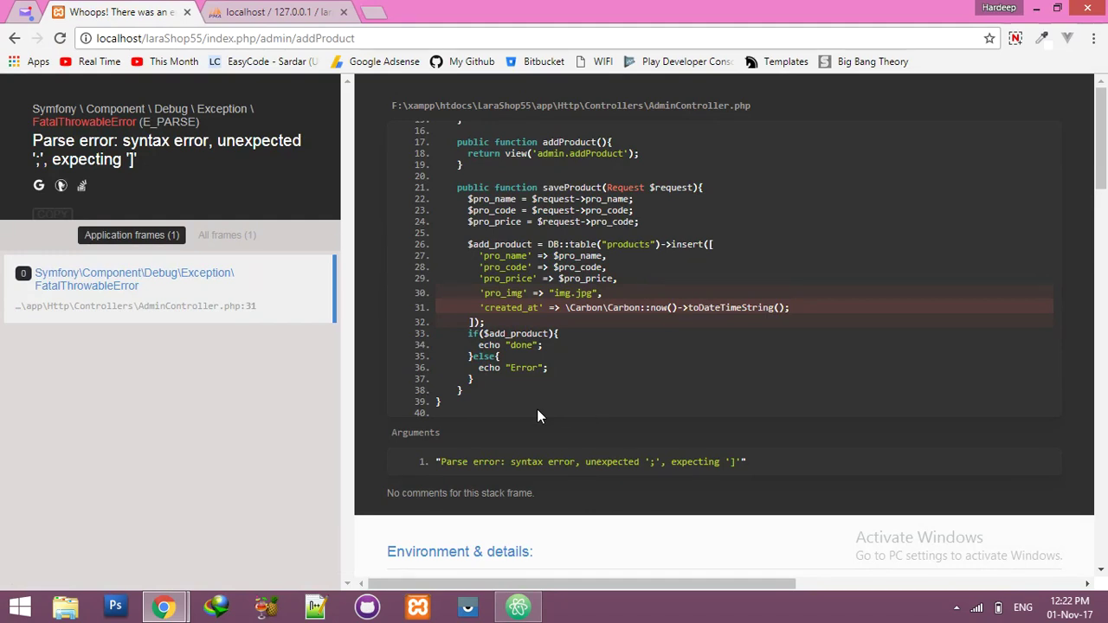
Step: Compare the Whoops parse error at AdminController line 31 against the code in the editor
click(517, 605)
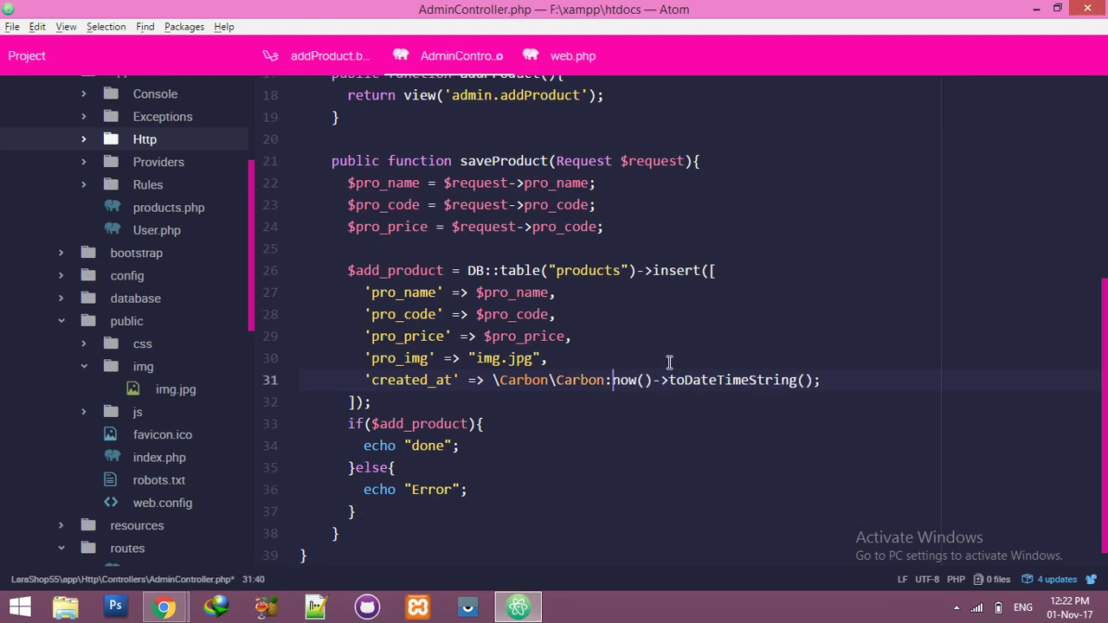
click(163, 606)
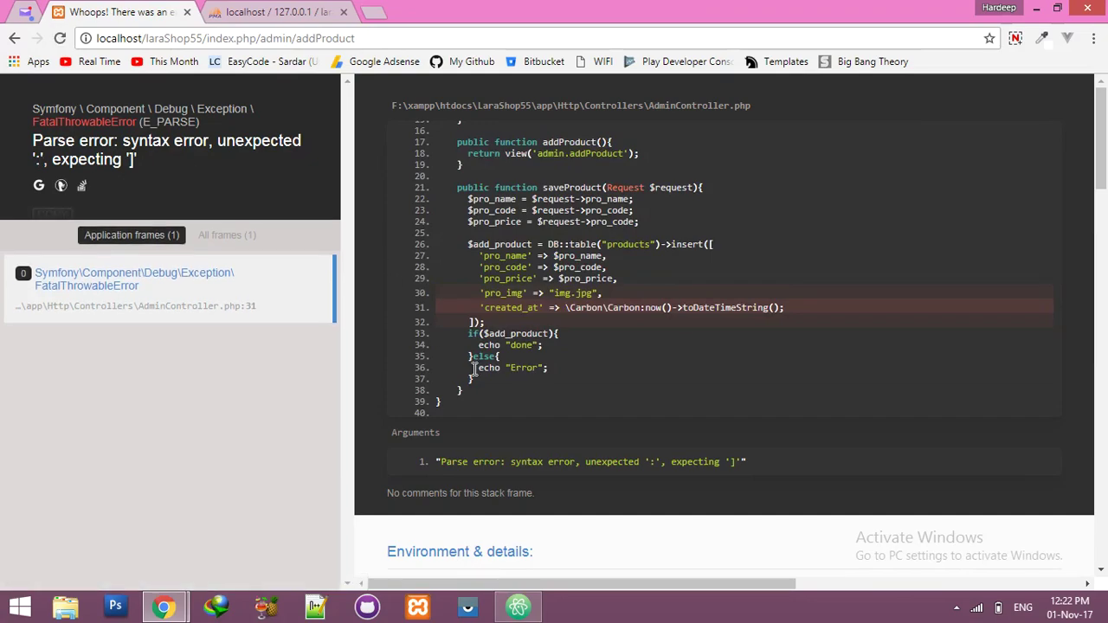
click(518, 606)
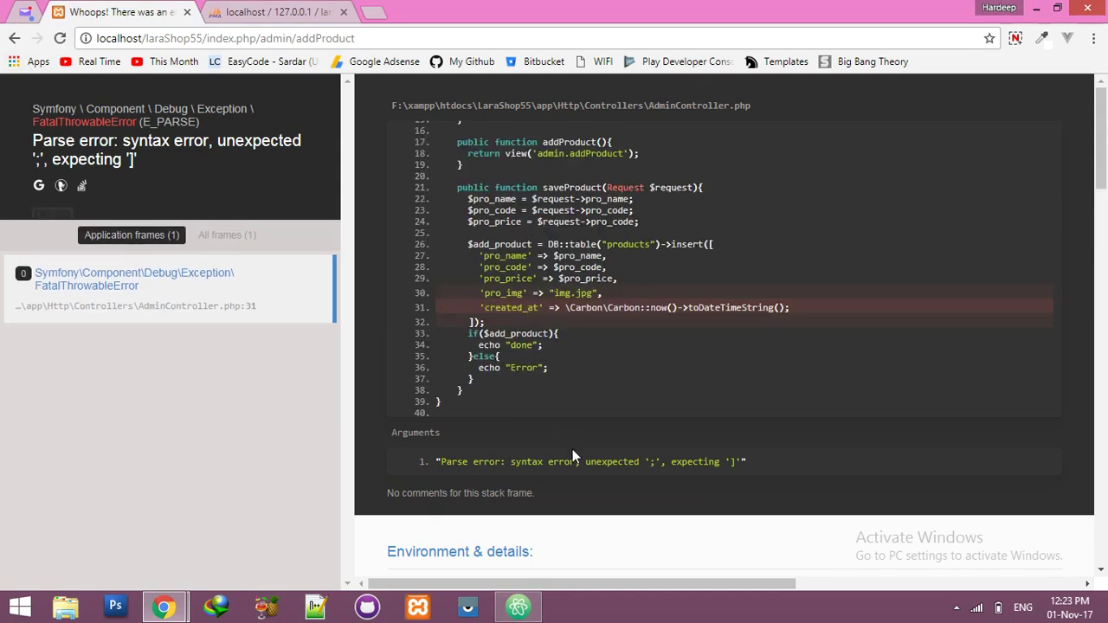
mouse_move(518, 604)
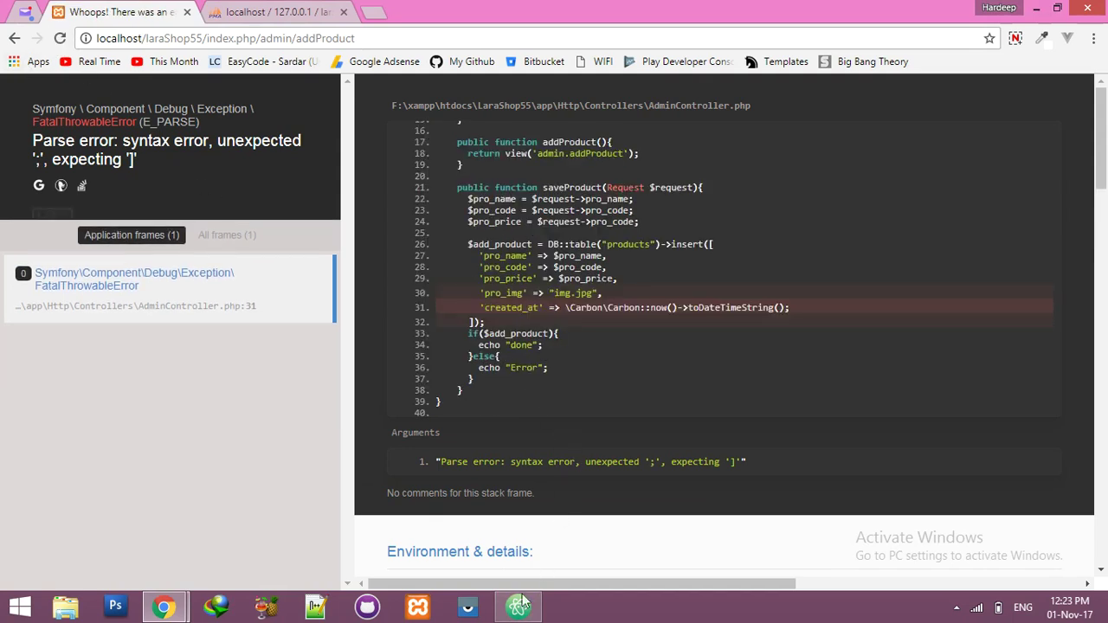
click(518, 605)
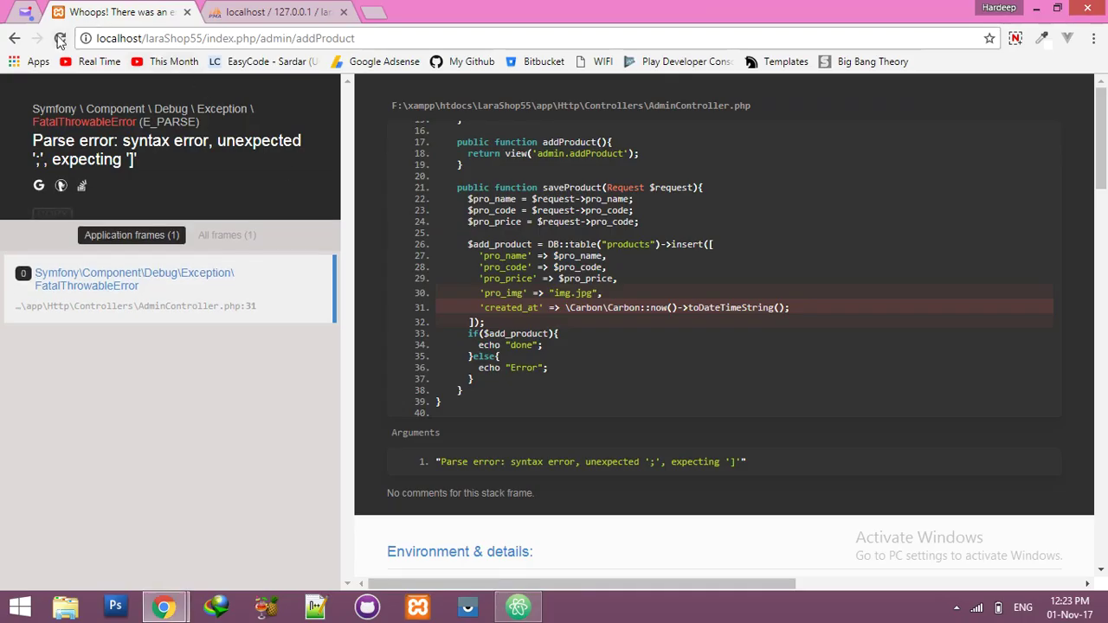
Step: Submit a test product with code 'code' and price 456 from the reloaded Add Product form
click(58, 41)
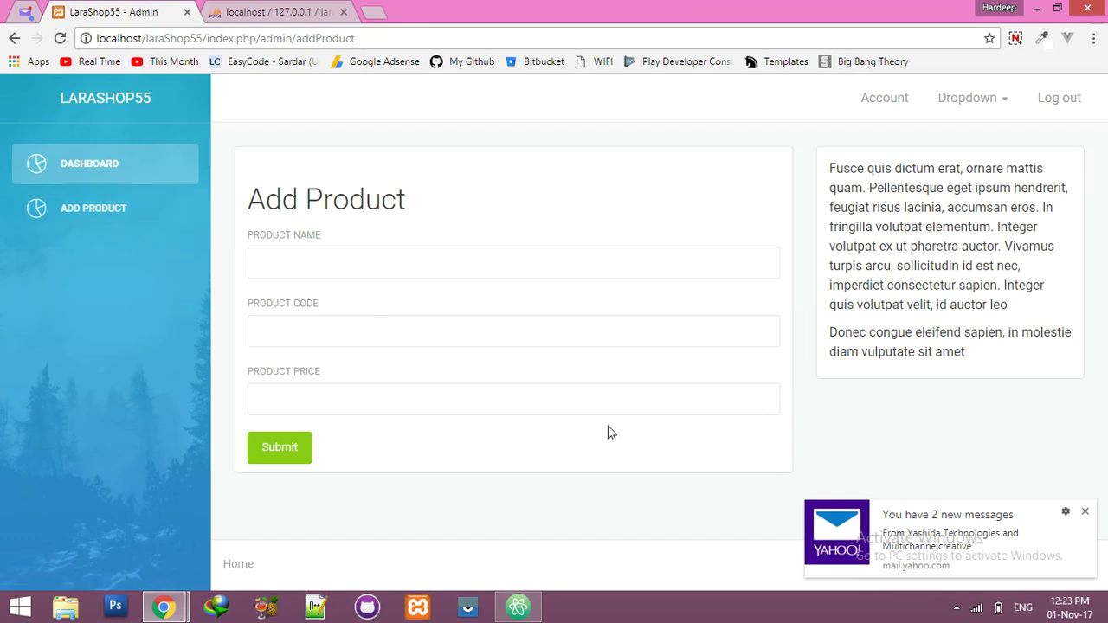
click(512, 263)
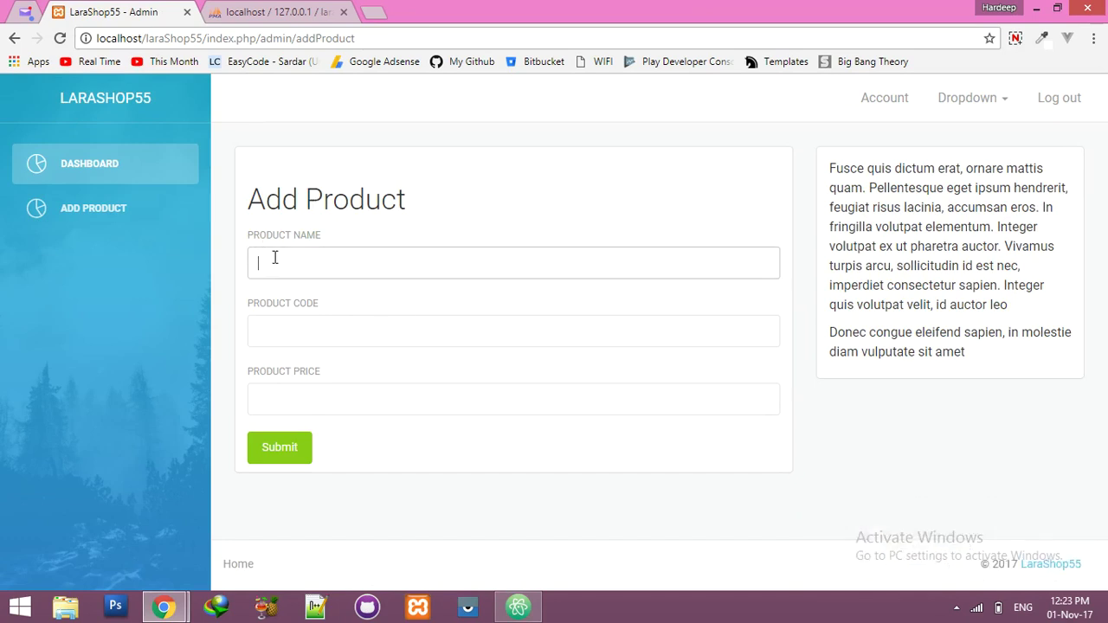
text(code)
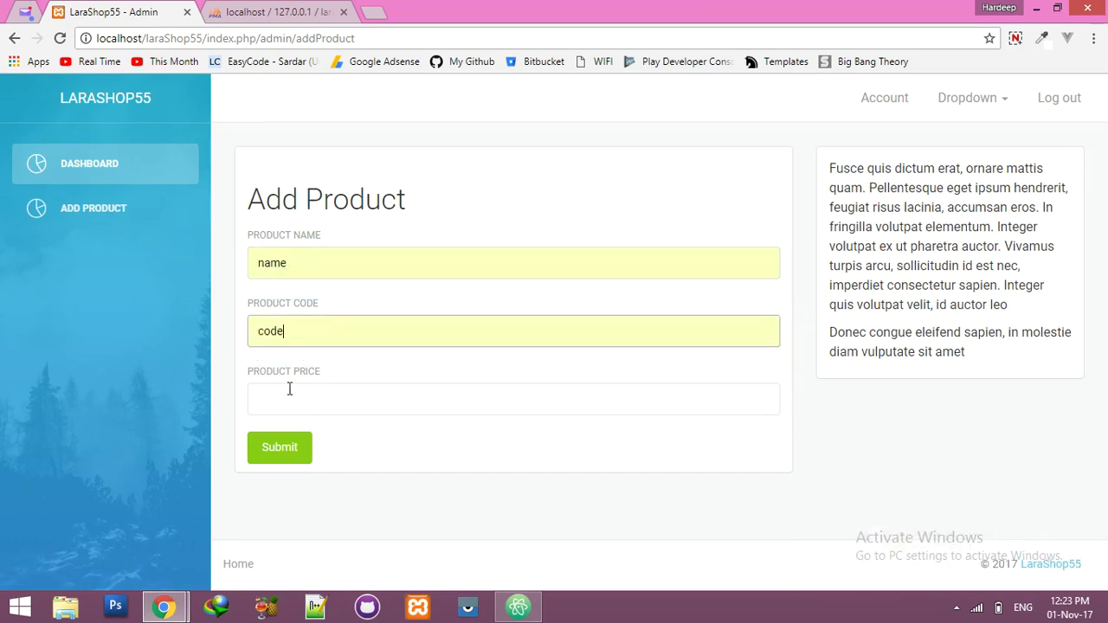
text(456)
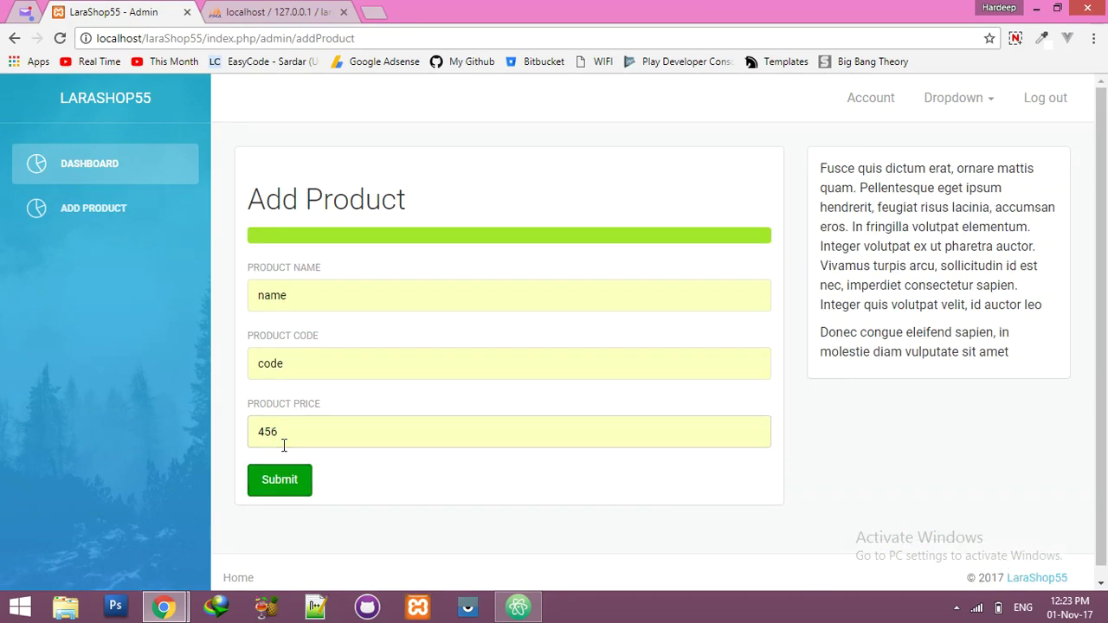
click(268, 12)
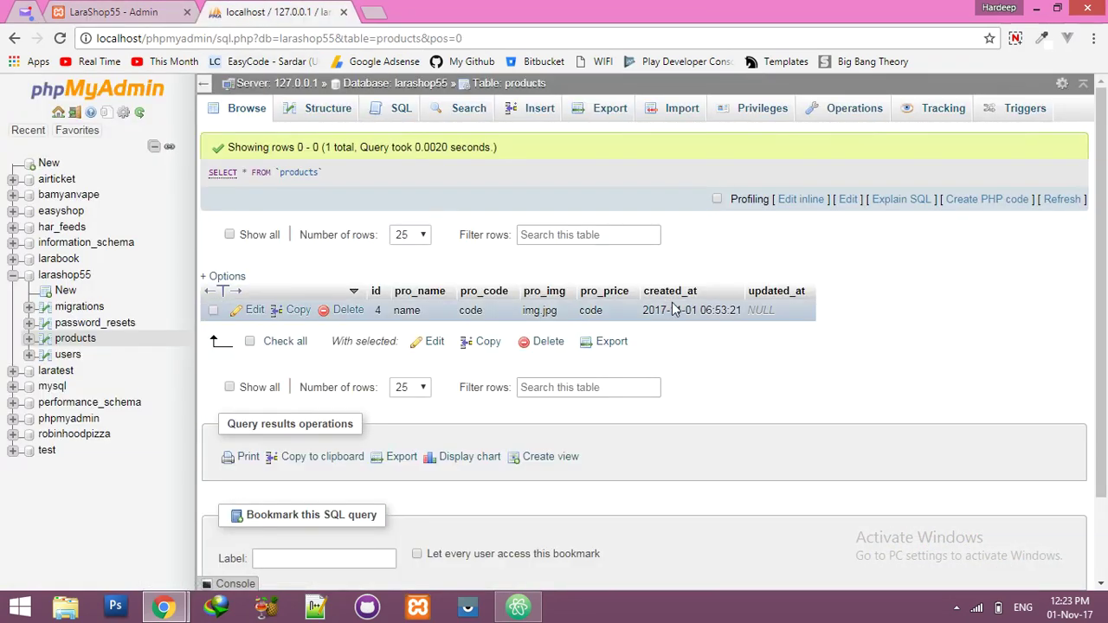
click(516, 606)
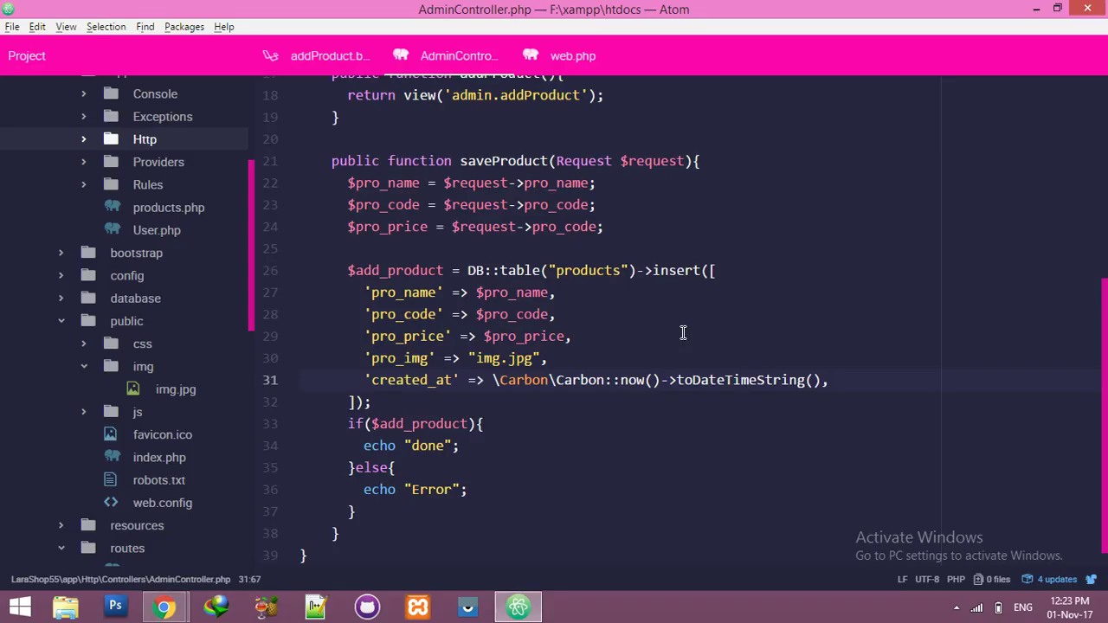
Step: Duplicate the created_at insert line as 'updated_at' with the same Carbon timestamp
click(377, 380)
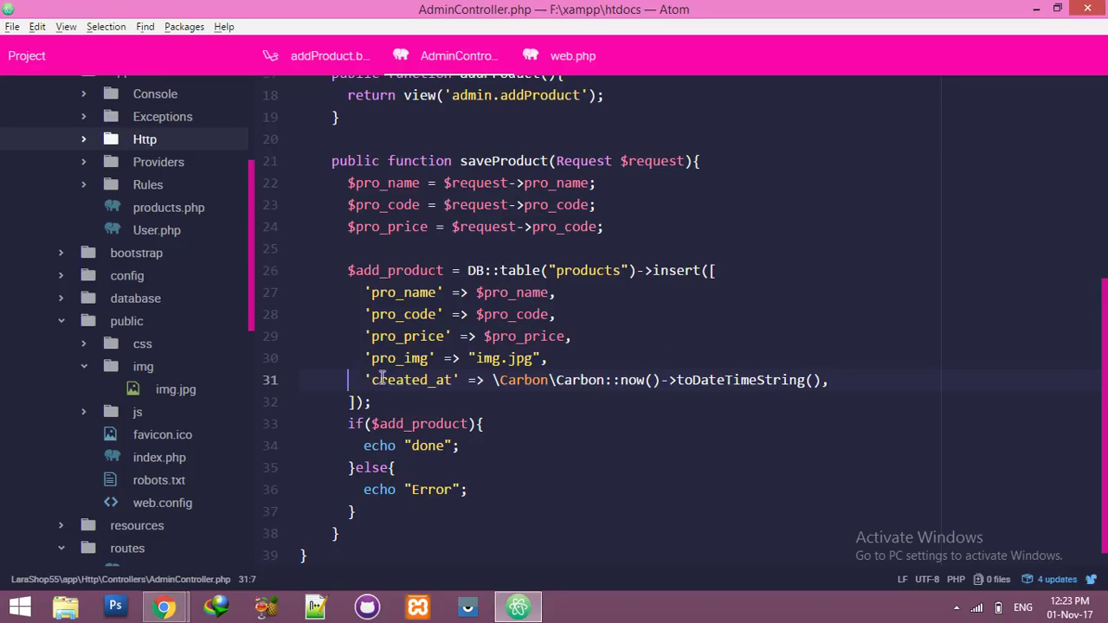
click(828, 381)
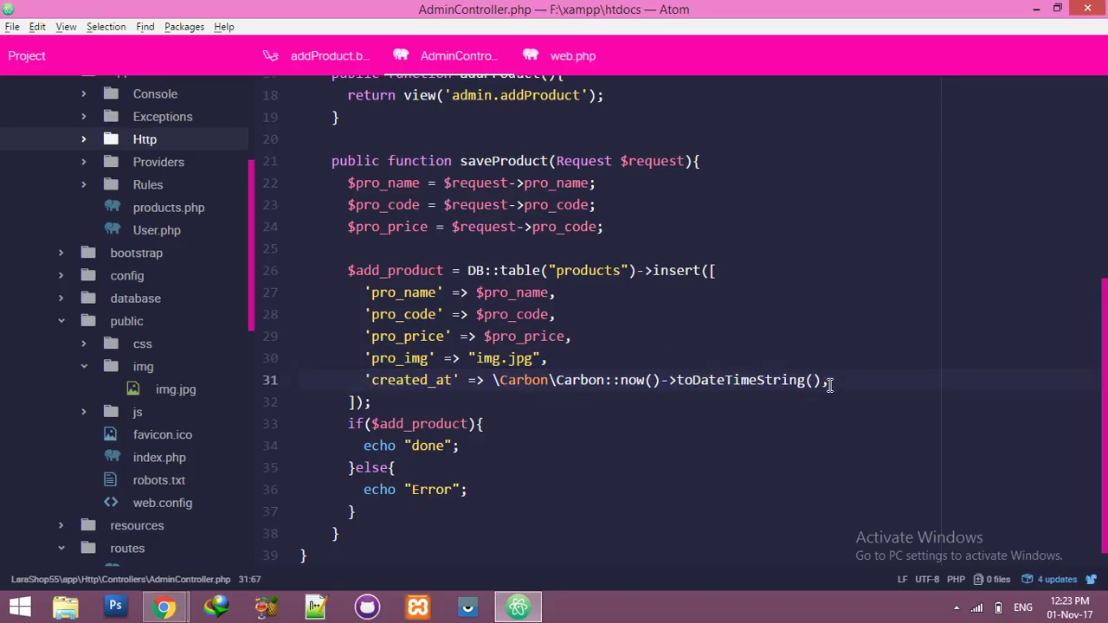
key(enter)
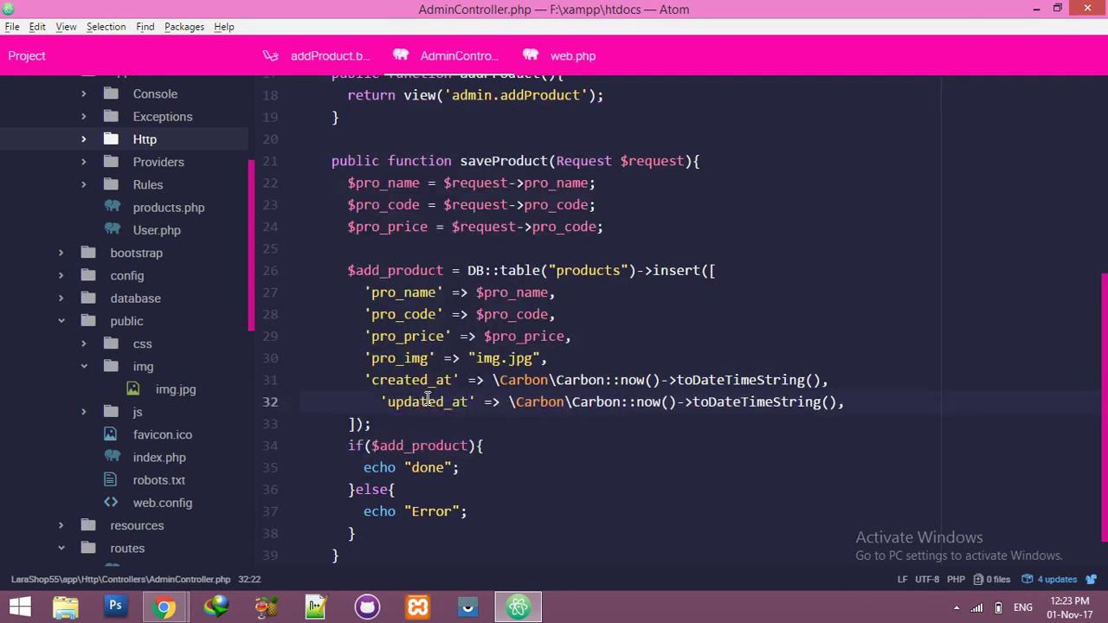
click(164, 605)
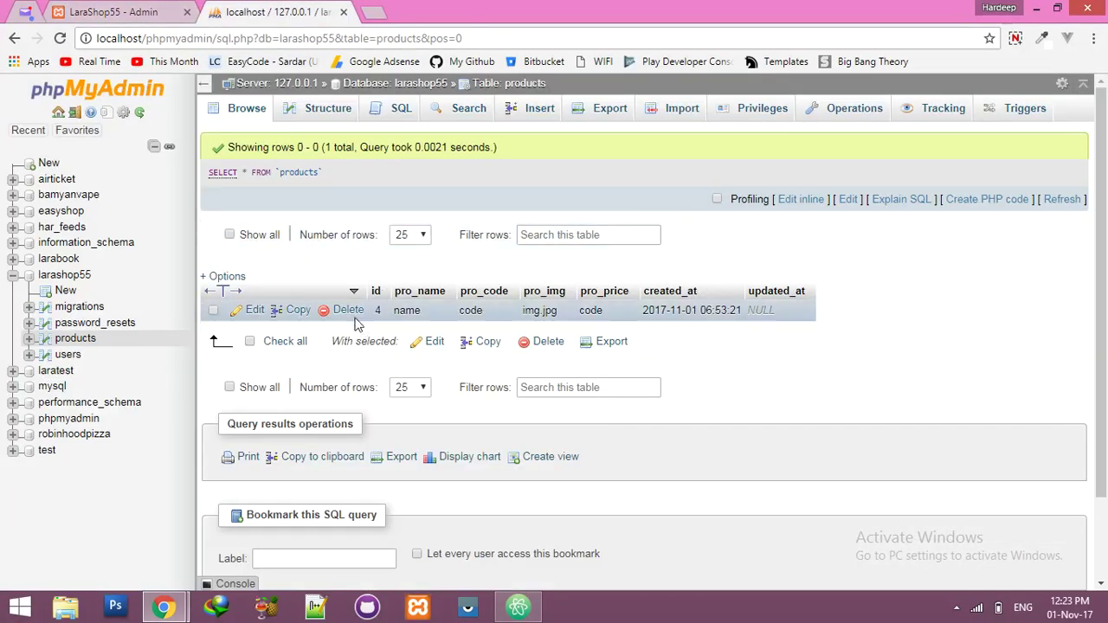
Step: Submit 'dummy product', code dummy124, price 4000 and get 'Product has been inserted'
click(348, 309)
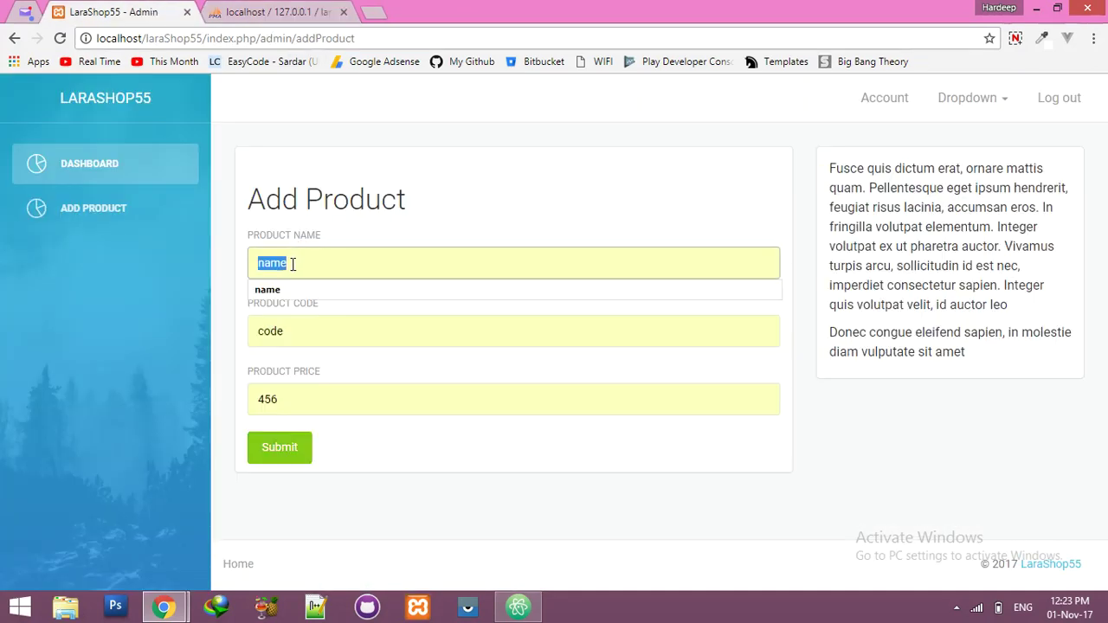
text(d)
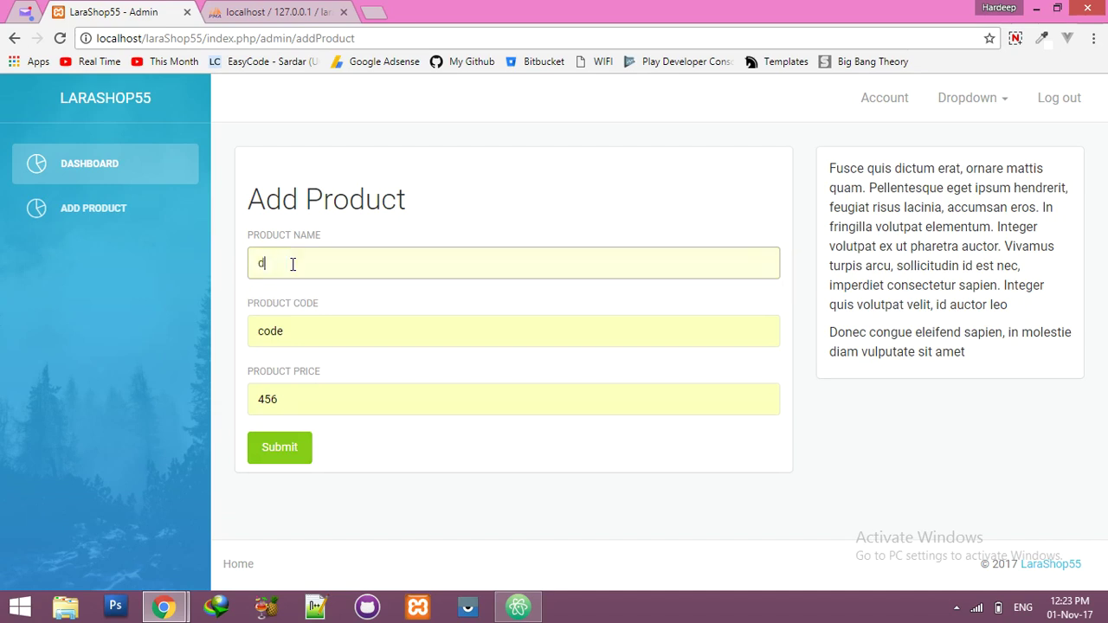
text(ummy product)
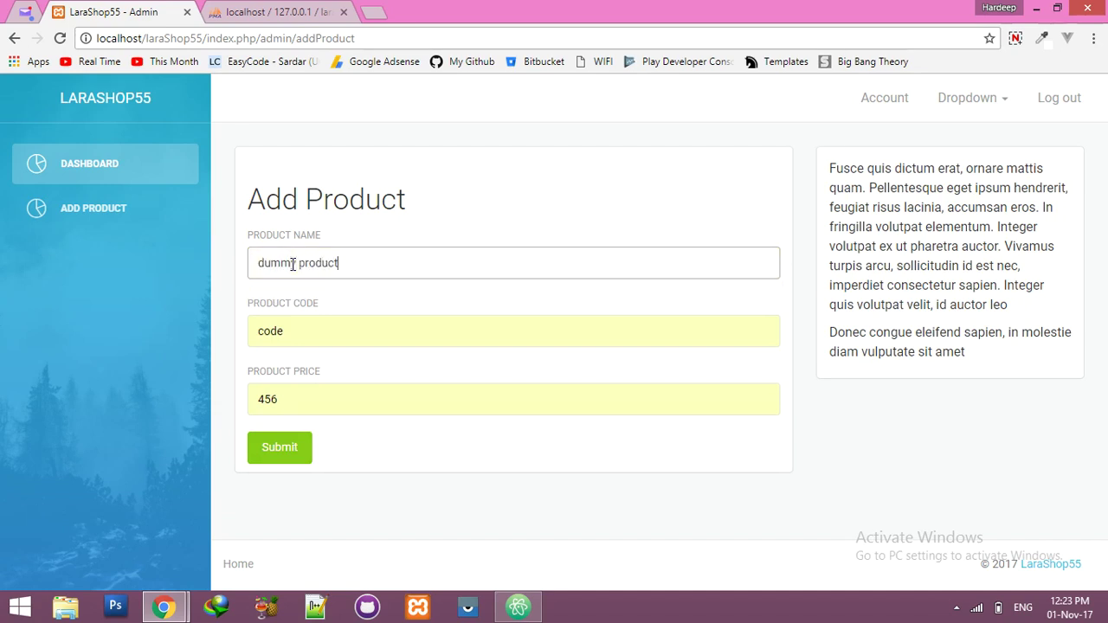
text(dummy12)
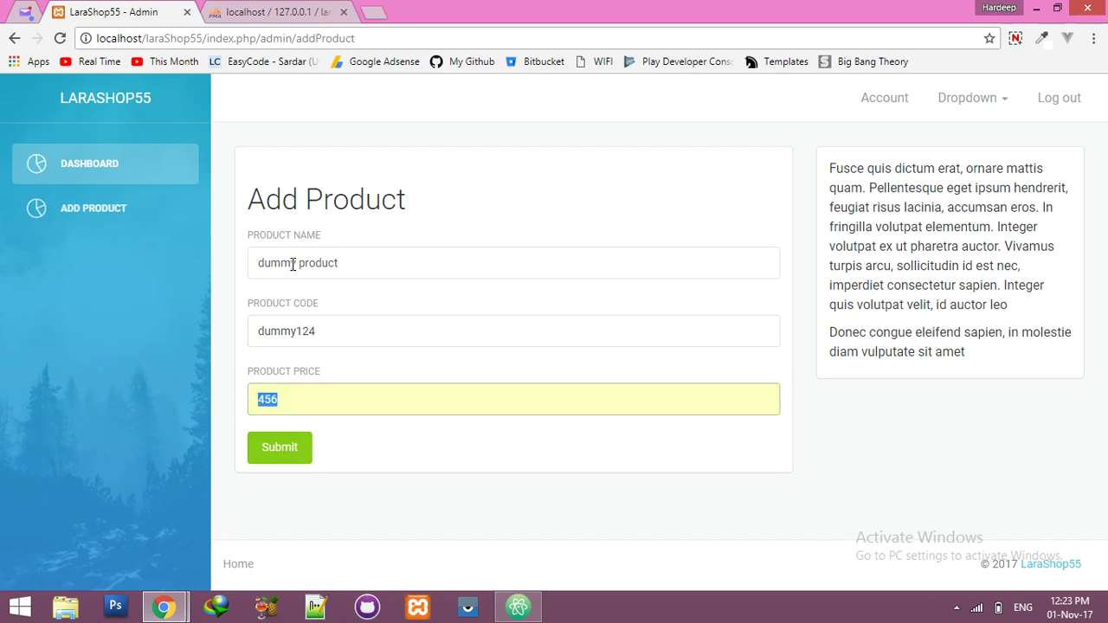
text(4000)
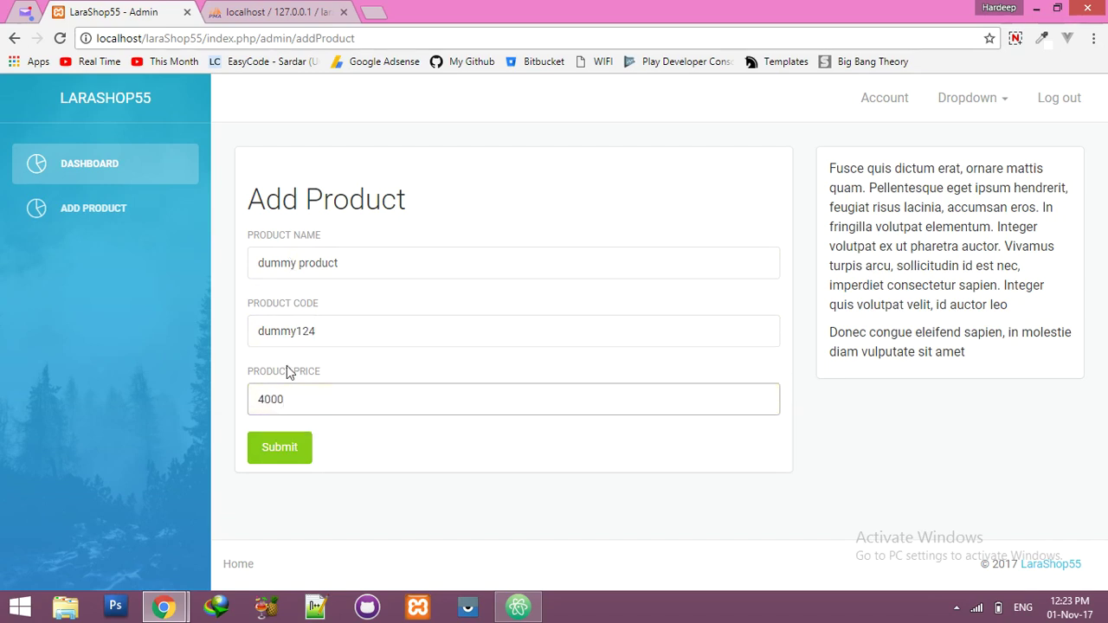
click(278, 447)
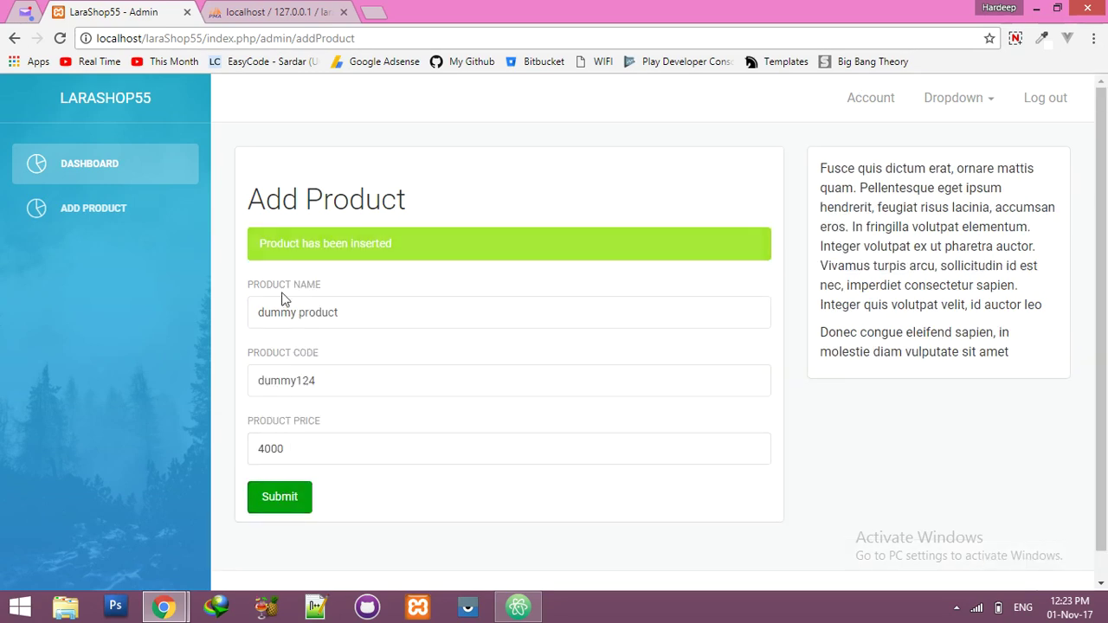